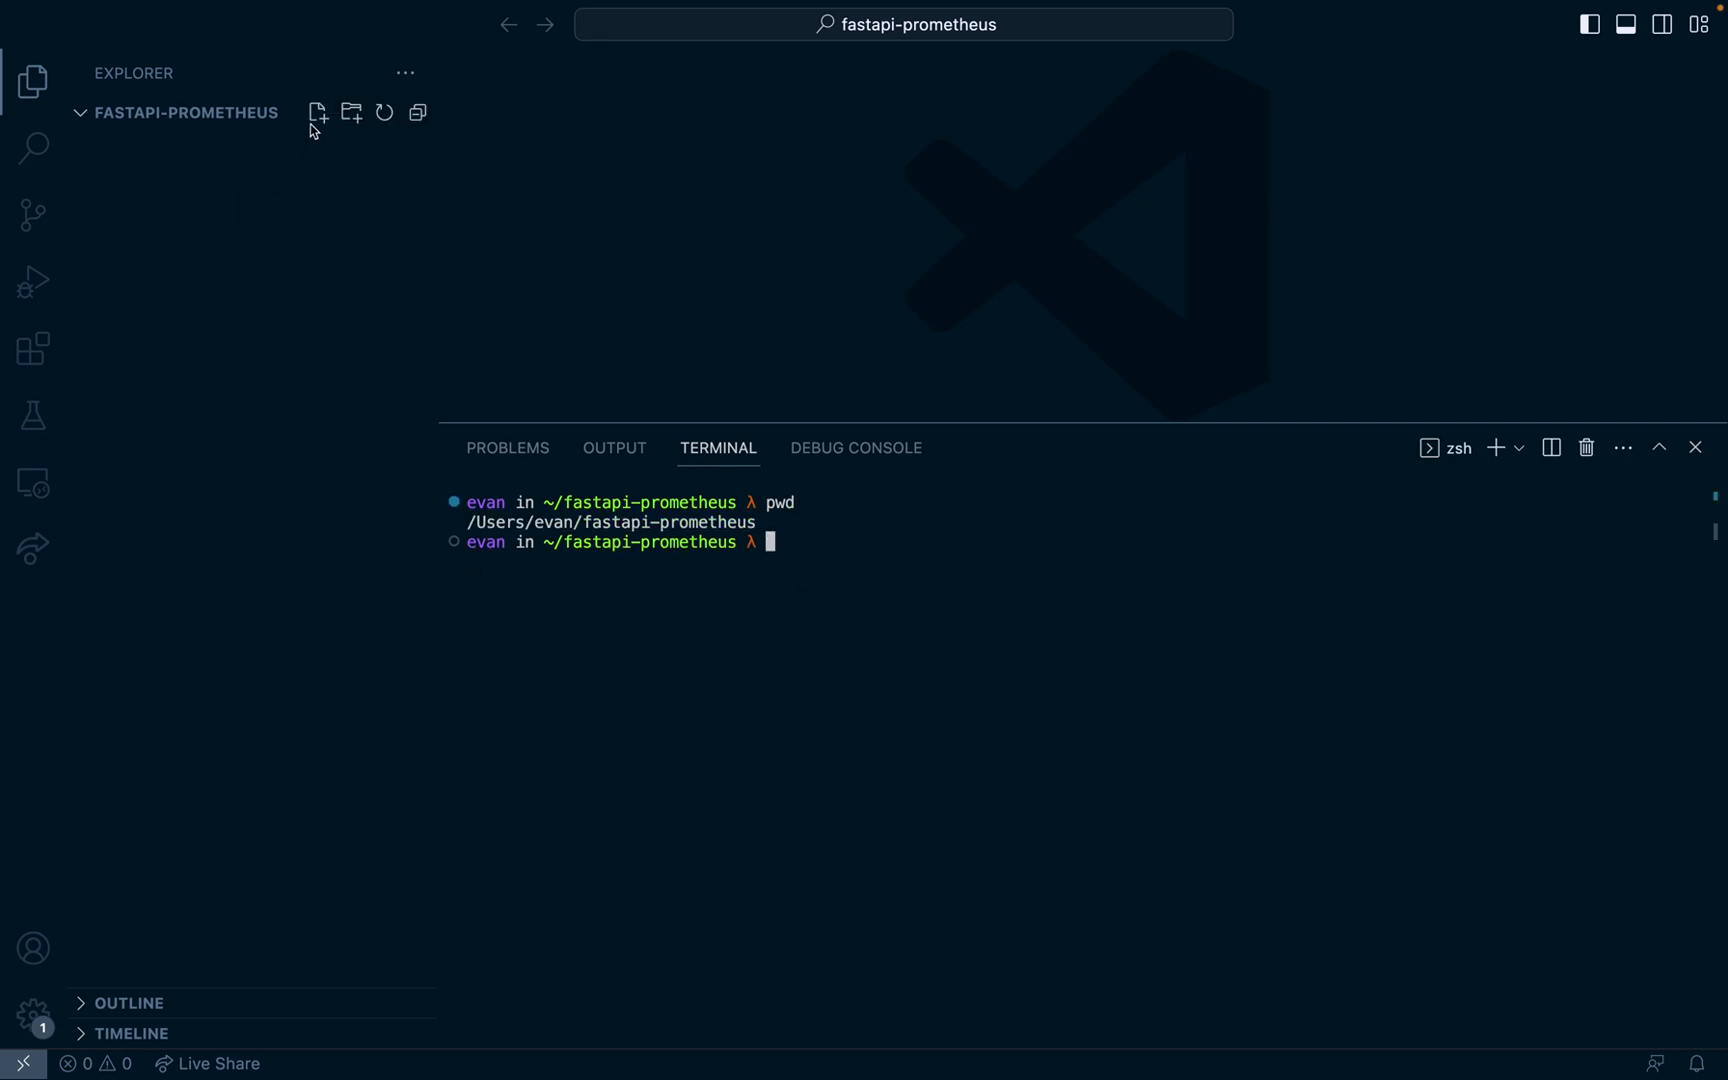
Step: Create requirements.txt pinning fastapi==0.84.0, Jinja2, uvicorn and py-grpc-prometheus
text(requirem)
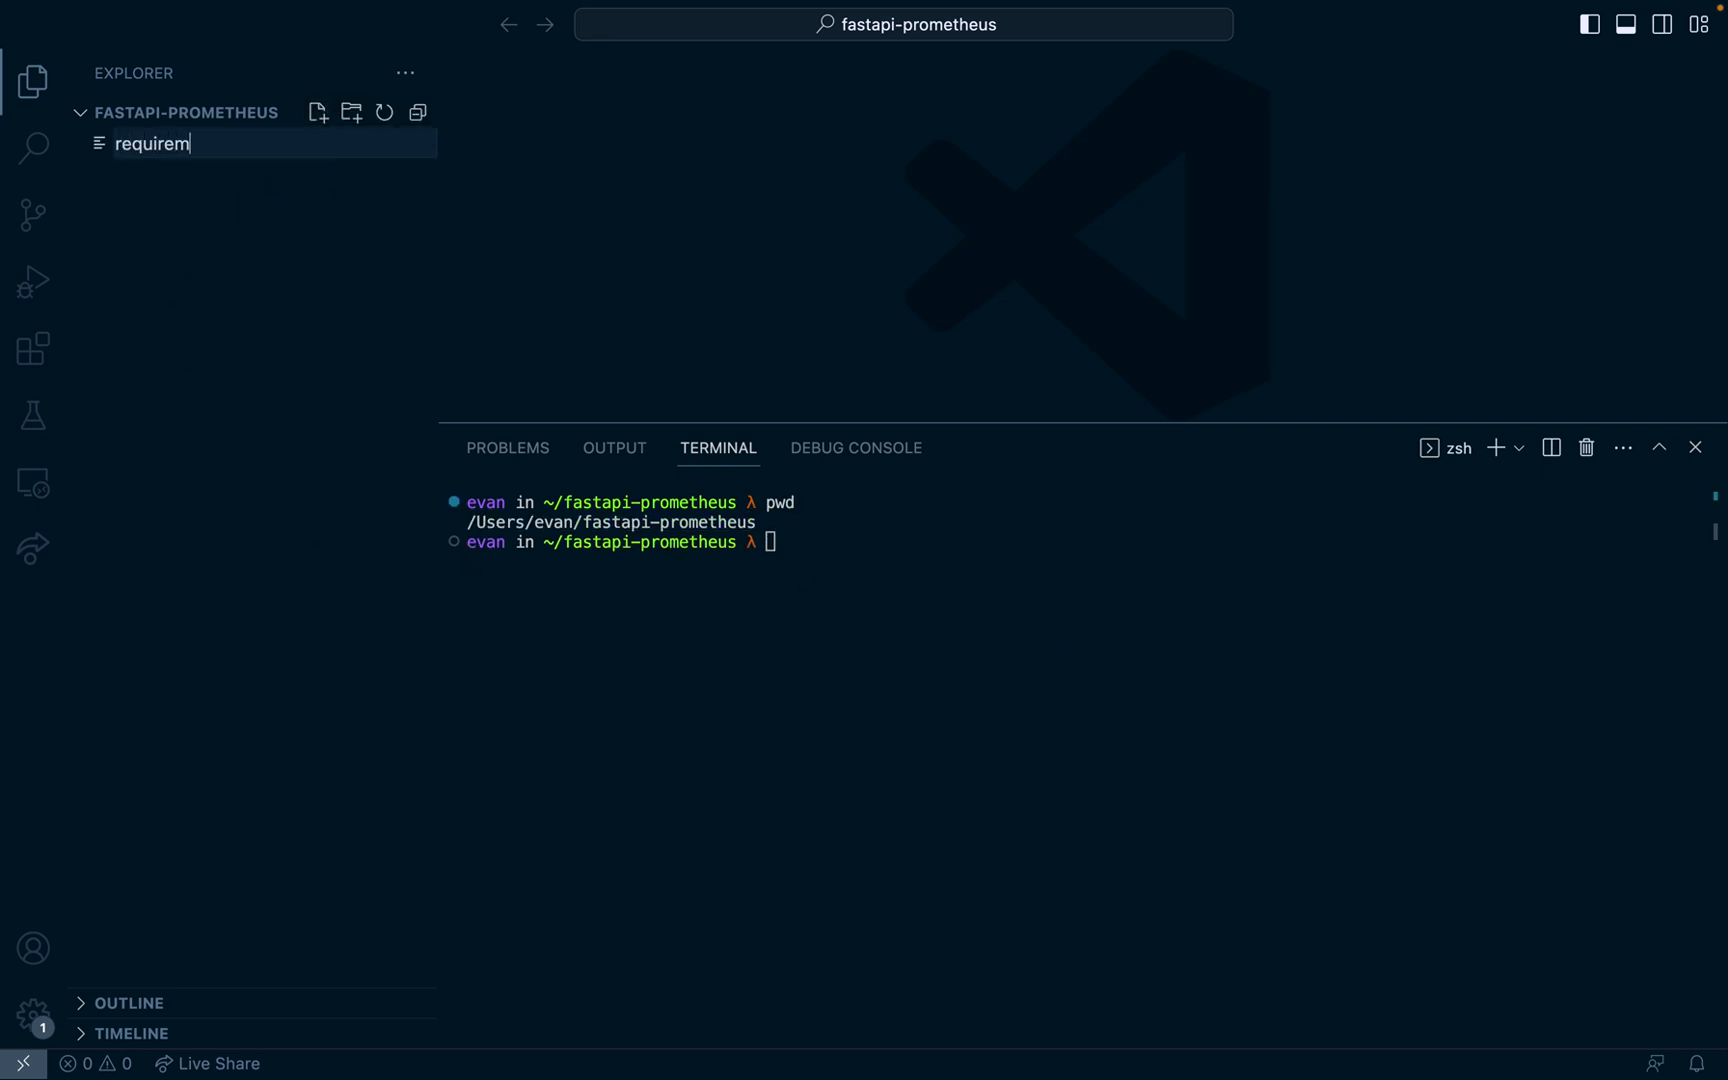
text(ents.txt)
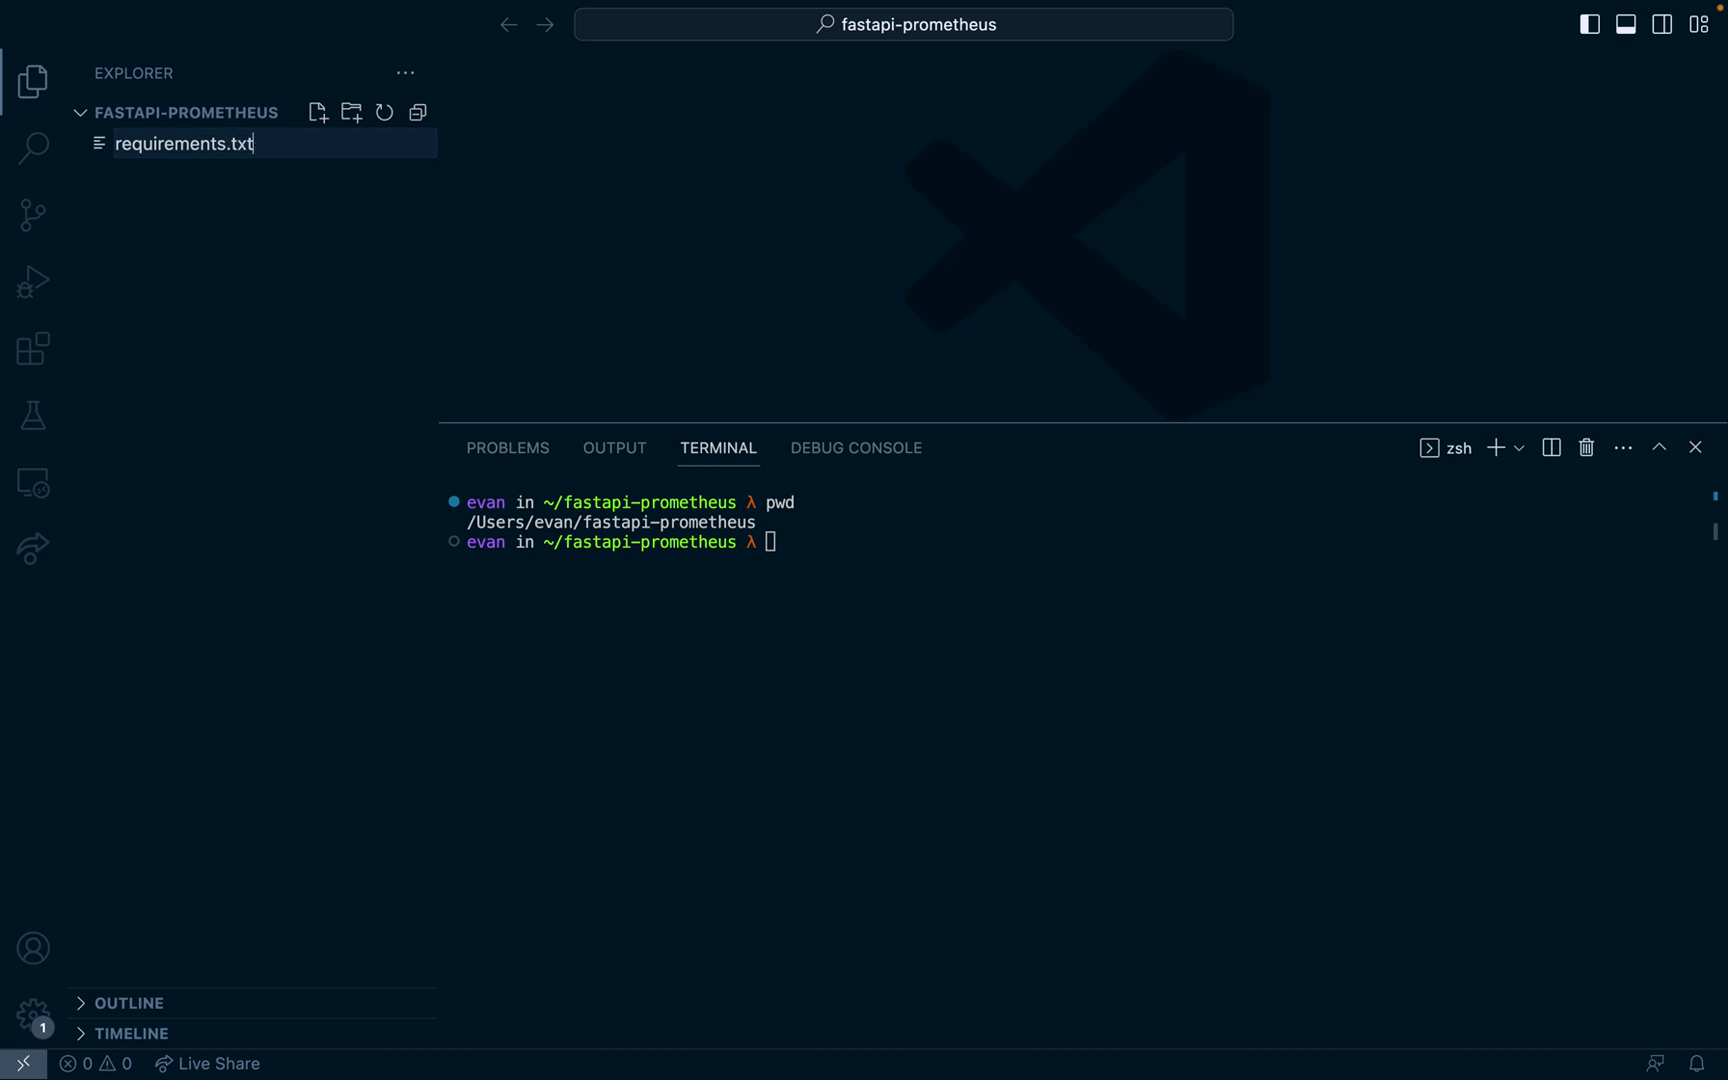
key(Enter)
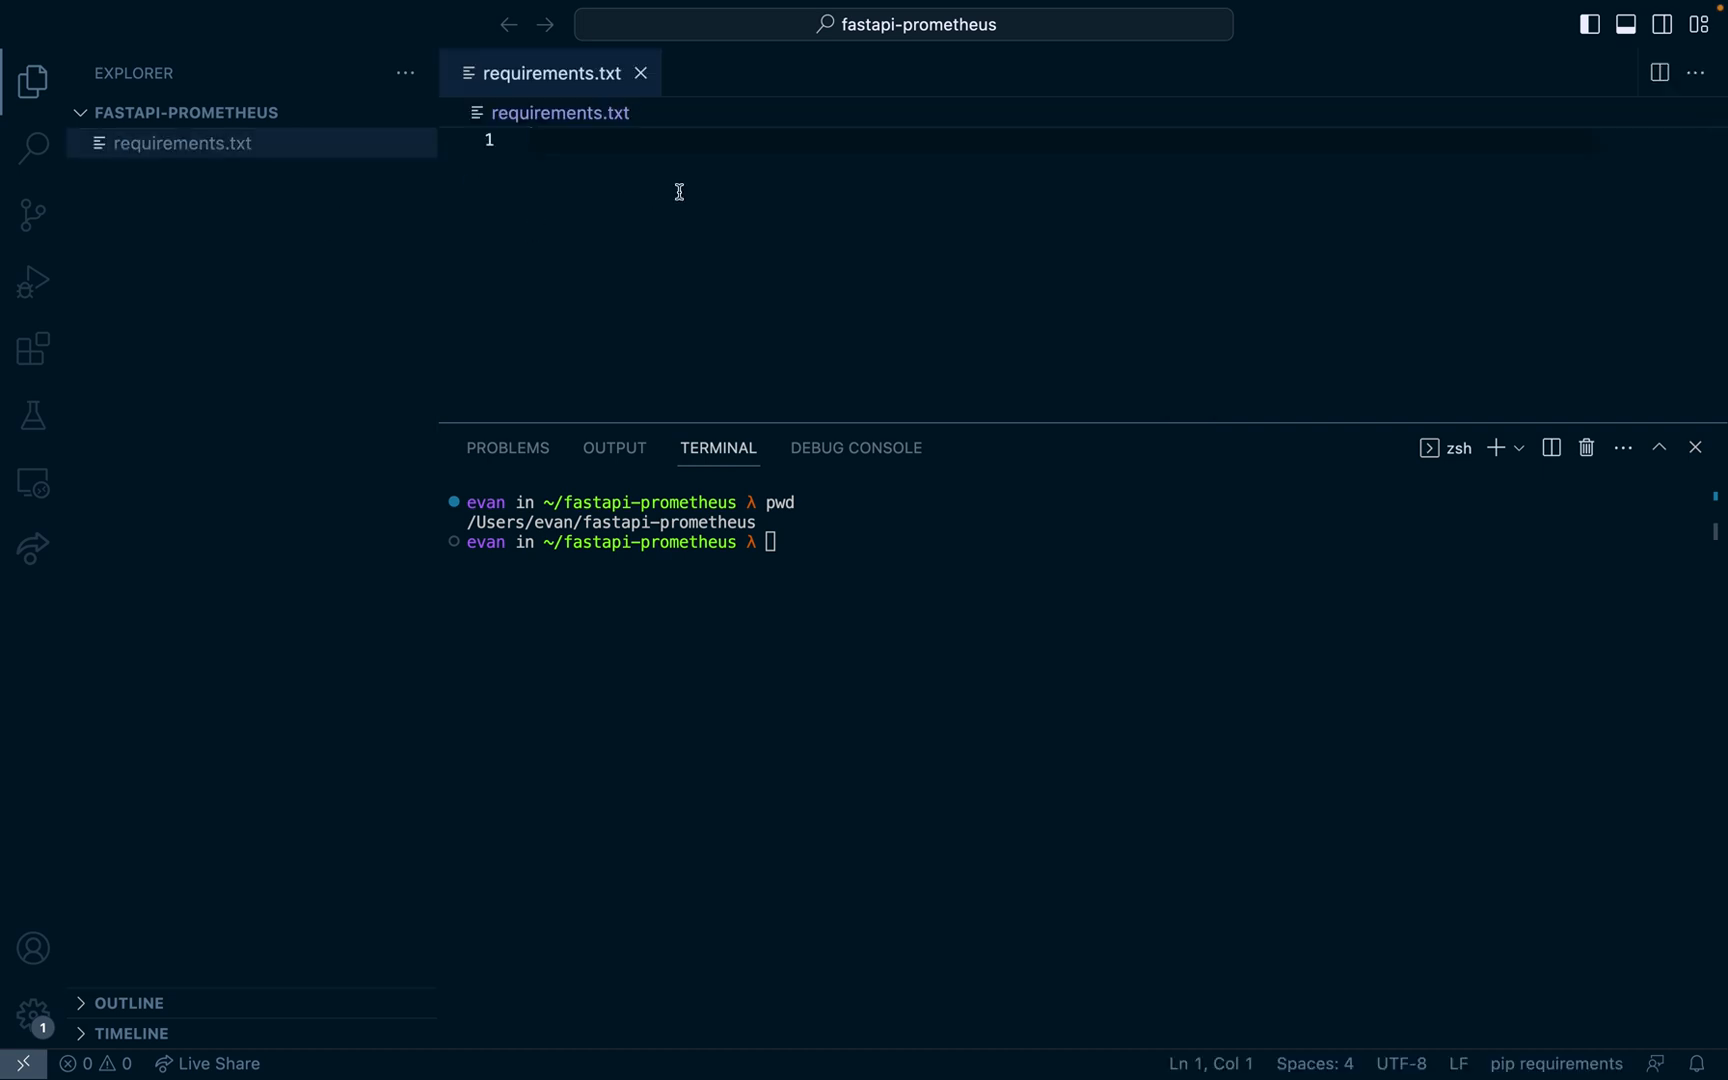
key(Enter)
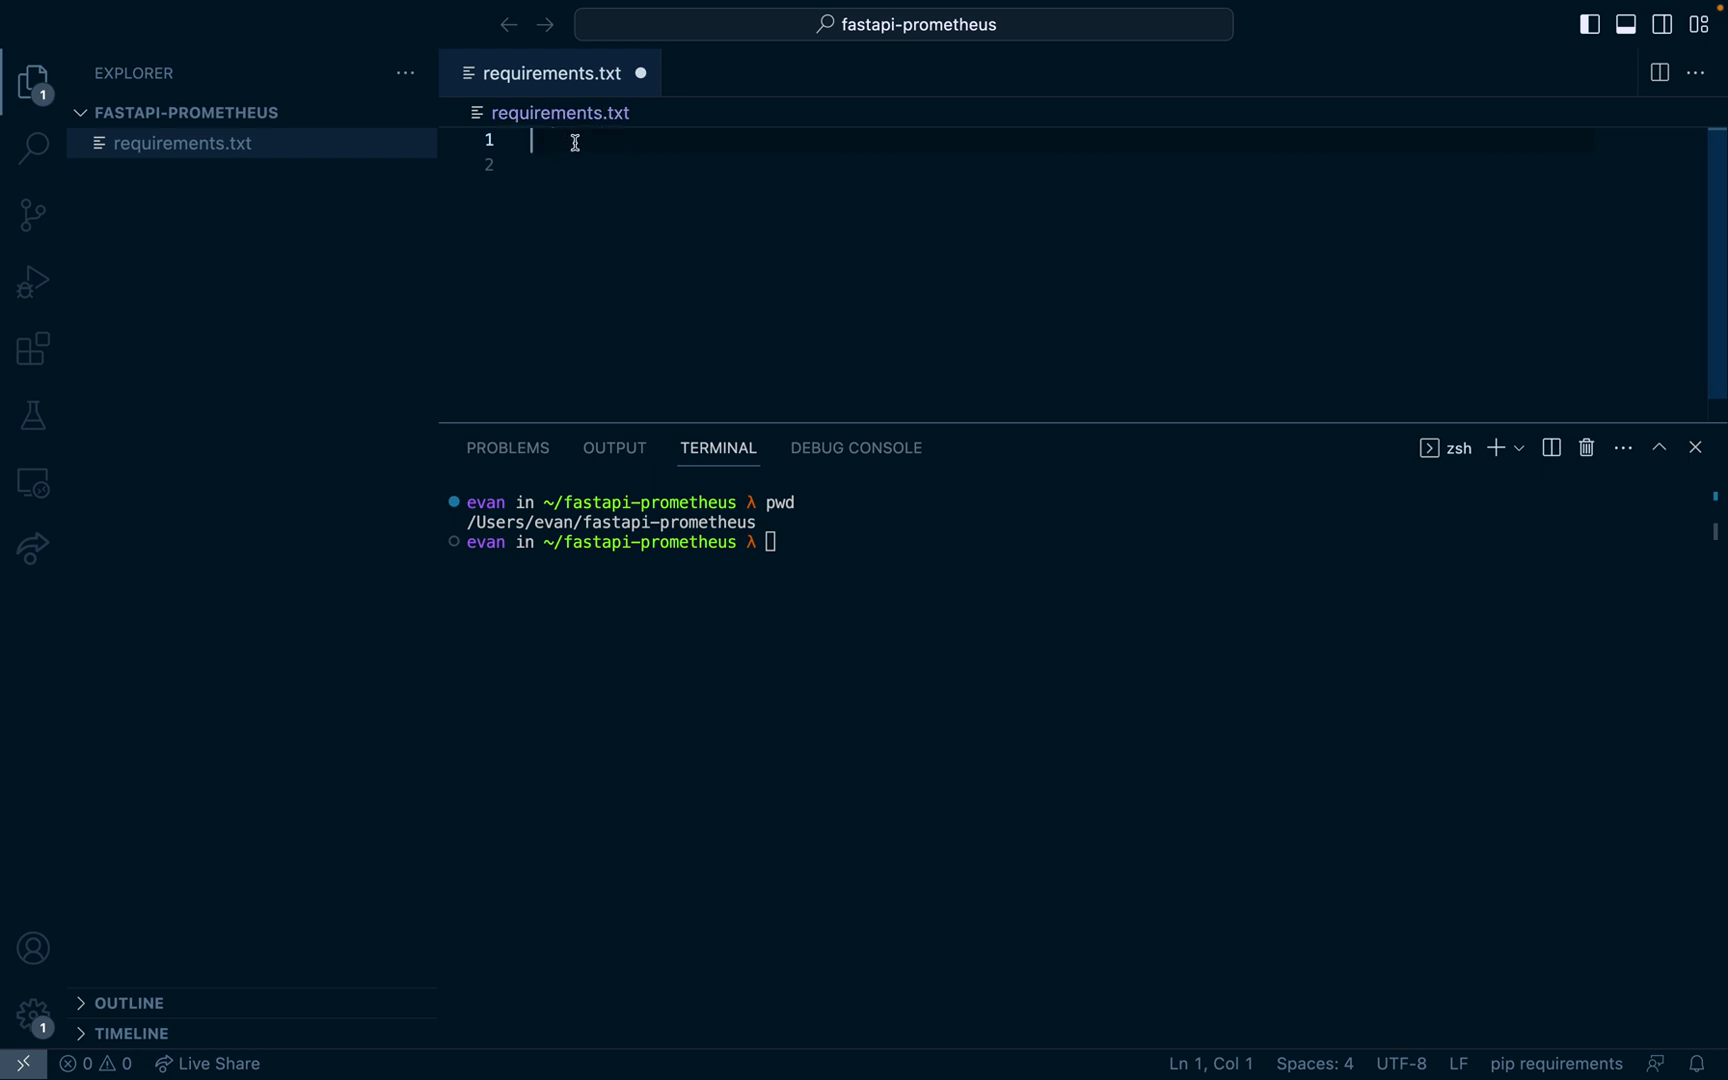
text(fastapi==0.84.0)
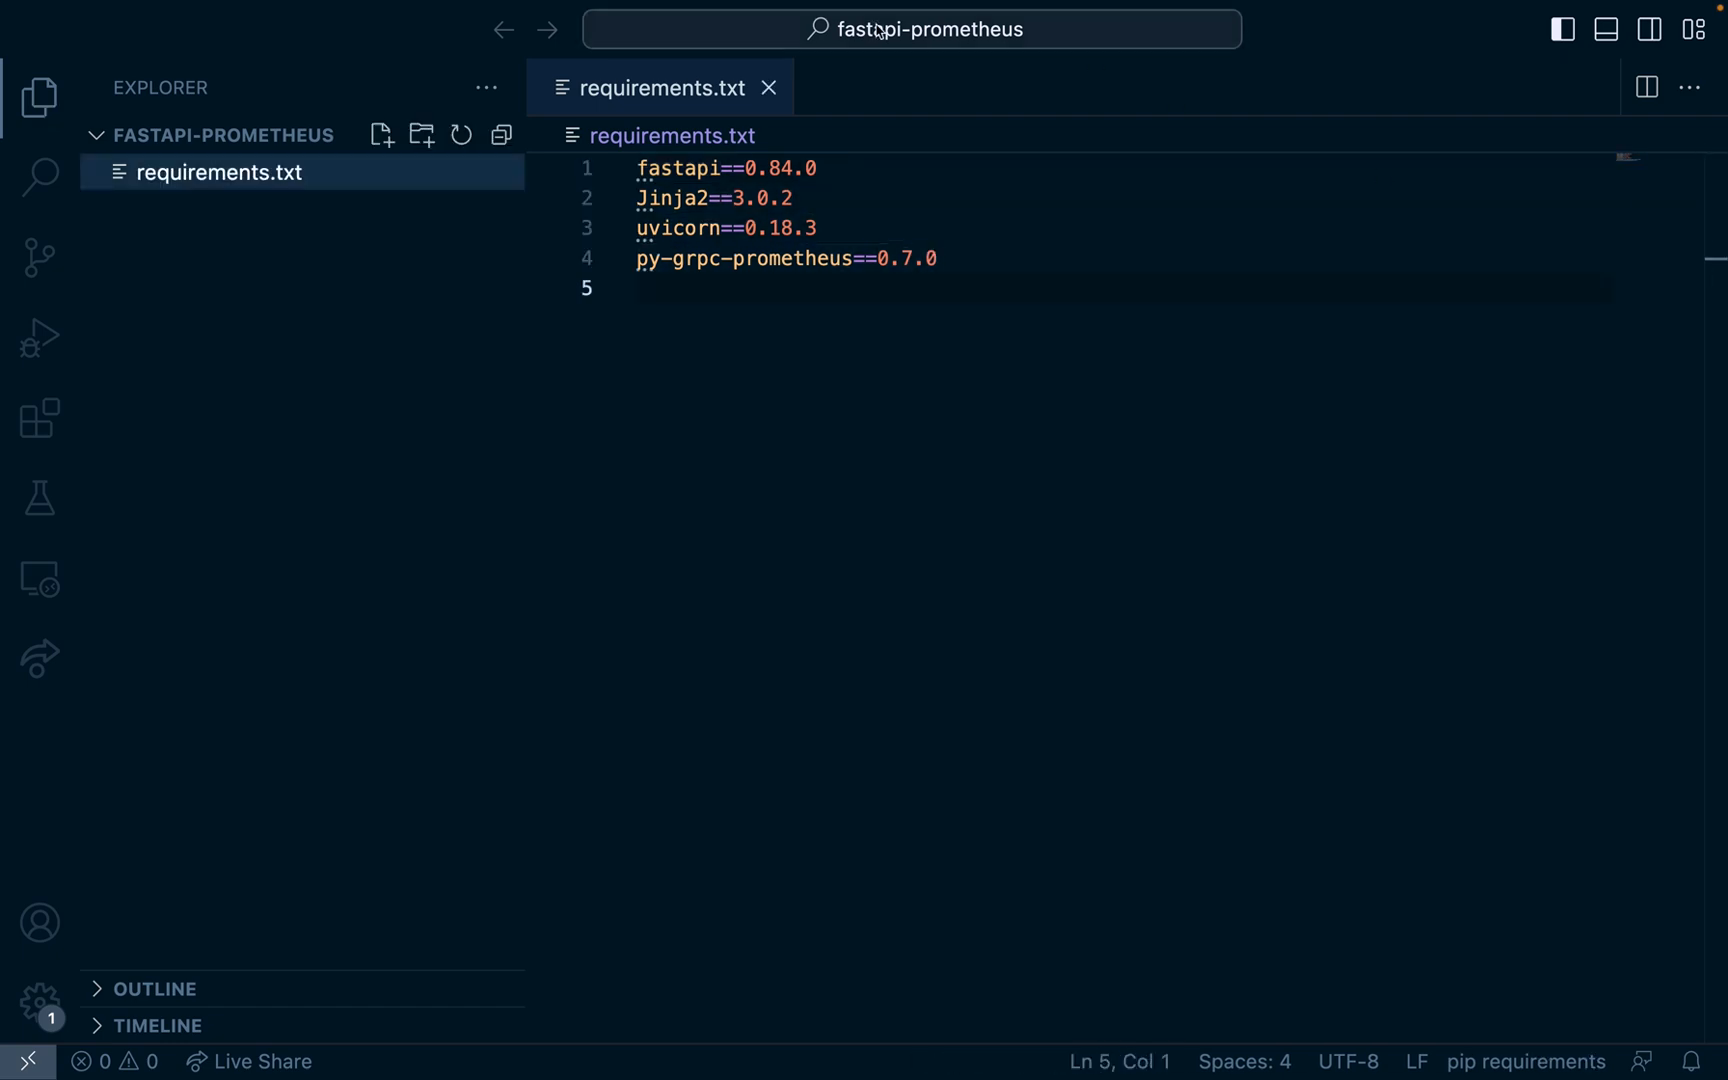
Step: Create server.py with imports, a CORS-enabled FastAPI app and a /flip-coins route rejecting invalid times
click(381, 134)
text(server.py)
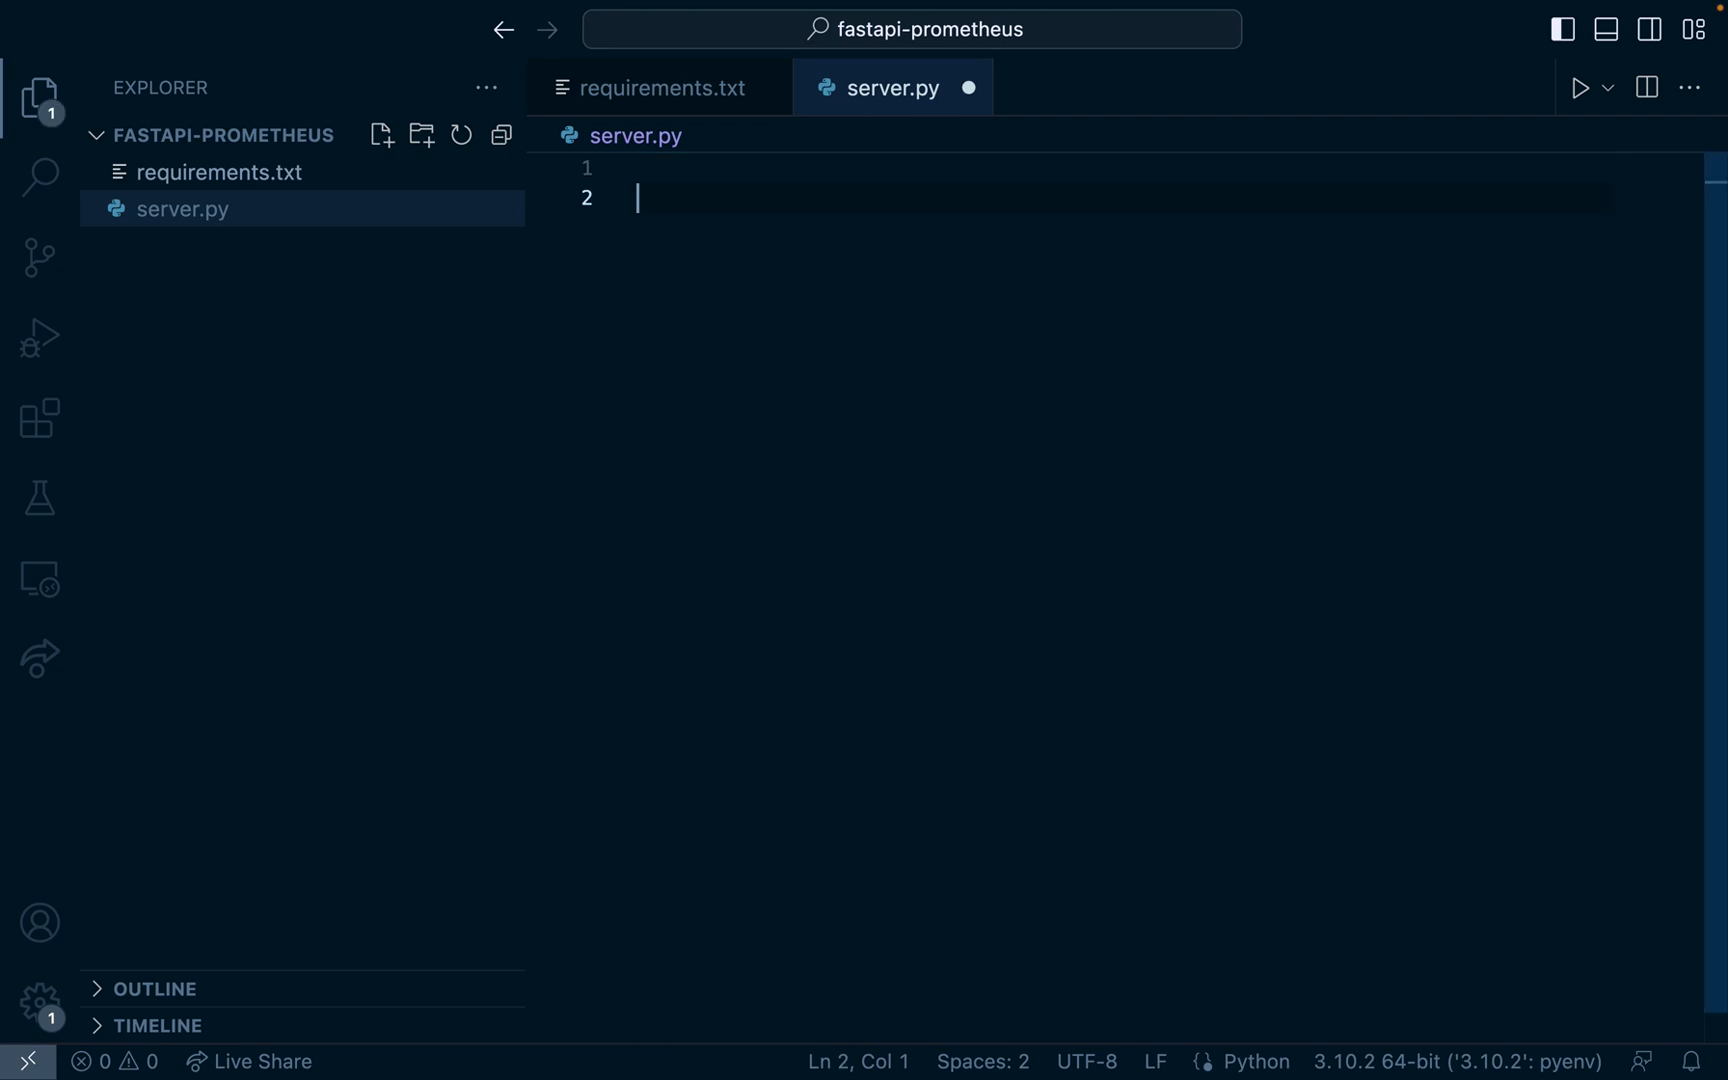
text(import random)
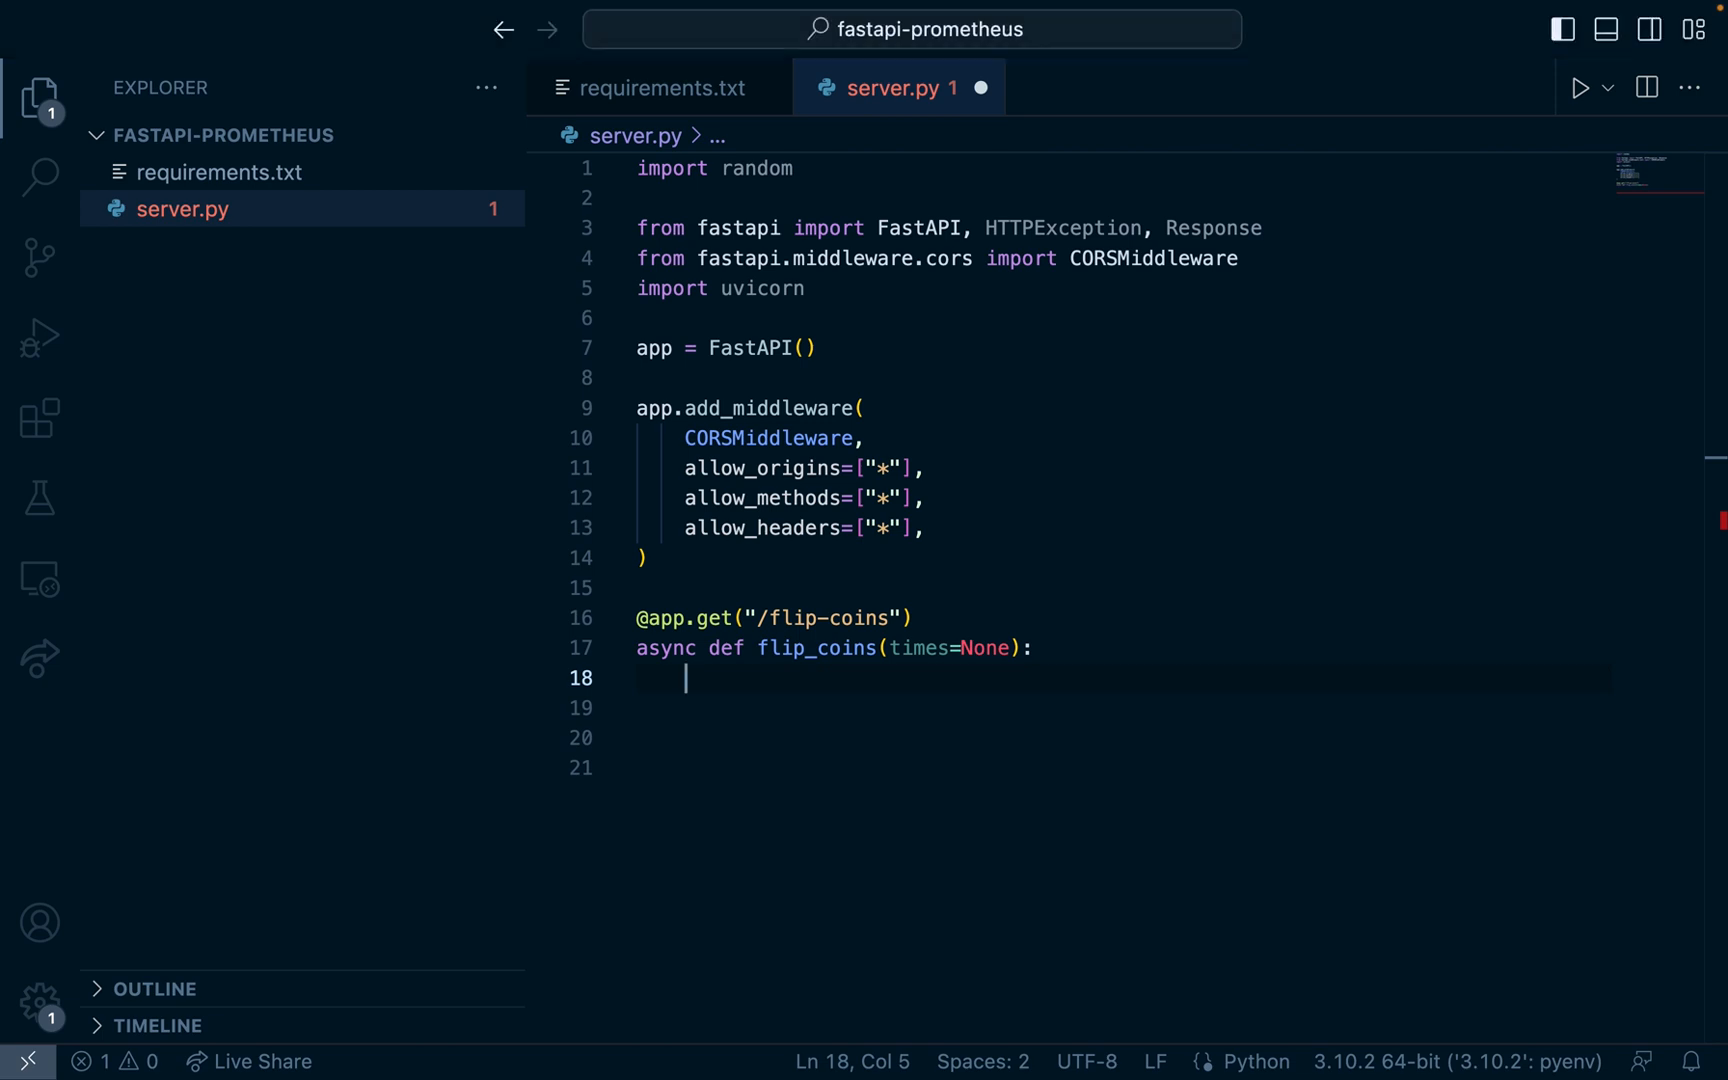
text(if times is None or not times.isdigit():)
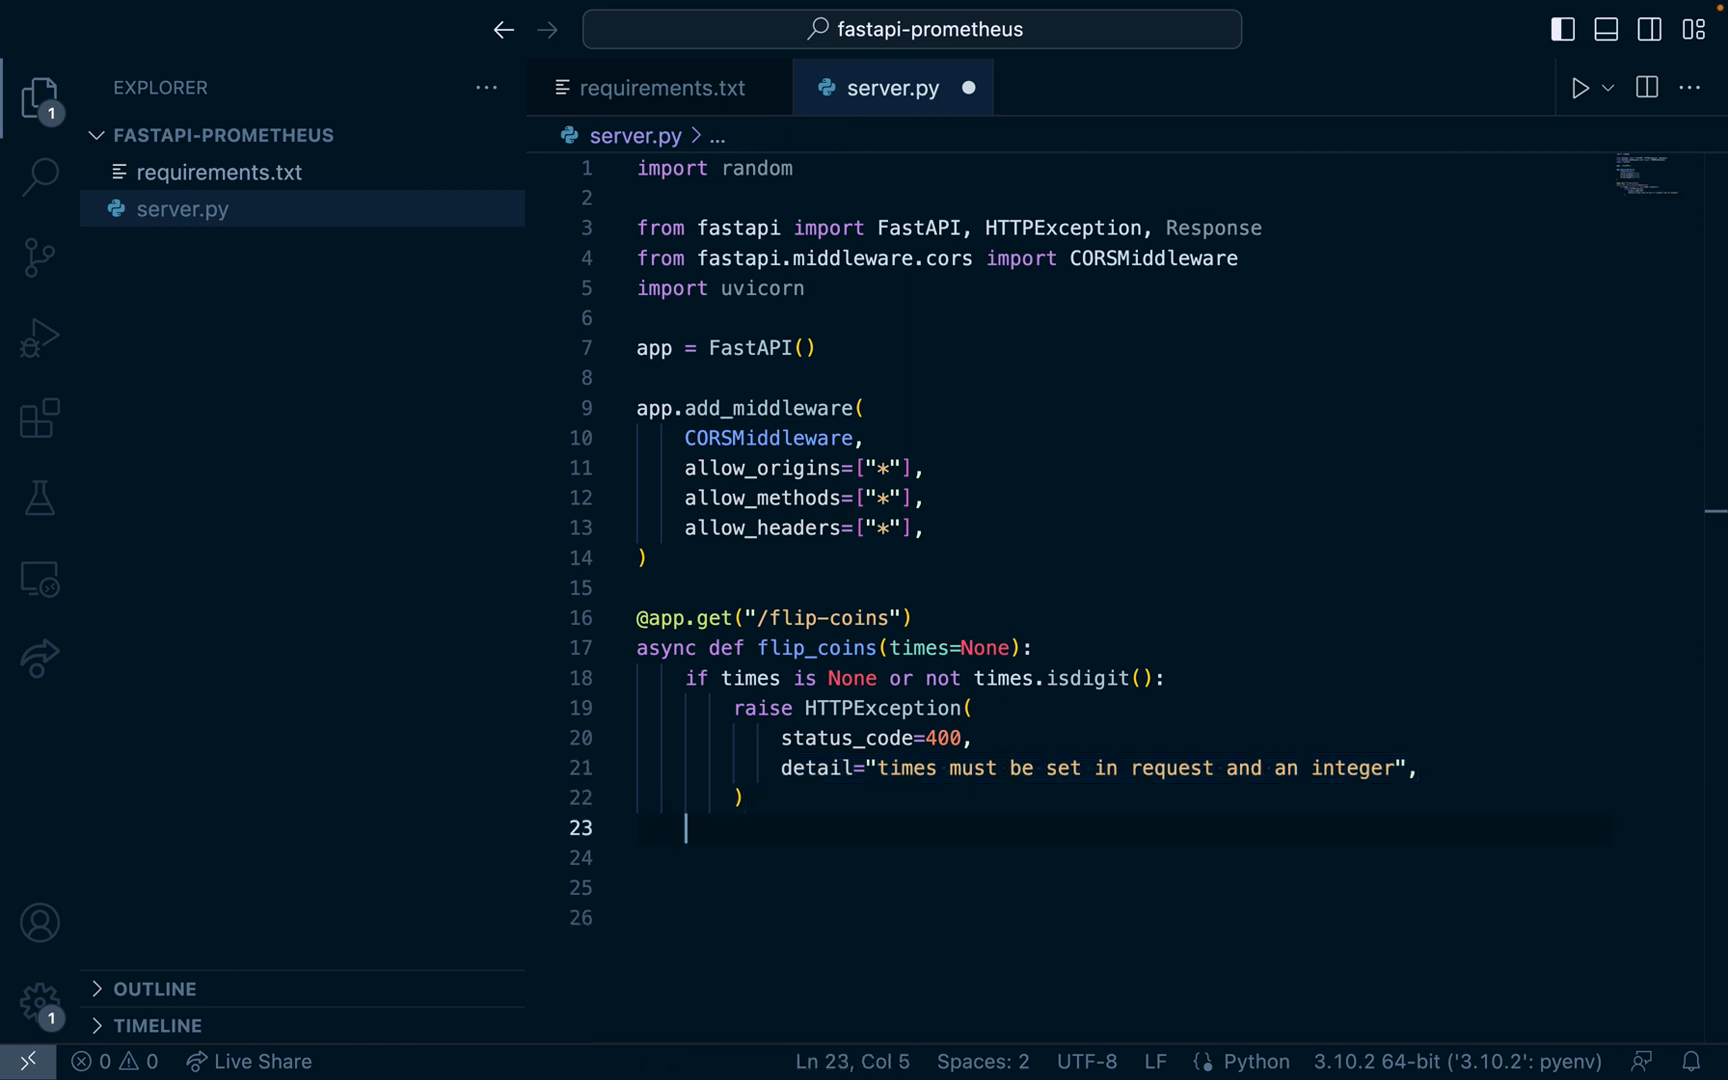
Step: Add the heads loop, tails calculation, return dict and uvicorn.run on 0.0.0.0:5000
text(times_as_int = int(times))
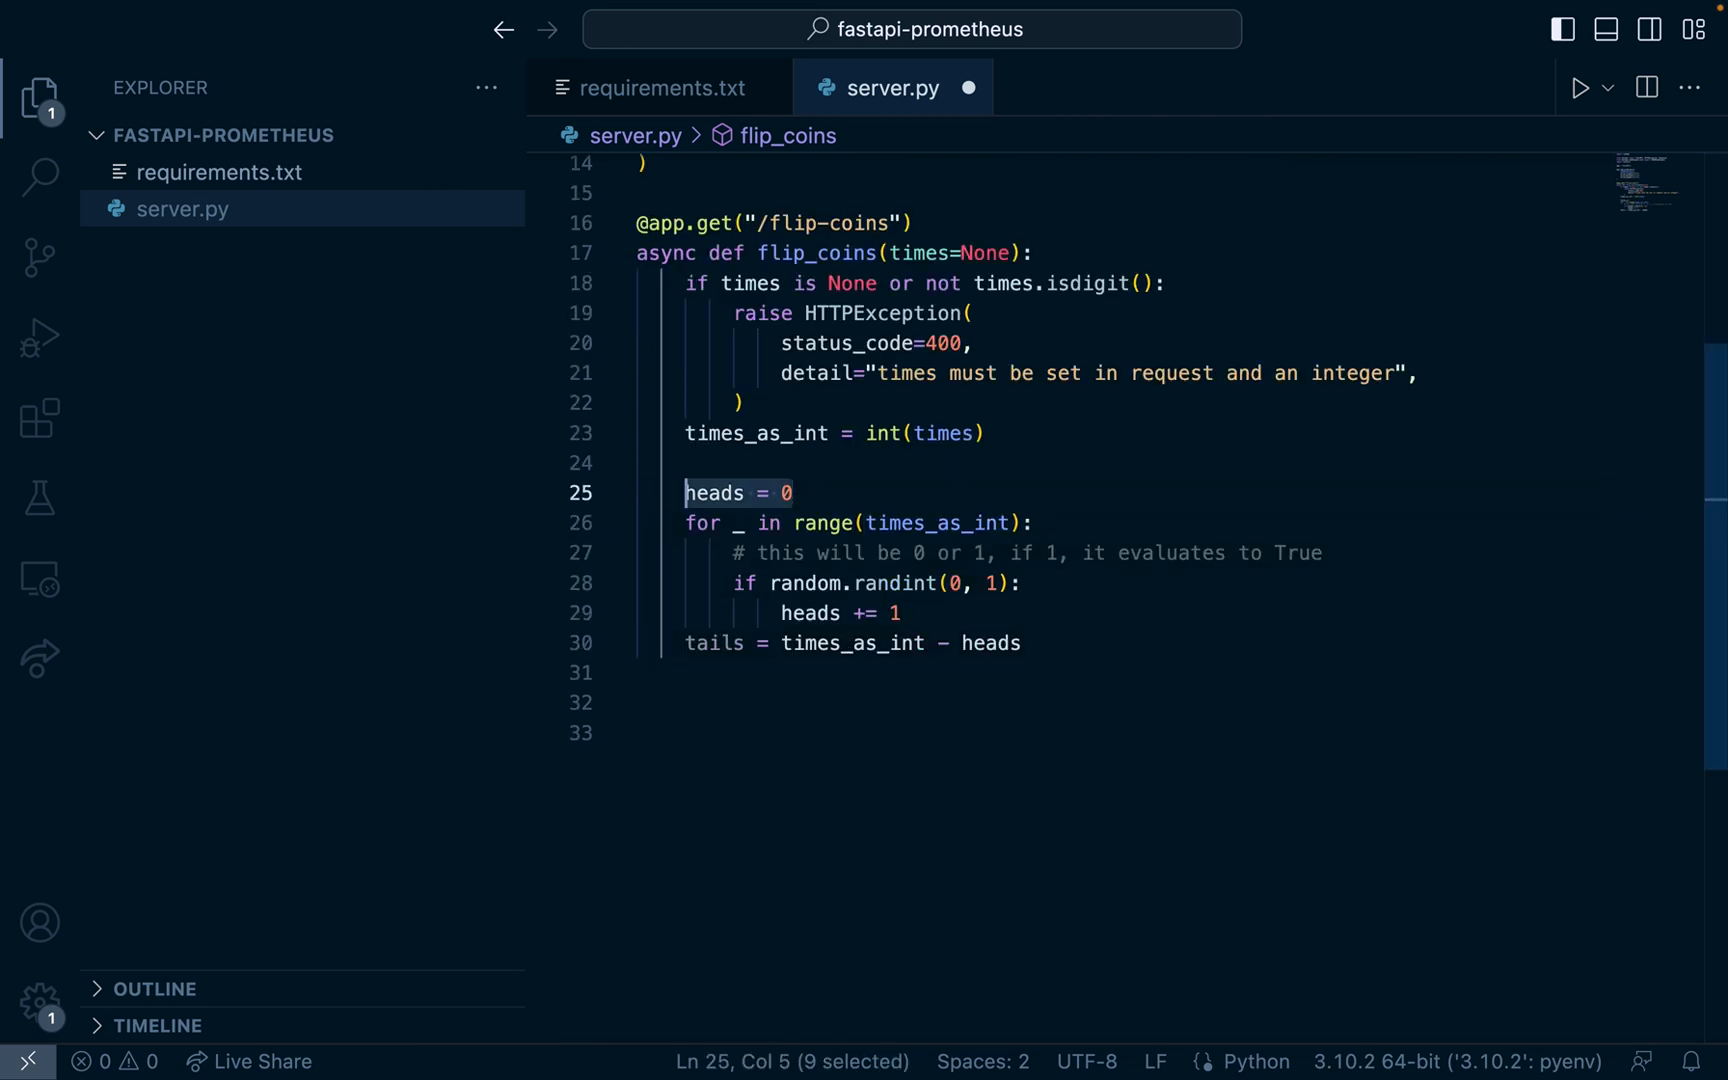
double_click(813, 523)
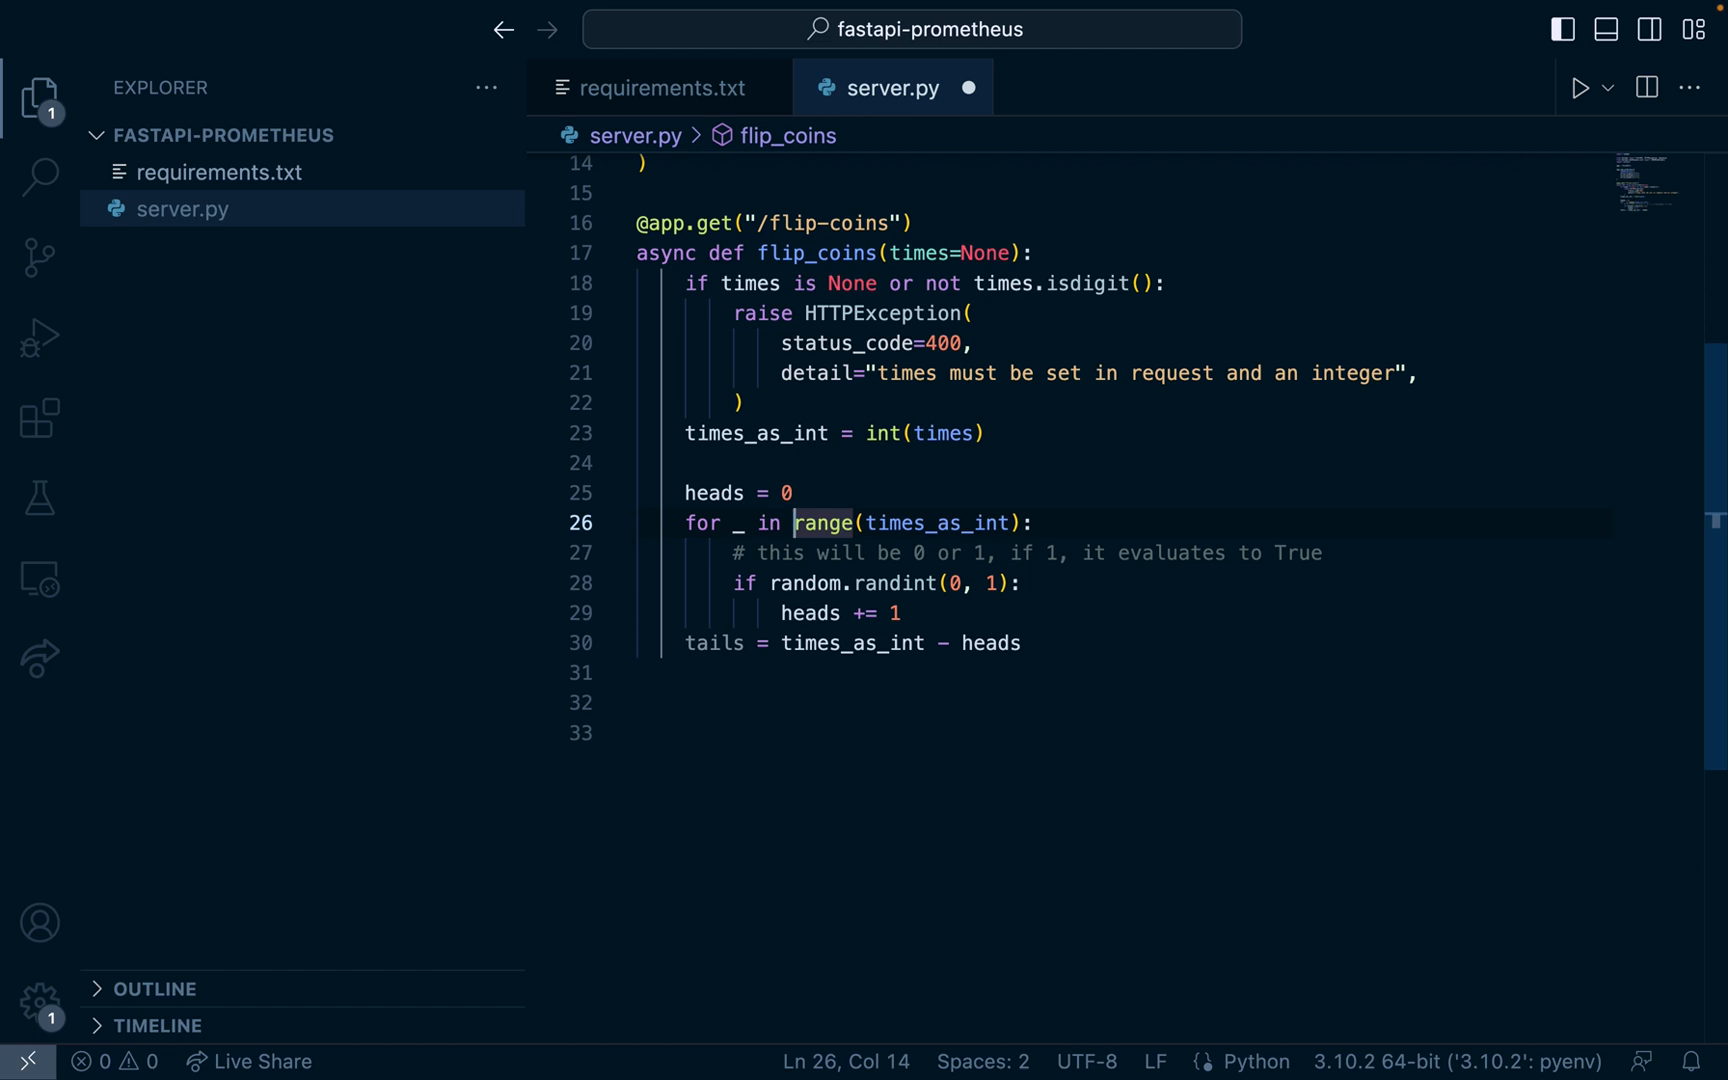
drag(791, 522, 1032, 522)
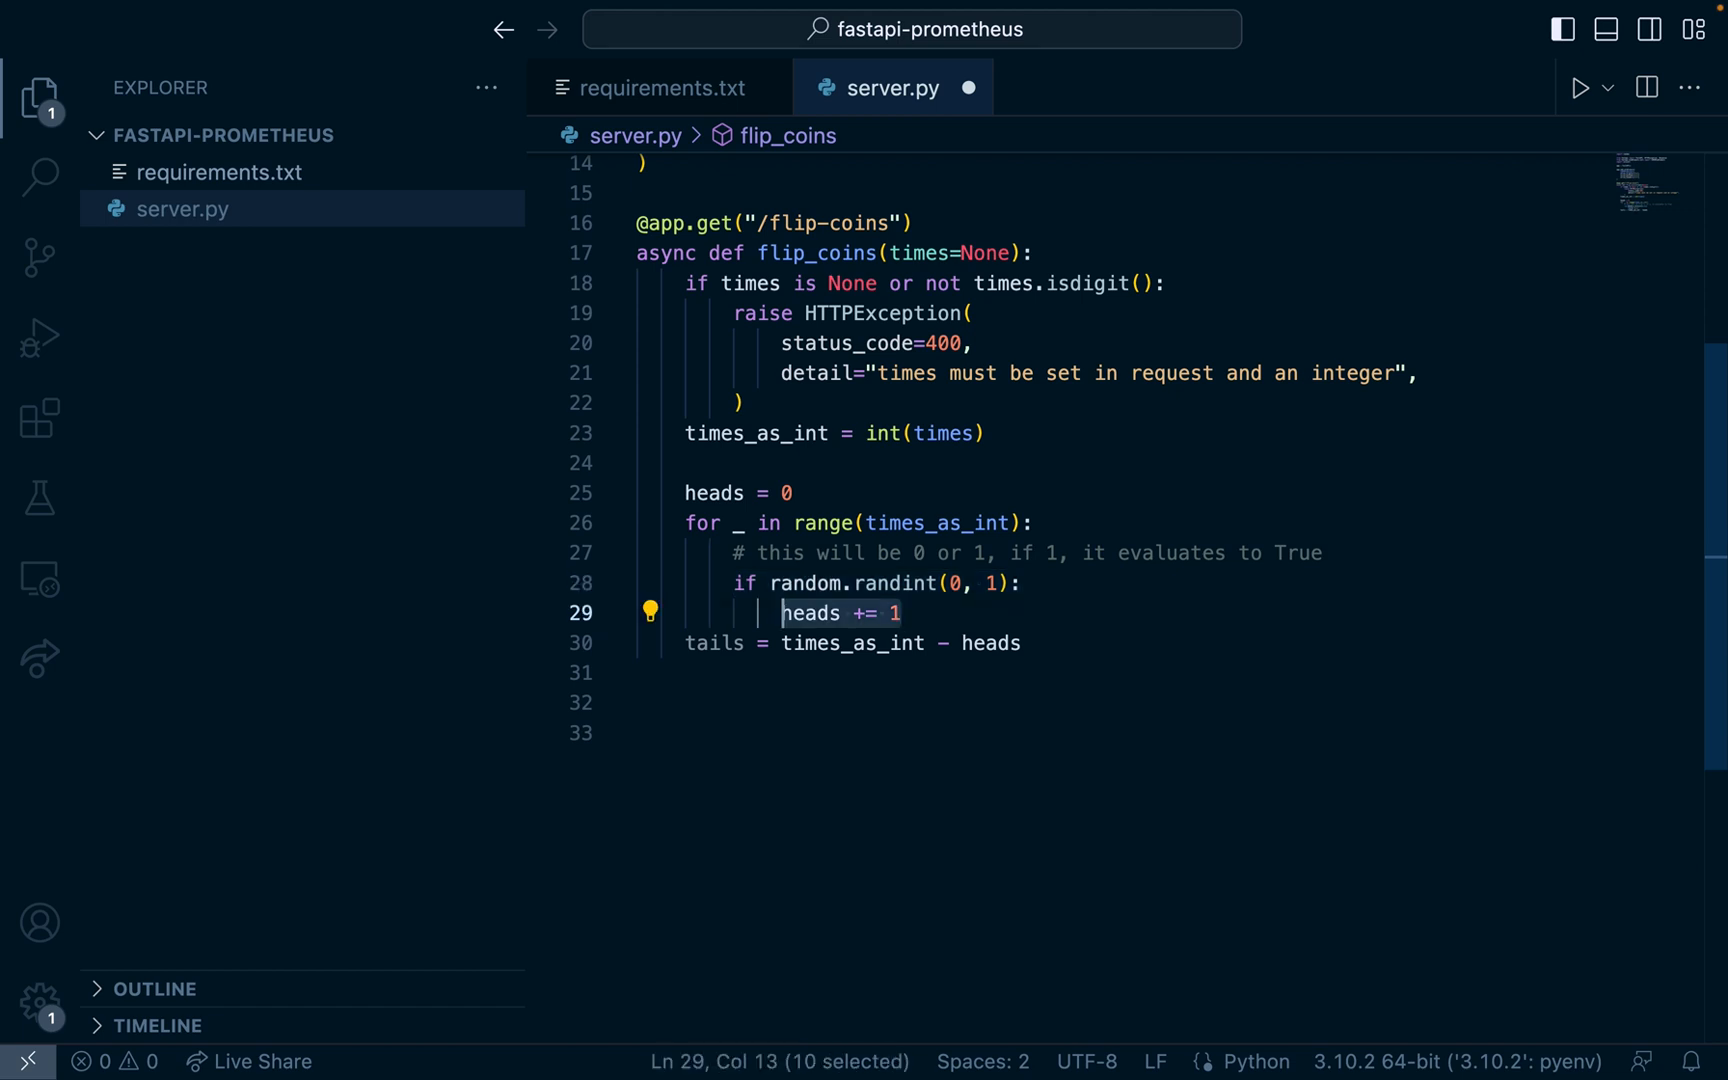
click(882, 642)
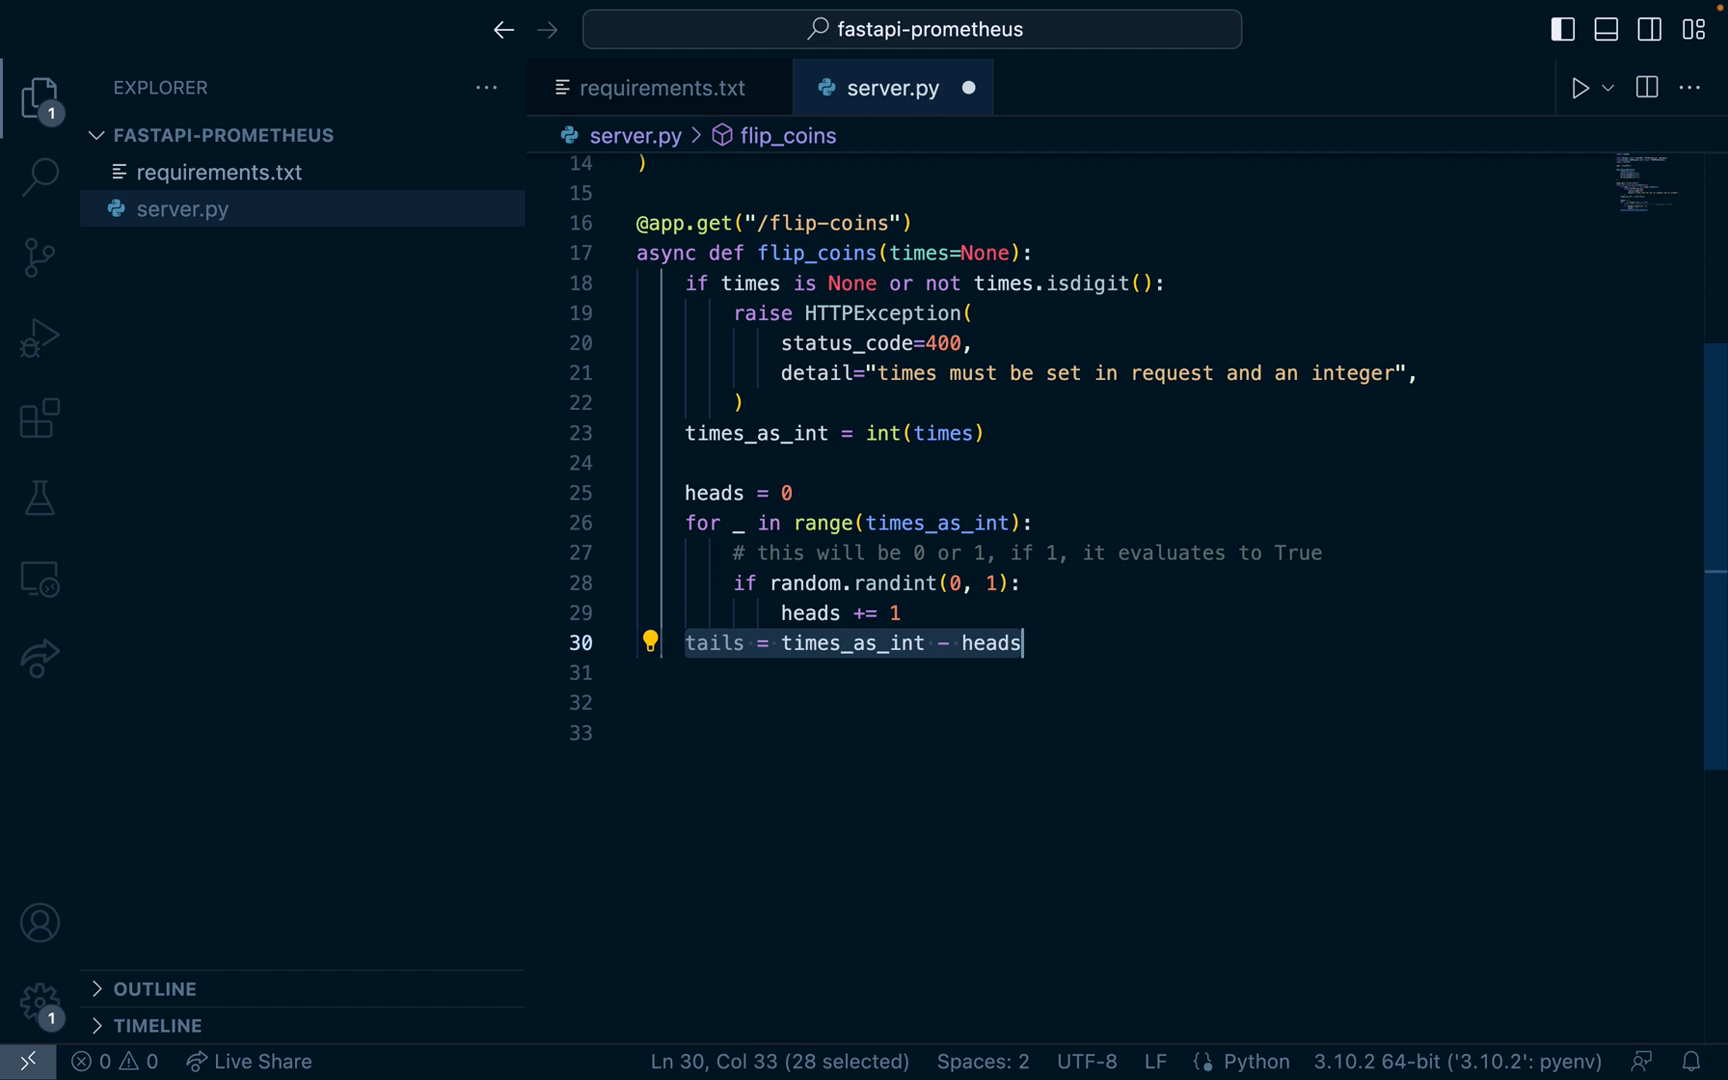
click(785, 642)
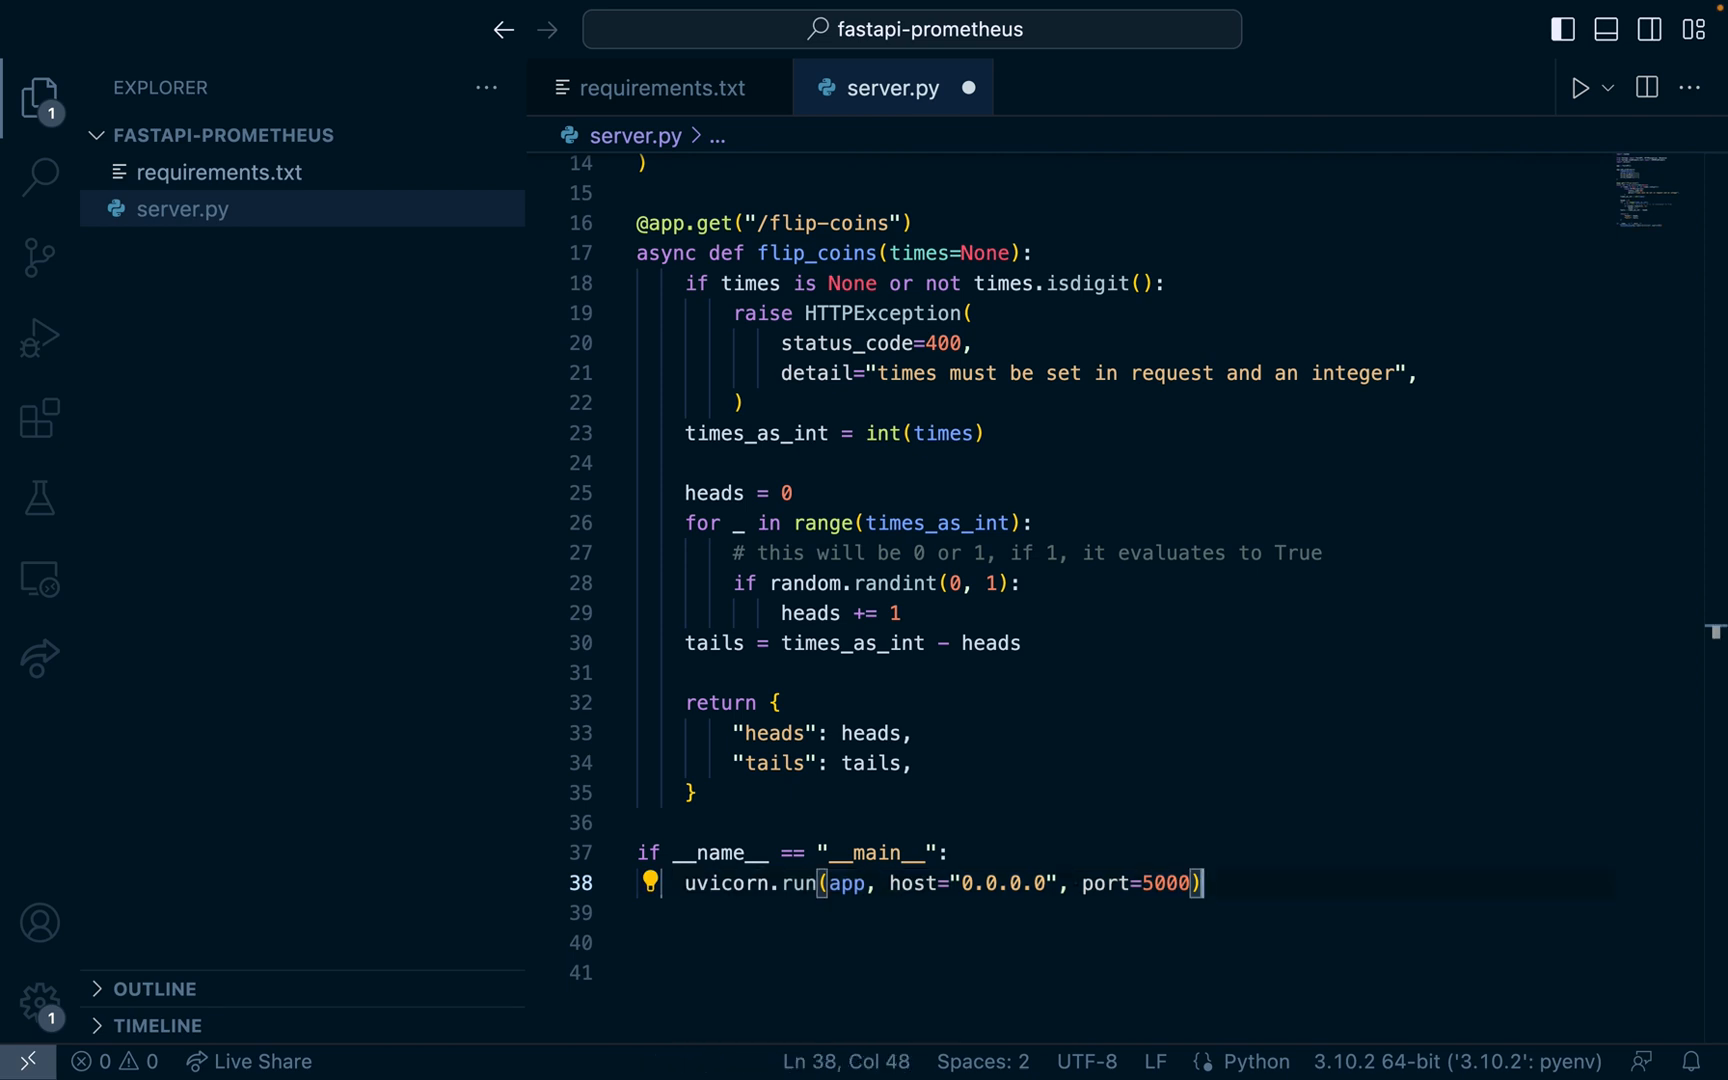
double_click(1001, 883)
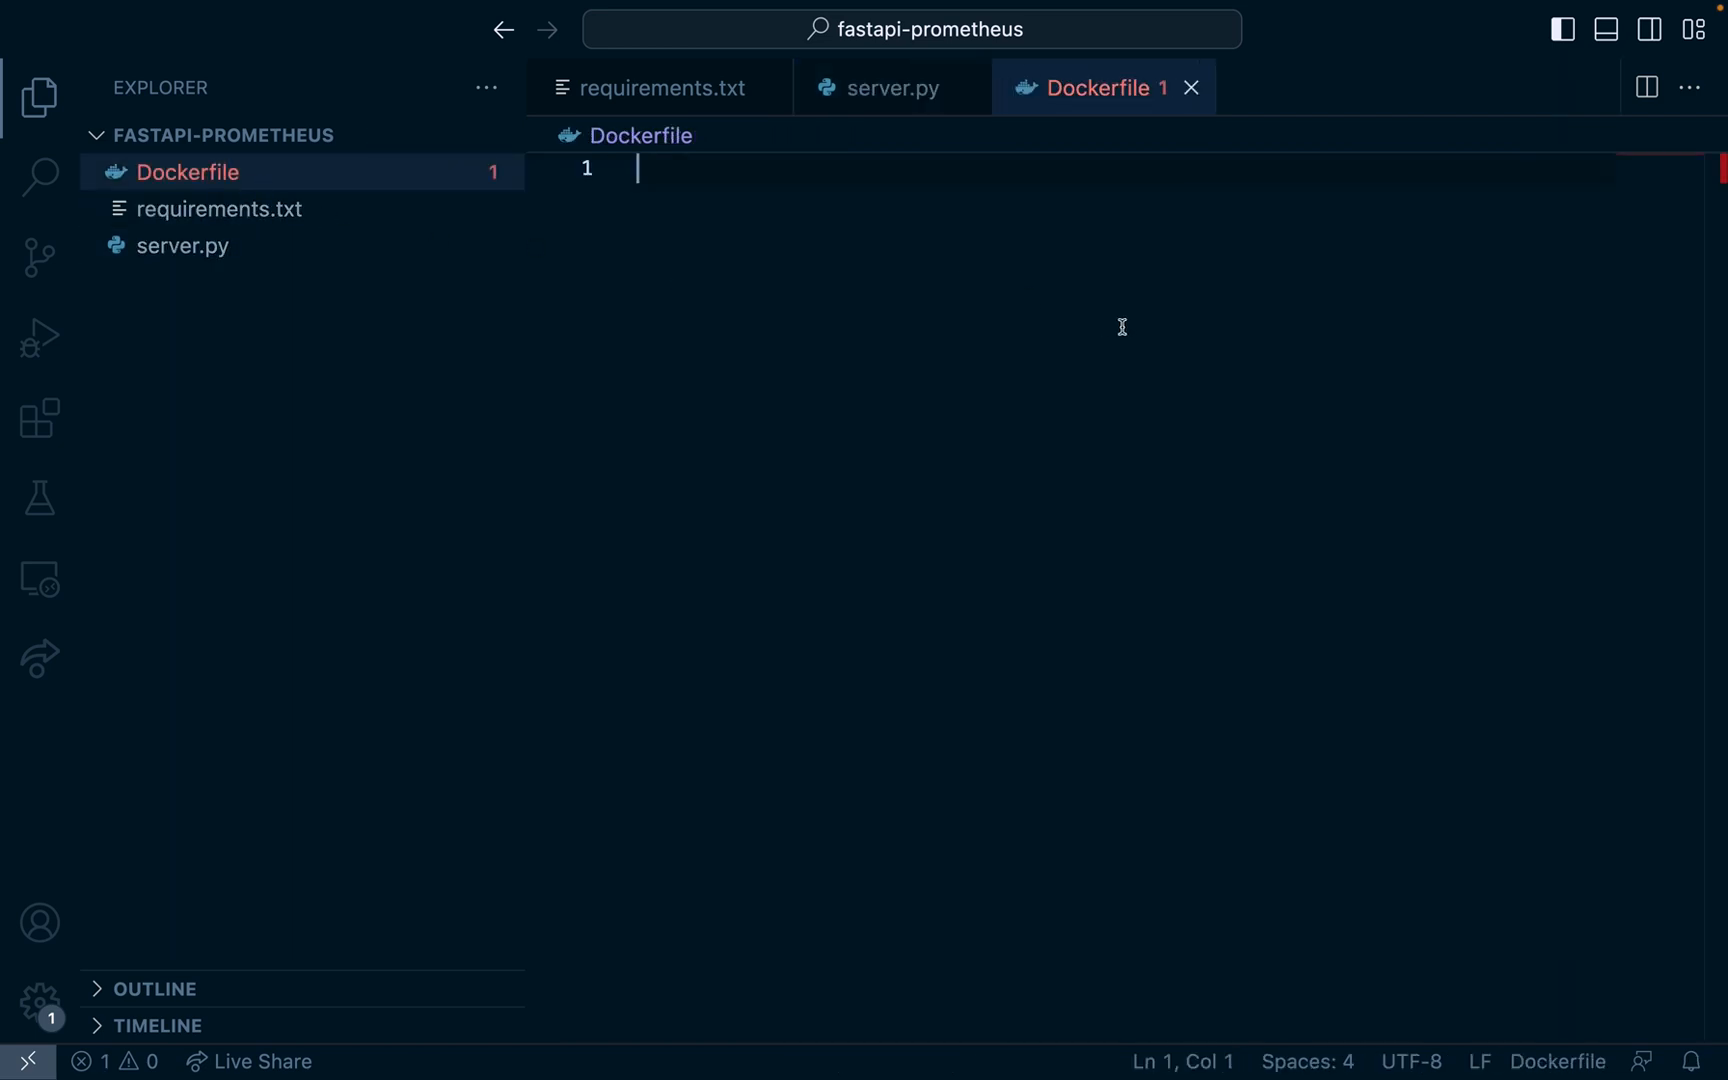
Step: Write the Dockerfile: python:3.10.2-slim-buster base, WORKDIR /app, pip install, copy server.py, EXPOSE 5000
key(Enter)
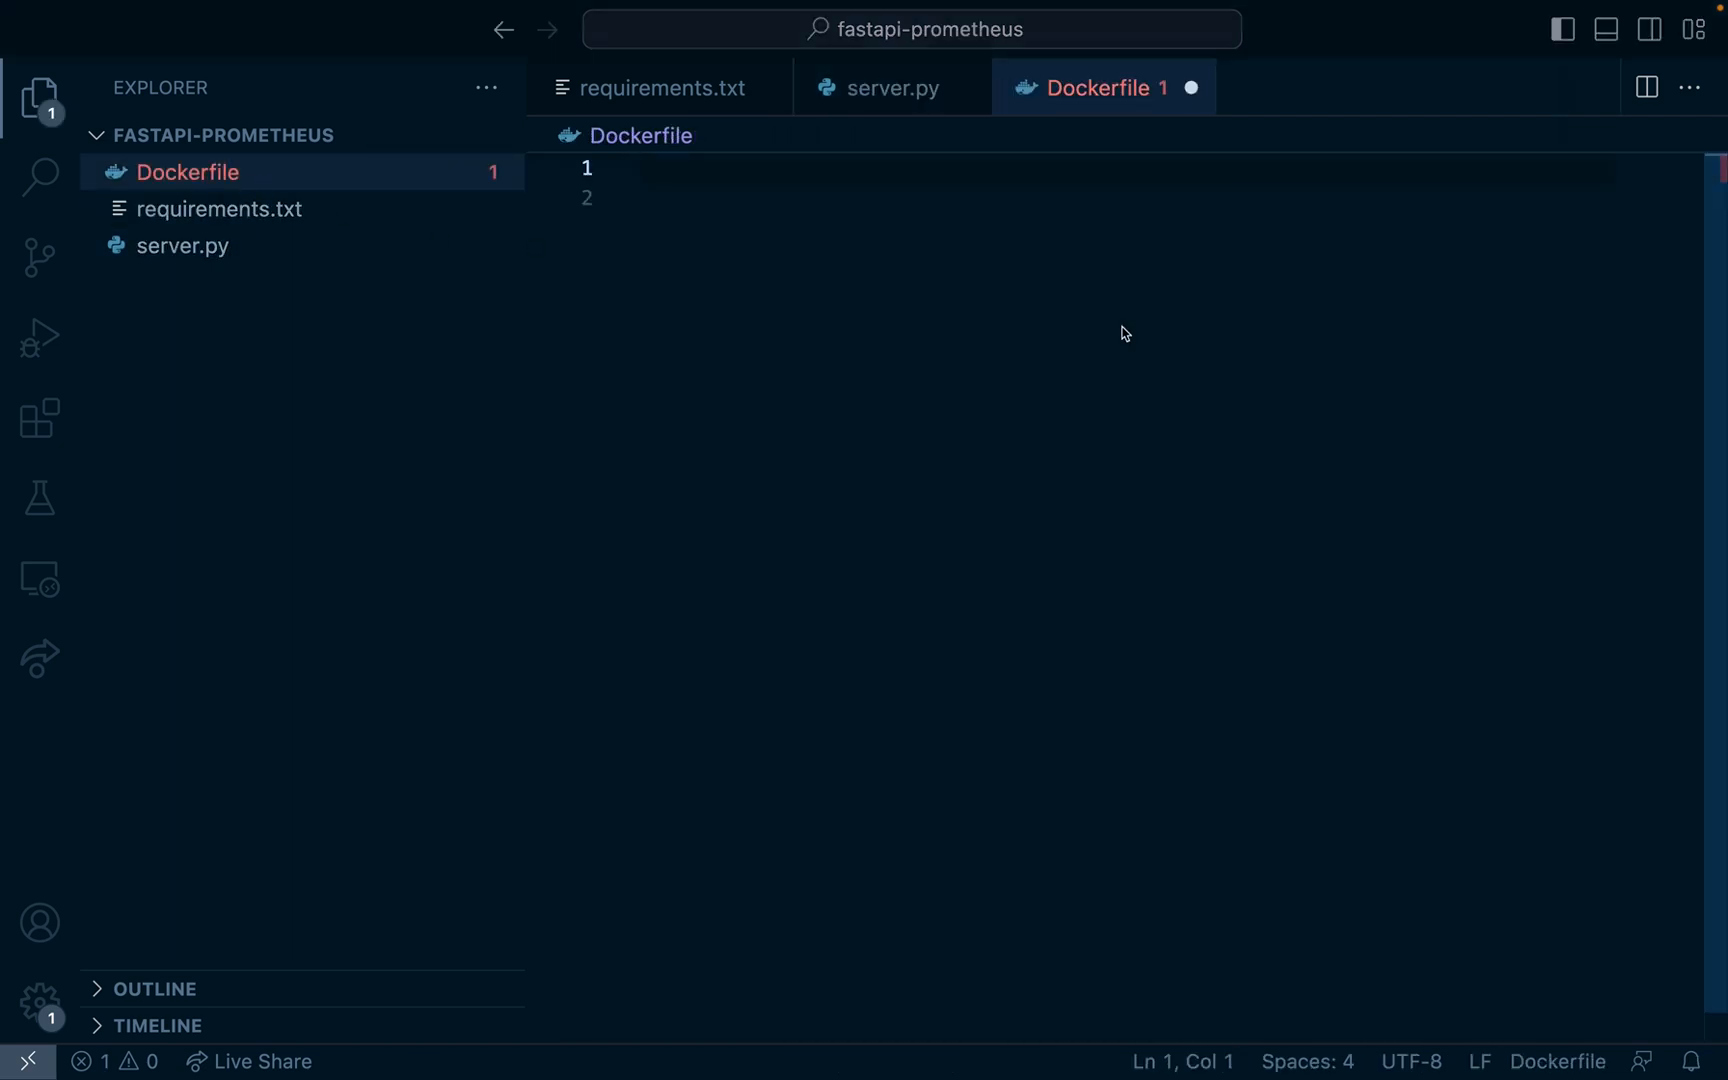
text(FROM python:3.10.2-slim-buster)
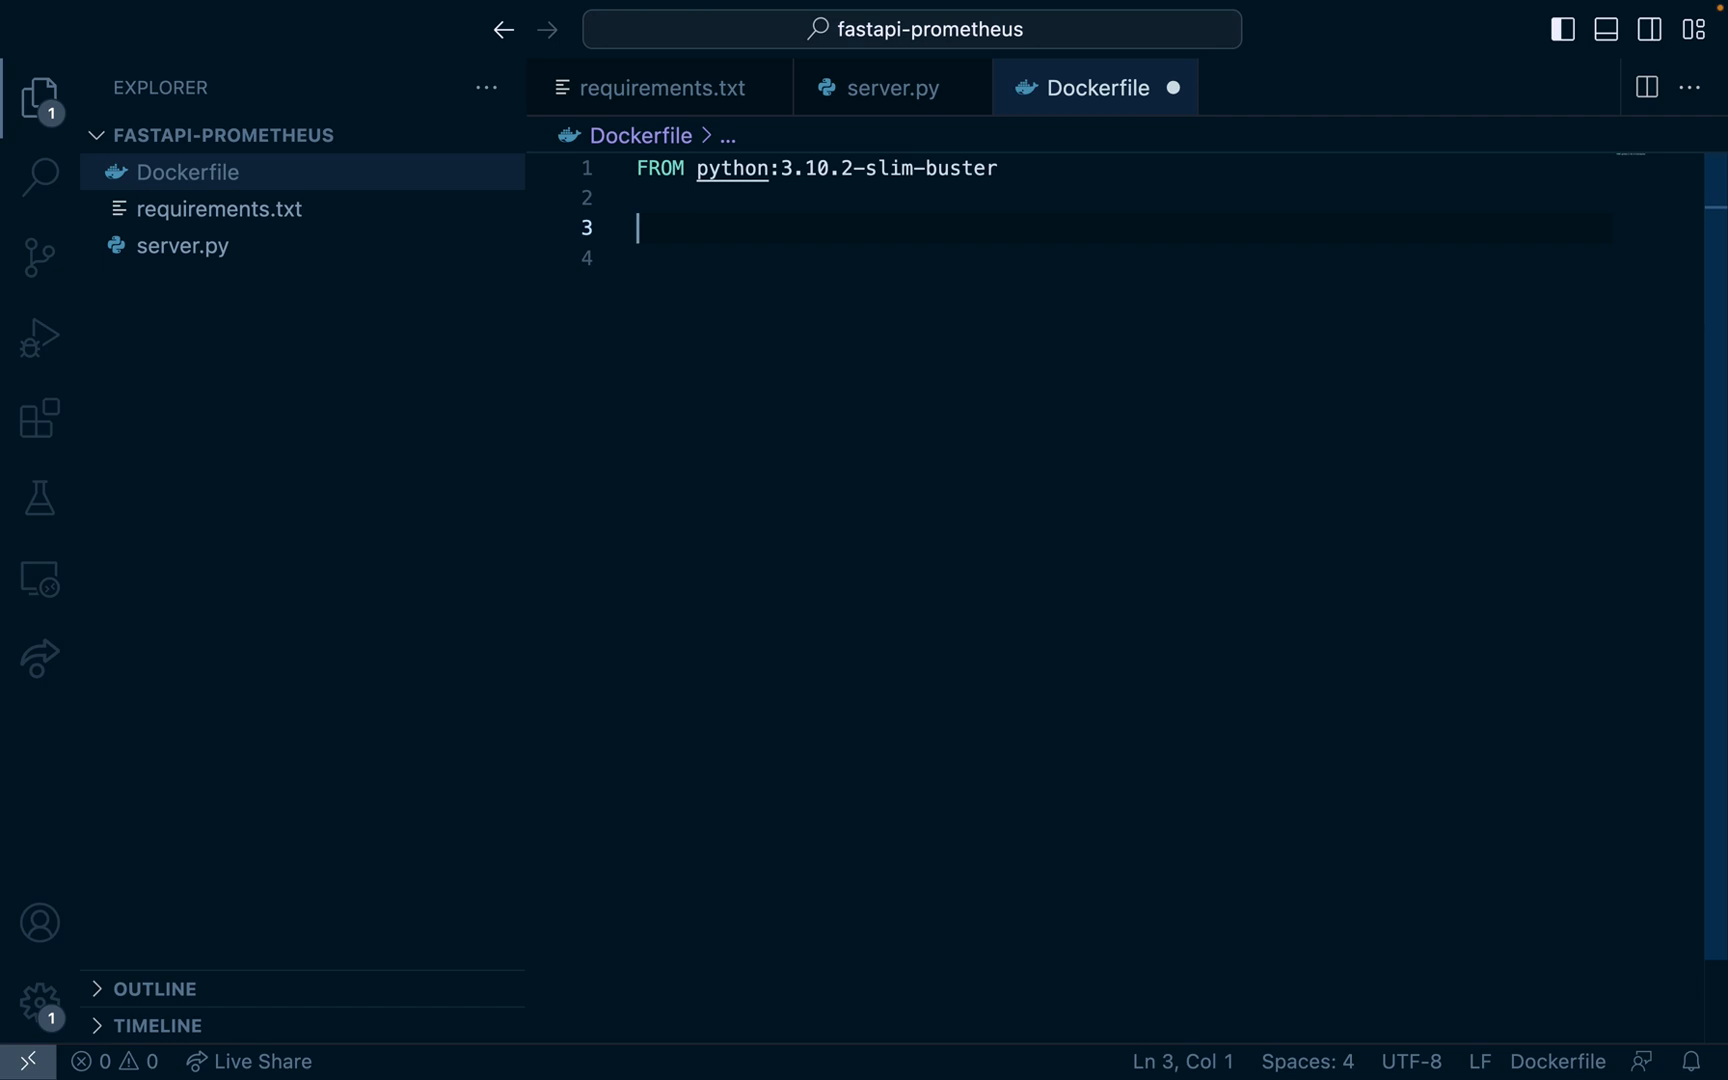
text(WORKDIR /)
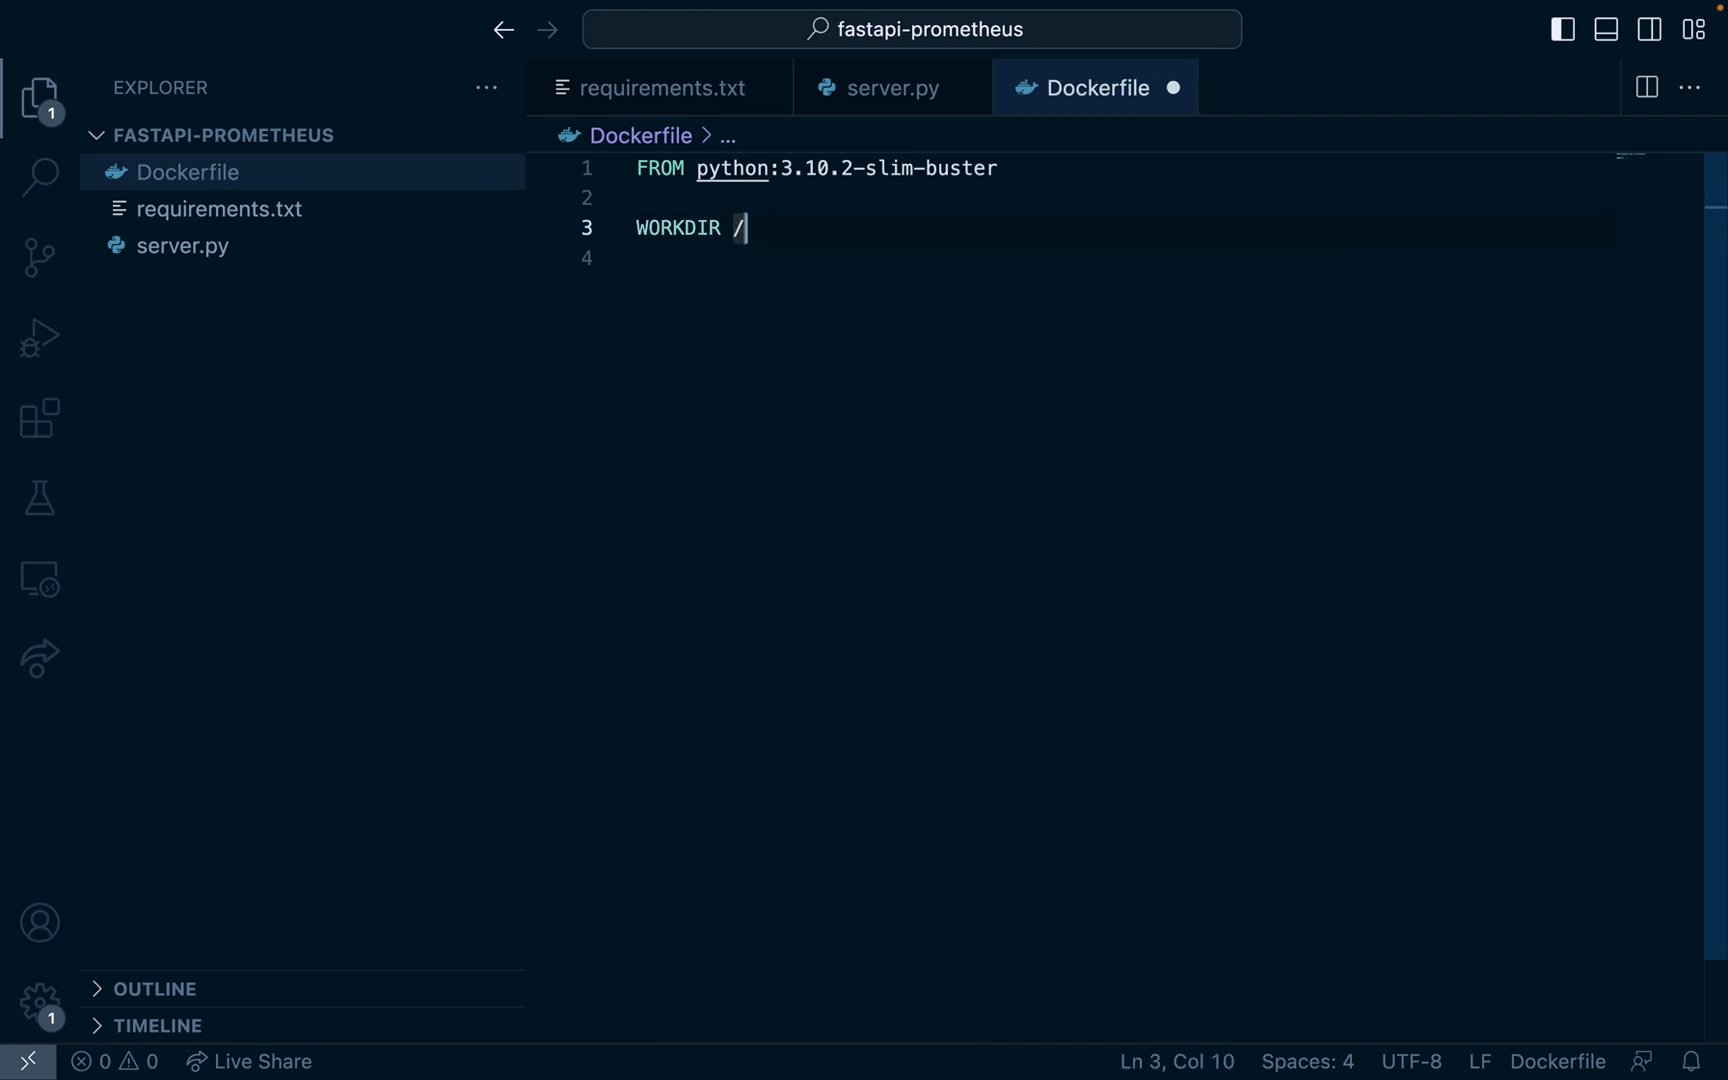
text(app)
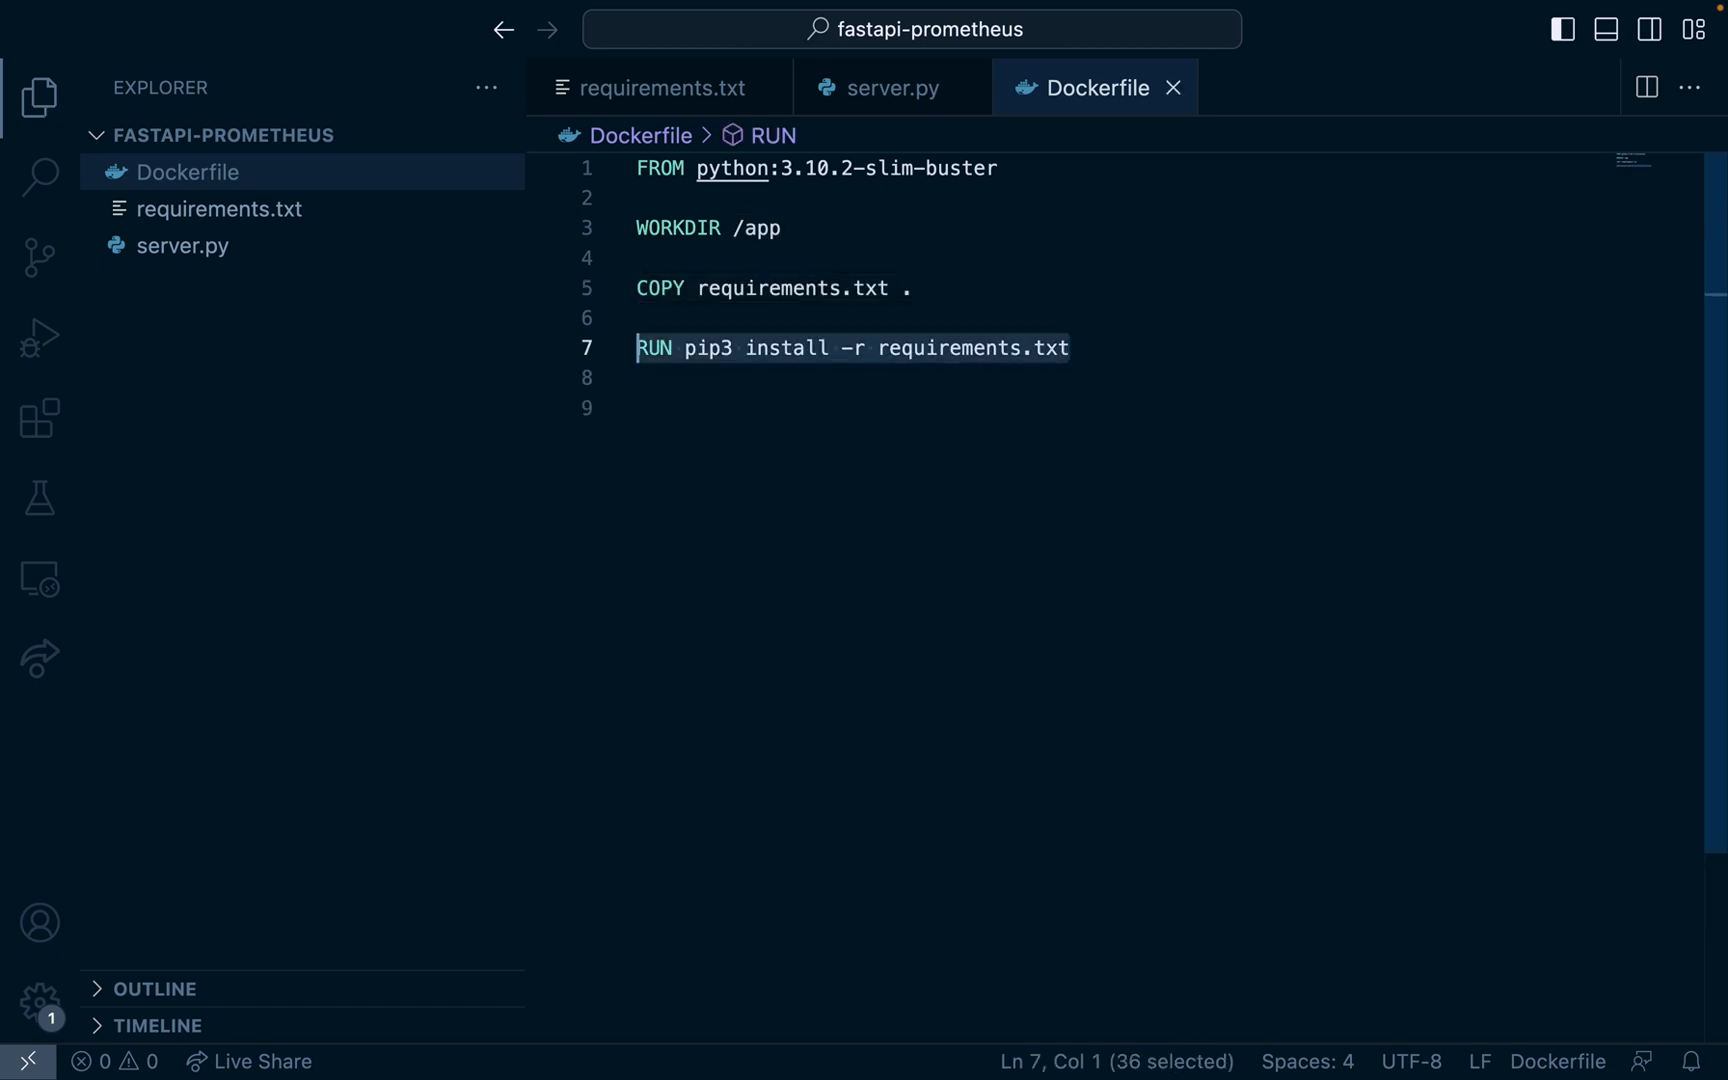
text(COPY source dest)
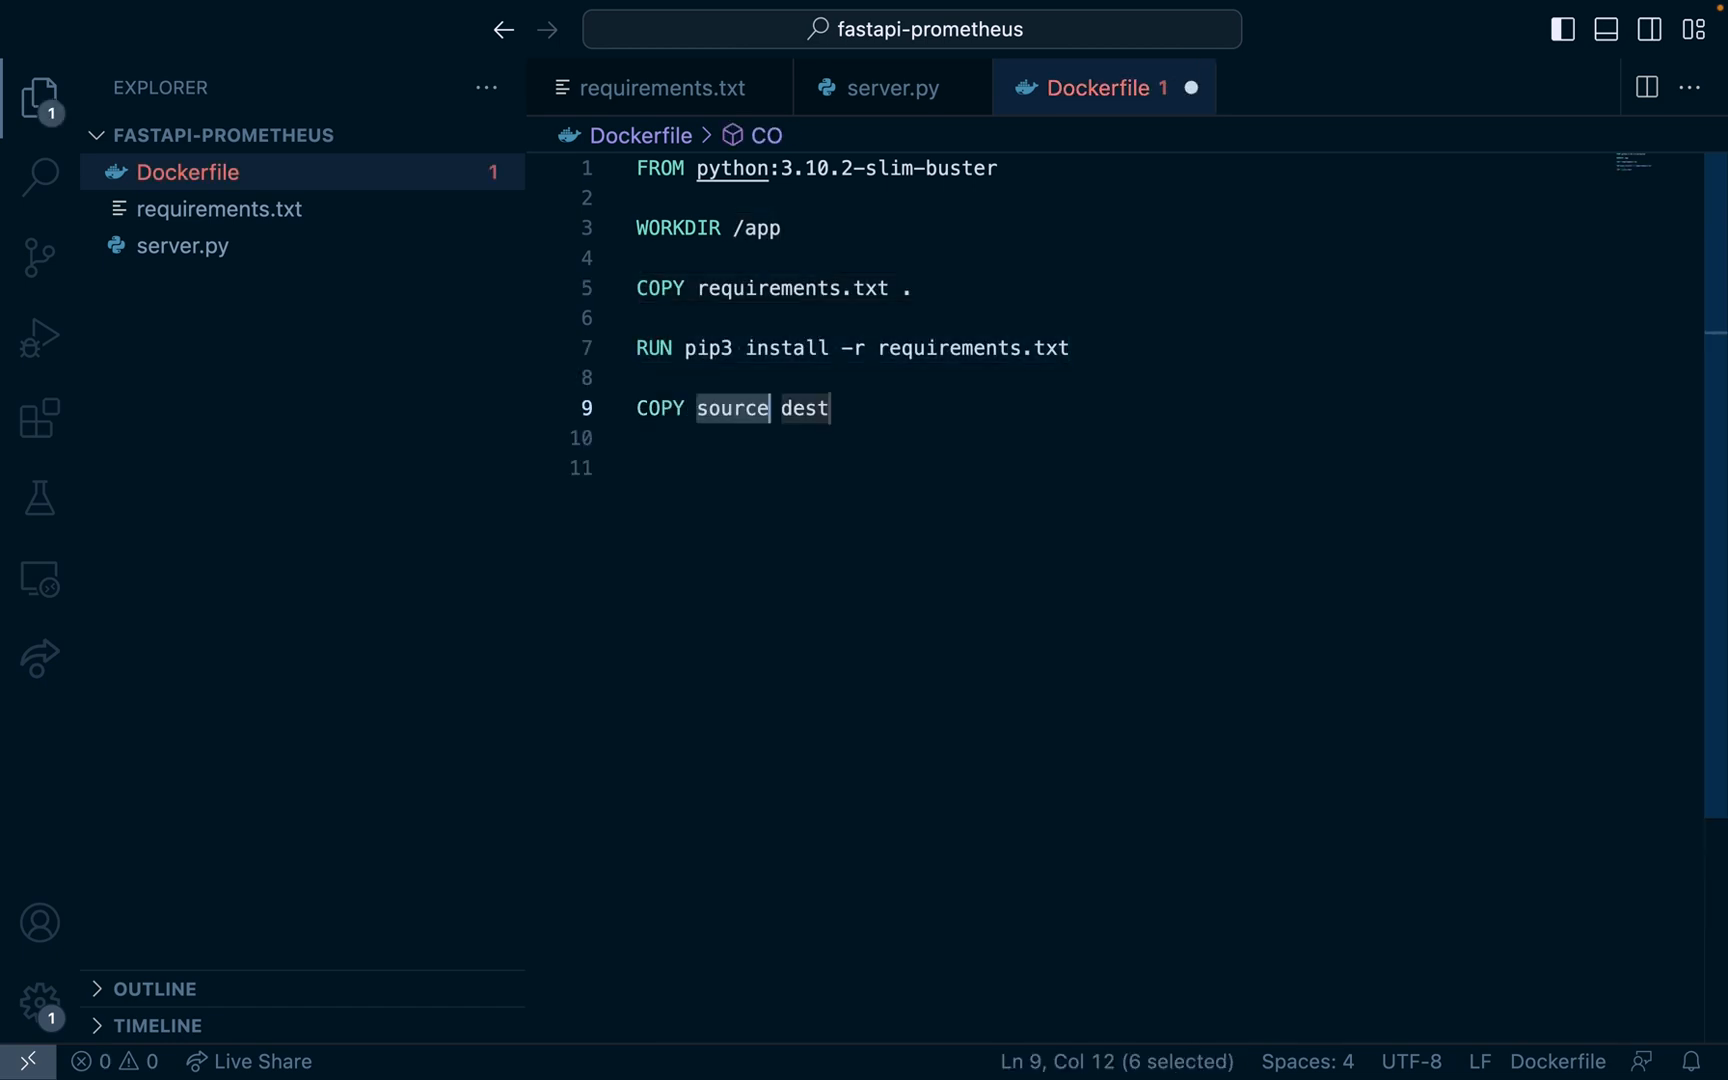
text(server.py)
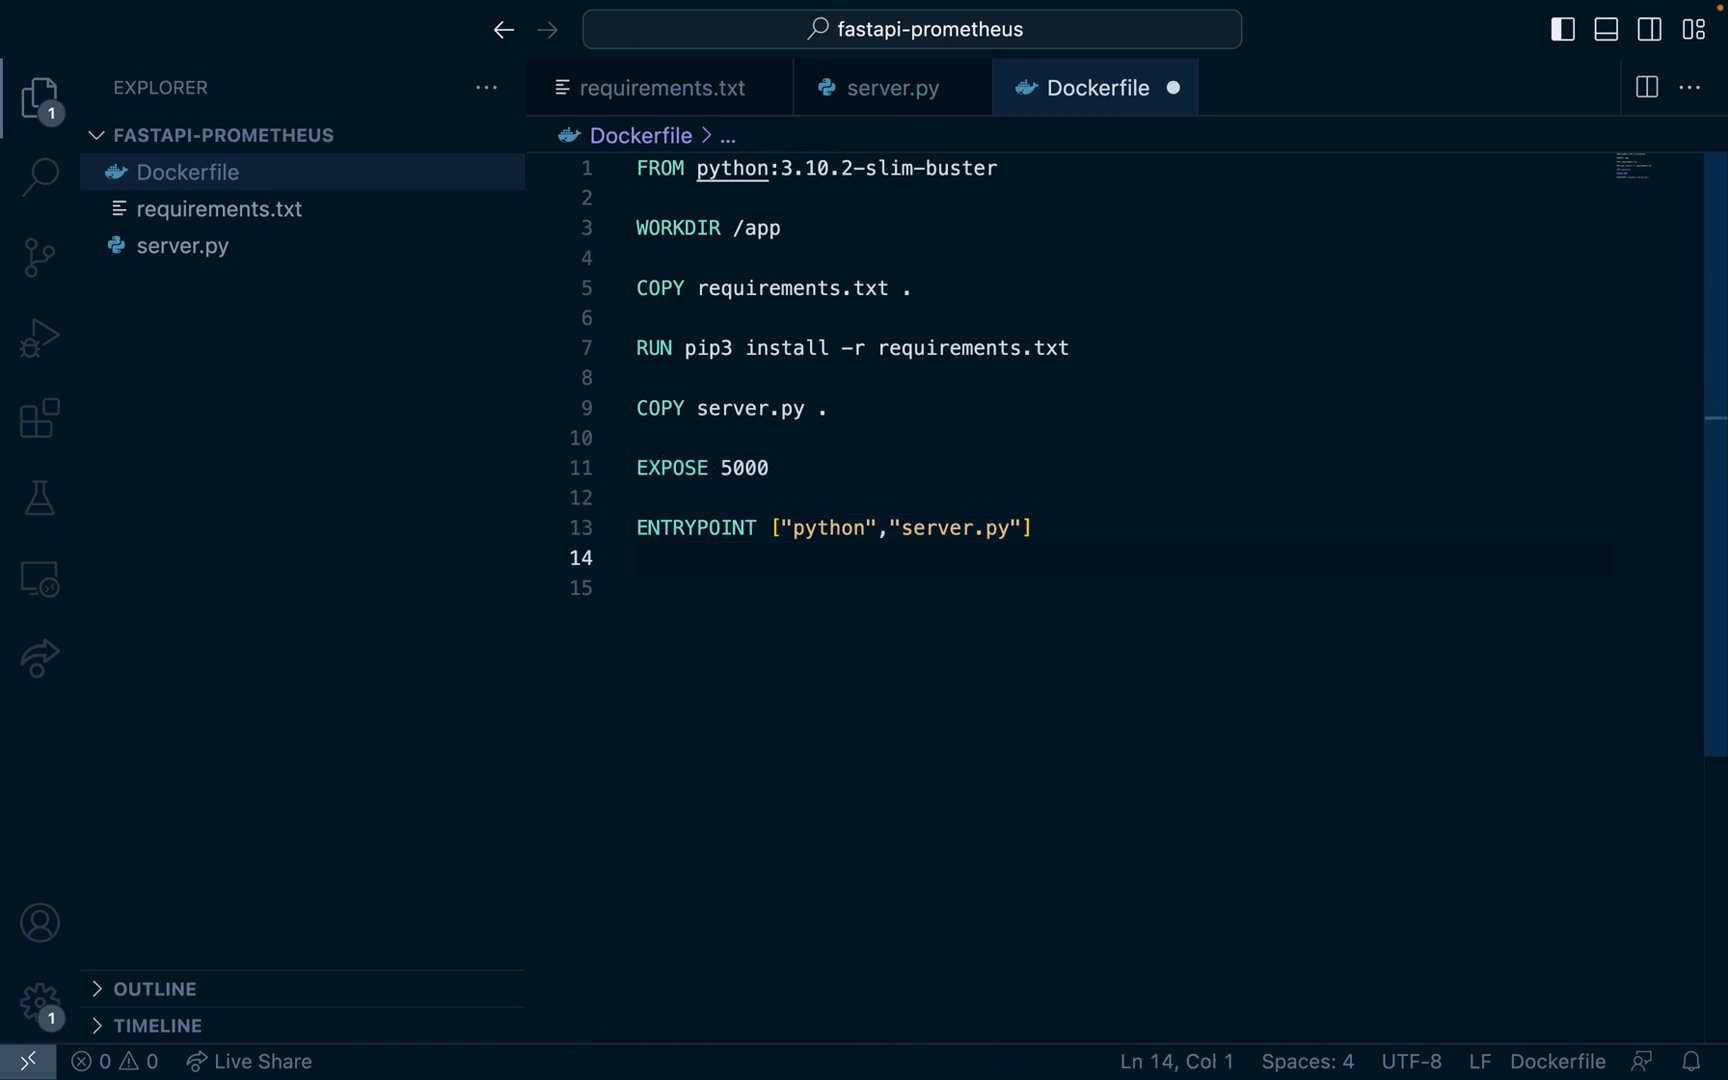
key(ctrl+s)
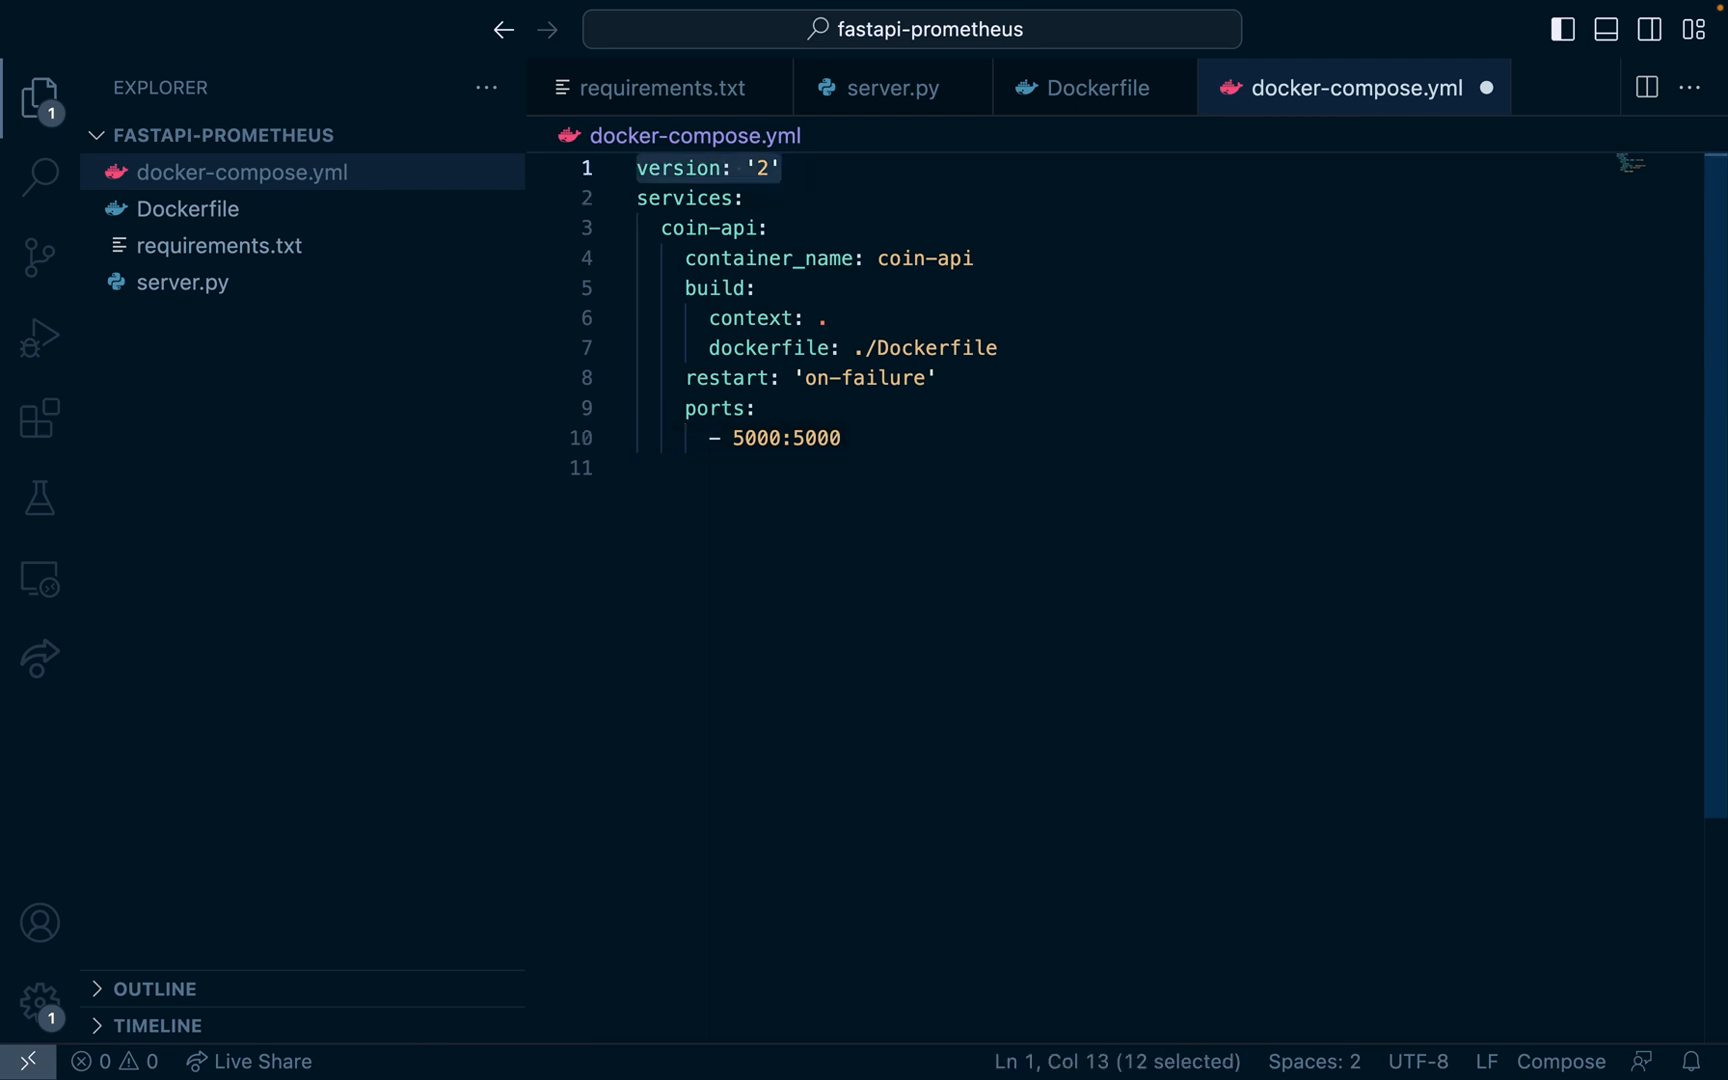
Step: Define the coin-api service with build context ., restart on-failure and ports 5000:5000
click(683, 198)
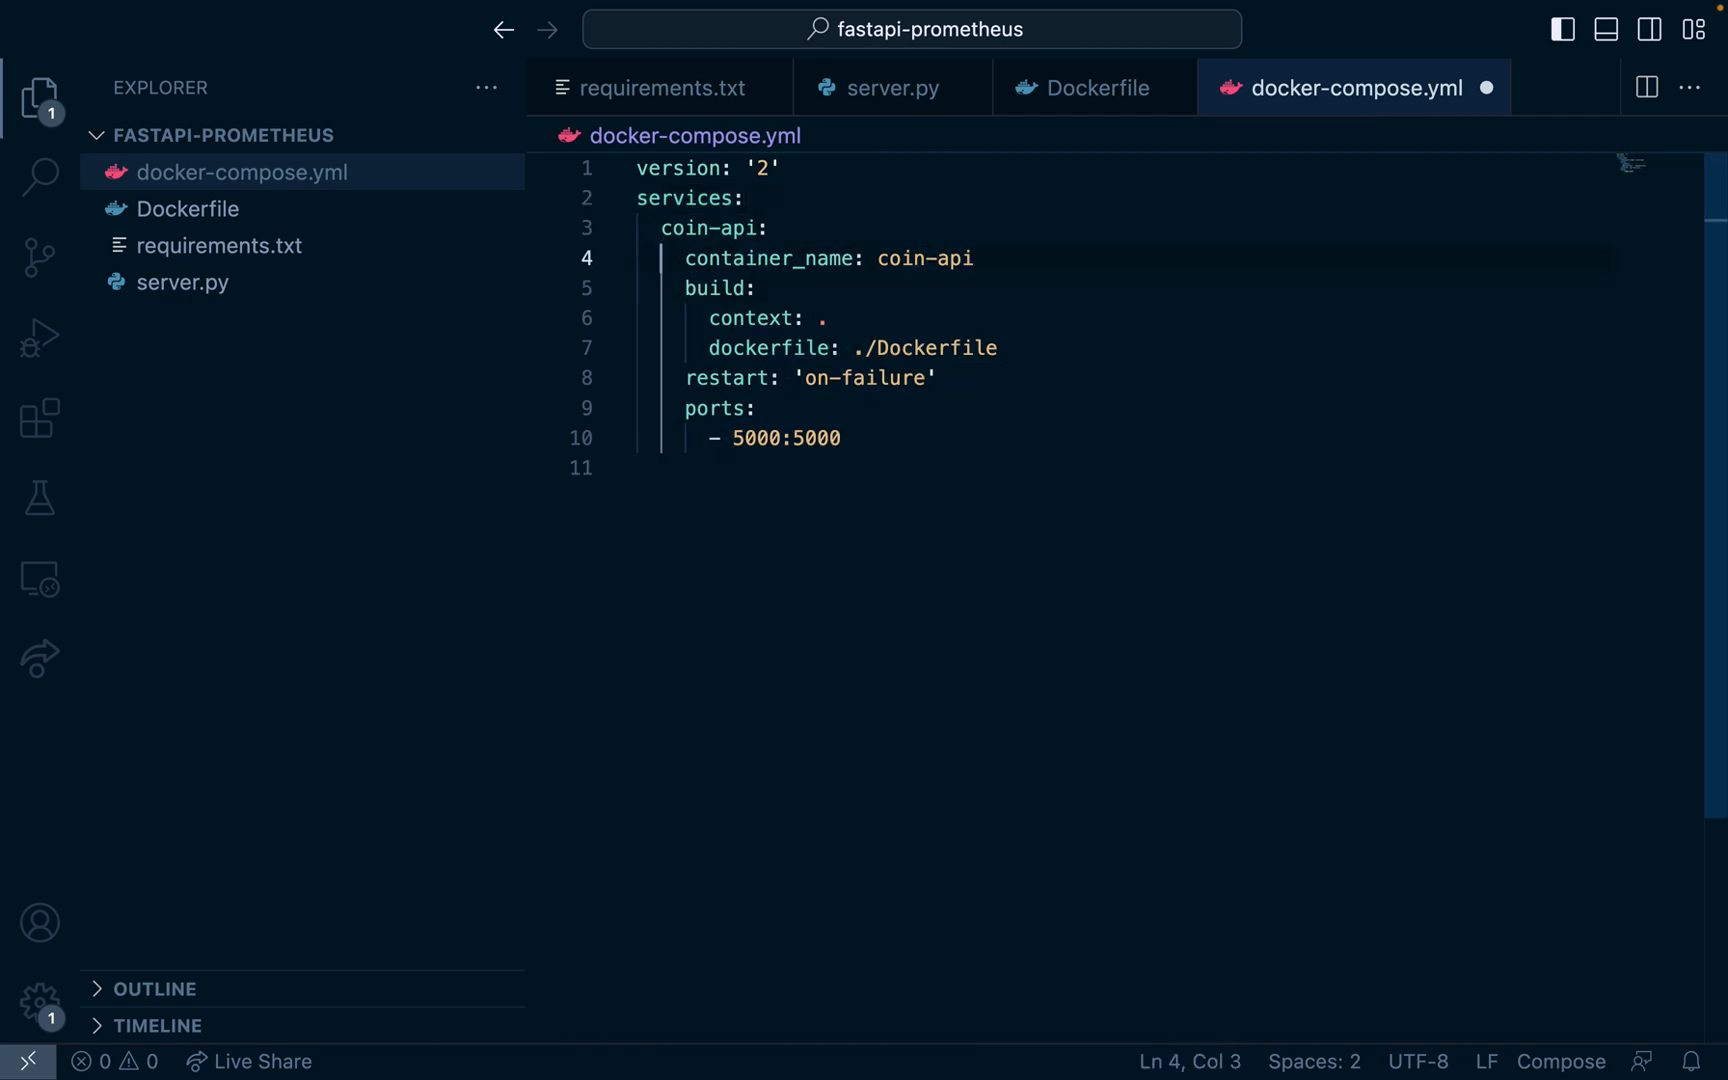
click(769, 258)
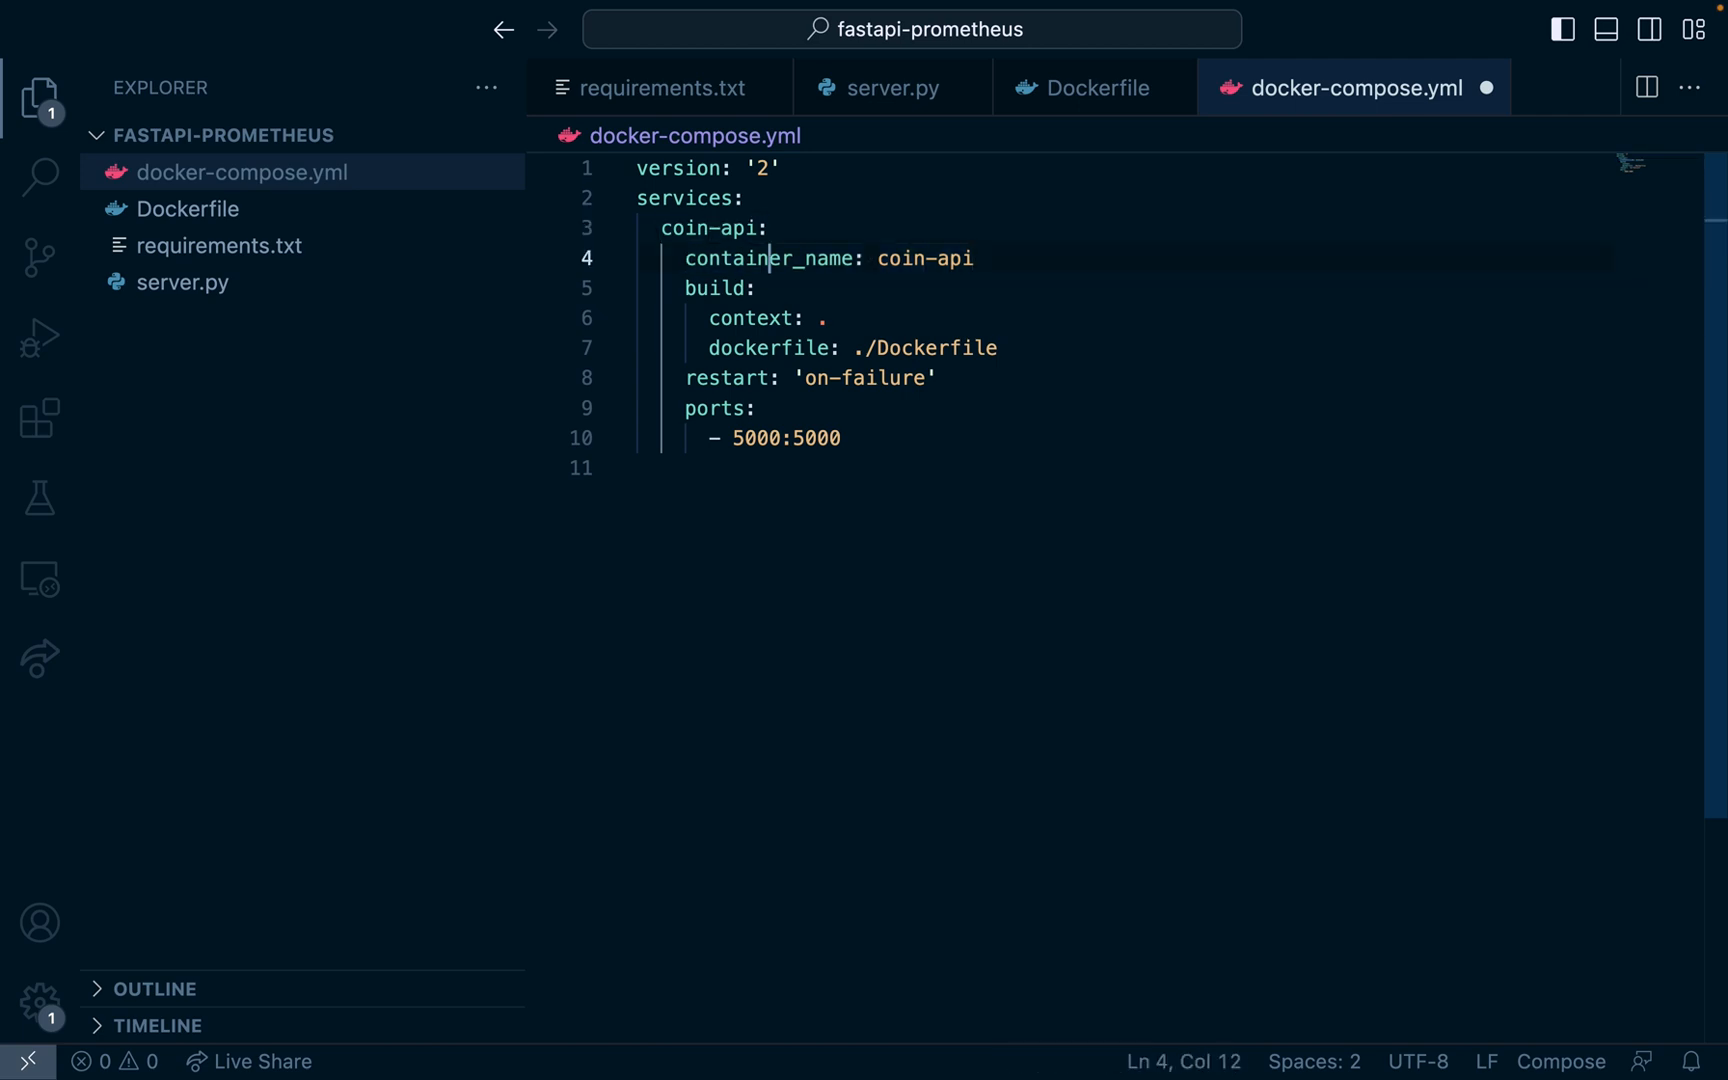
double_click(716, 288)
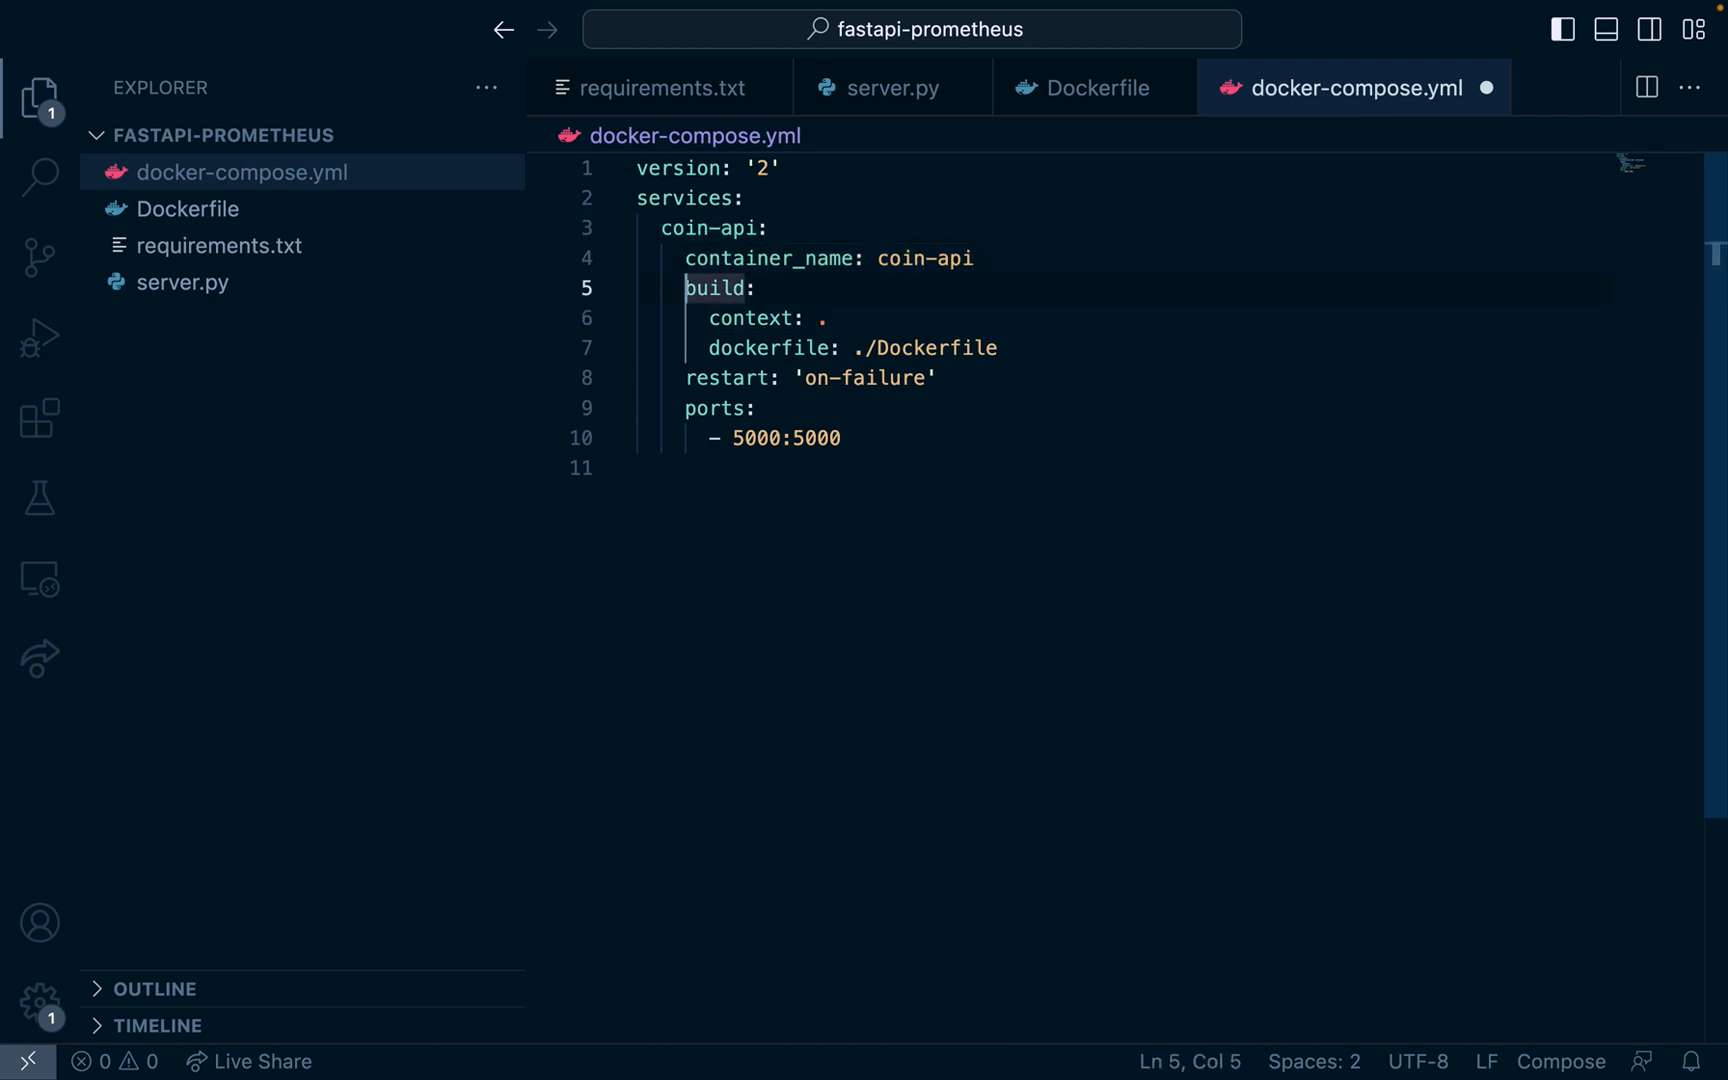
click(937, 377)
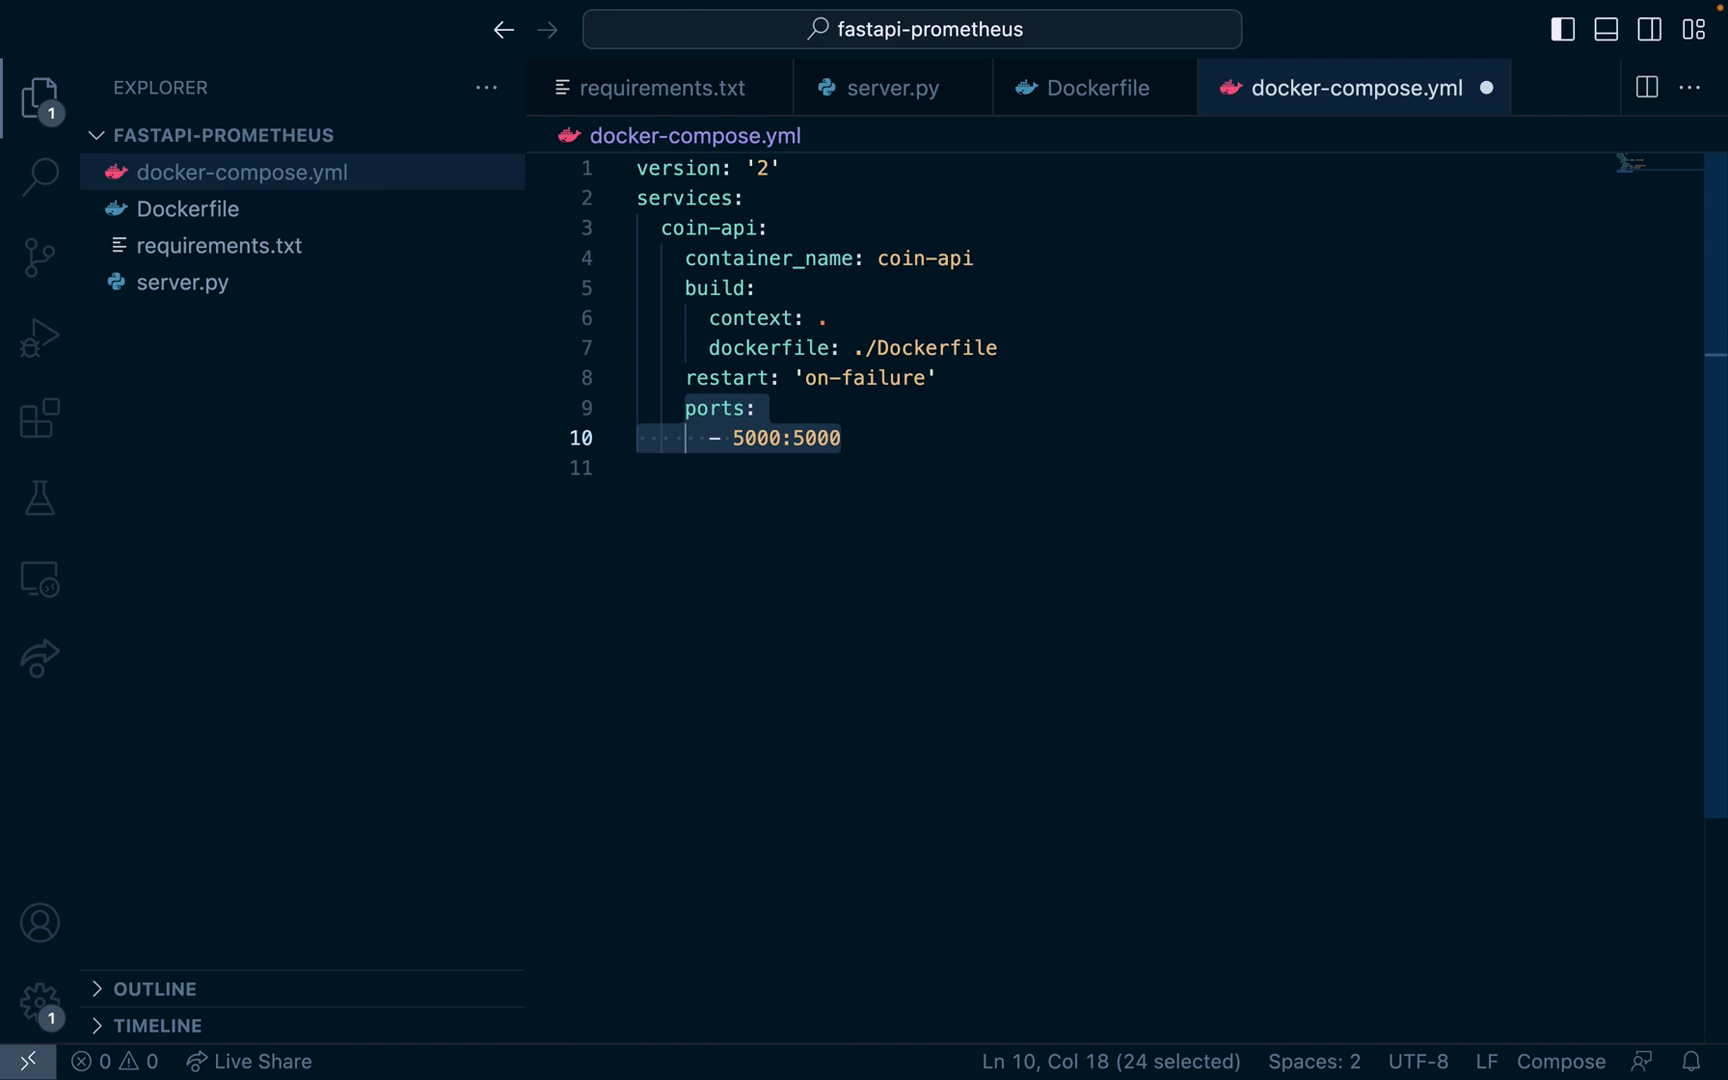
Step: Run docker-compose up in the integrated terminal to start the coin-api container
text(doc)
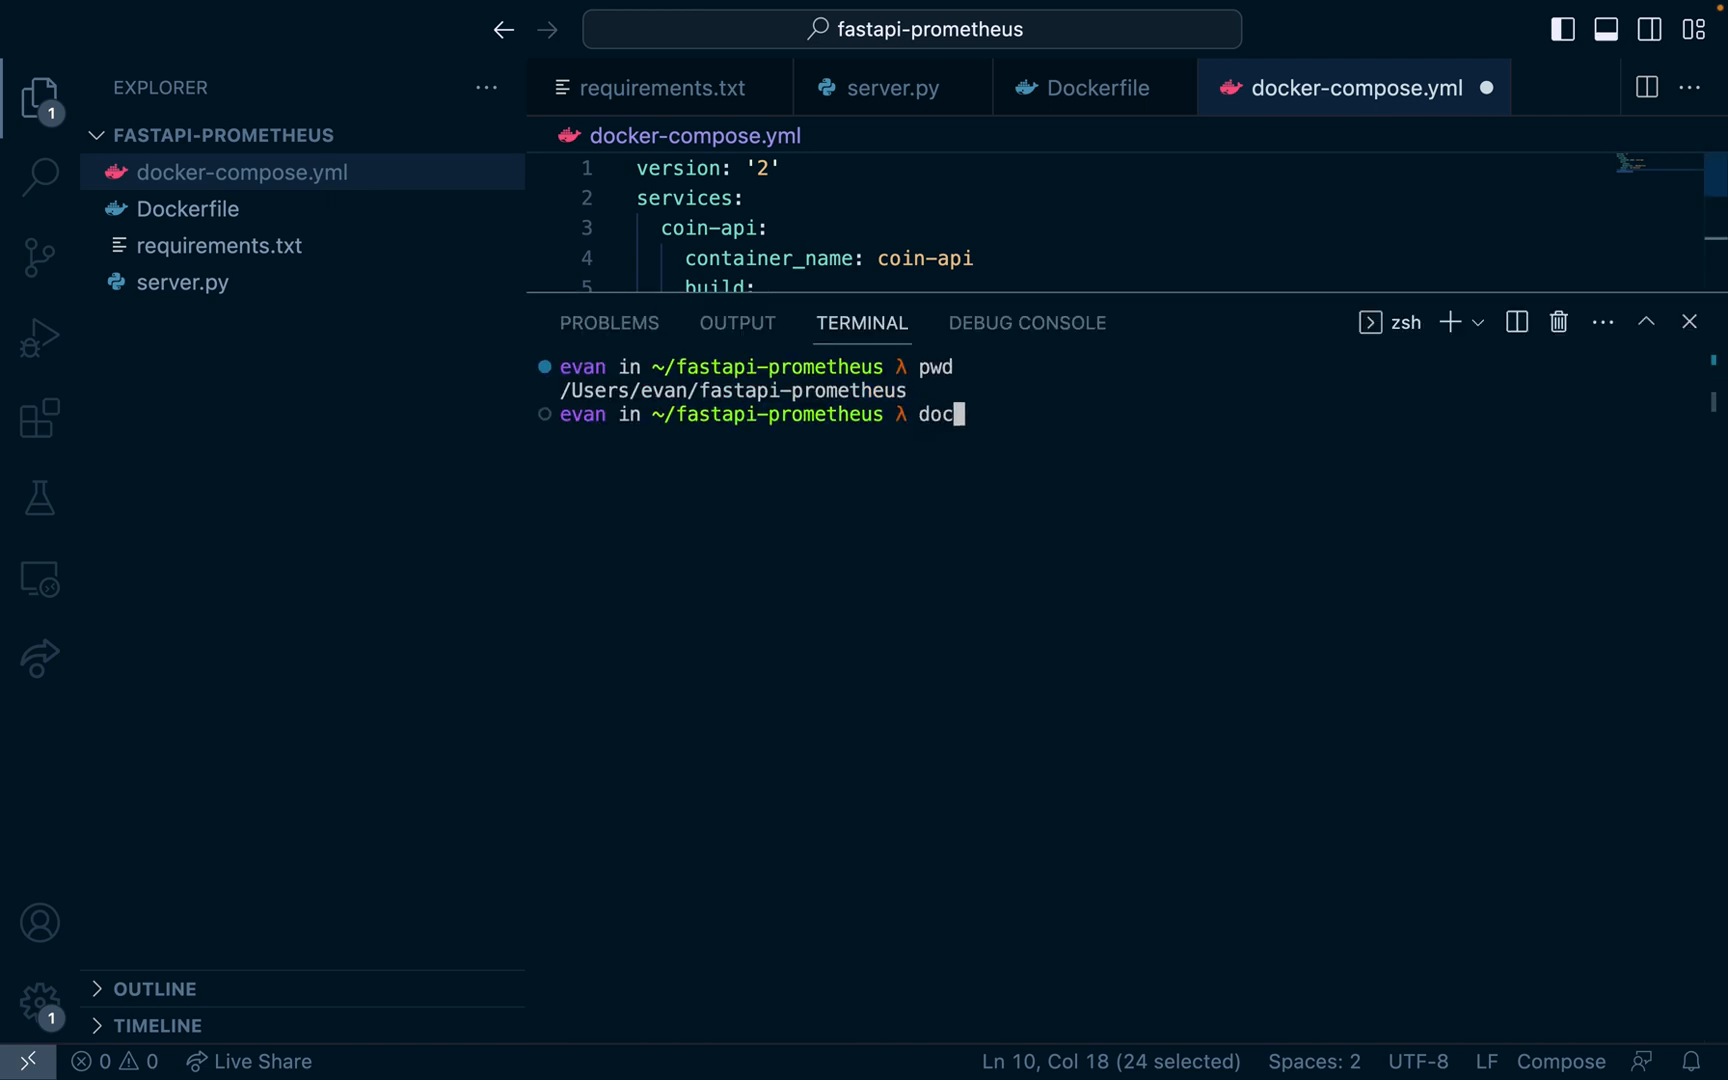
text(ker-compse)
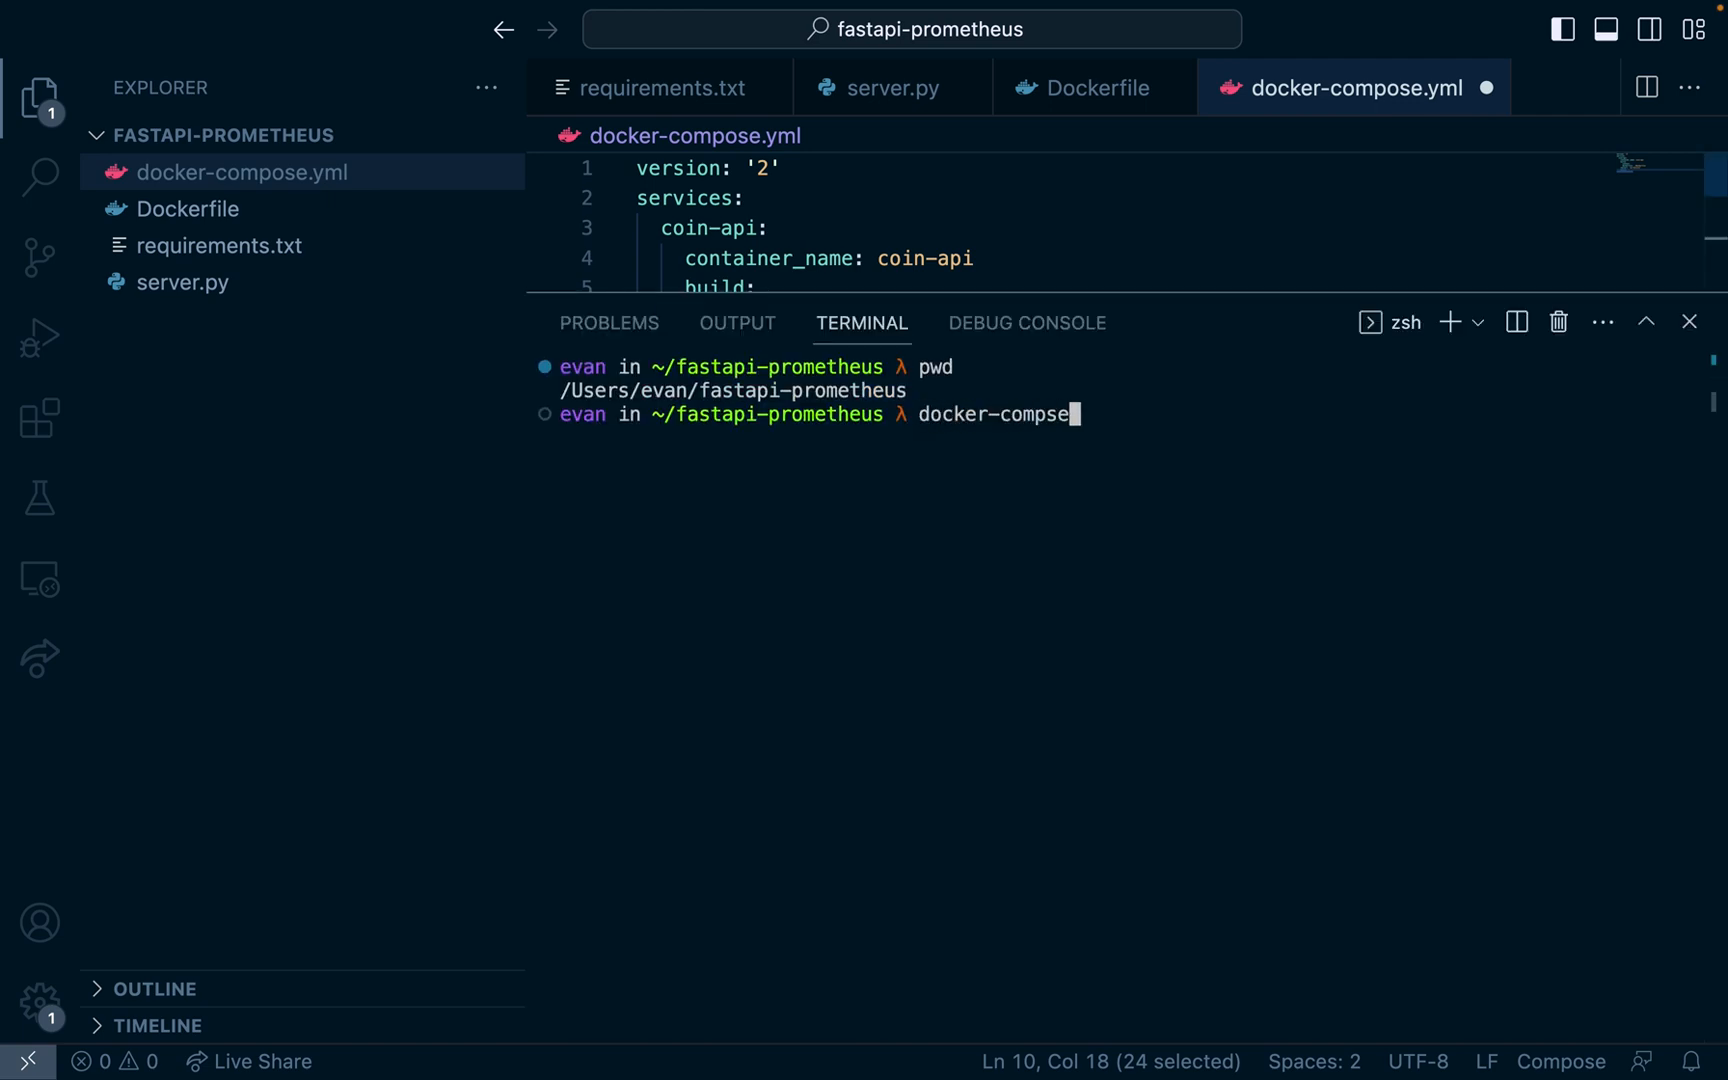
click(1689, 322)
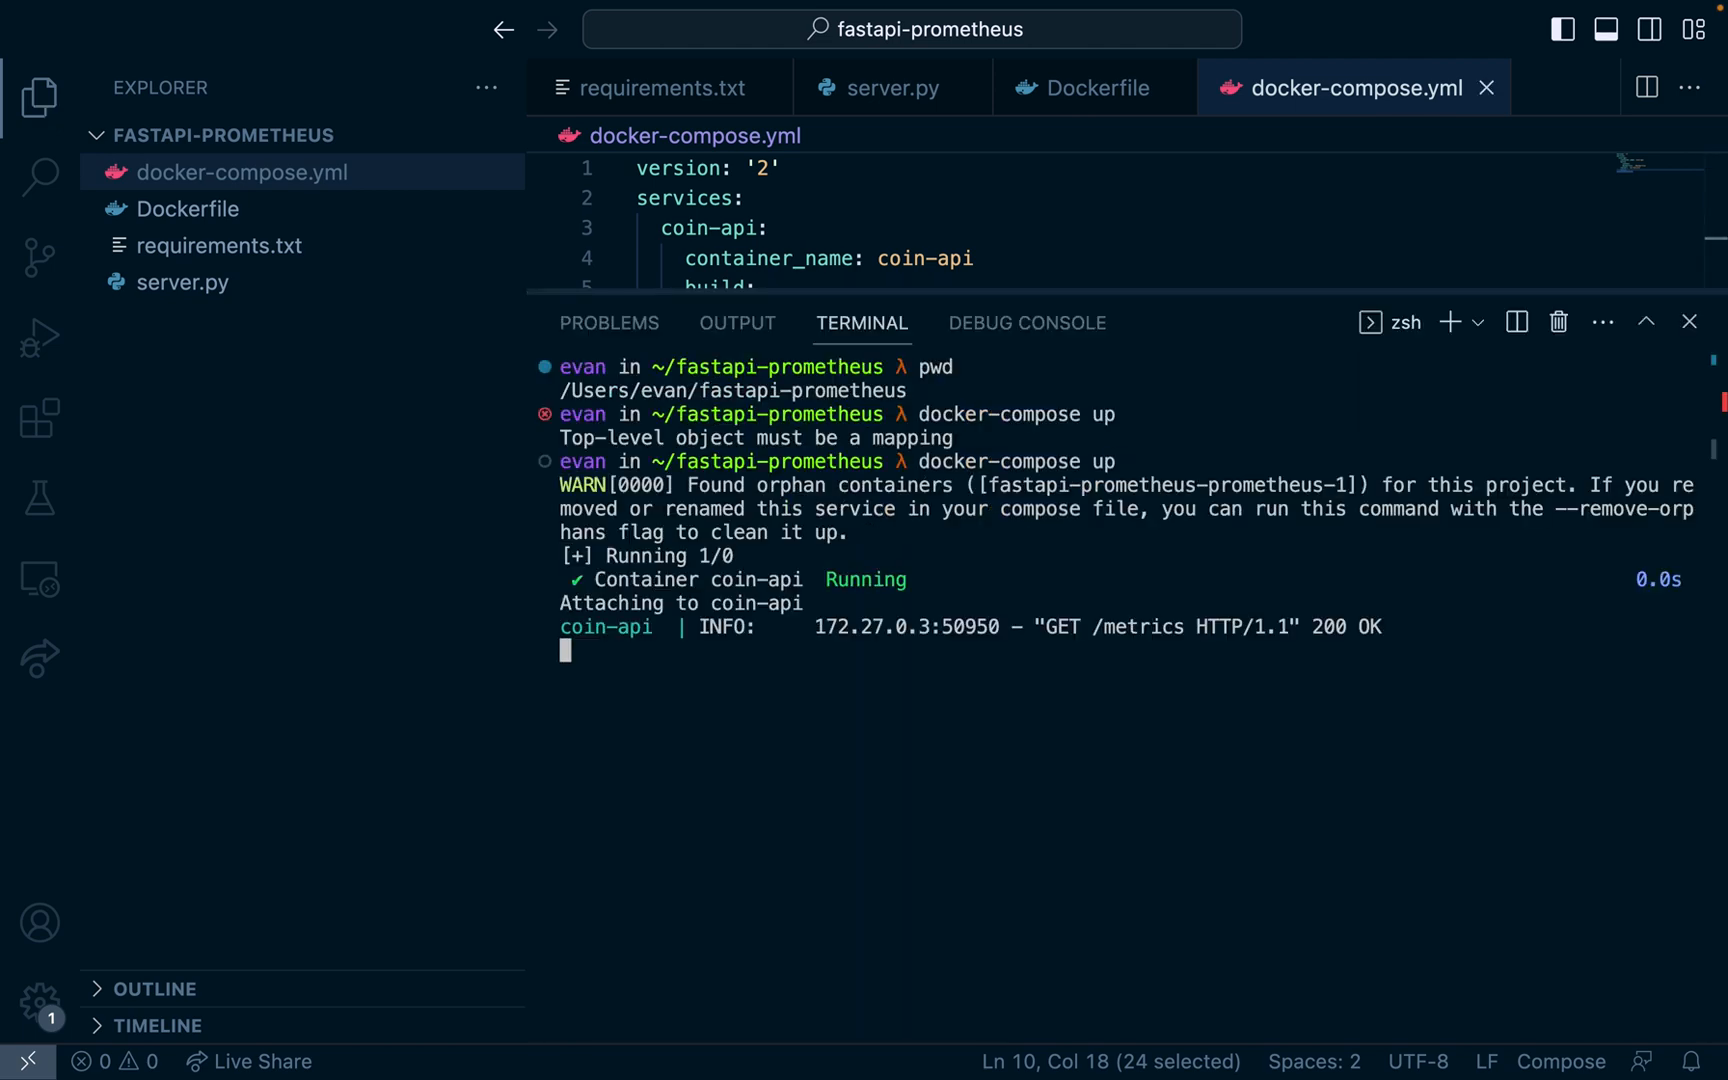
mouse_move(878, 580)
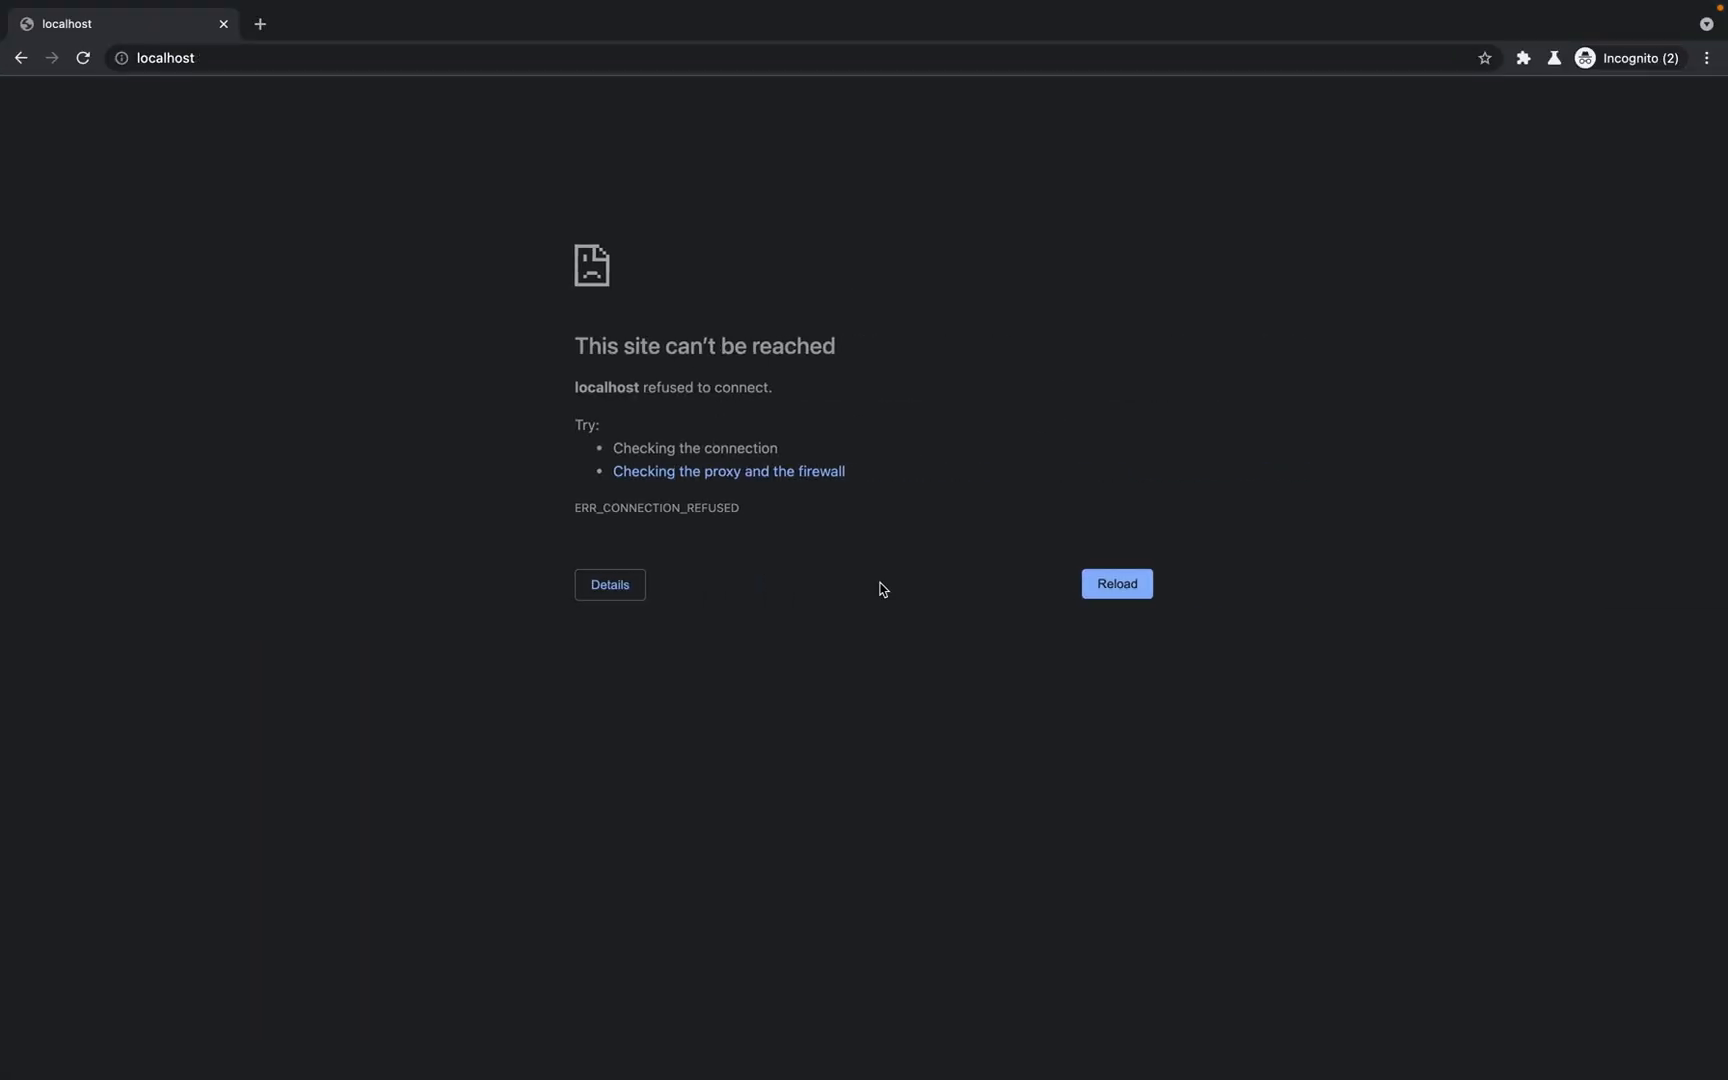
Step: Request localhost:5000/flip-coins?times=50 in Chrome and reload it repeatedly
text(localhost:5000)
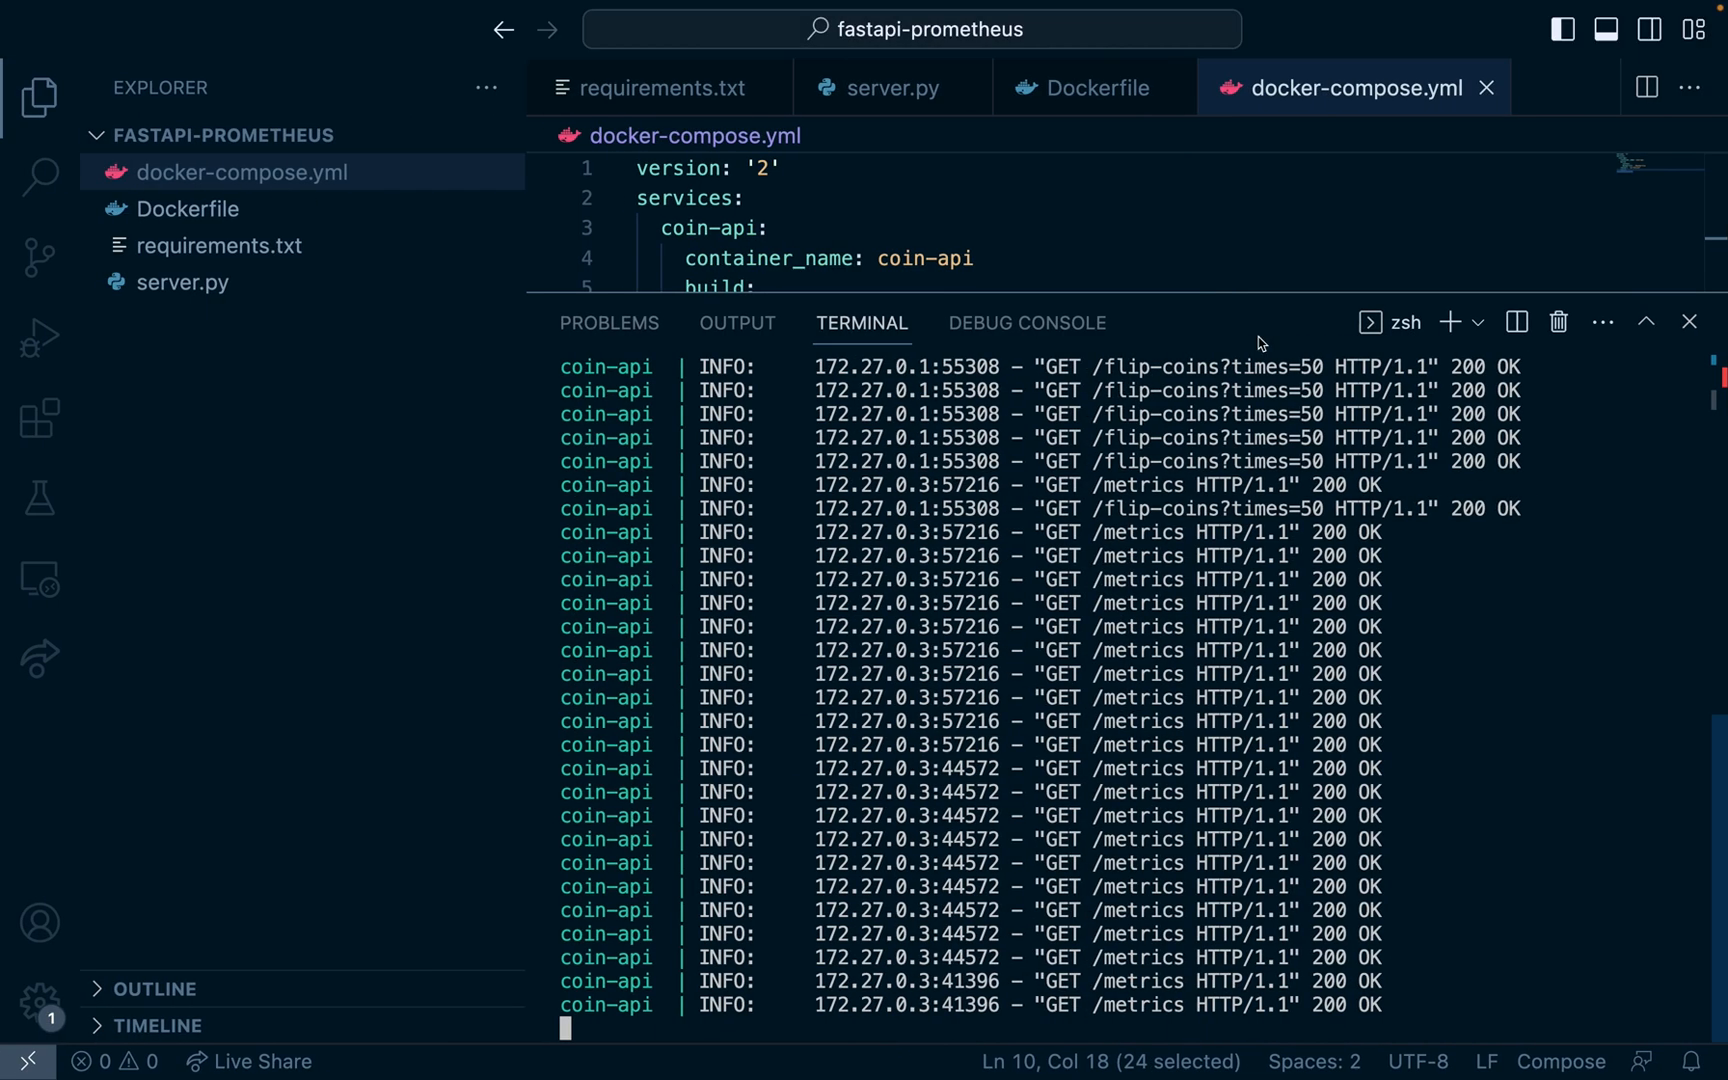
Step: Create prometheus.yml with a global scrape_interval of 5s
click(1689, 322)
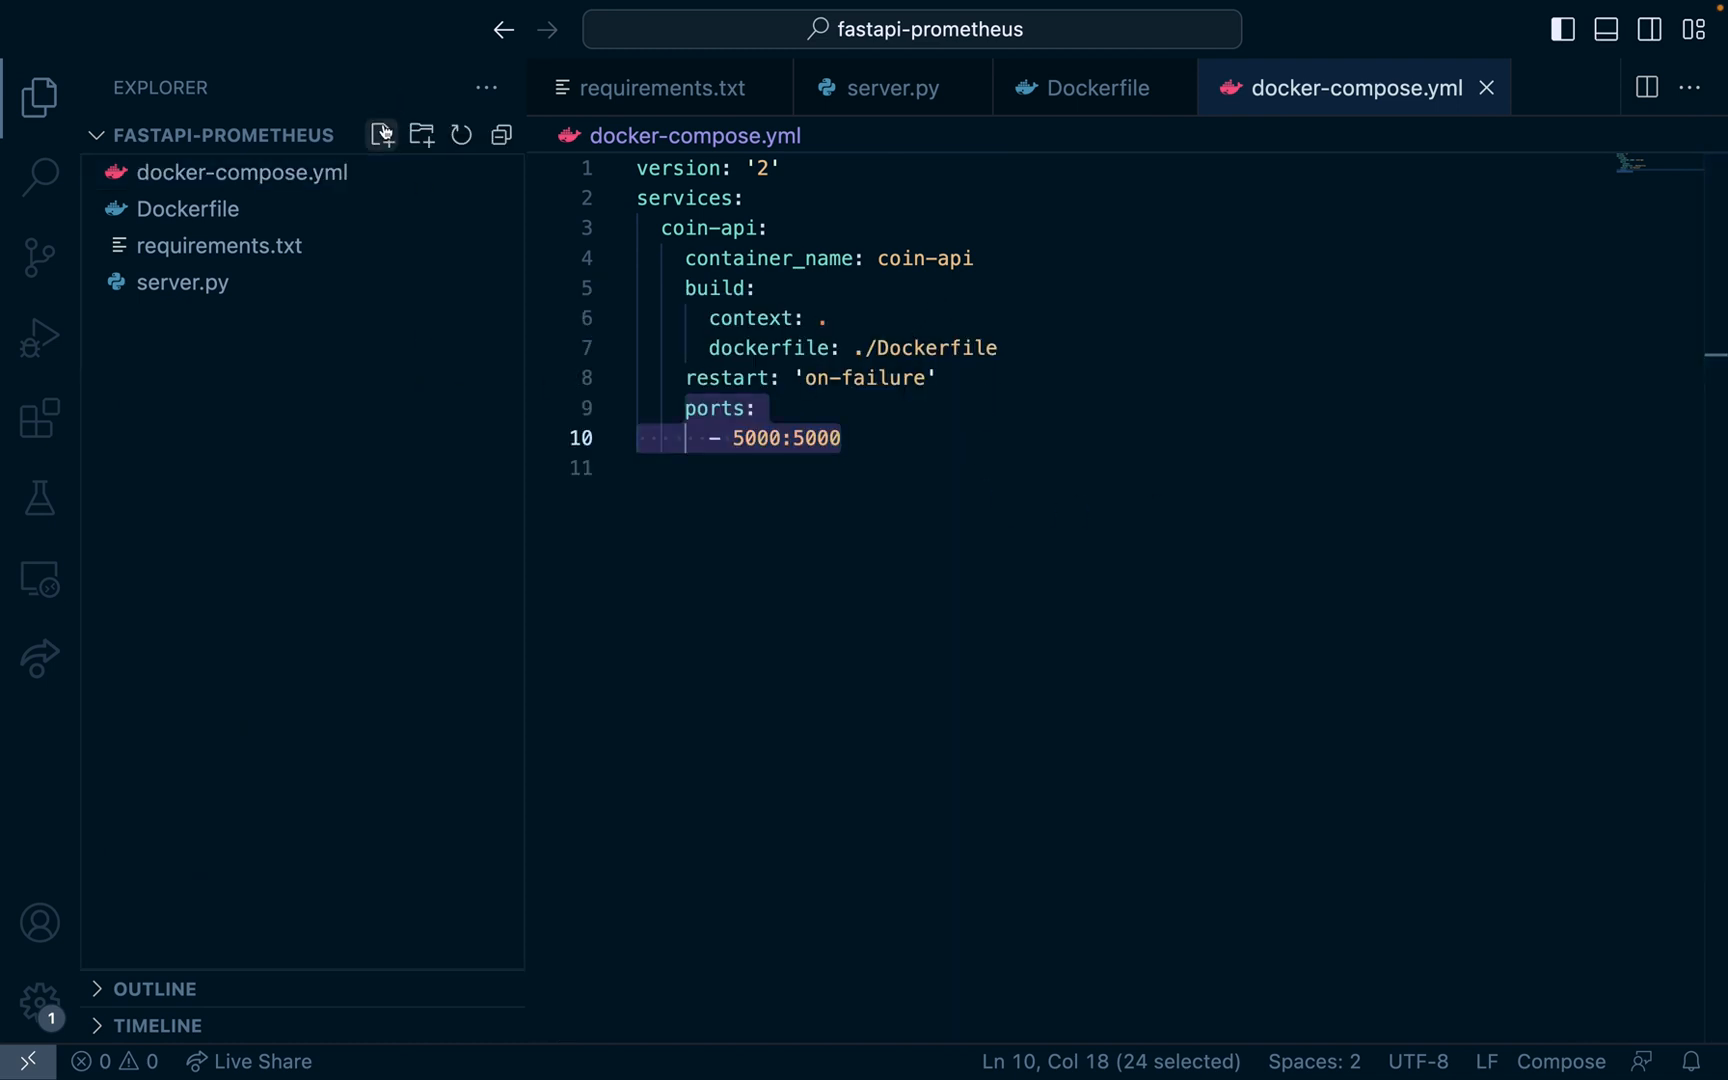
text(prometheus.yml)
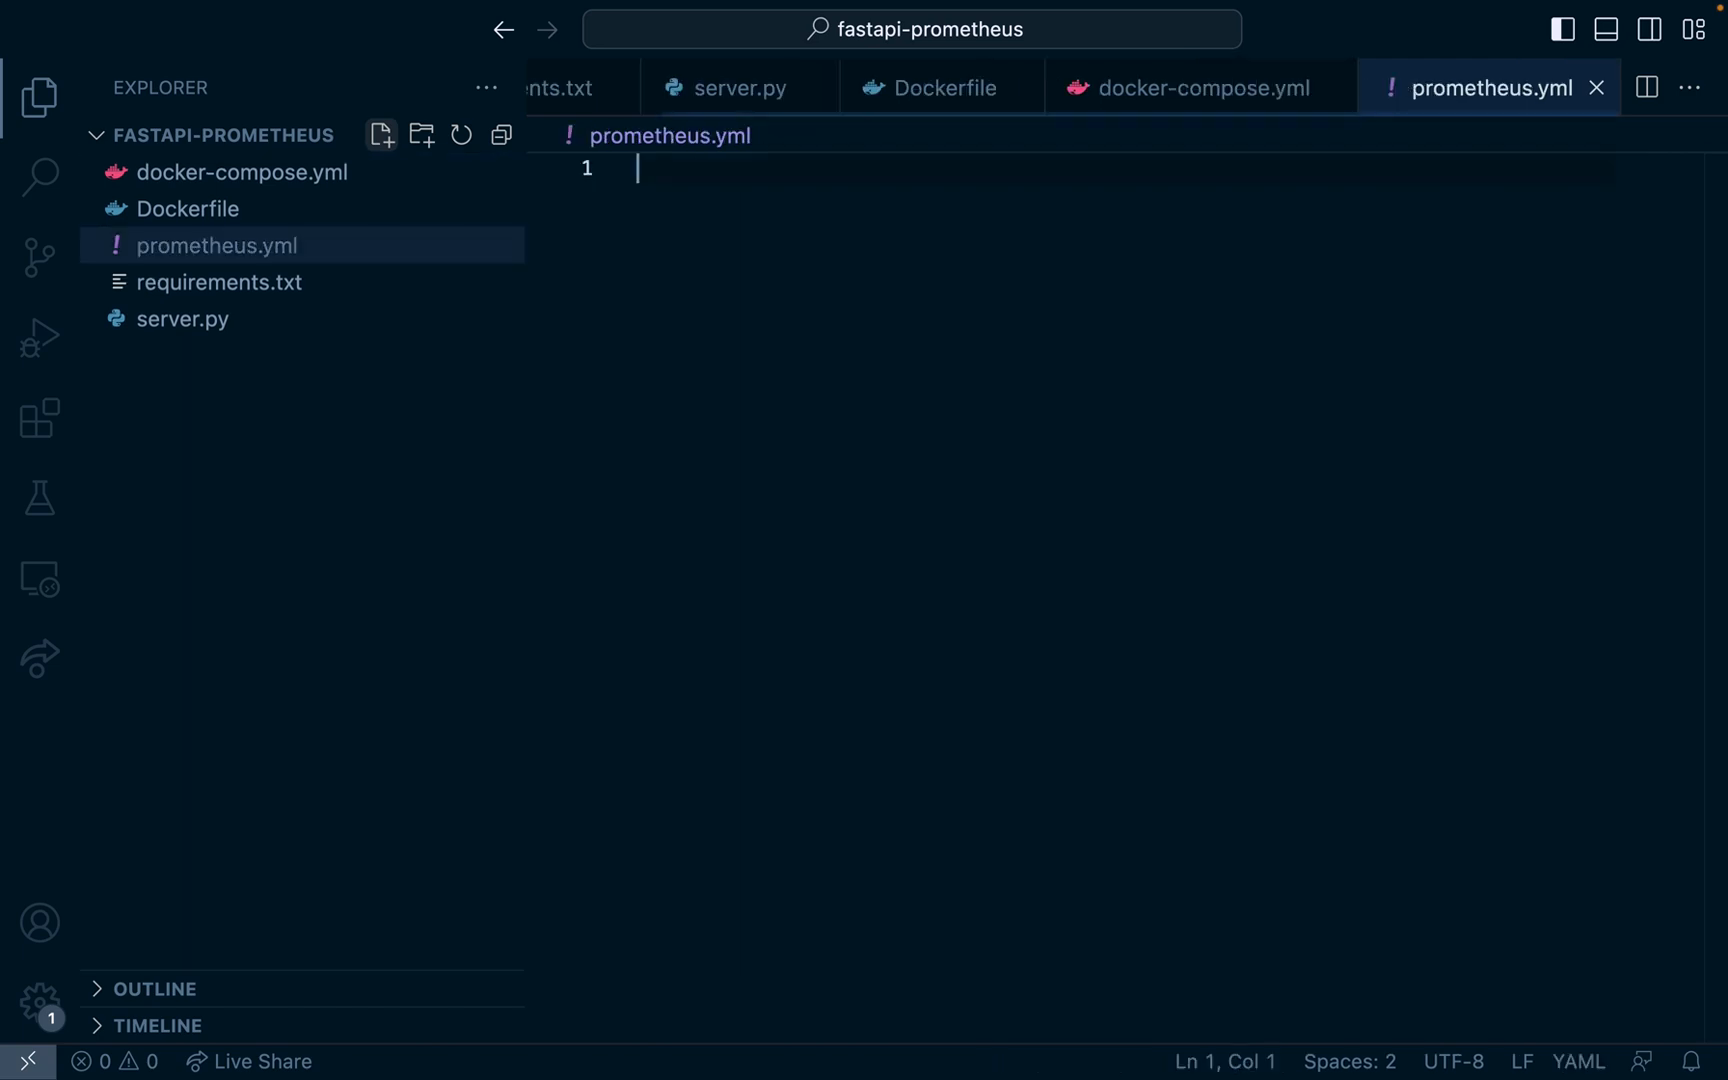
key(enter)
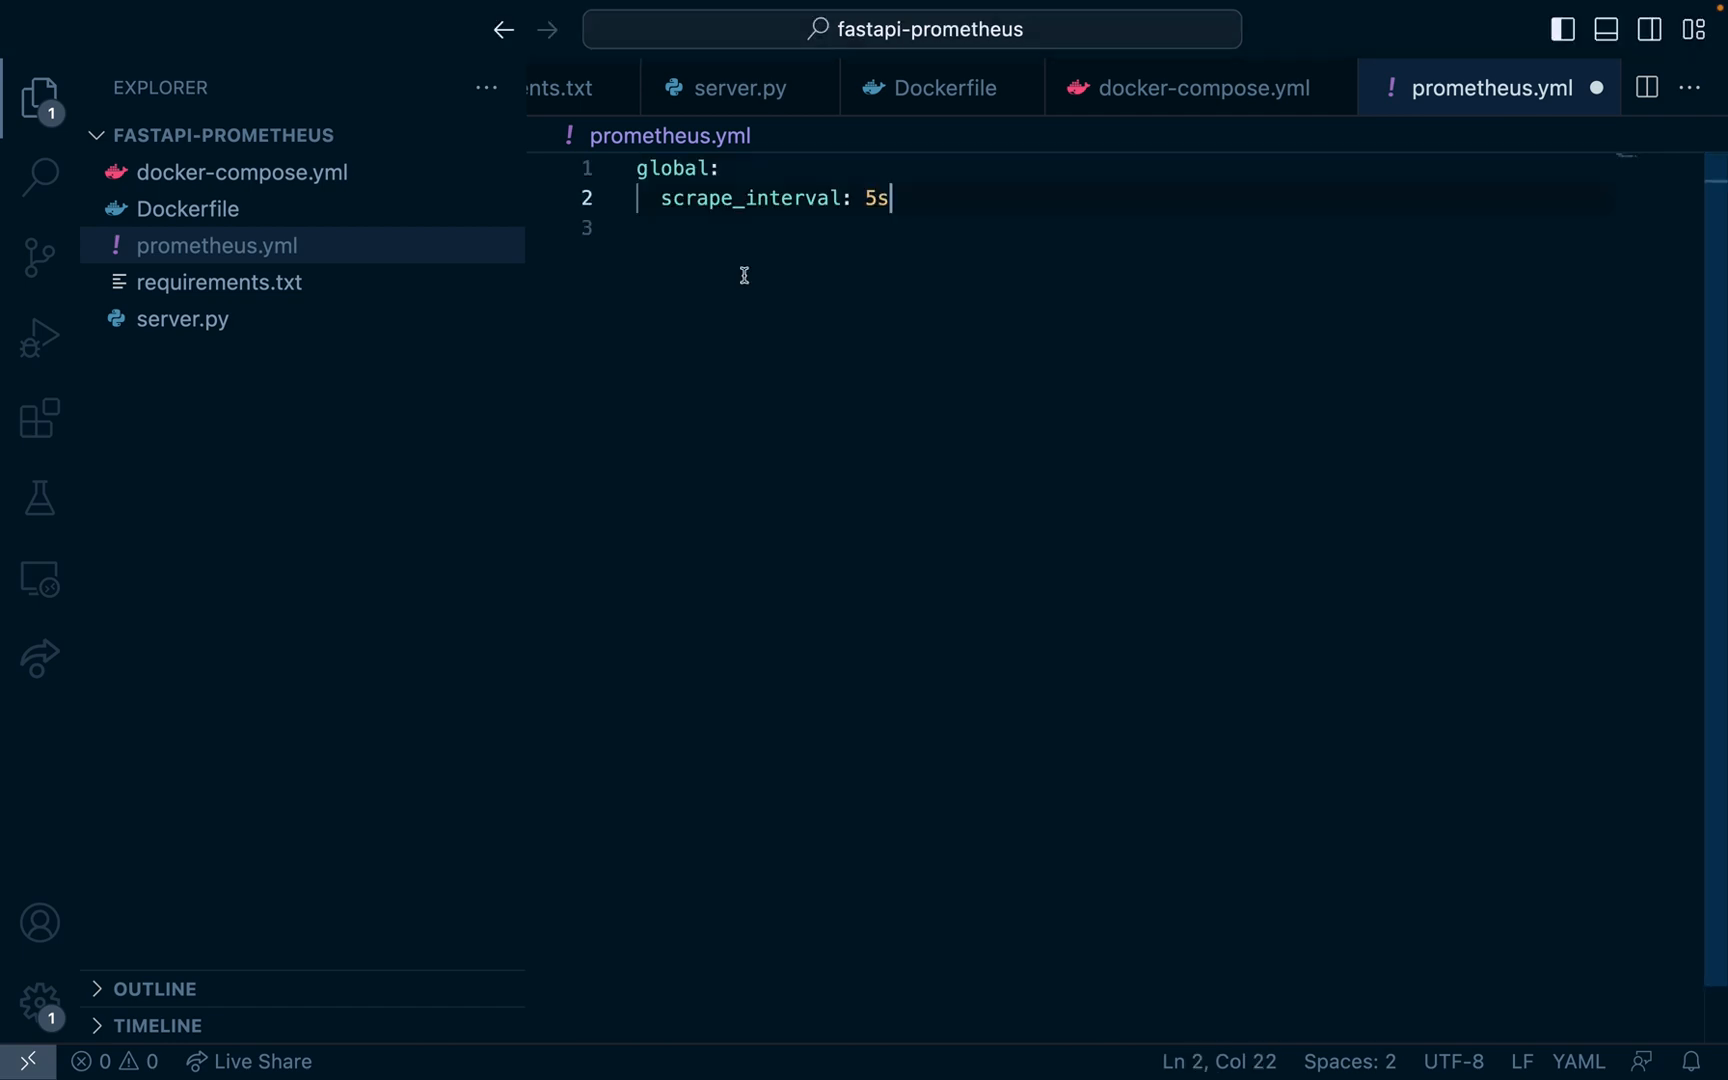
key(ctrl+a)
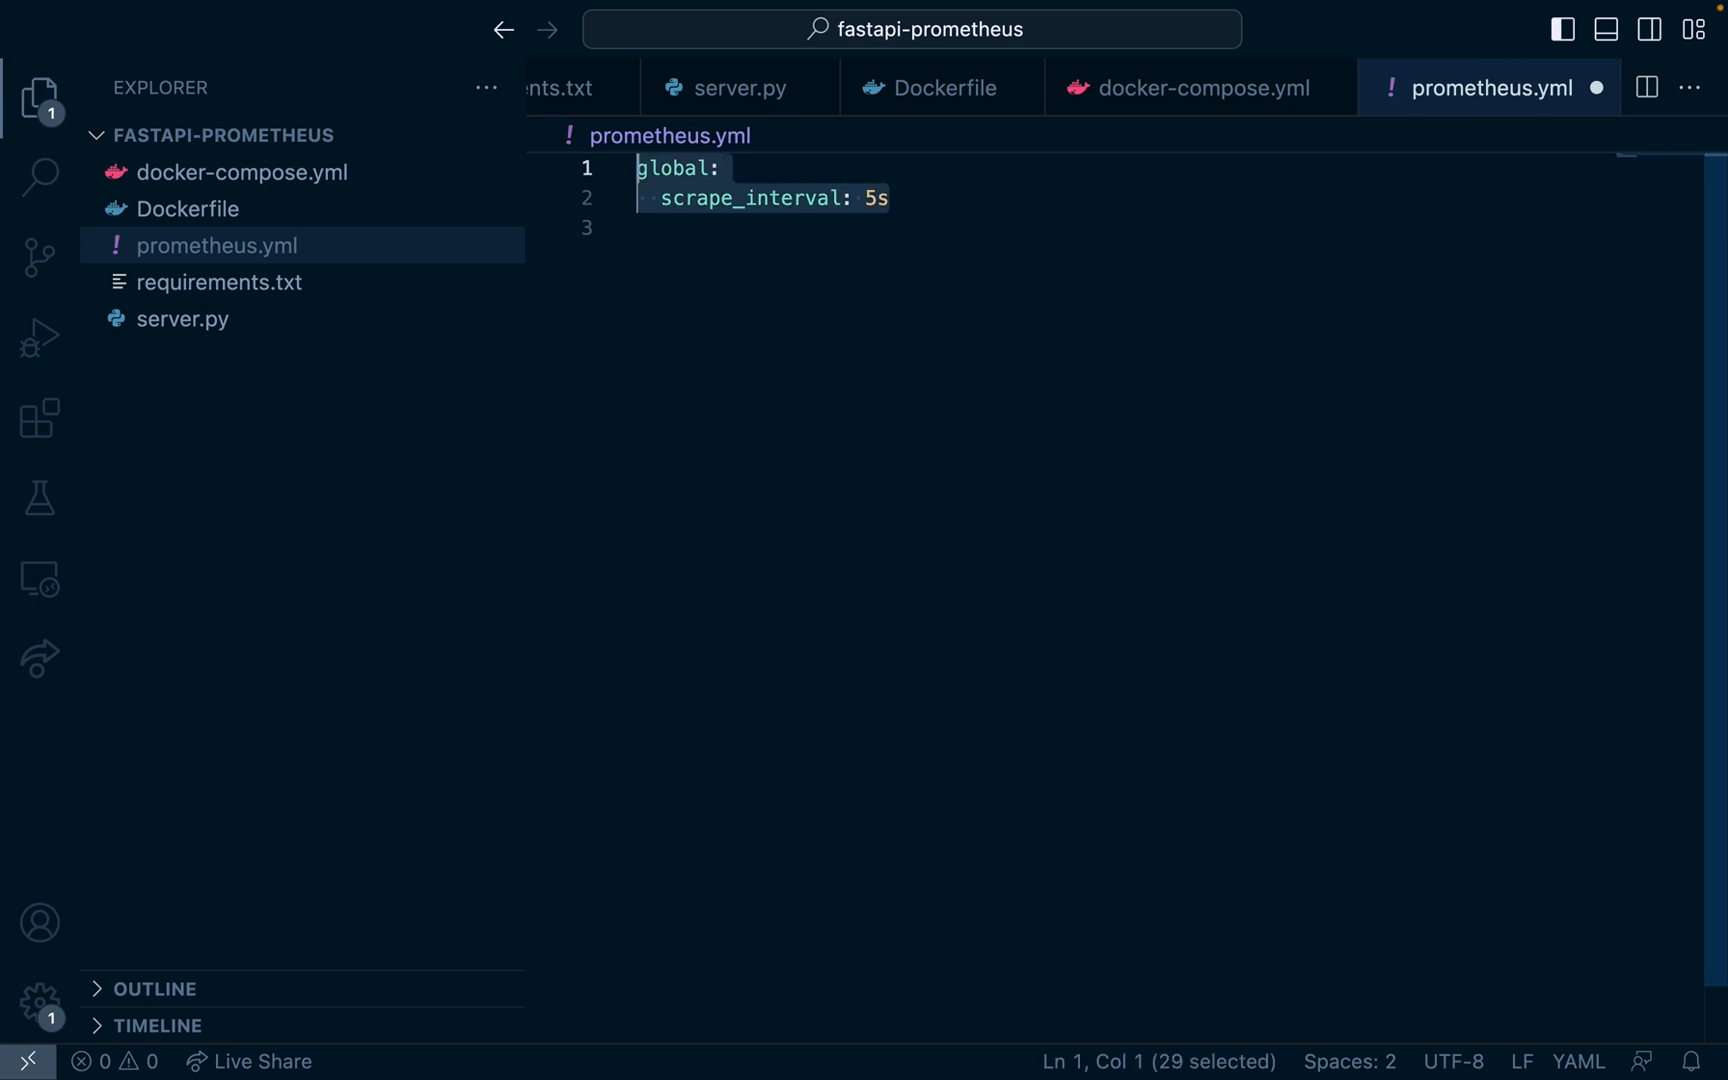
Step: Add scrape_configs with a 'coin-api' job targeting coin-api:5000
click(889, 198)
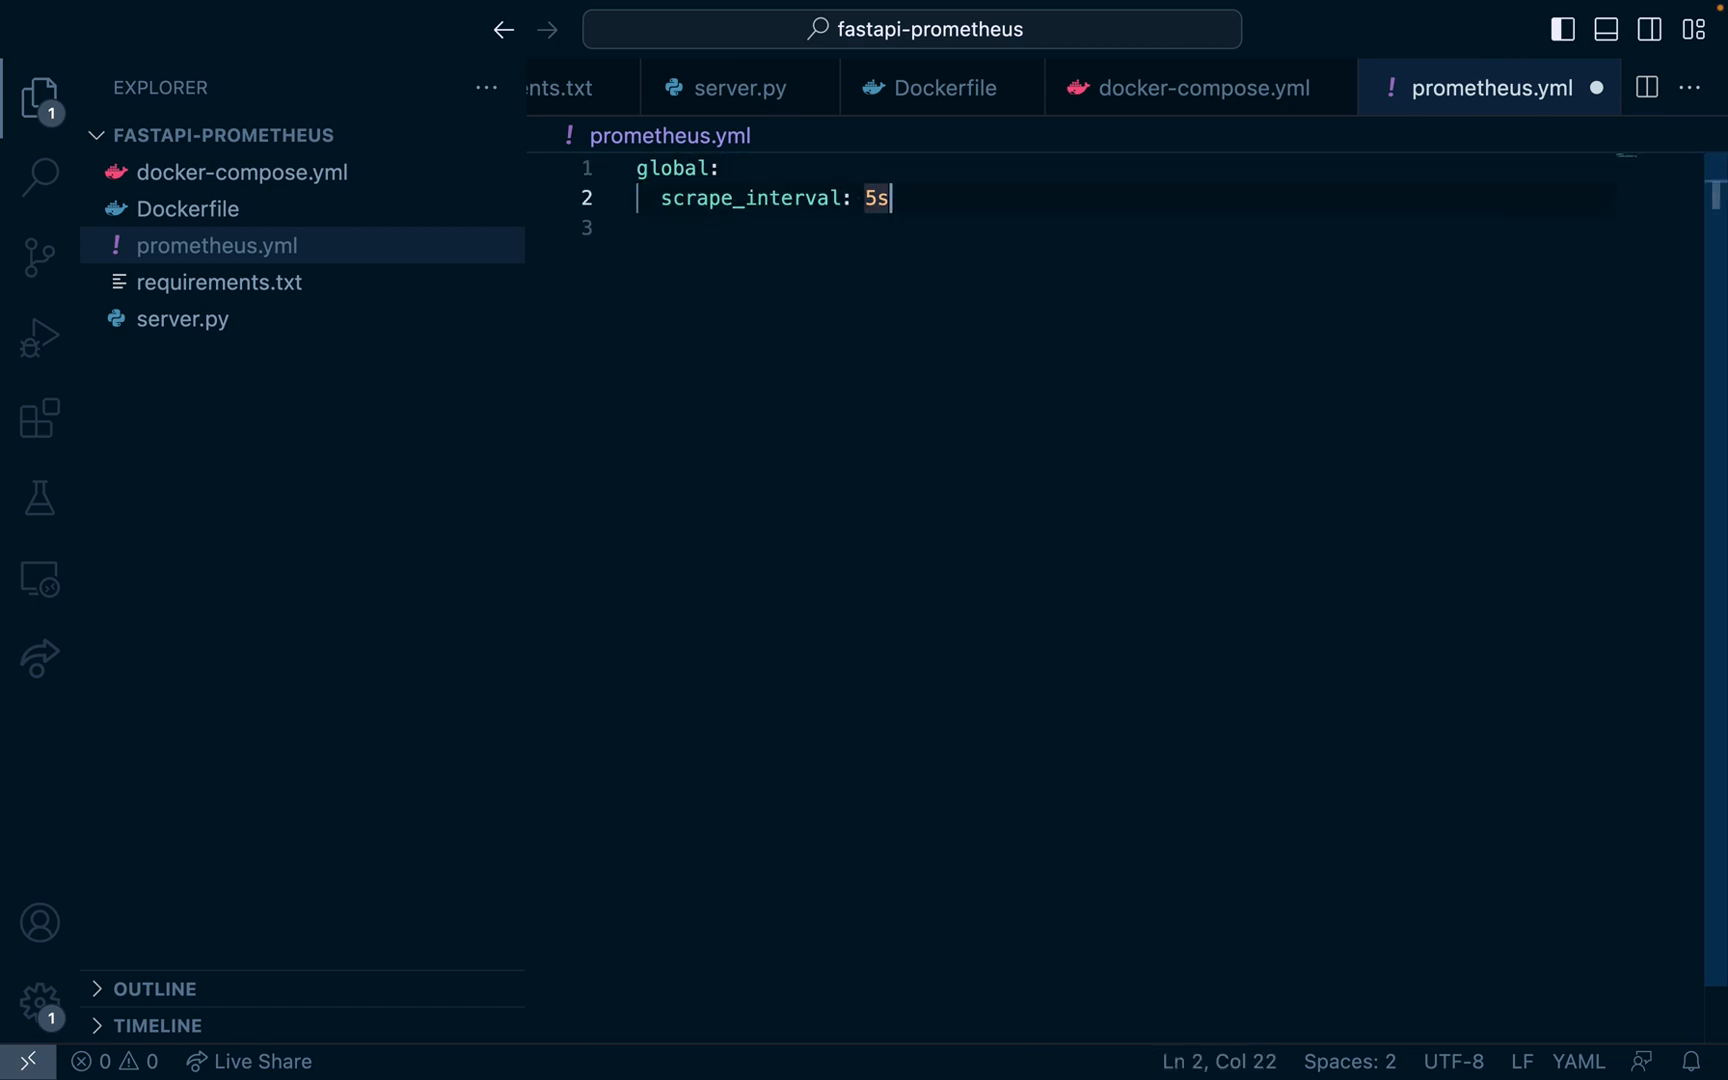
key(enter)
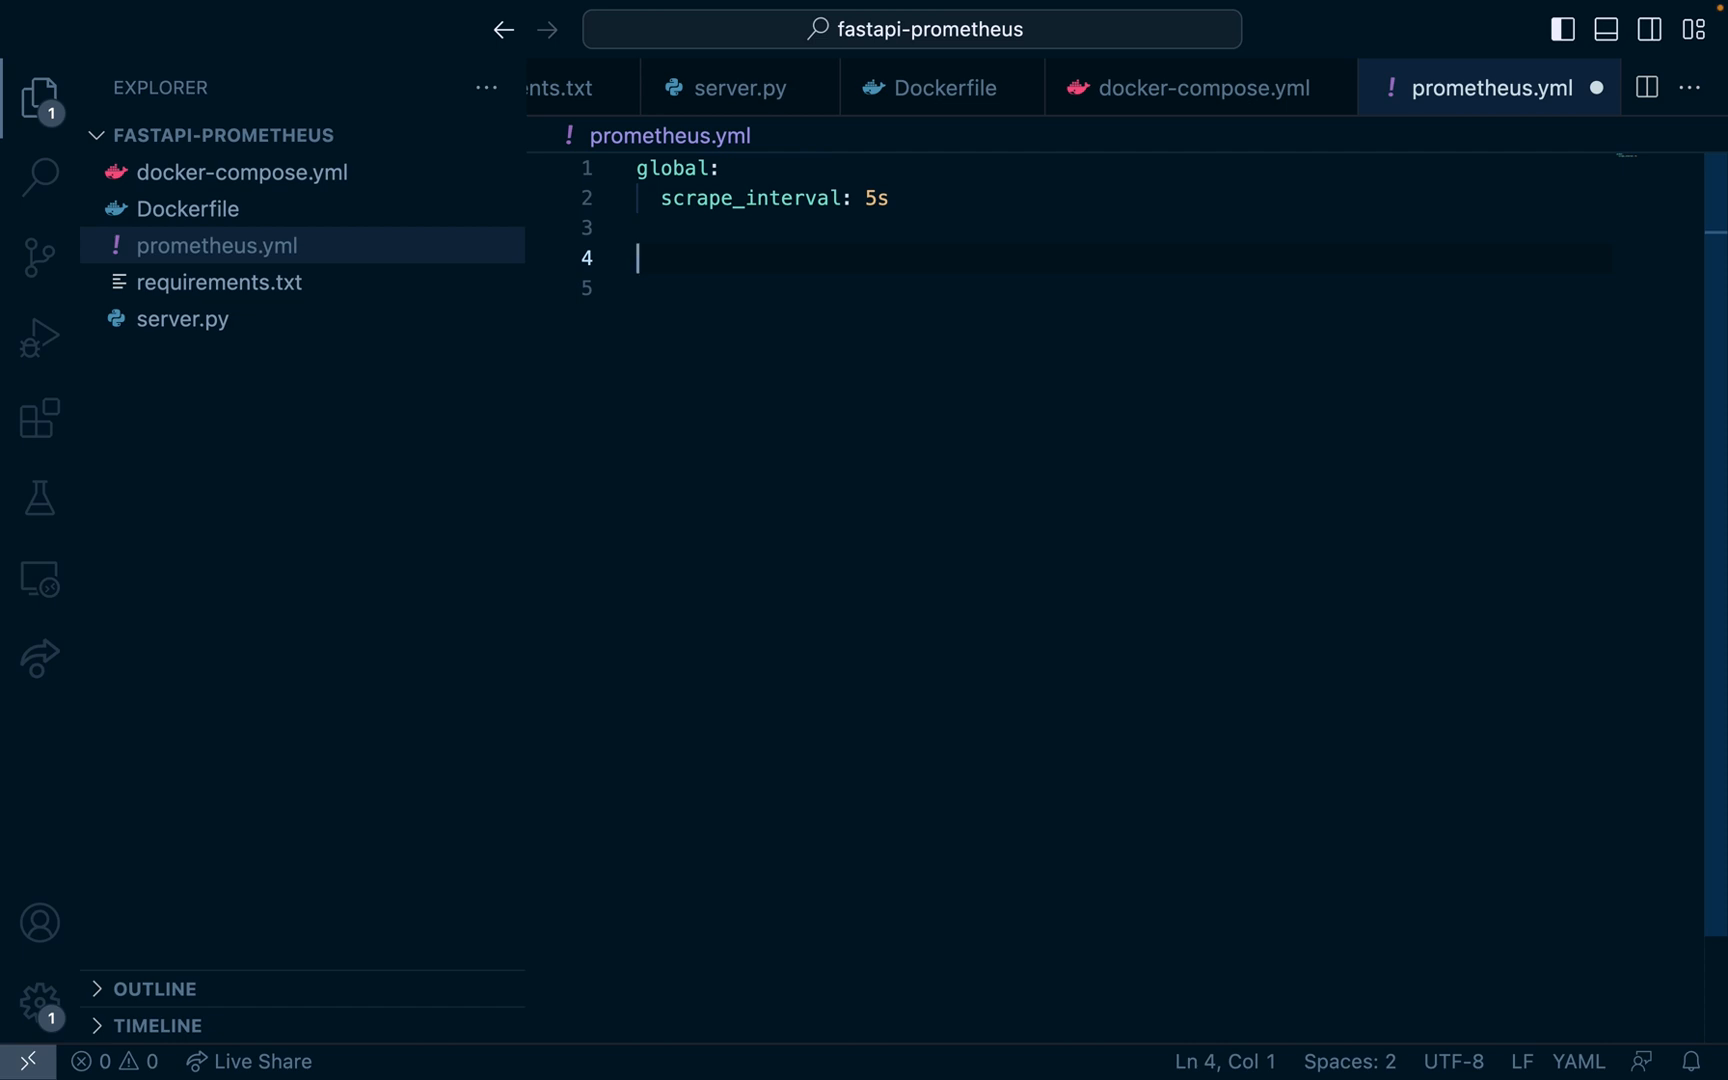
text(scrape_configs:)
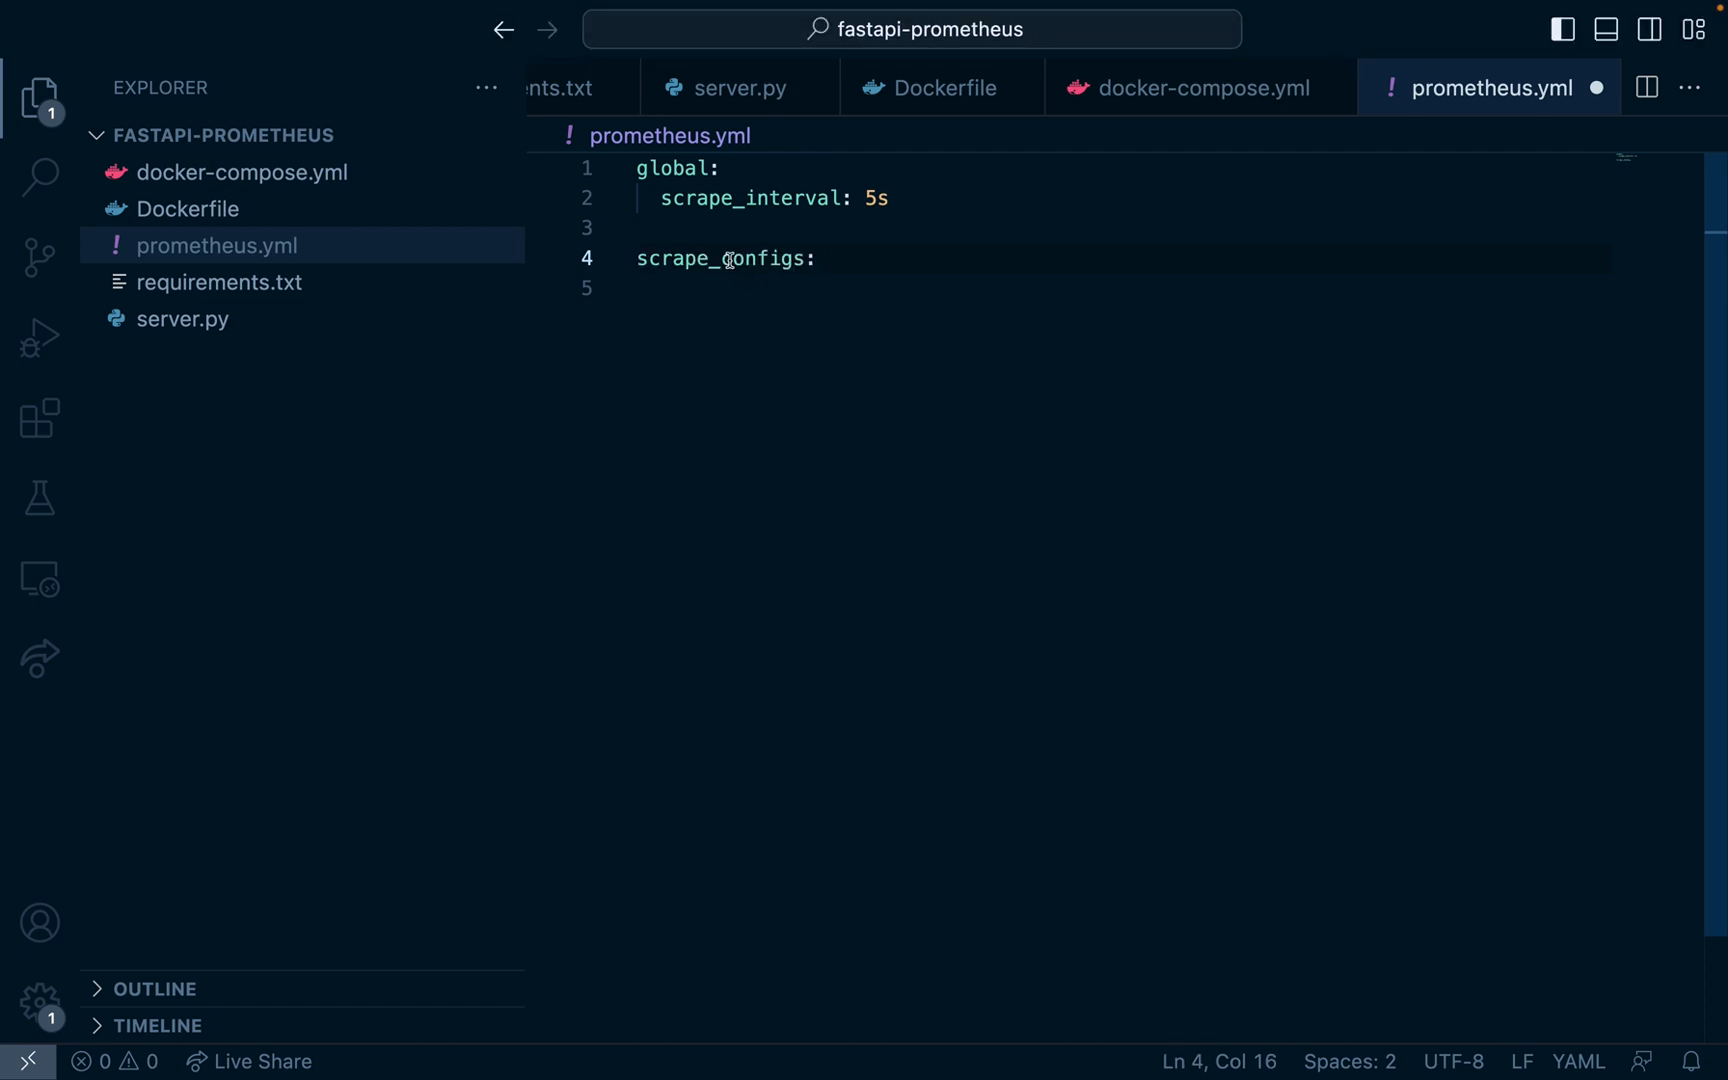
key(enter)
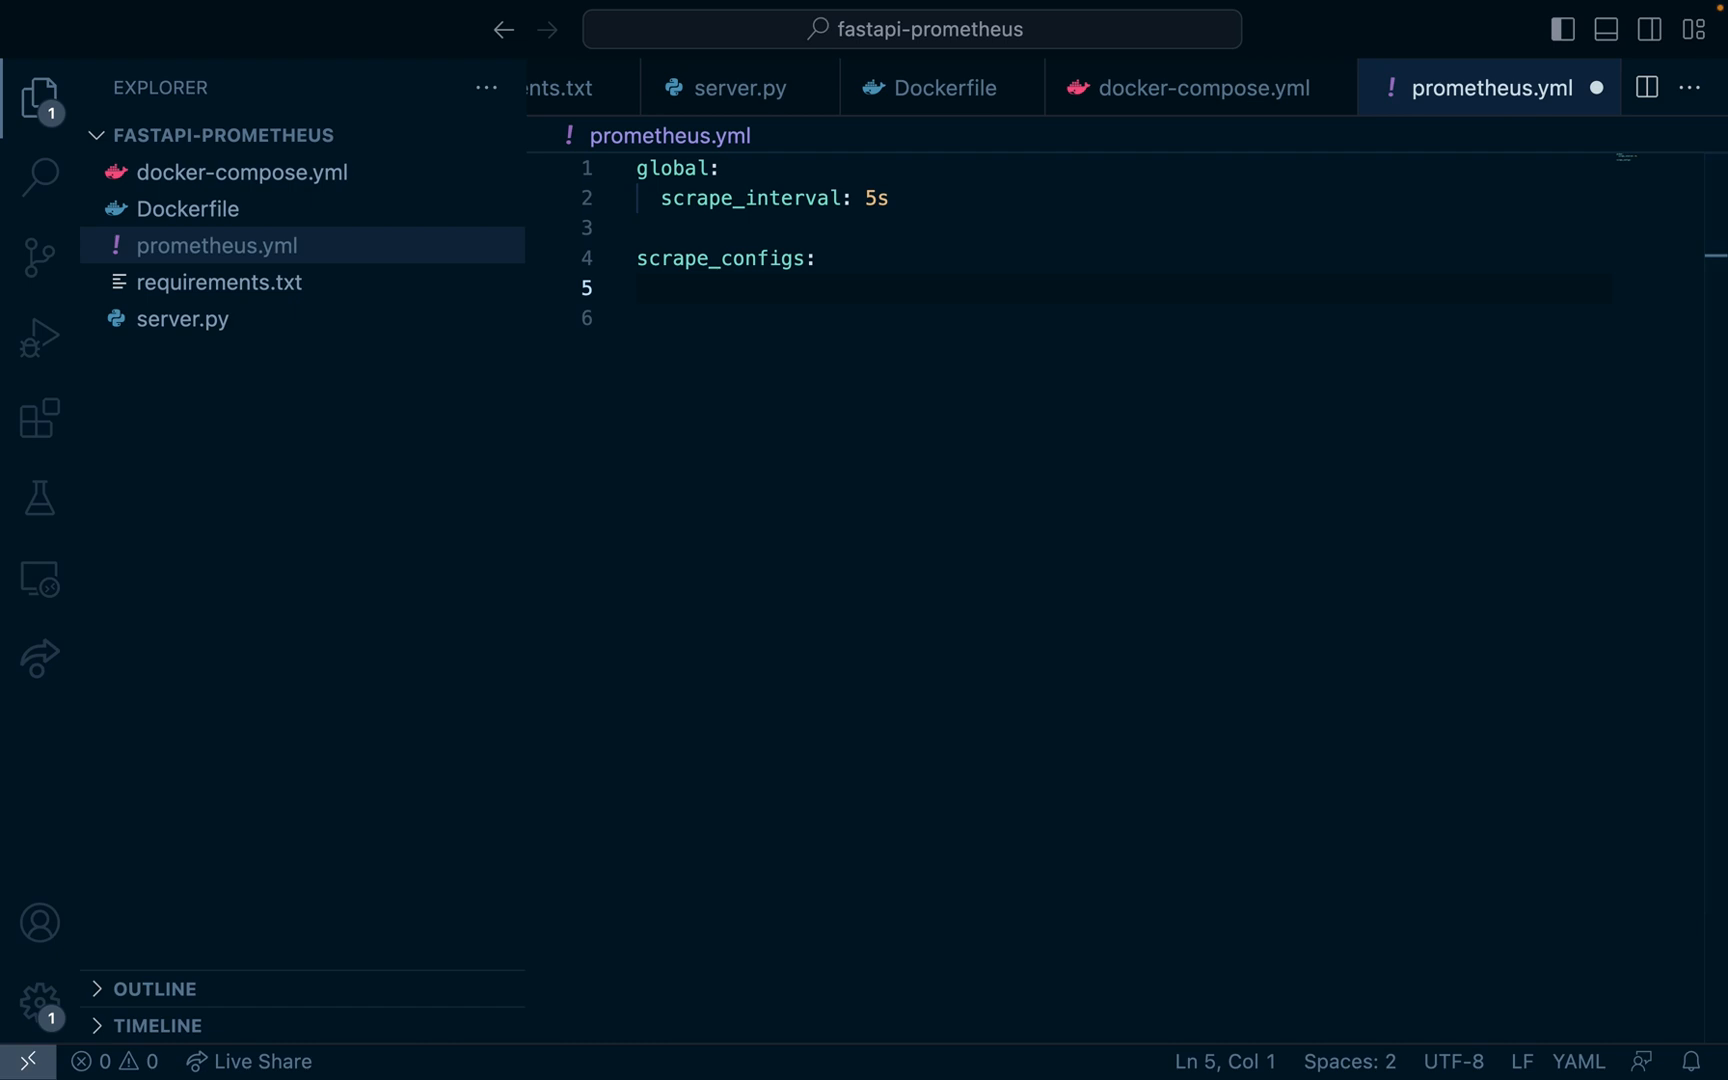
click(639, 288)
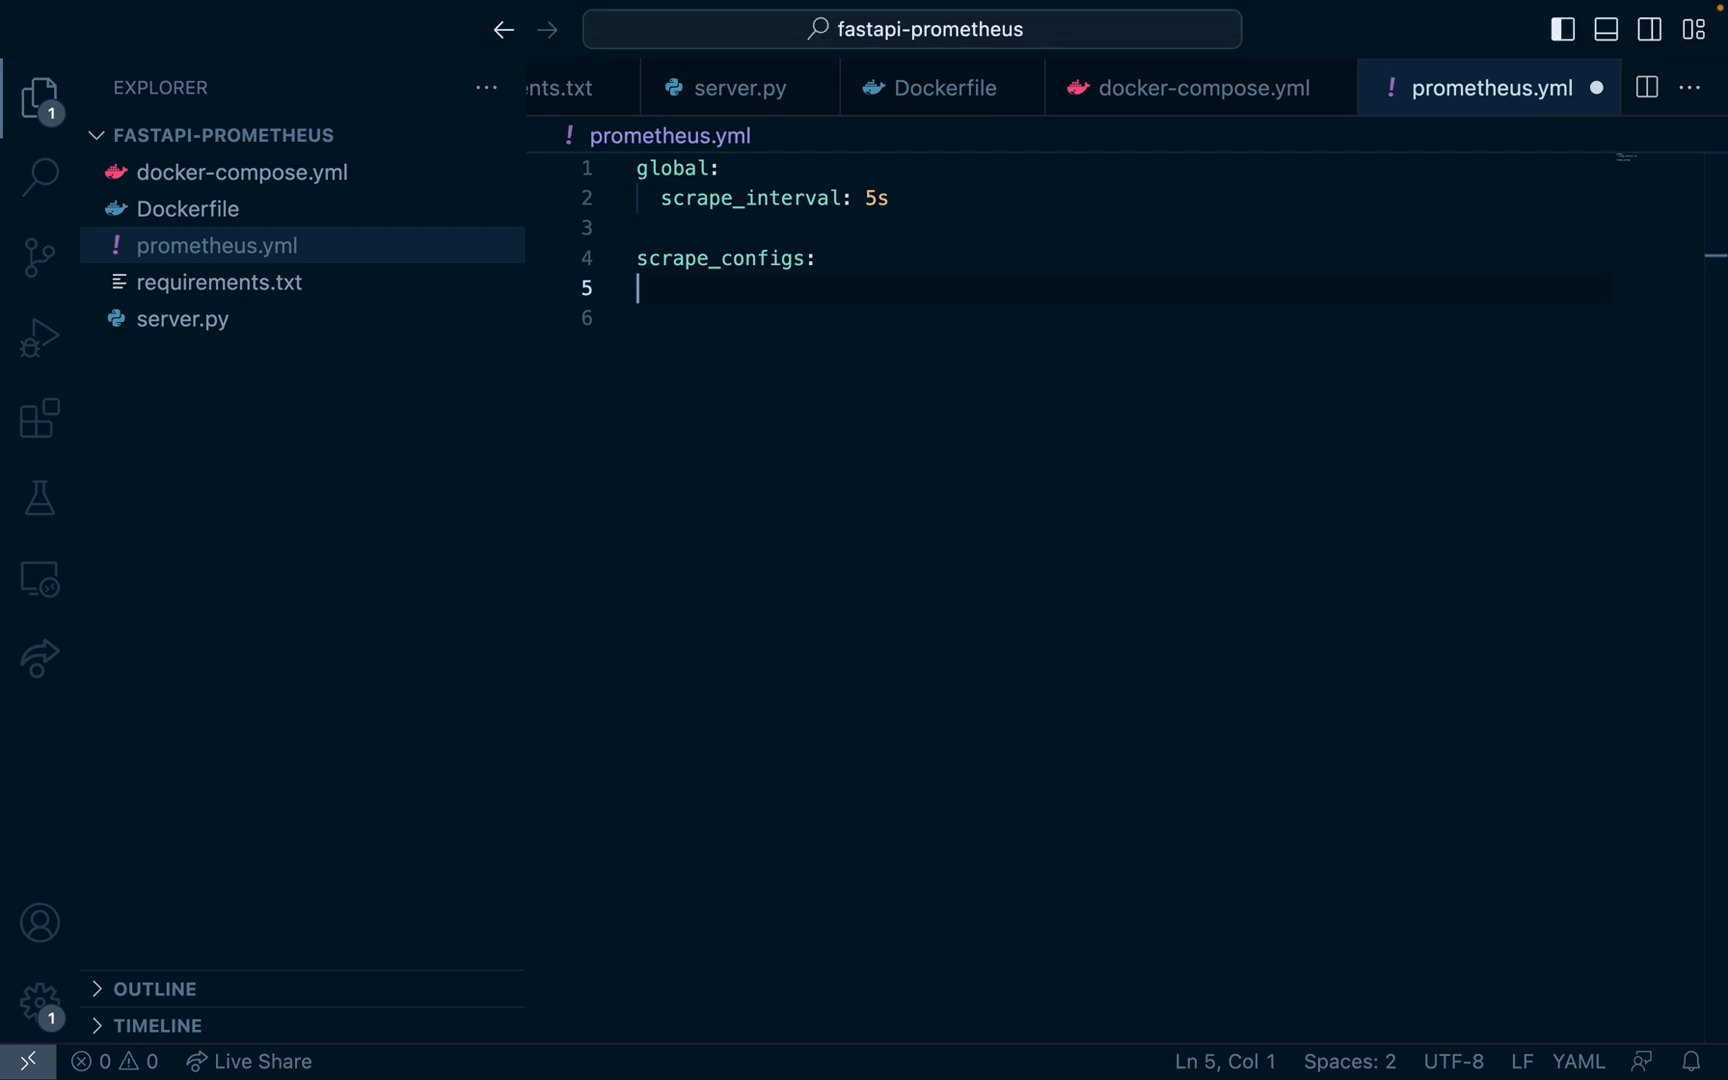
text(- job_name: 'coin-api')
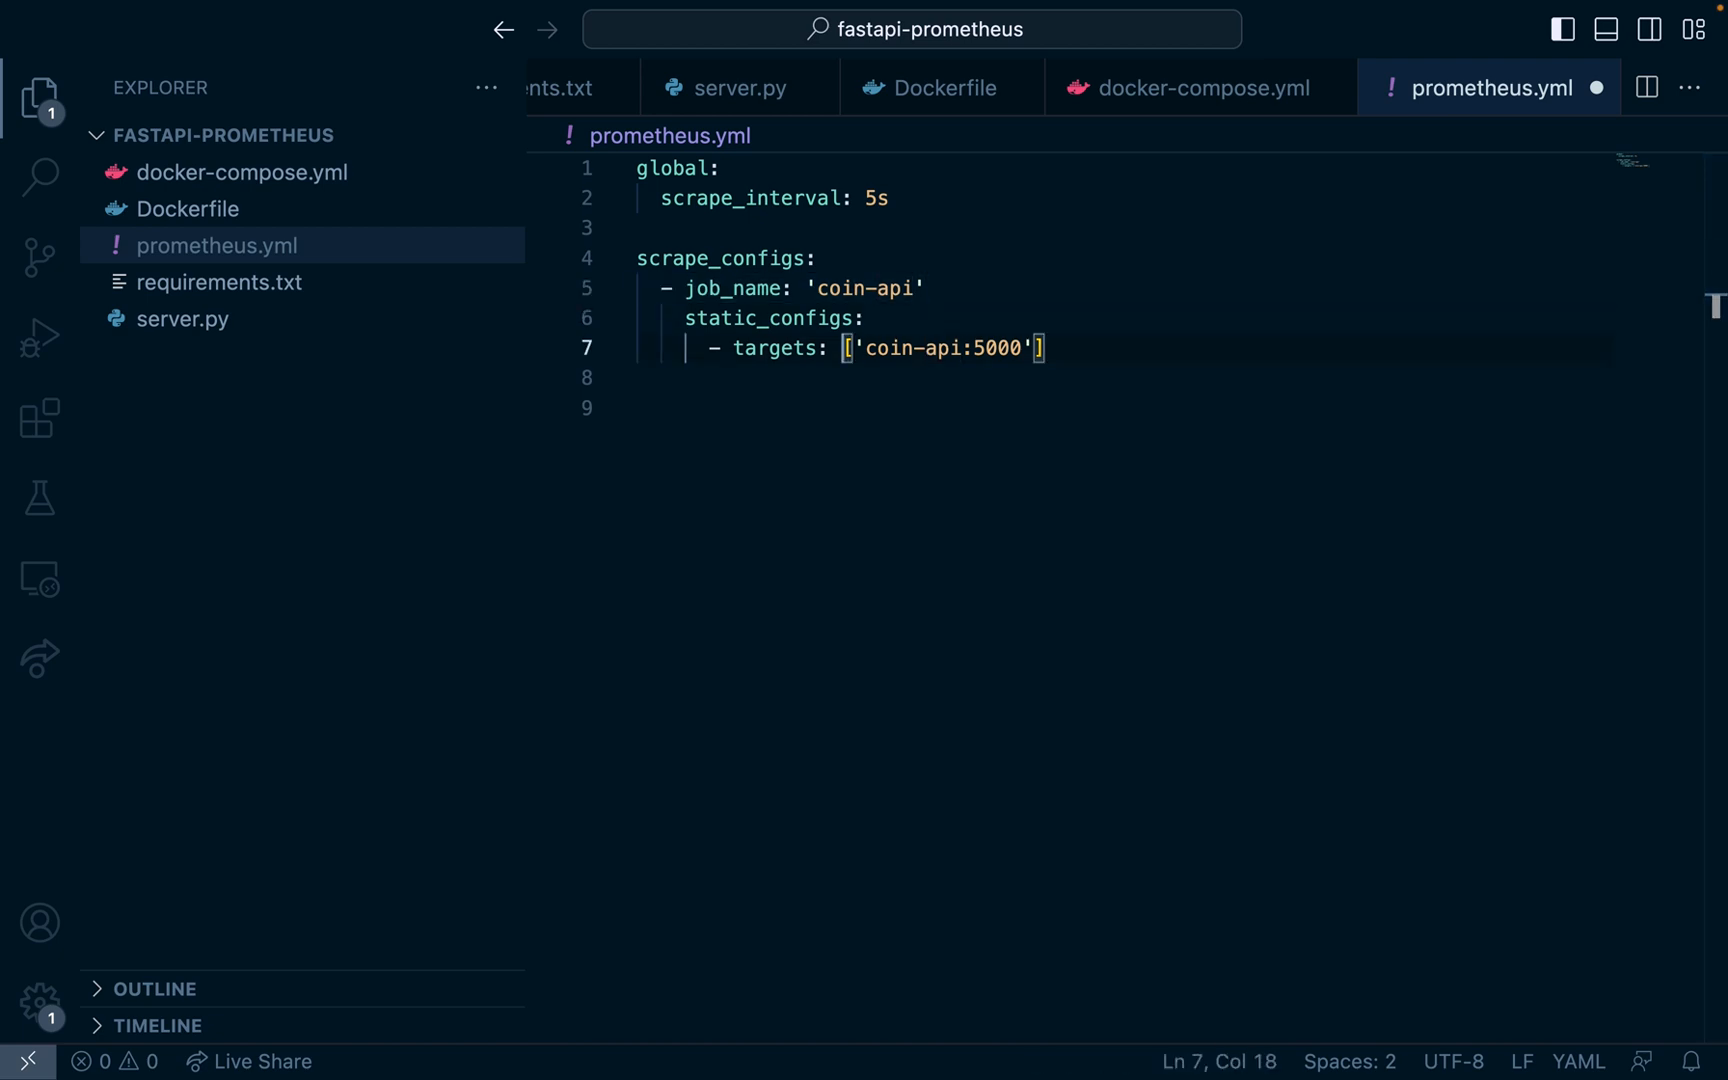
double_click(995, 348)
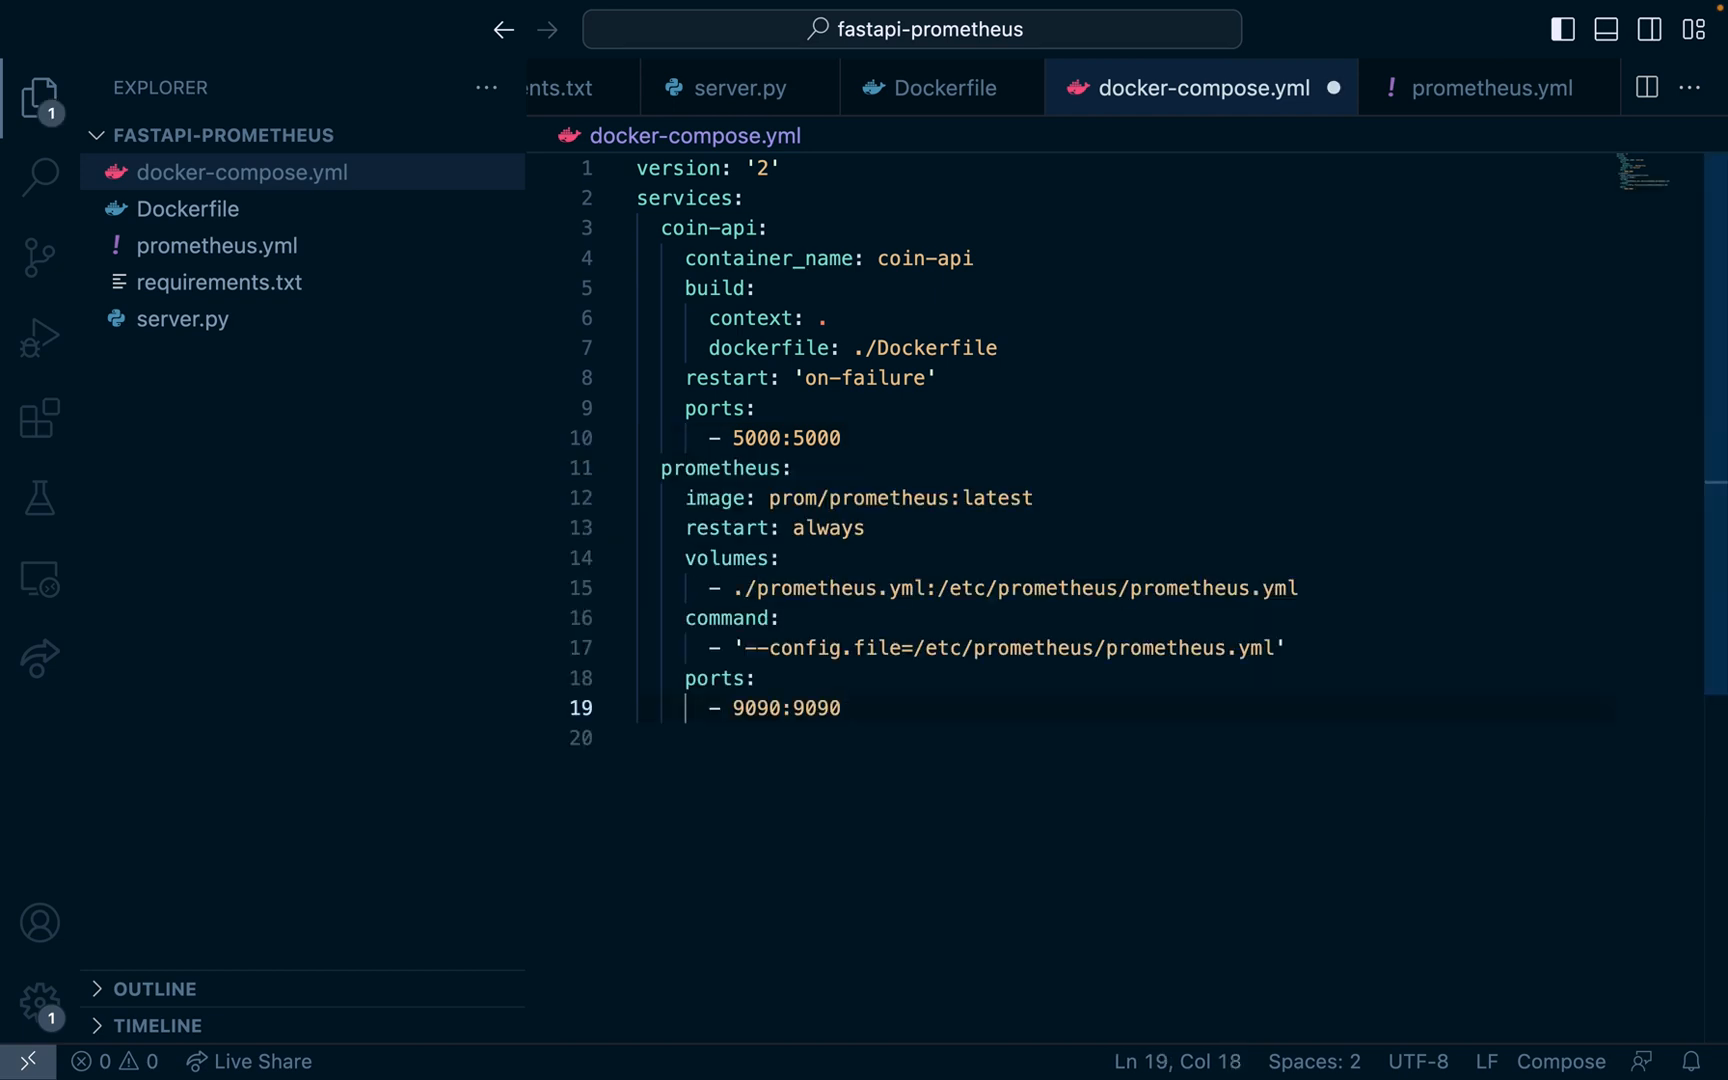
Step: Review the prometheus service (image, volumes, command, ports 9090:9090) and save docker-compose.yml
click(661, 467)
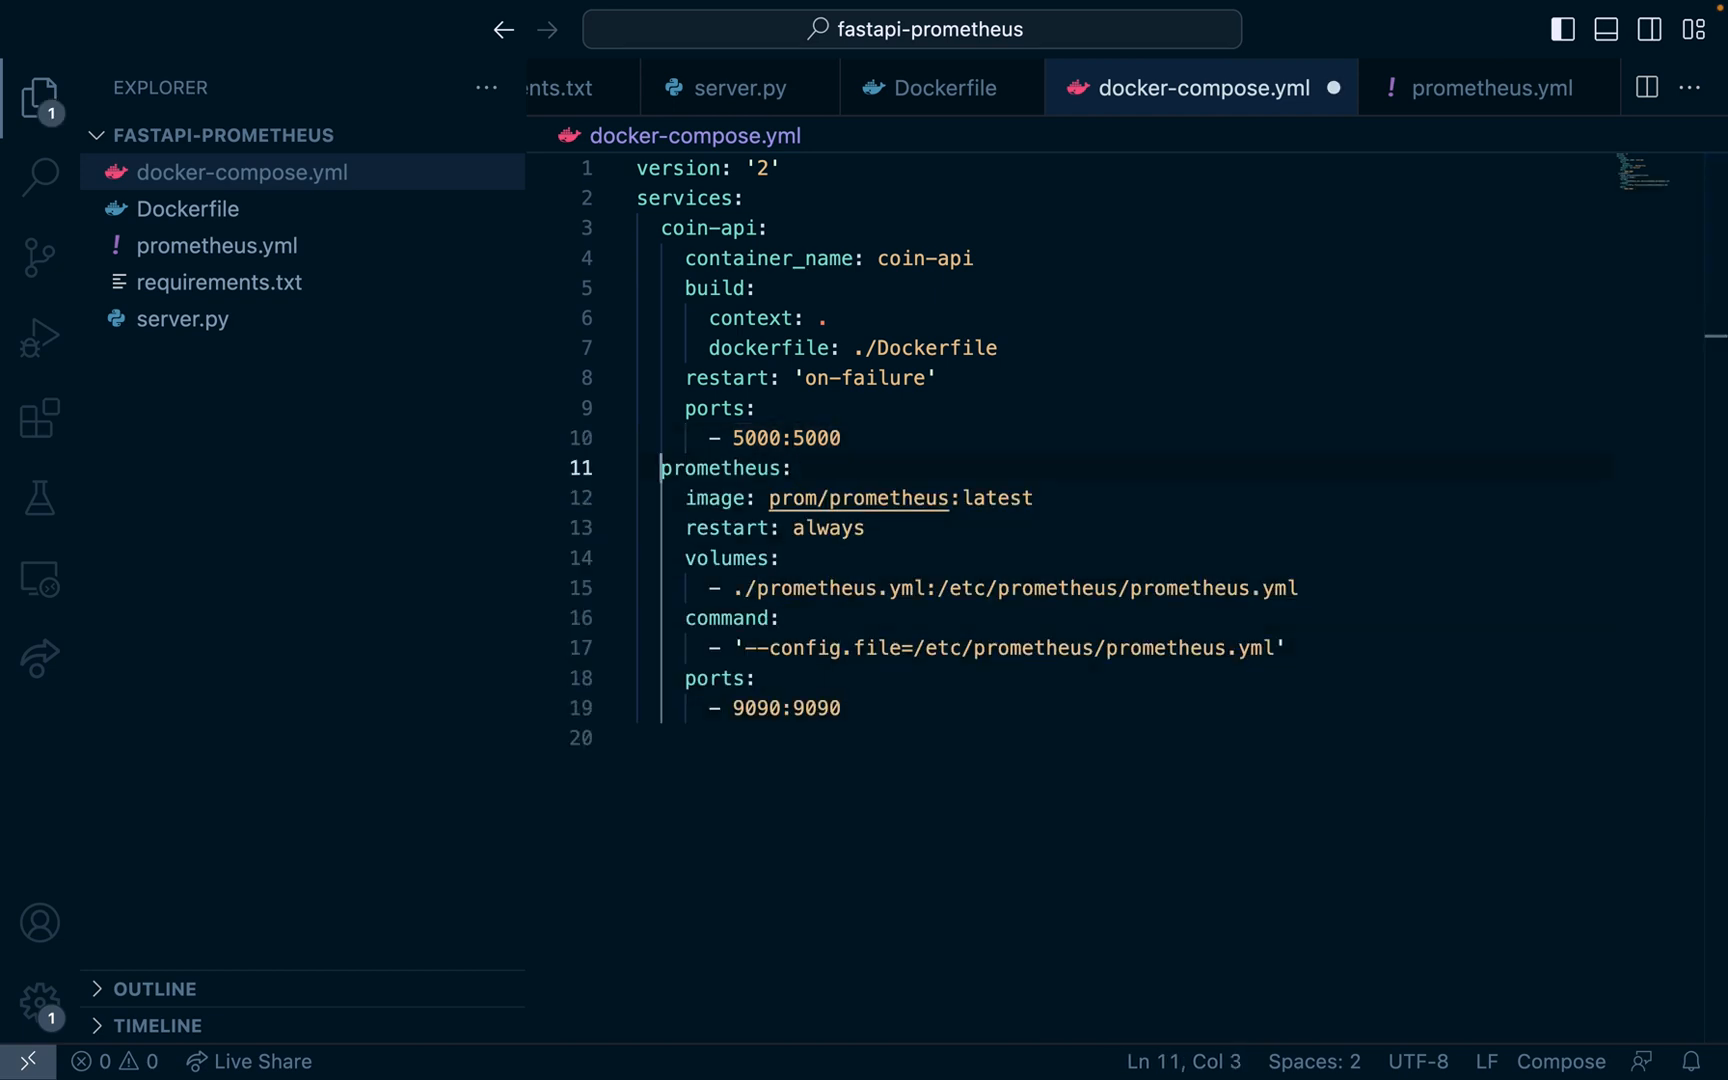
double_click(724, 467)
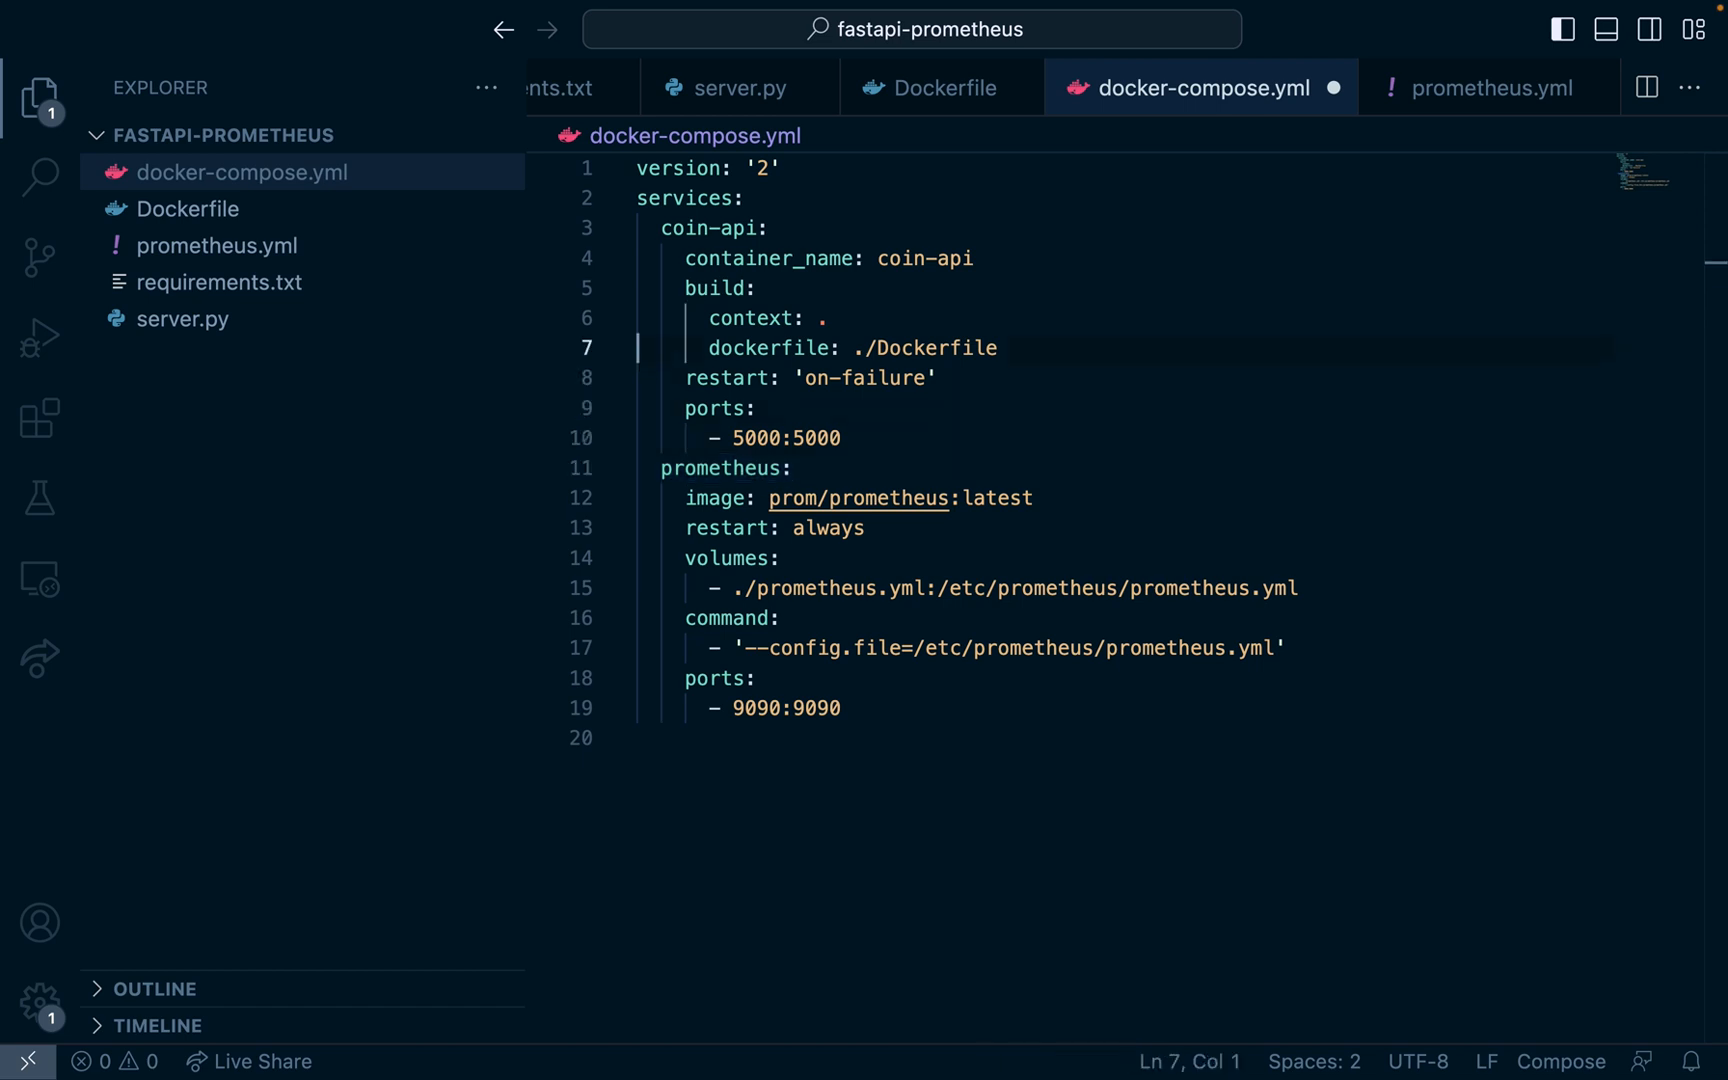
click(746, 228)
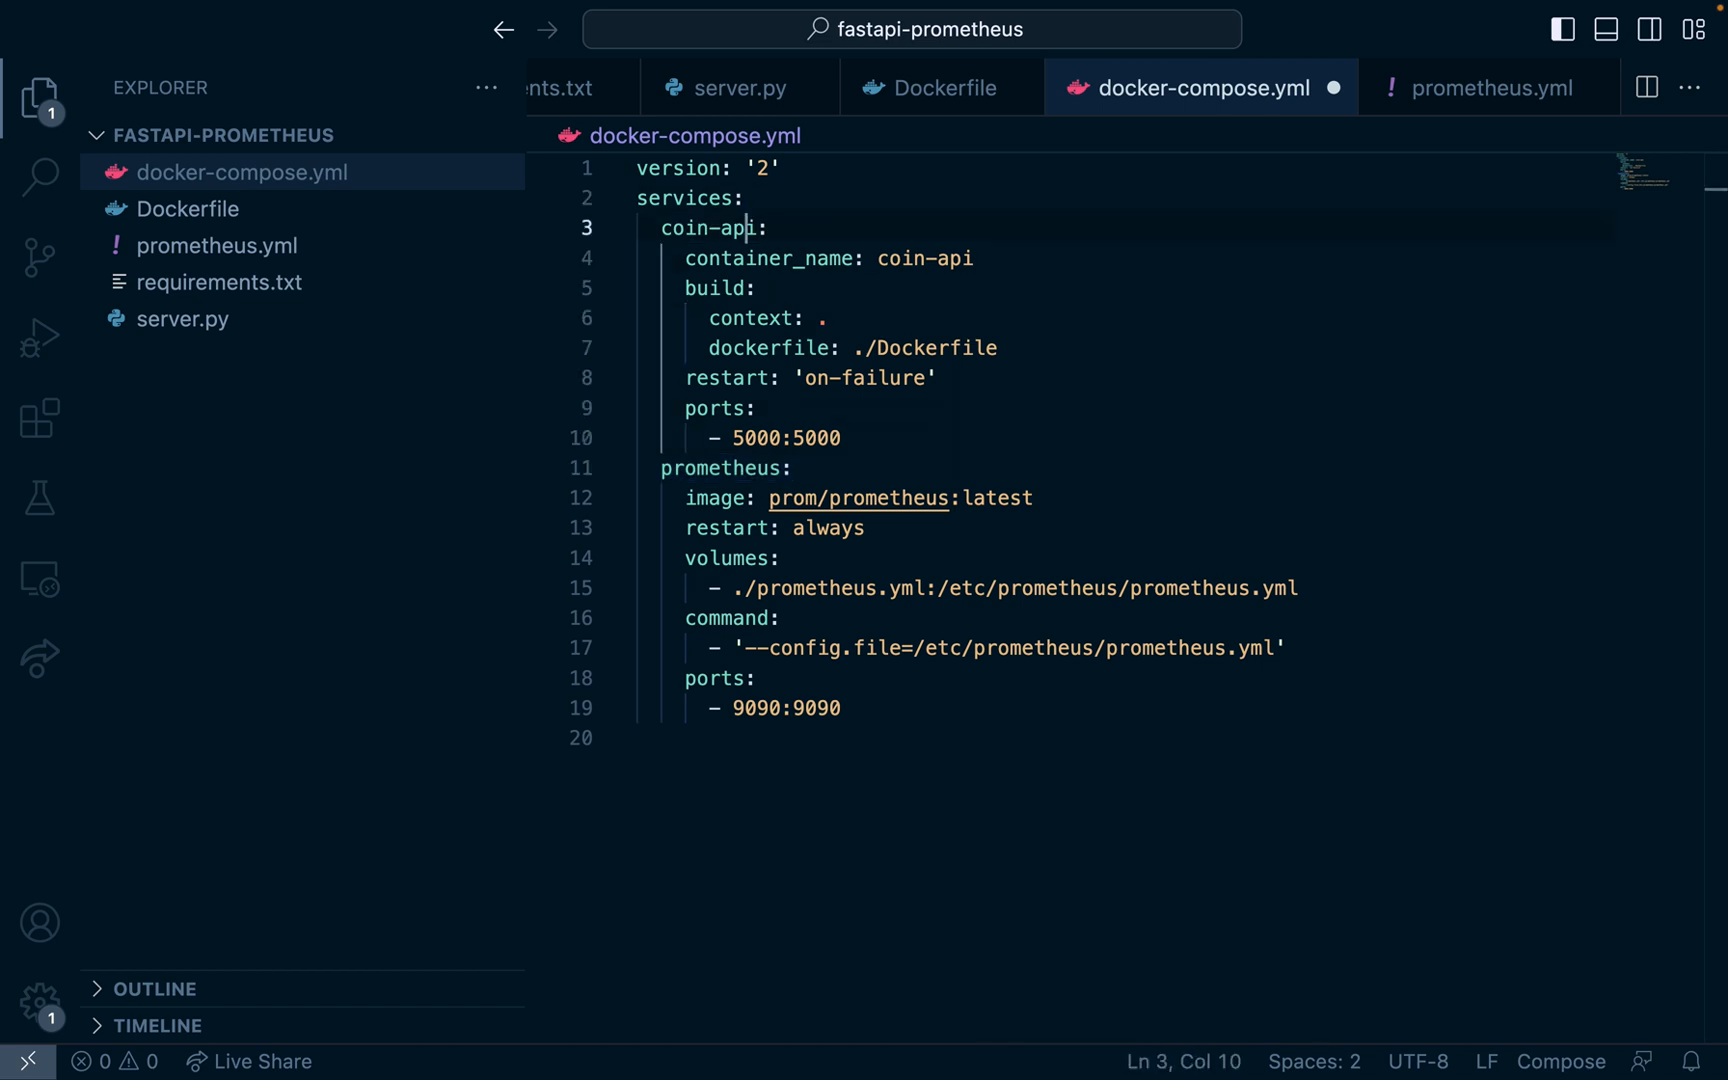
double_click(1001, 498)
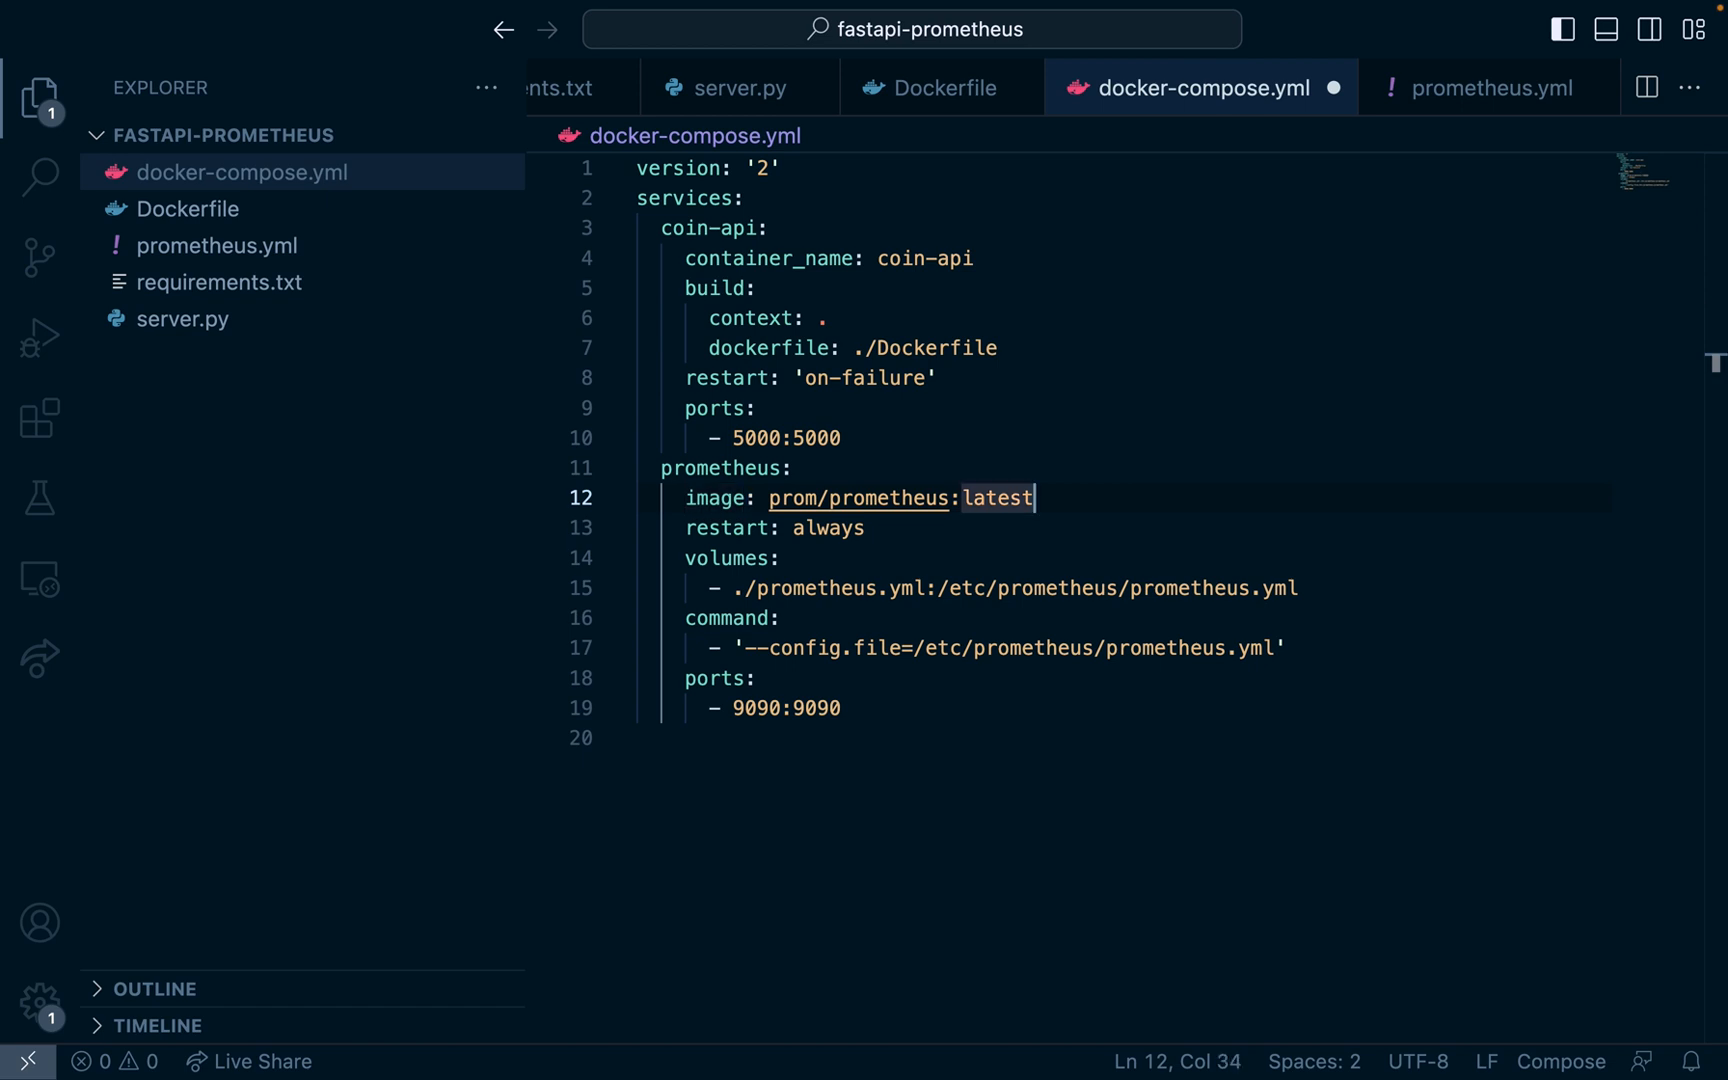
drag(1030, 497, 683, 497)
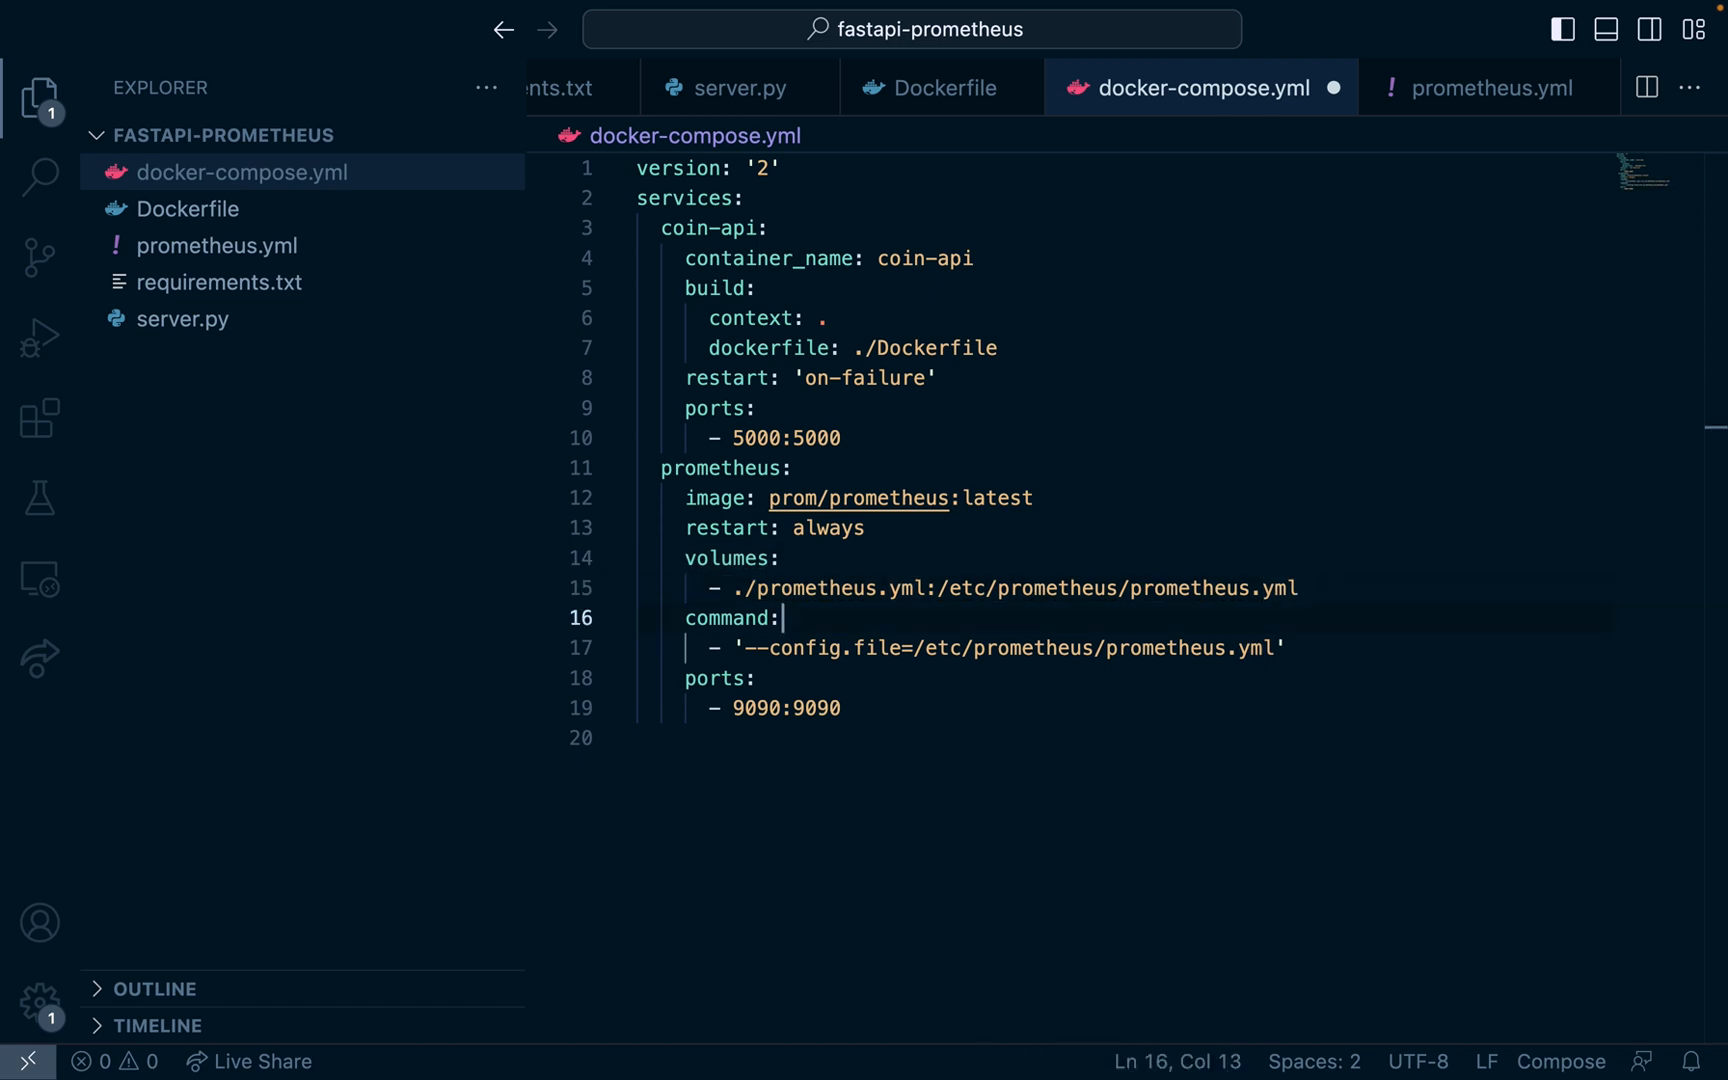
double_click(1196, 648)
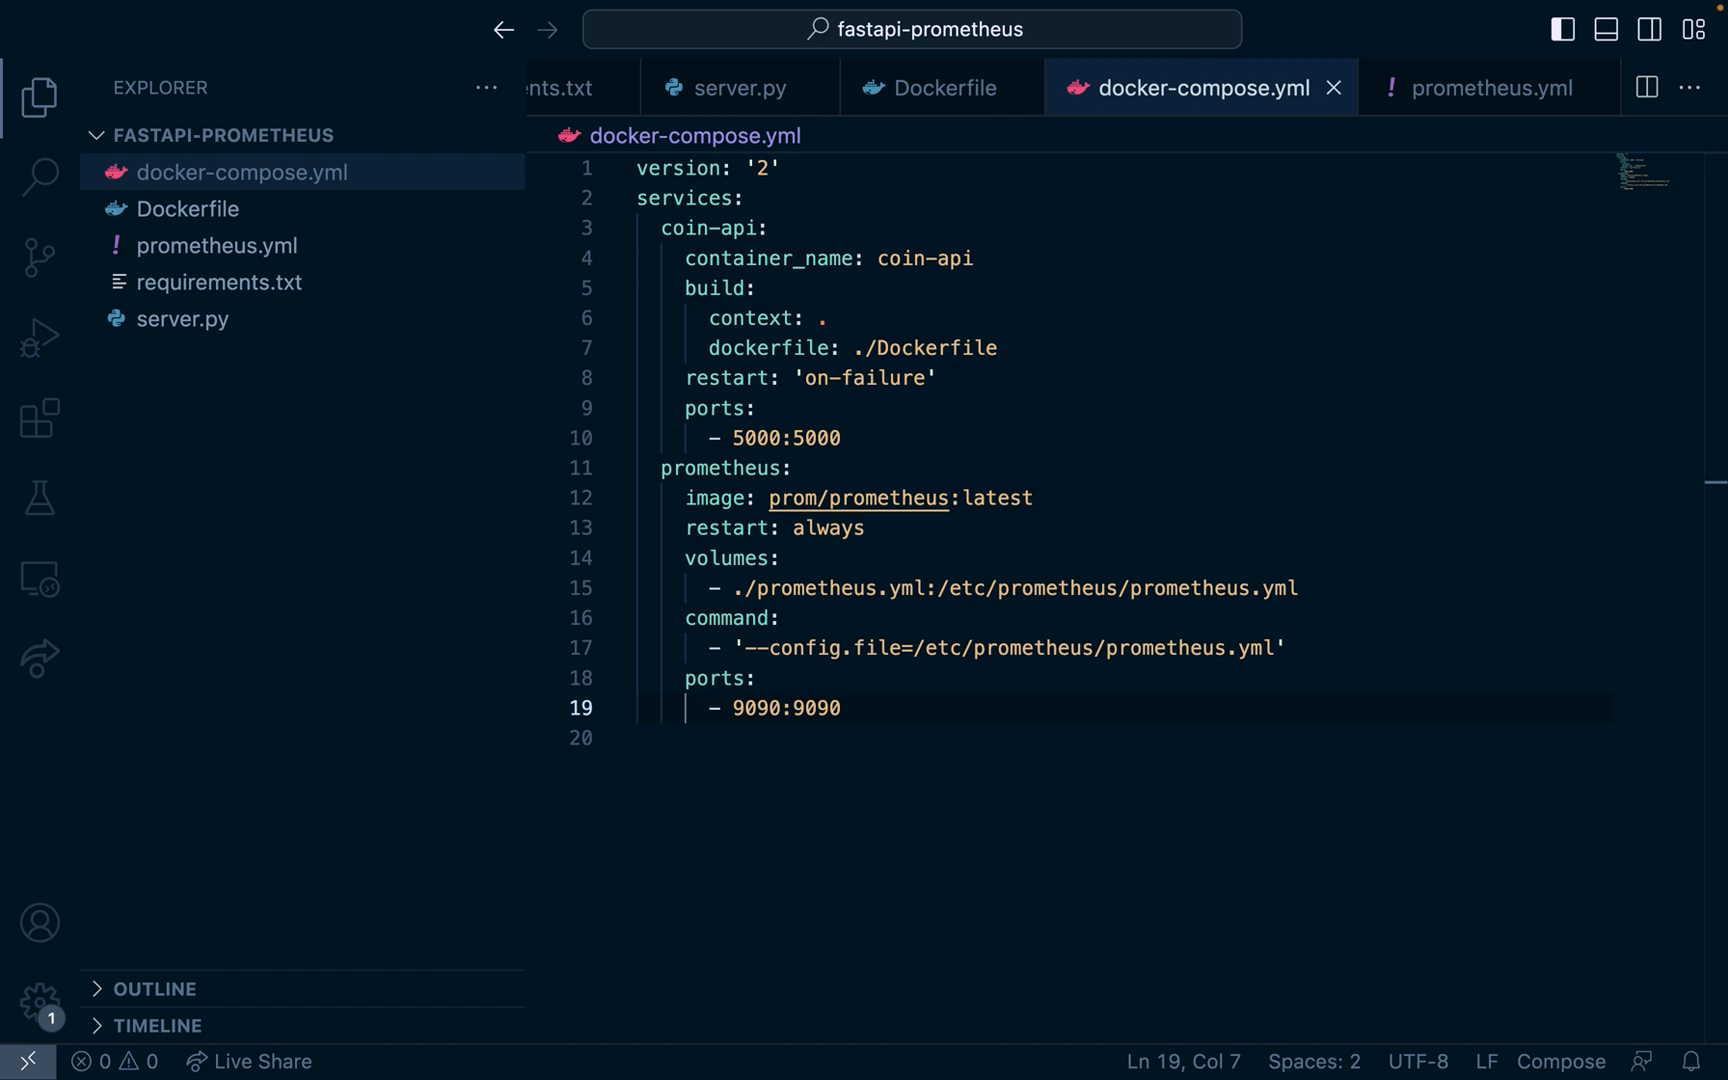
key(ctrl+p)
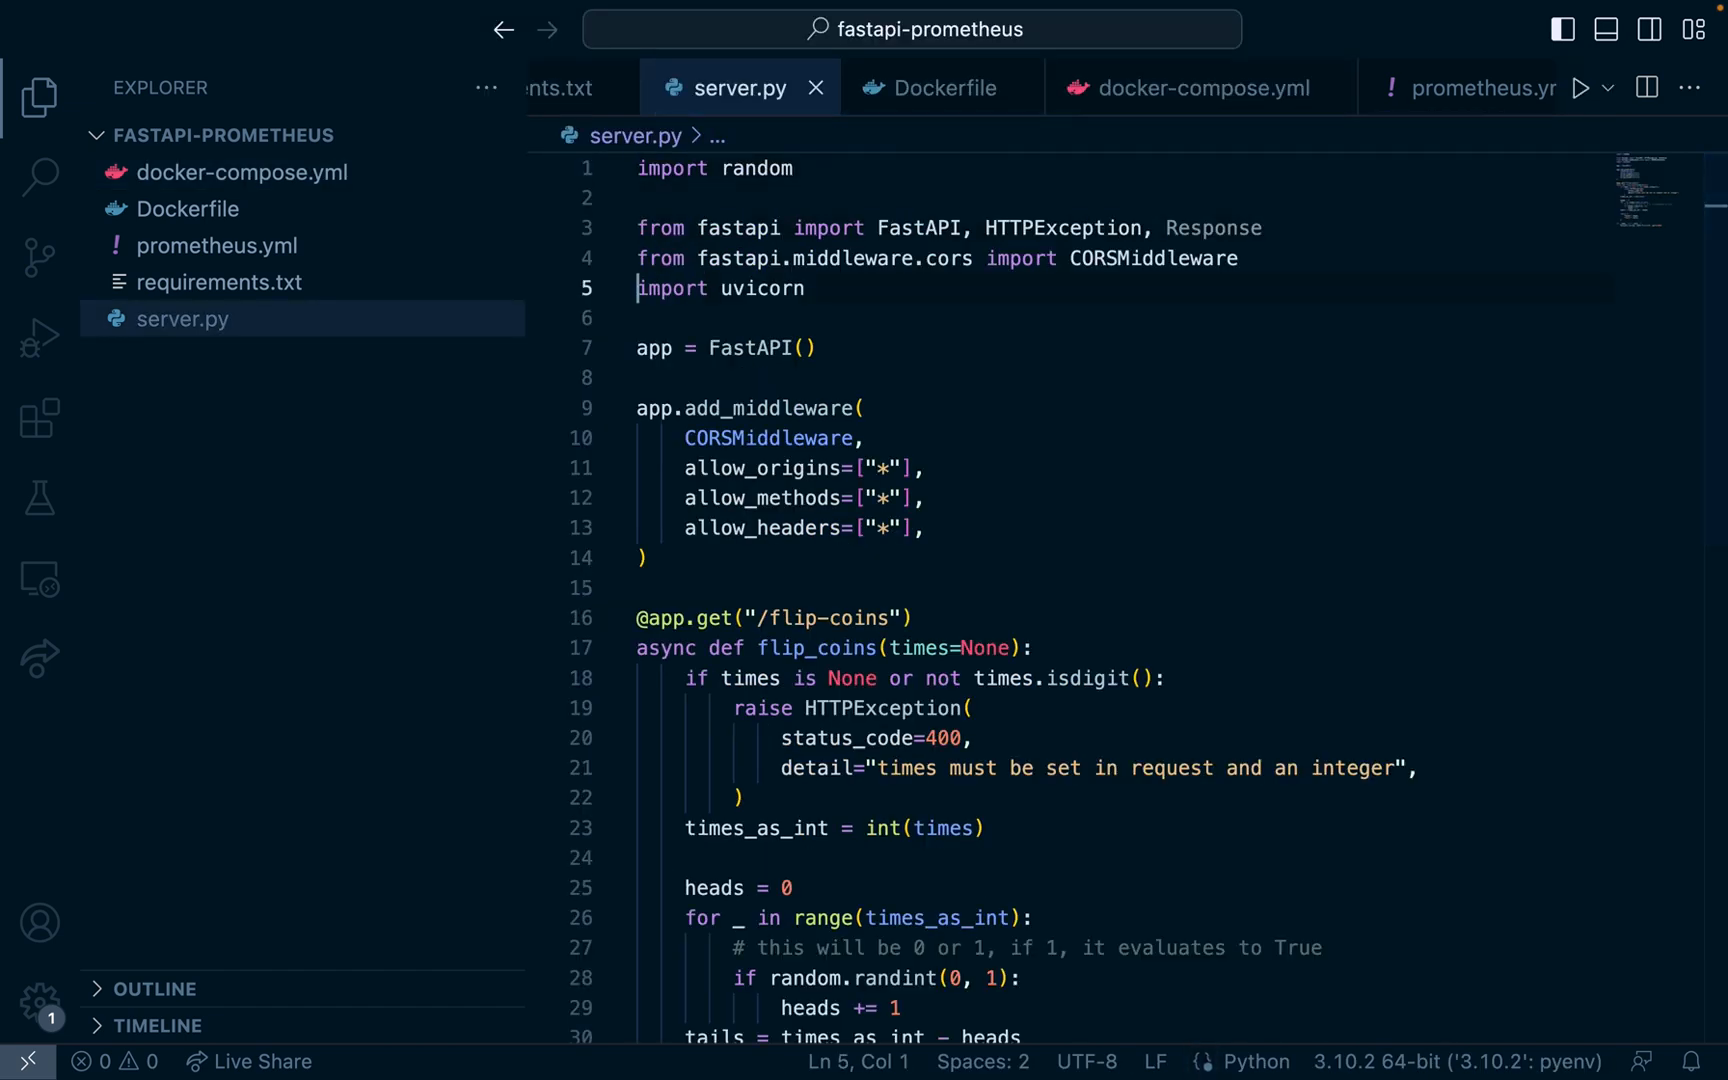
Step: Import prometheus_client in server.py and add a heads_count Counter, duplicated into three copies
key(Enter)
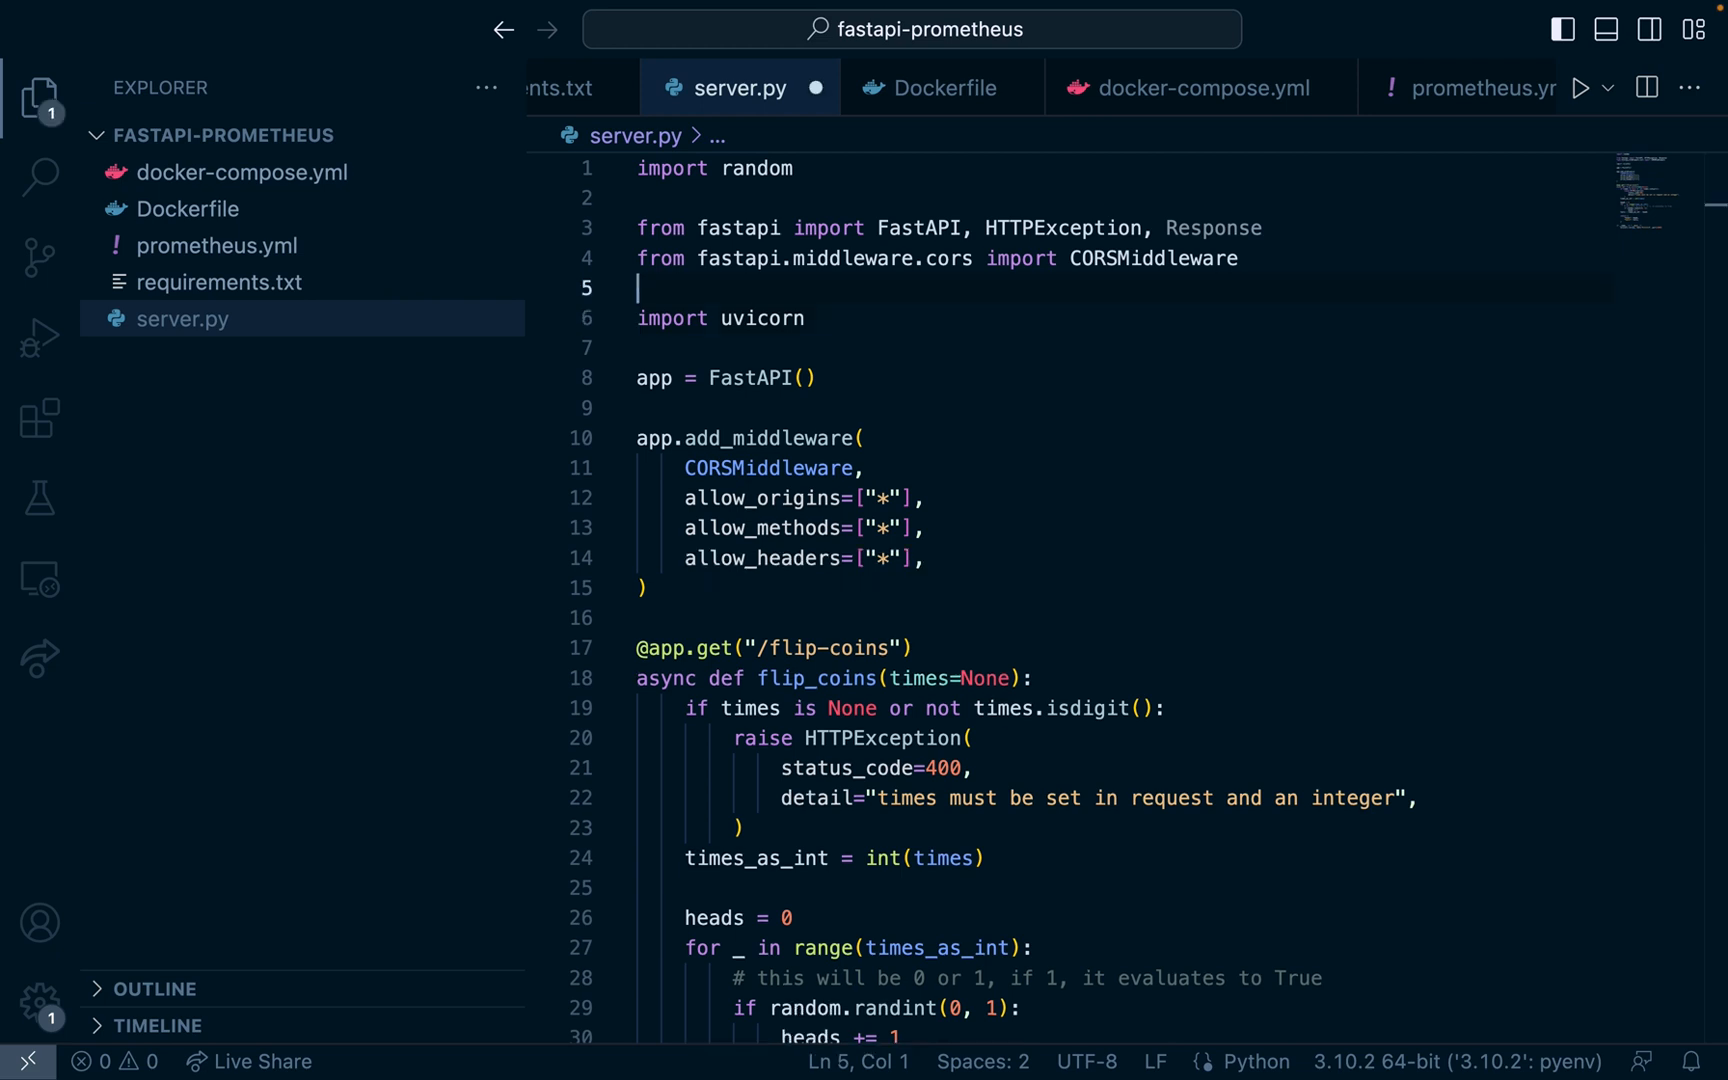
text(import prometheus_client)
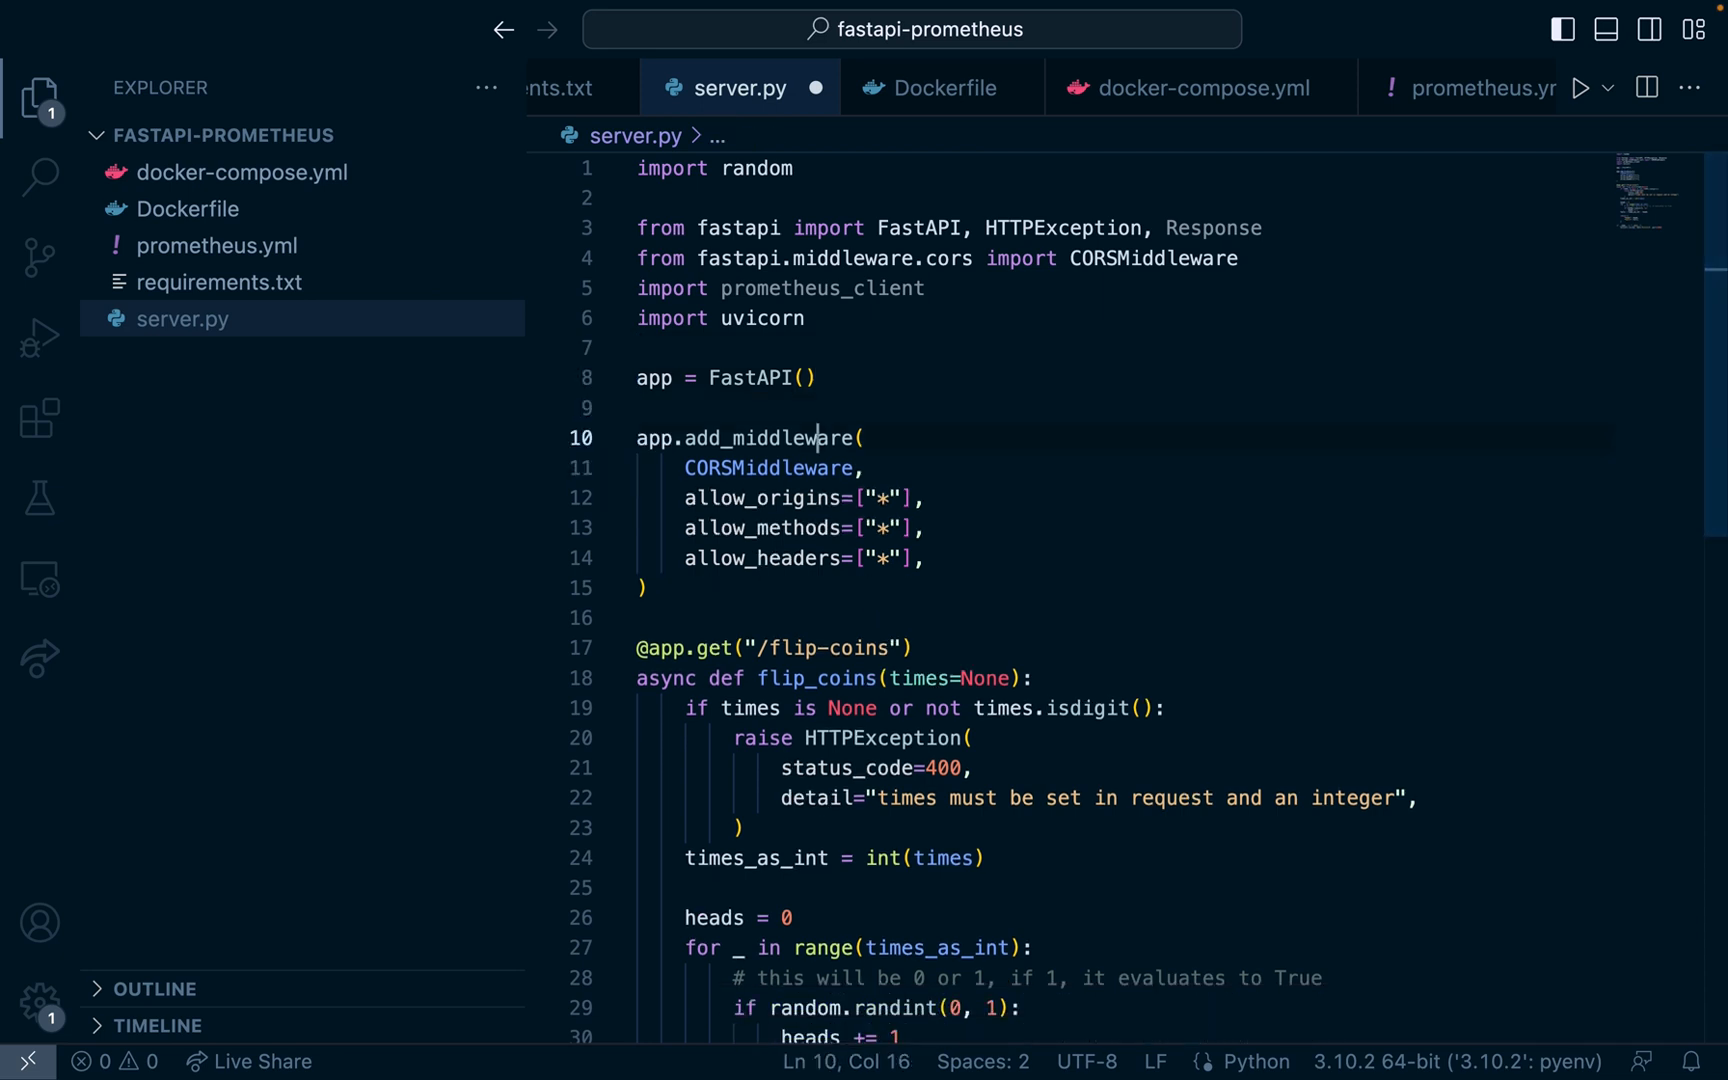
key(enter)
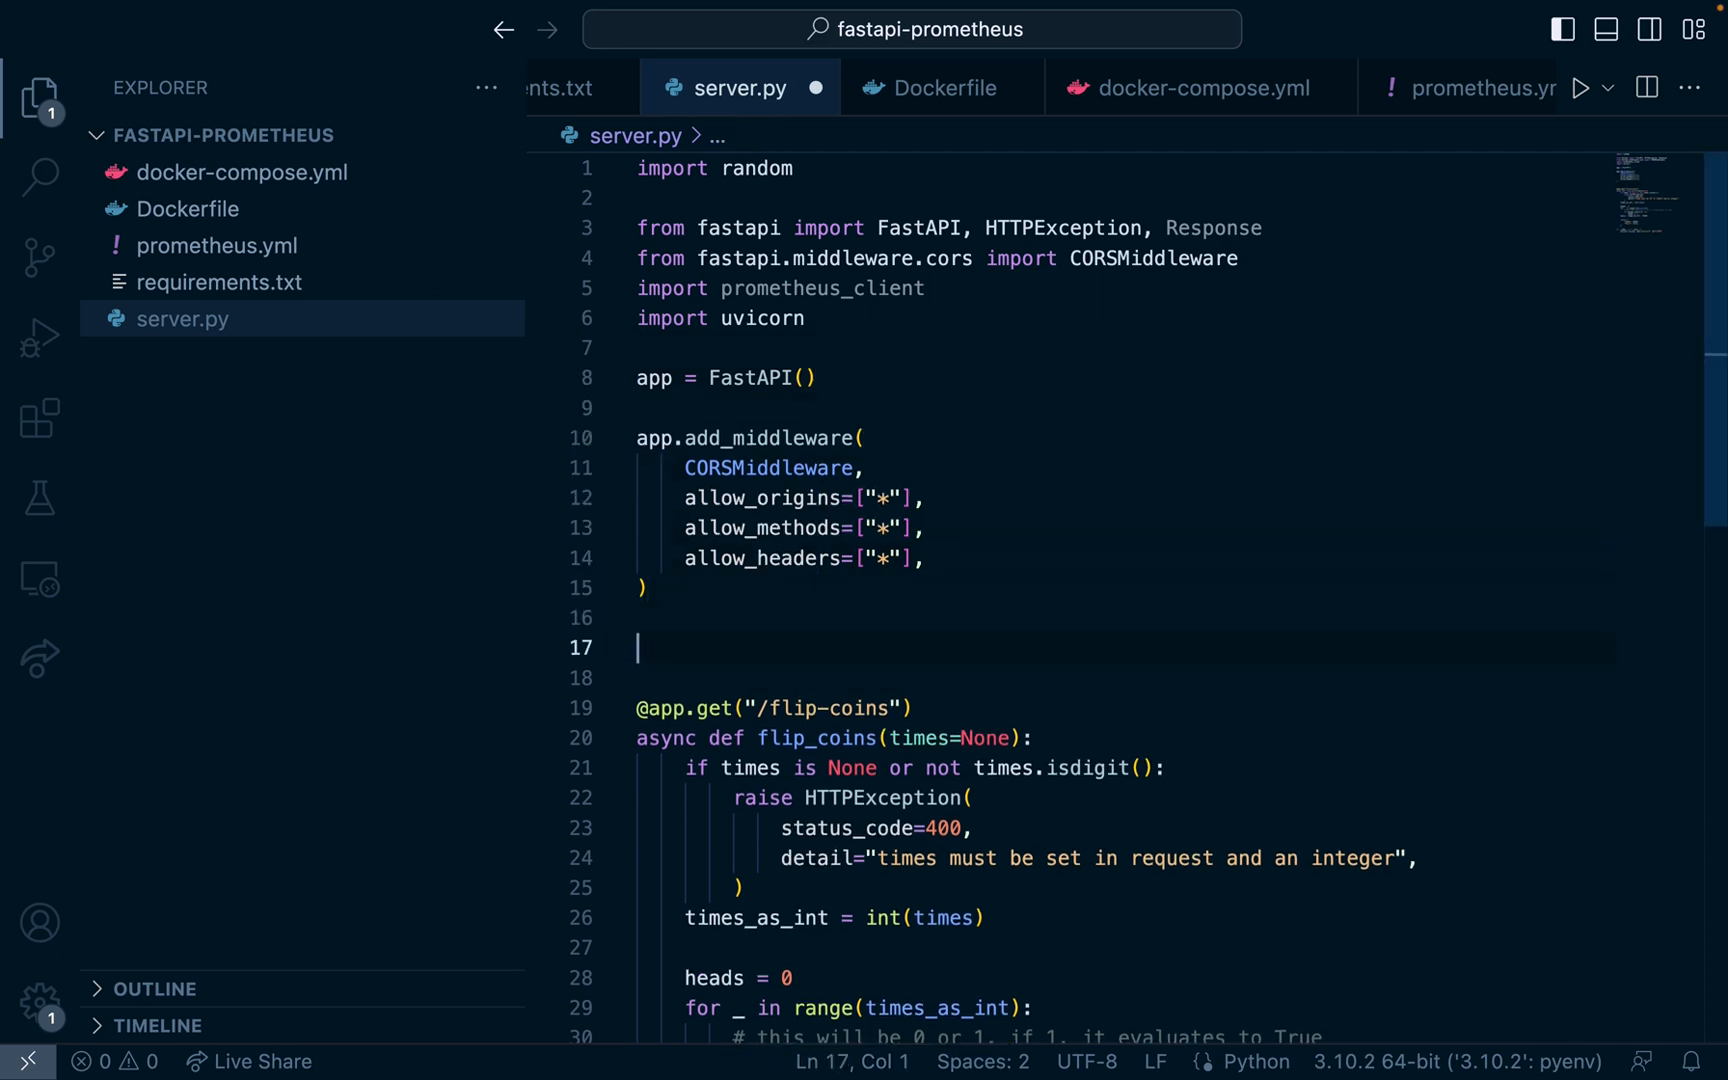
key(Enter)
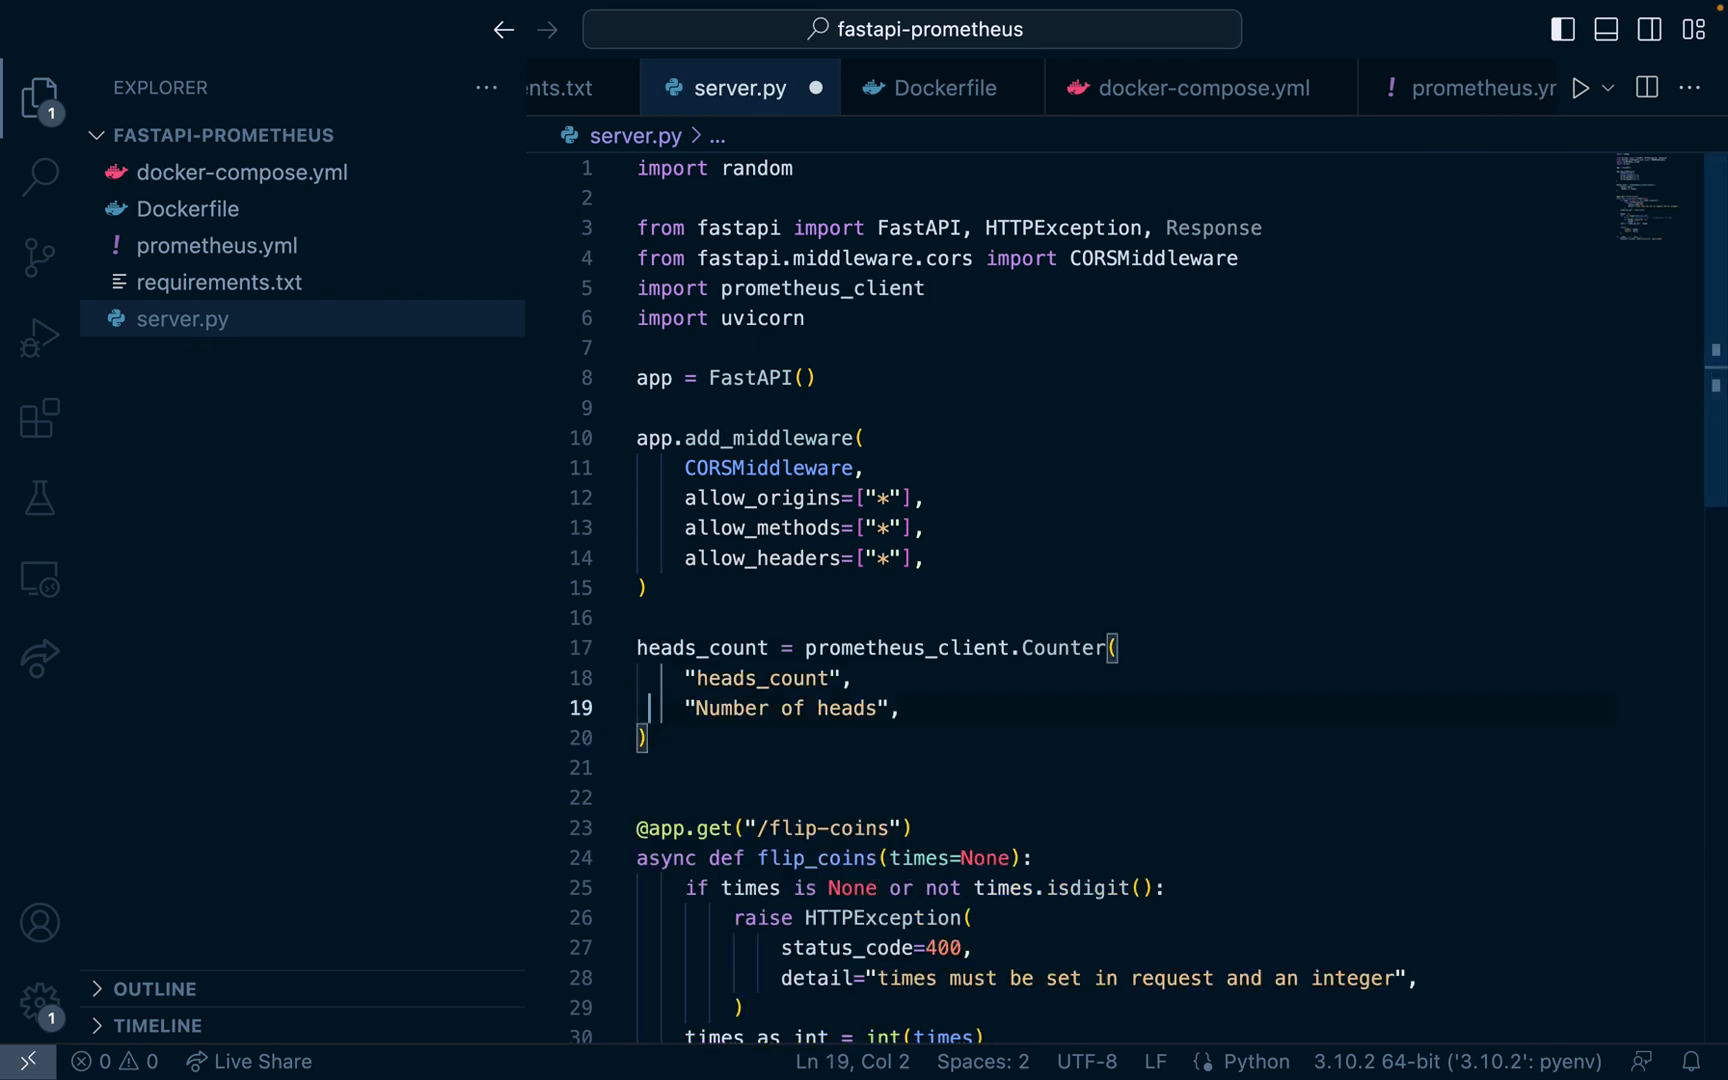
double_click(700, 647)
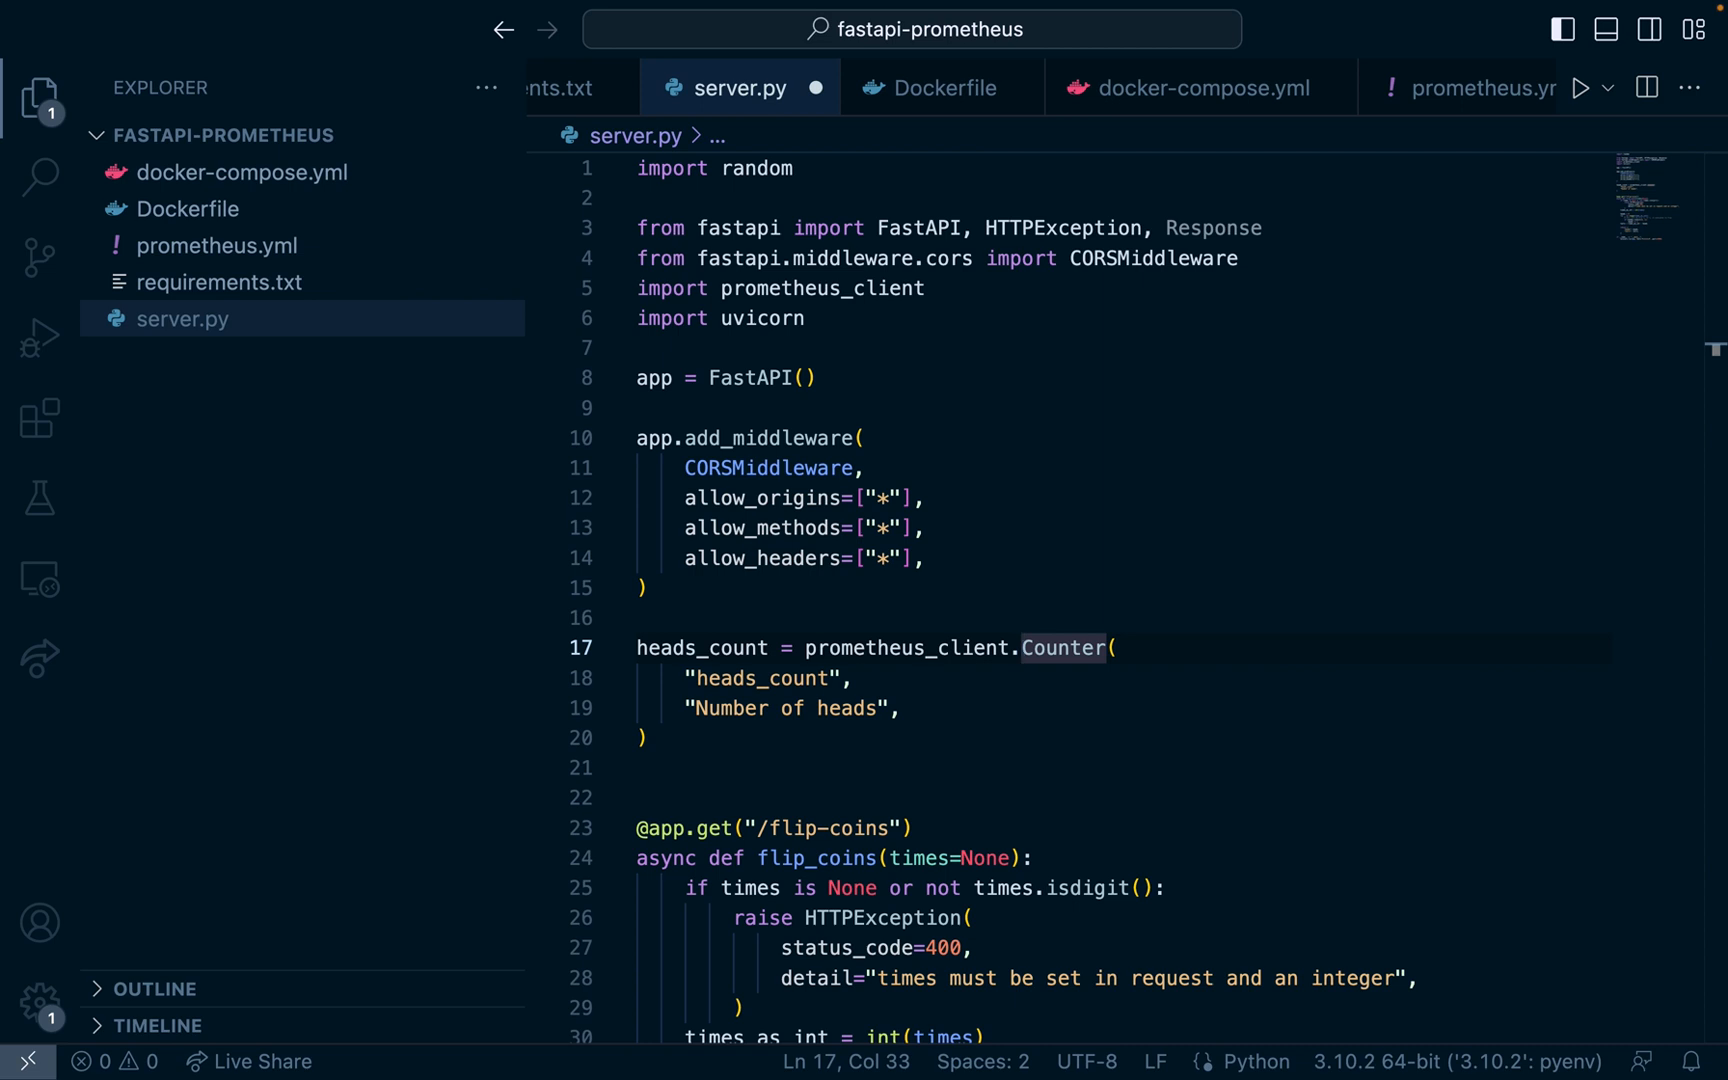
double_click(1063, 647)
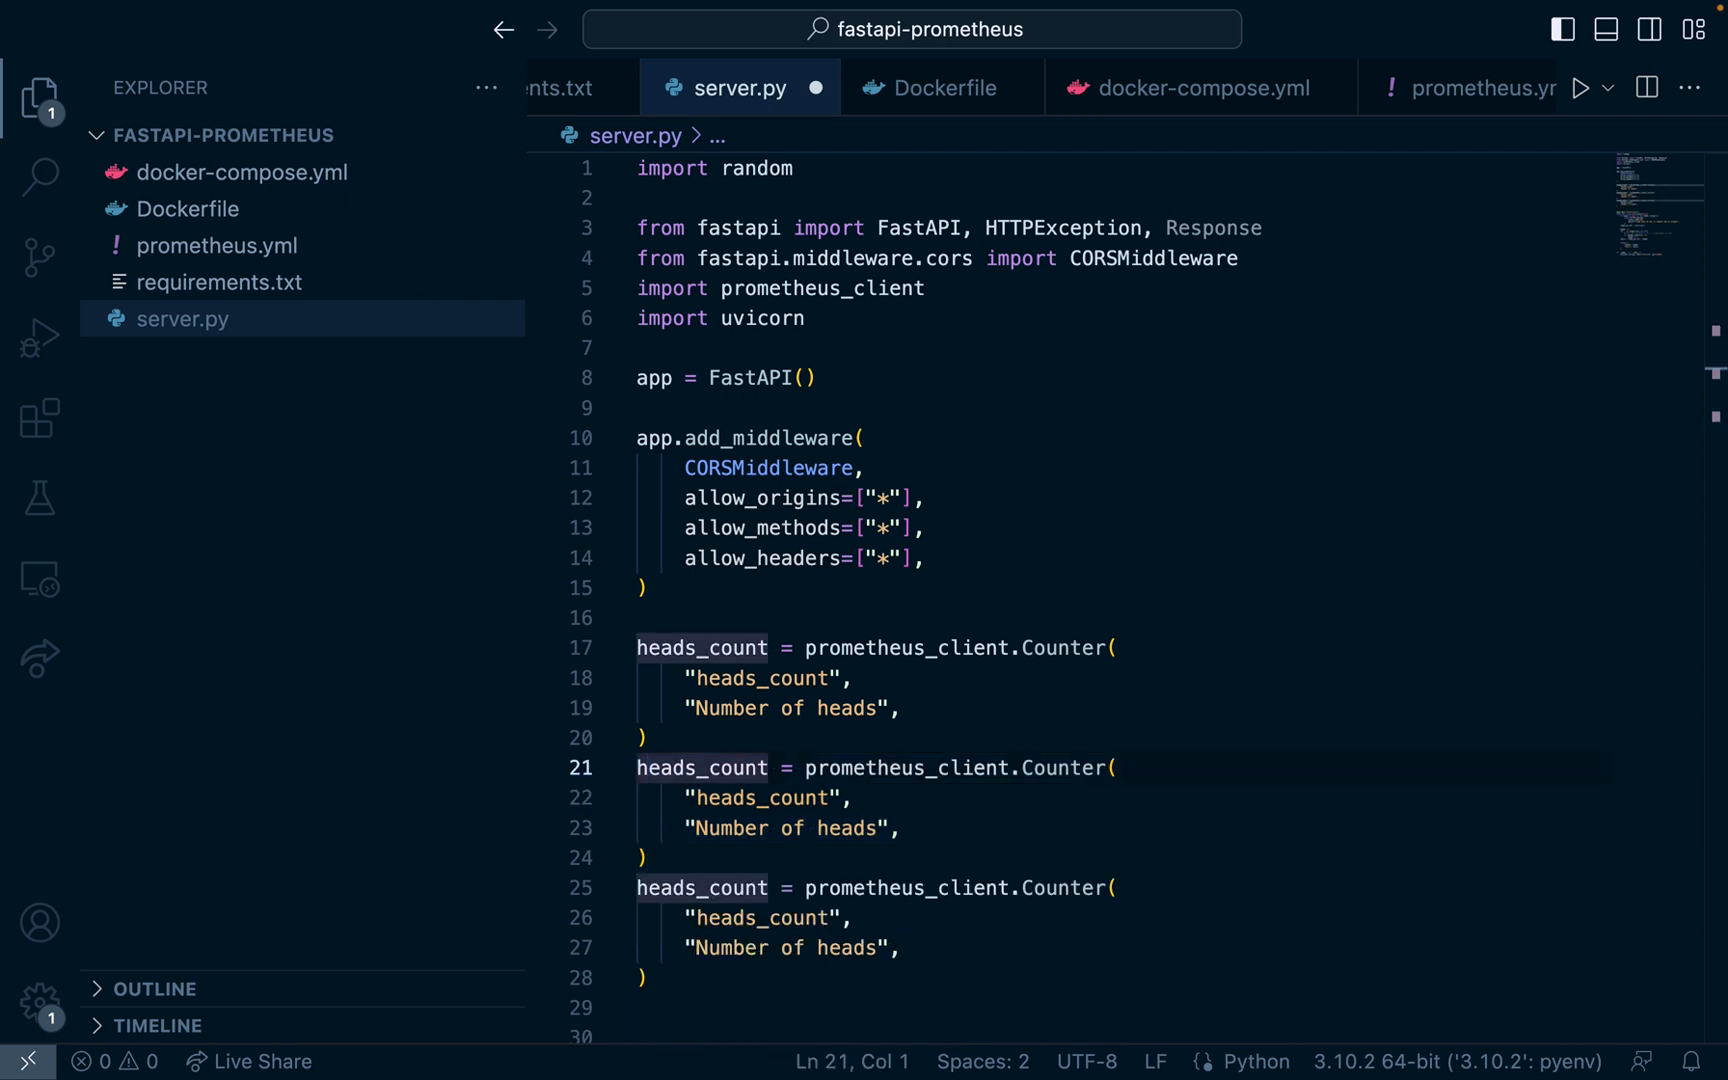
Step: Rename the duplicated counters to tails_count and flip_count with description 'Number of flips'
double_click(701, 767)
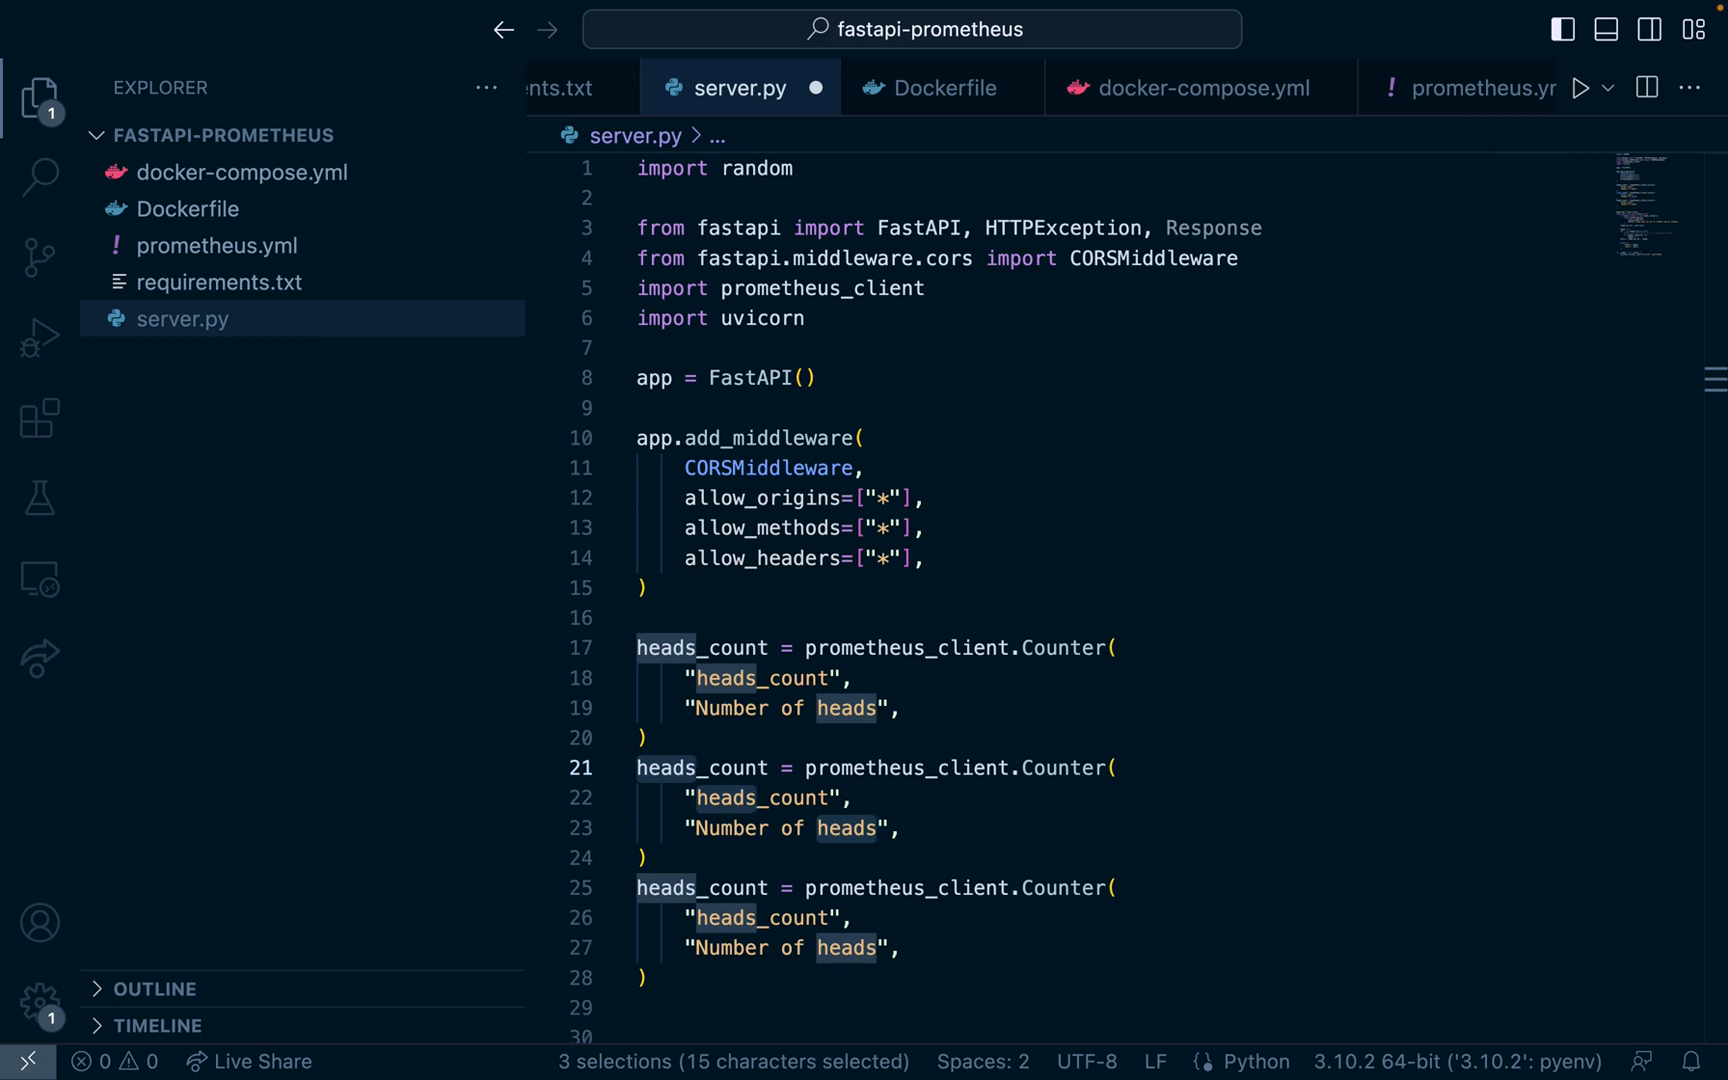
text(tails)
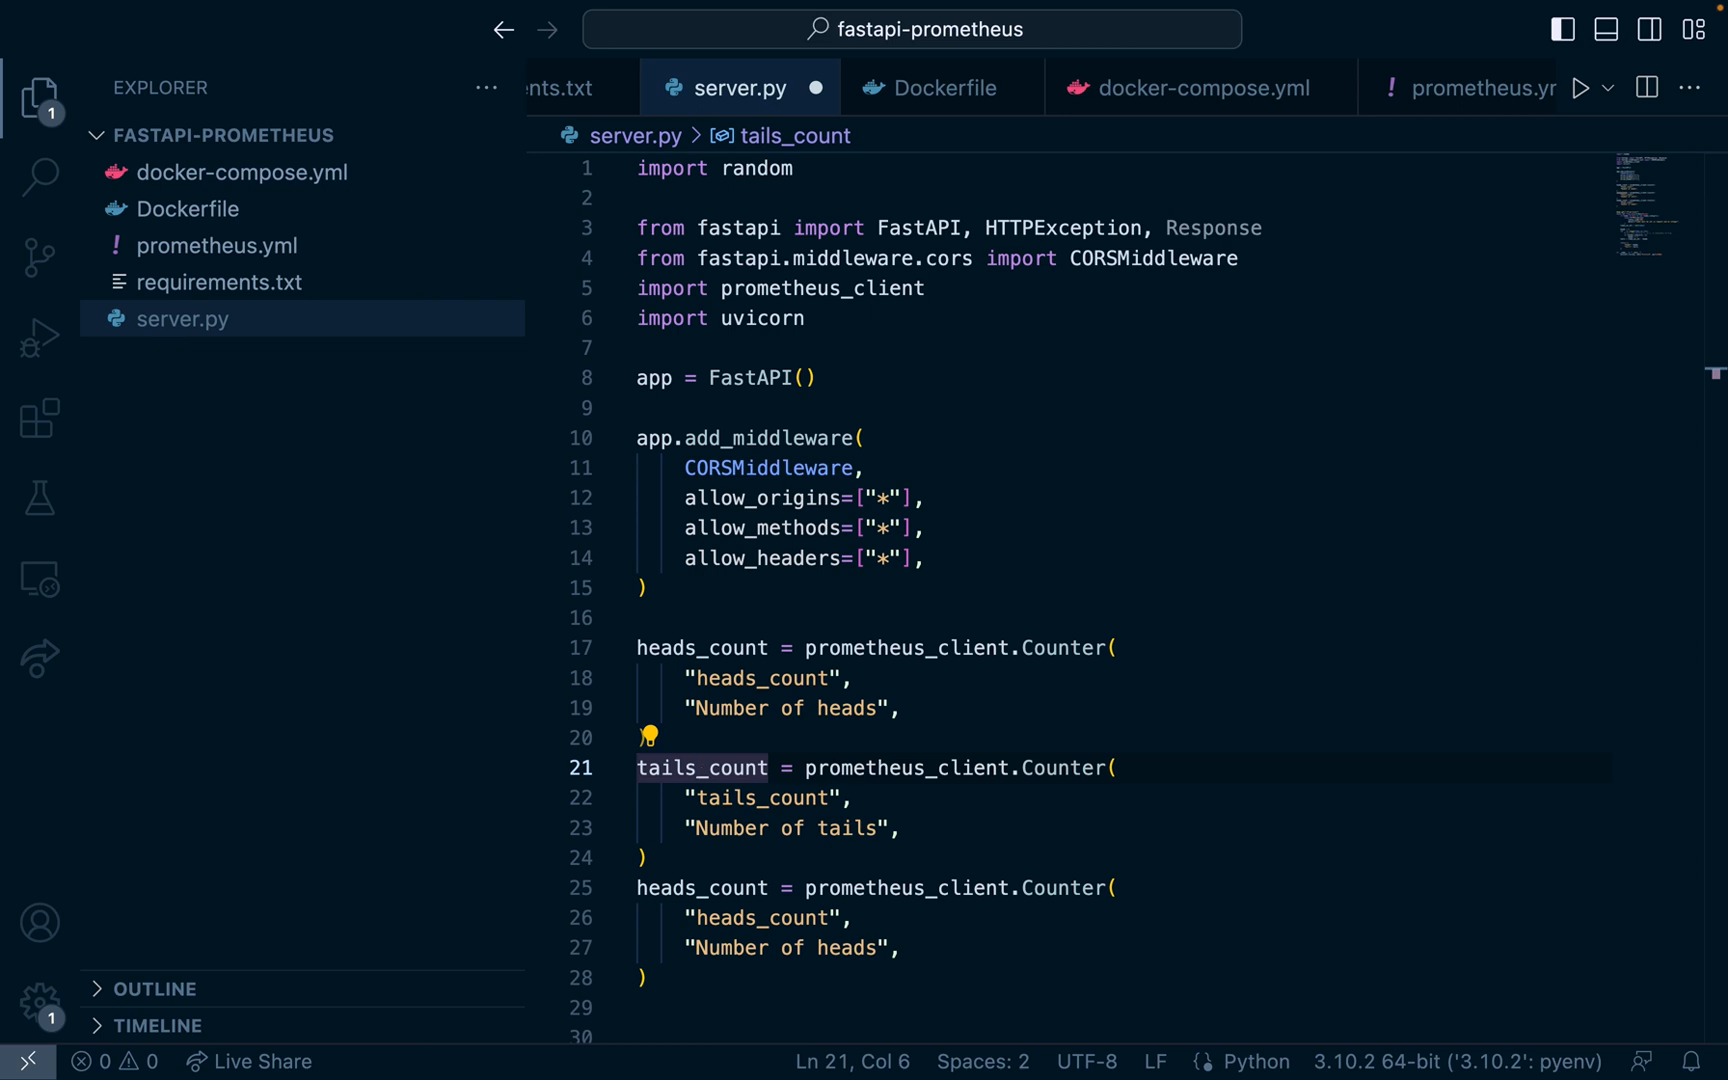
click(700, 797)
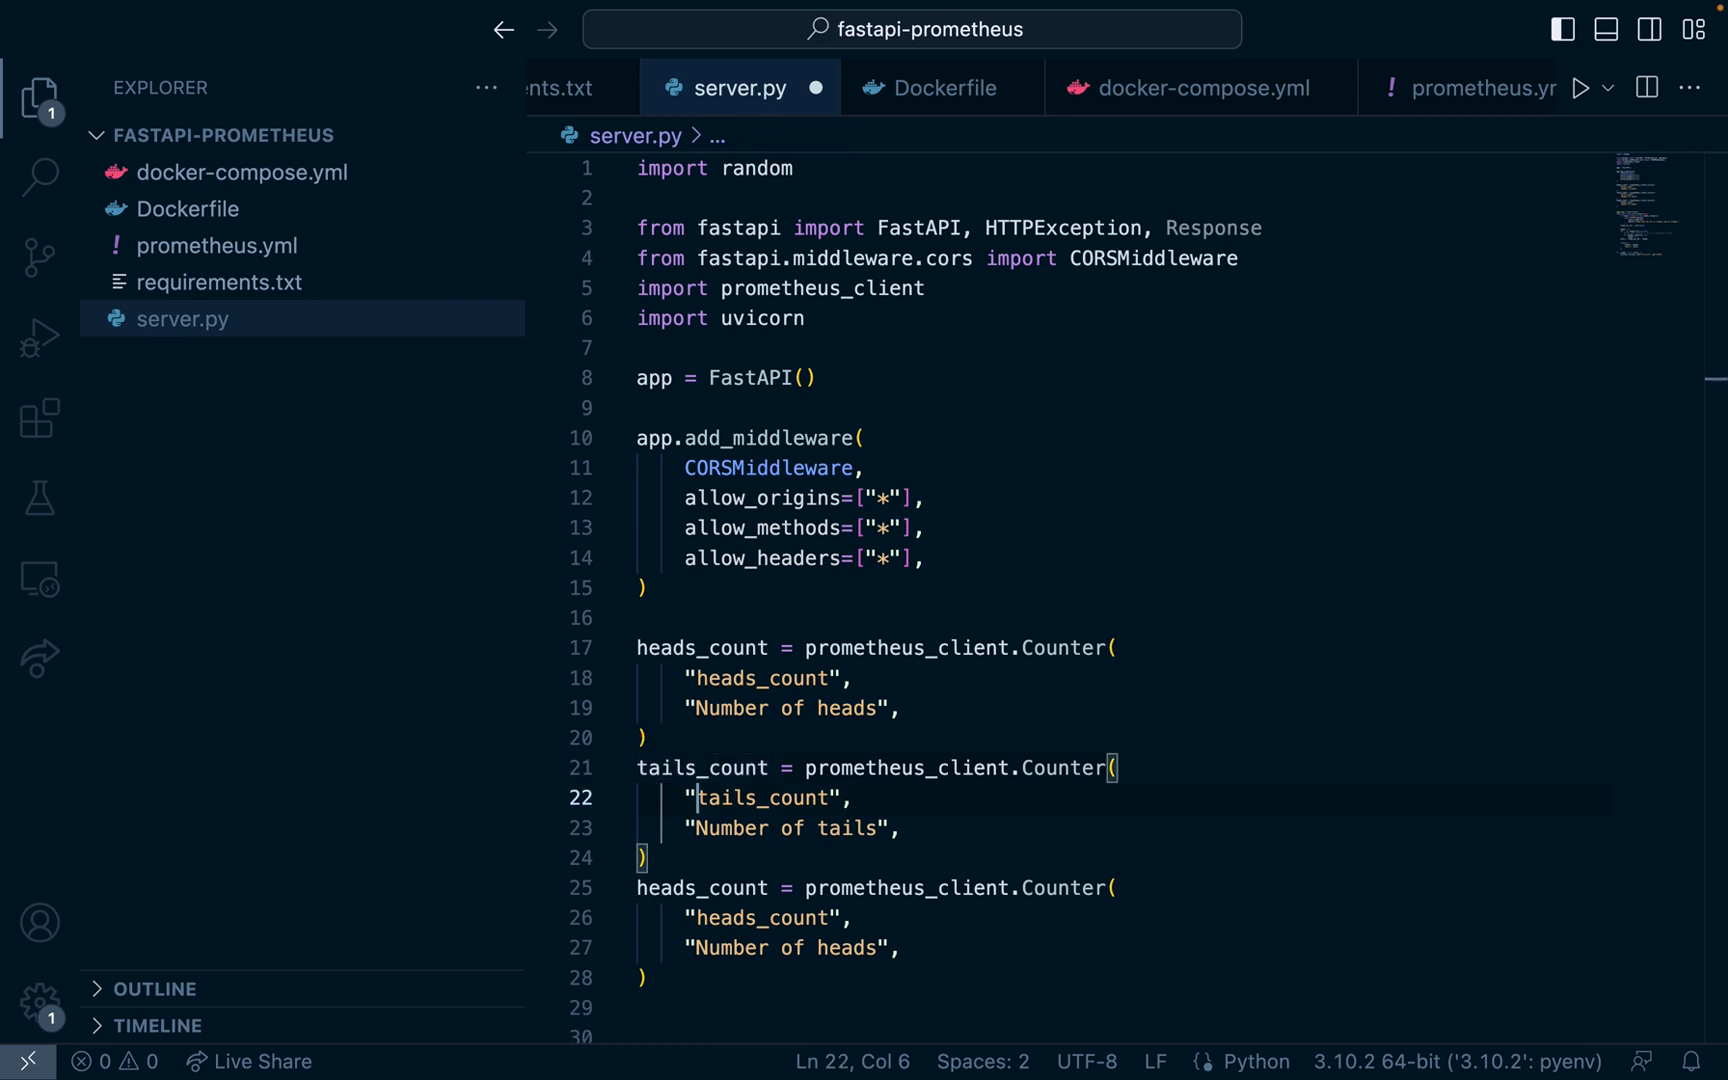
scroll(down, 3)
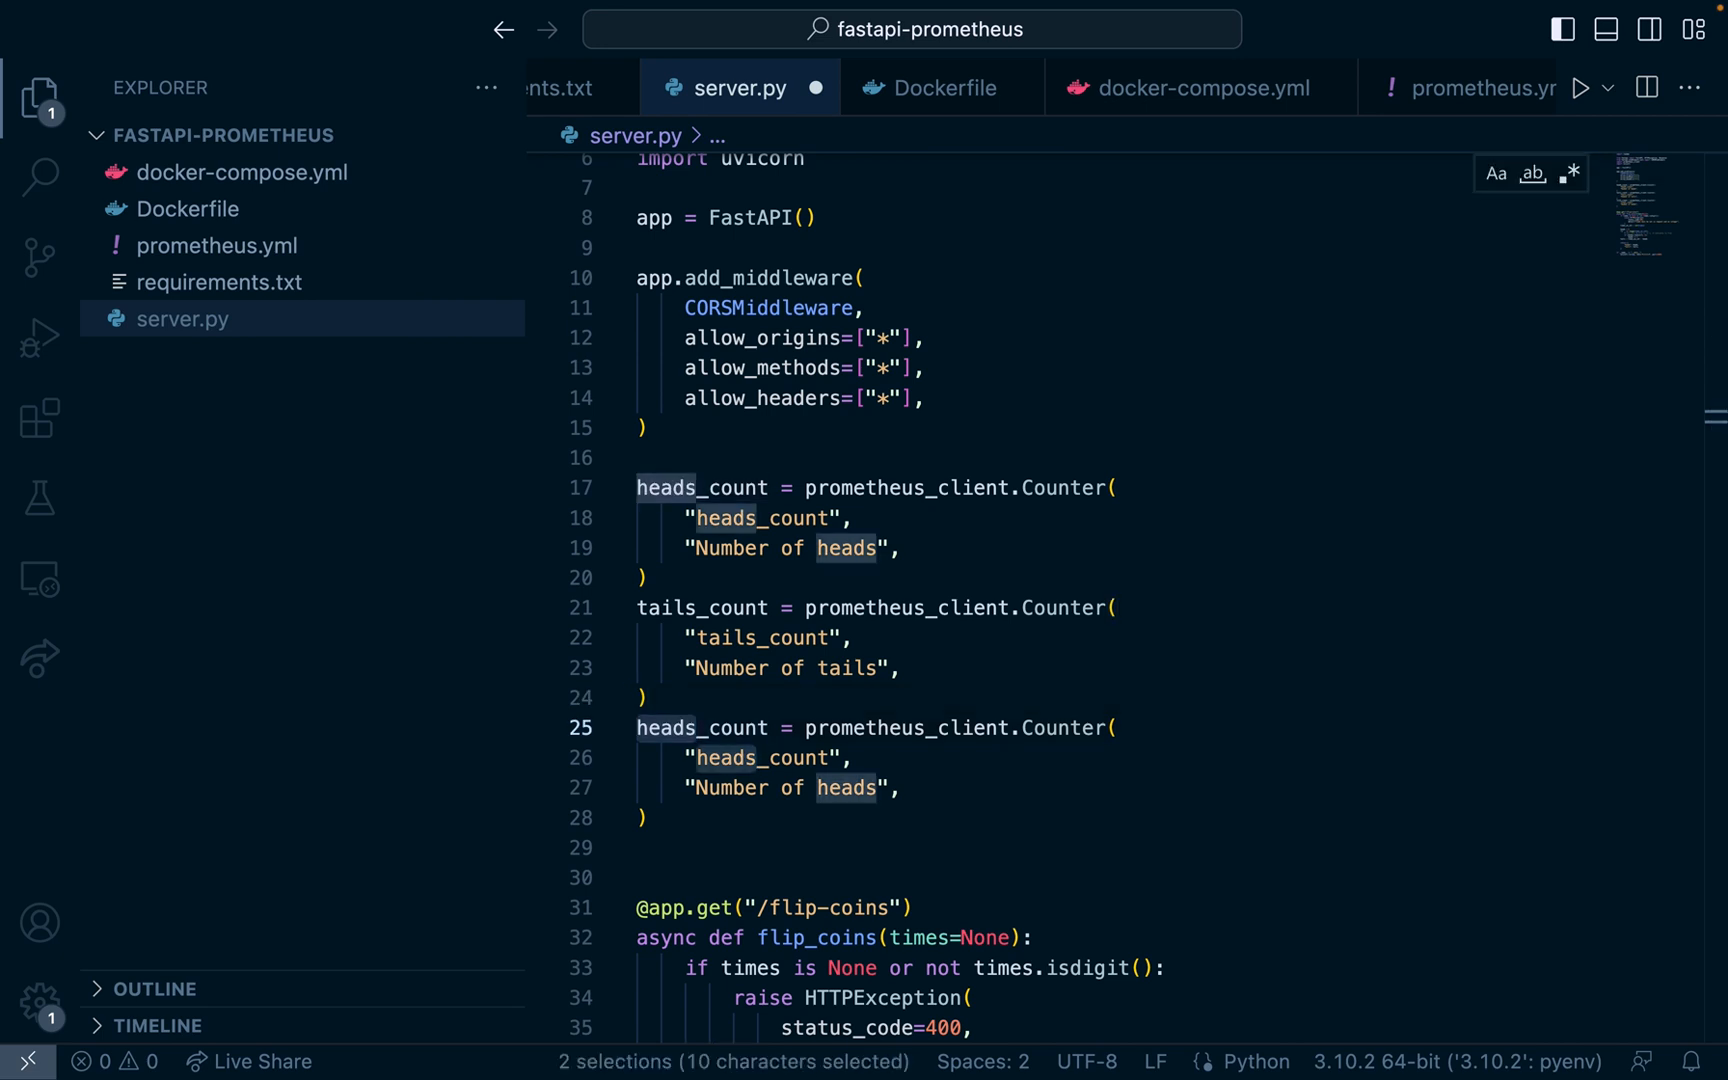
text(fpl)
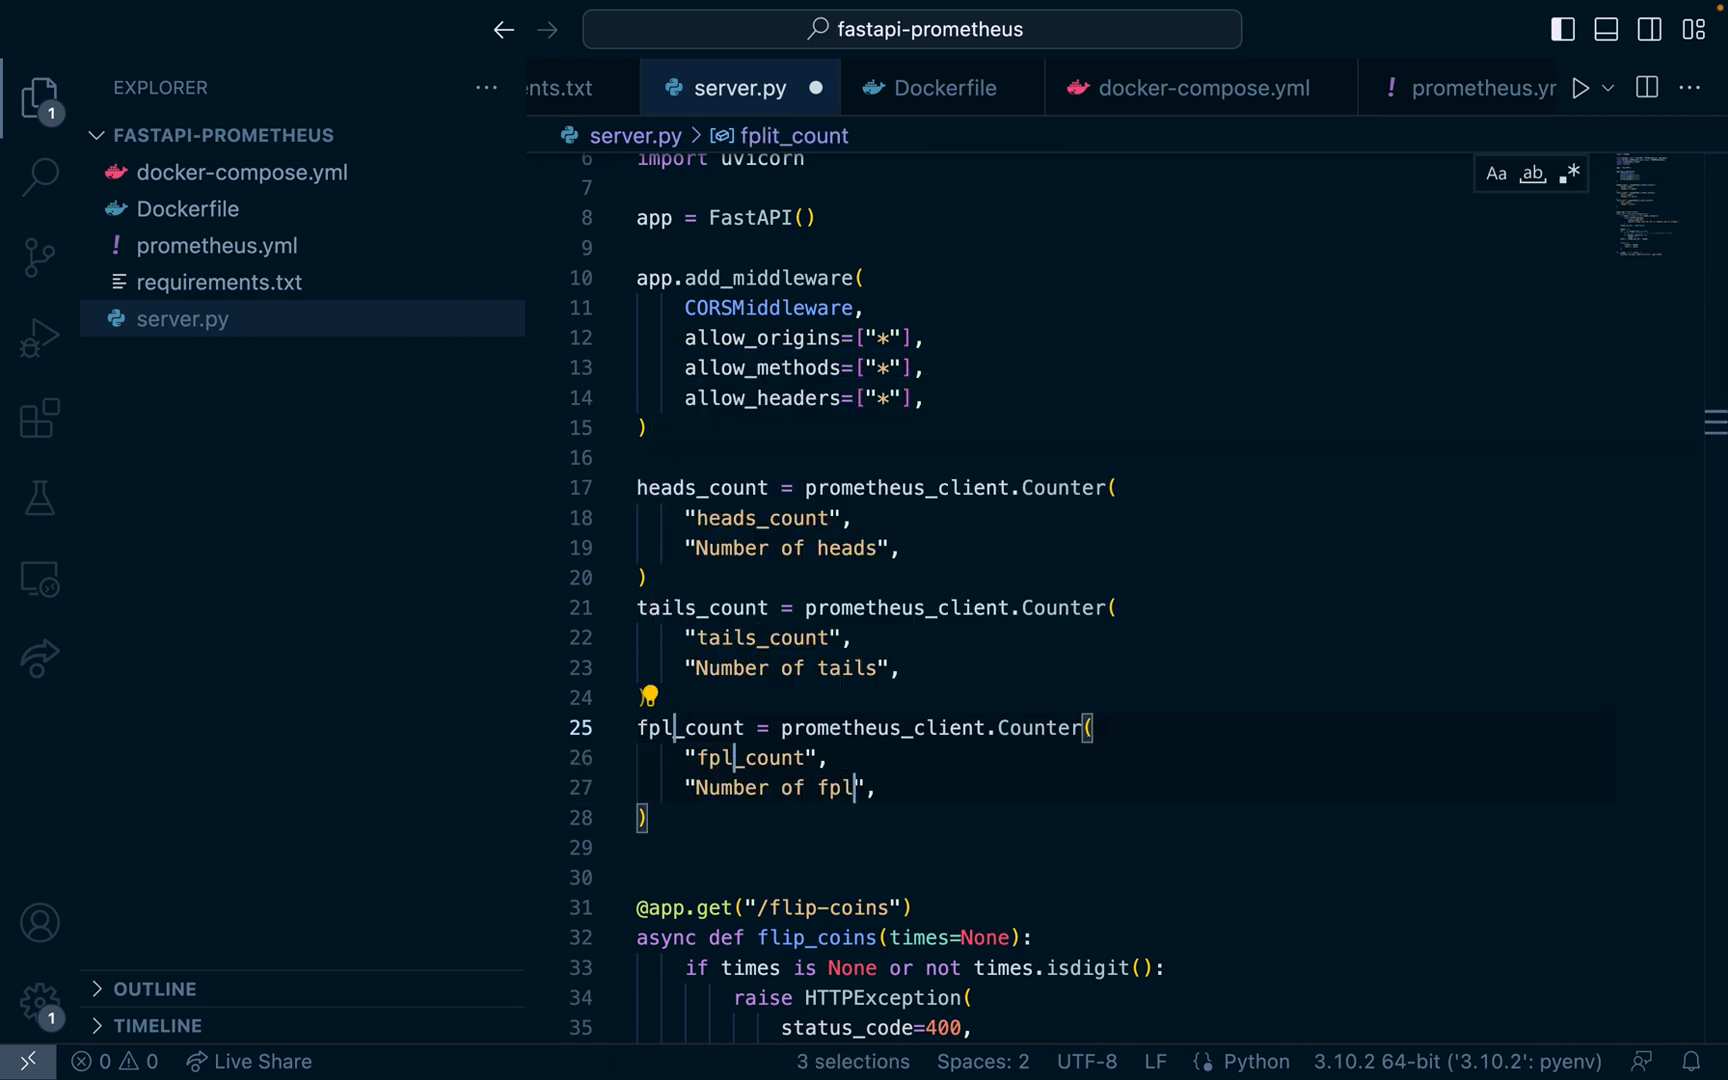
text(flip)
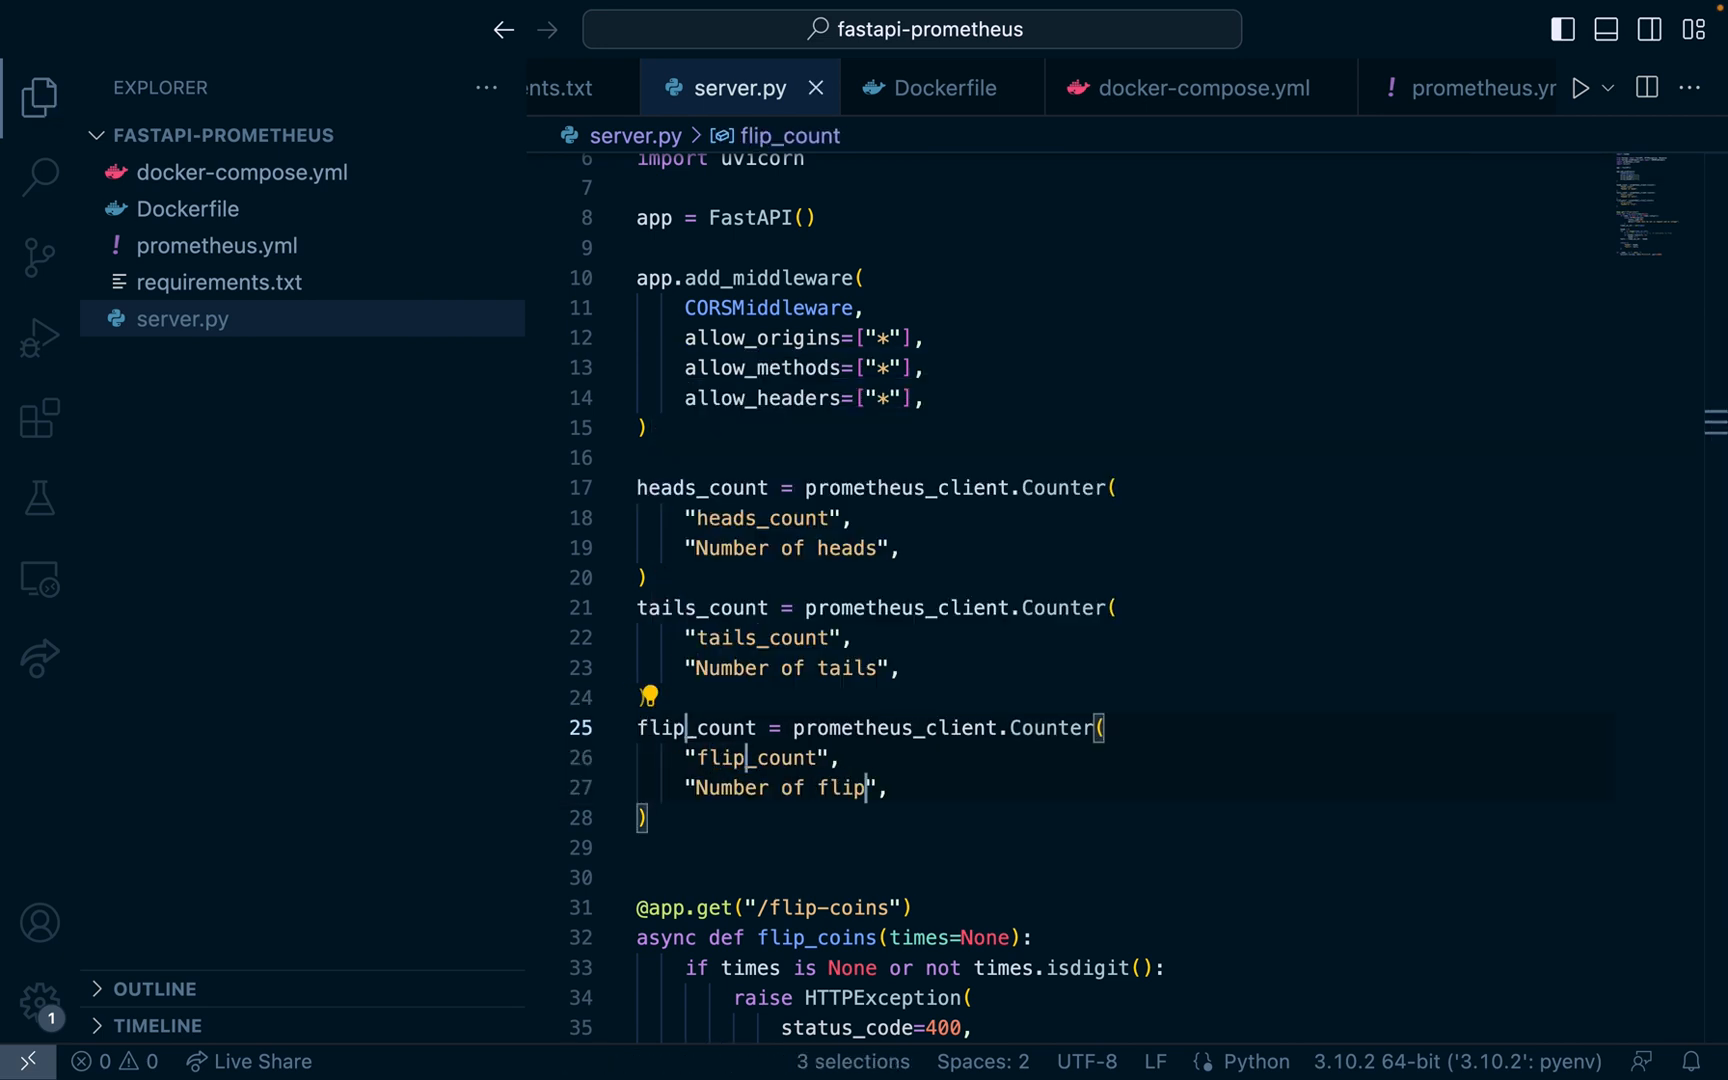
text(s)
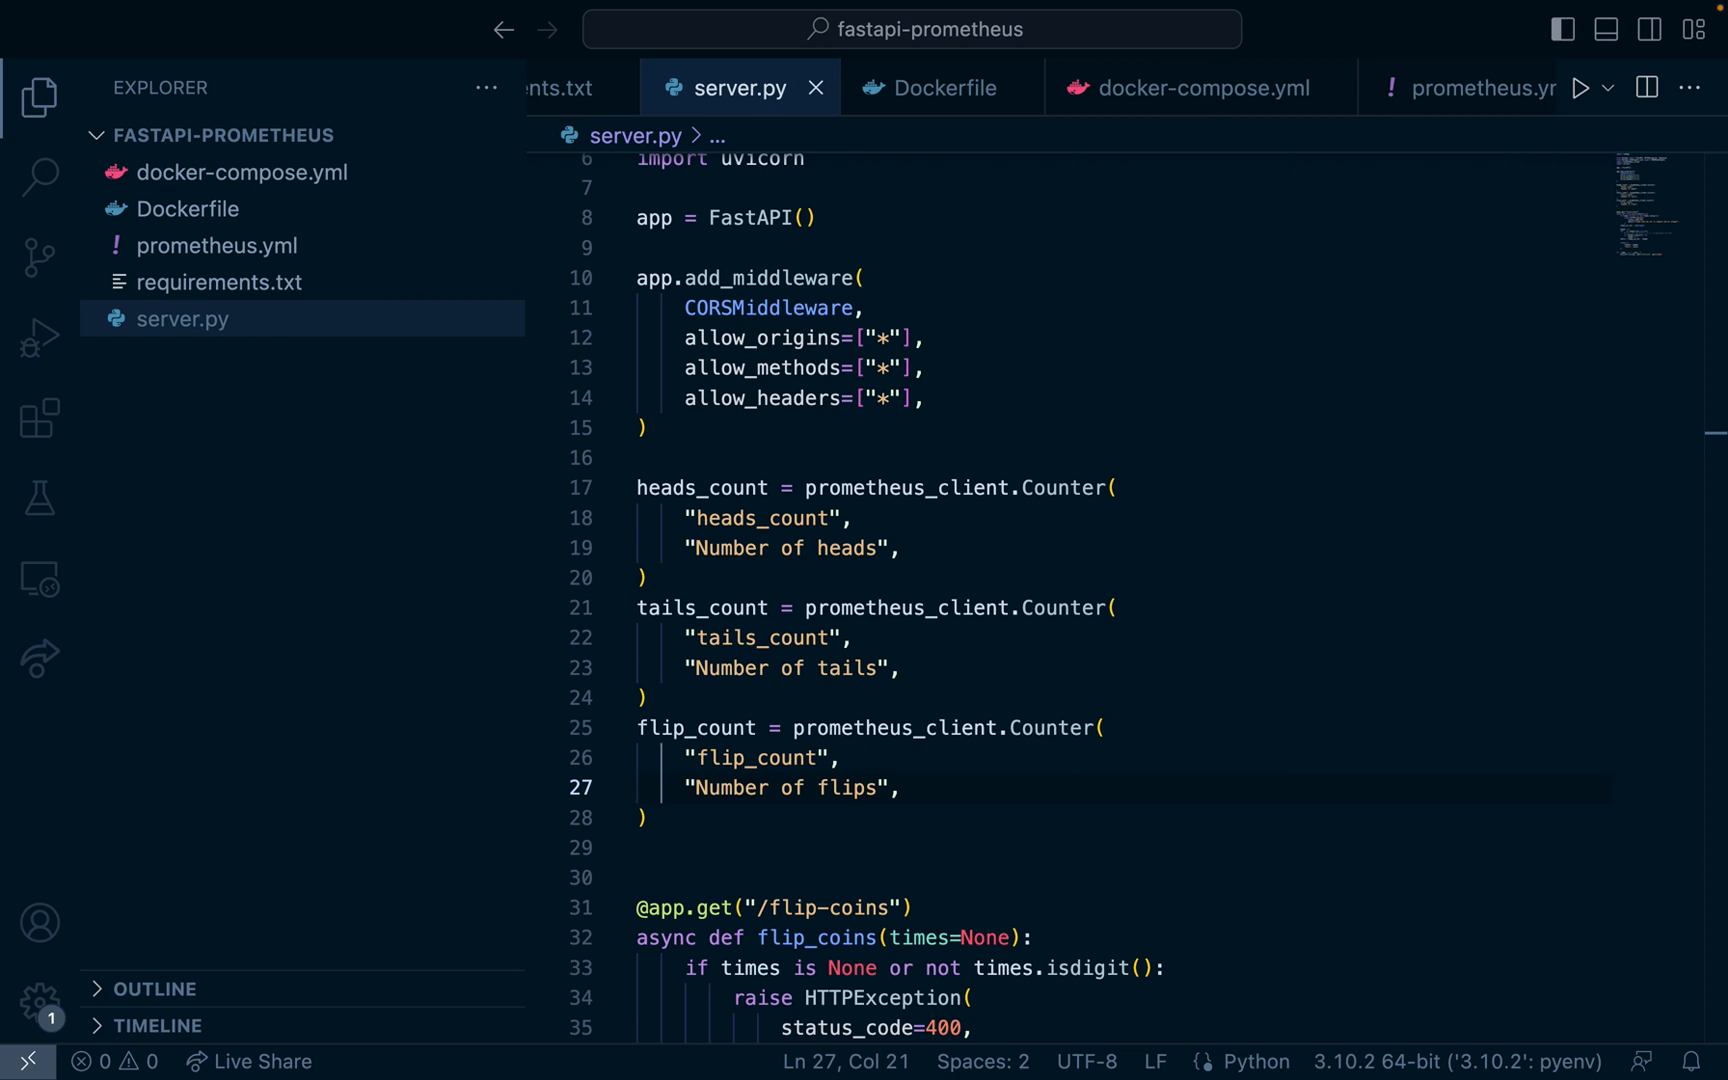
click(874, 968)
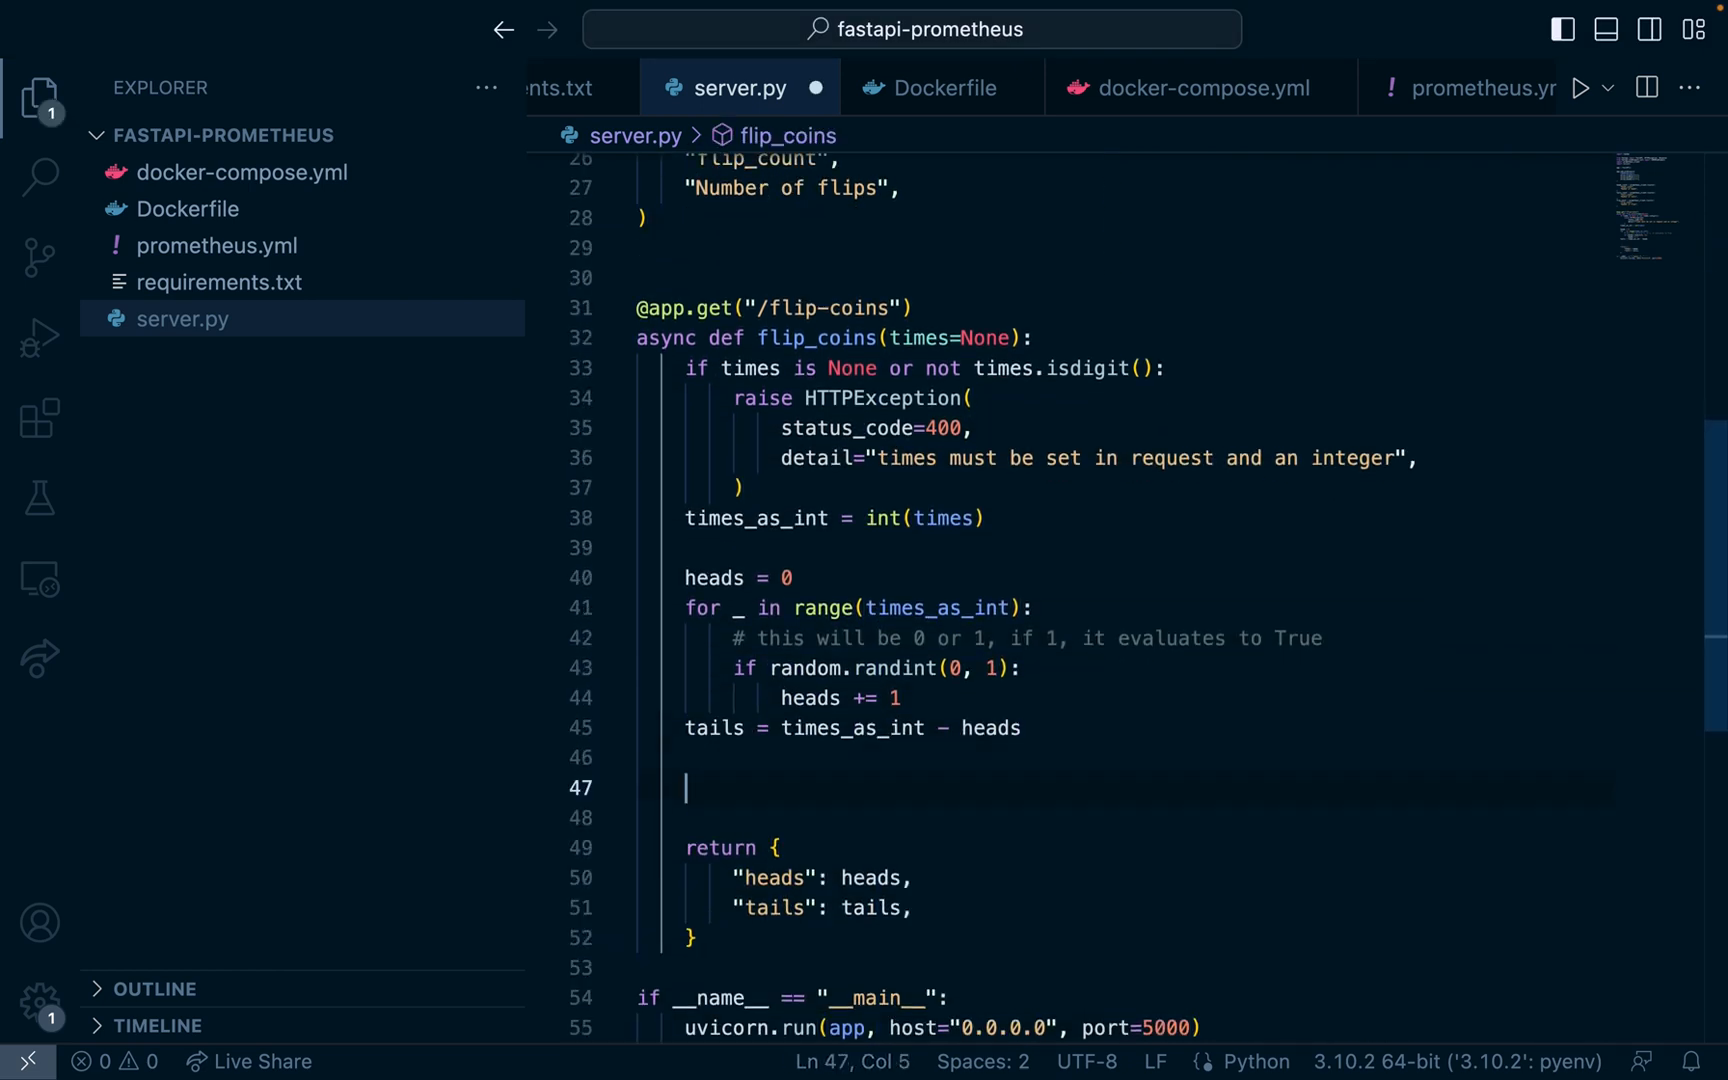
Step: Call heads_count.inc(heads) plus tails_count and flip_count increments inside flip_coins
text(heads_count.inc(heads))
text(flip_count.inc(times_as_int))
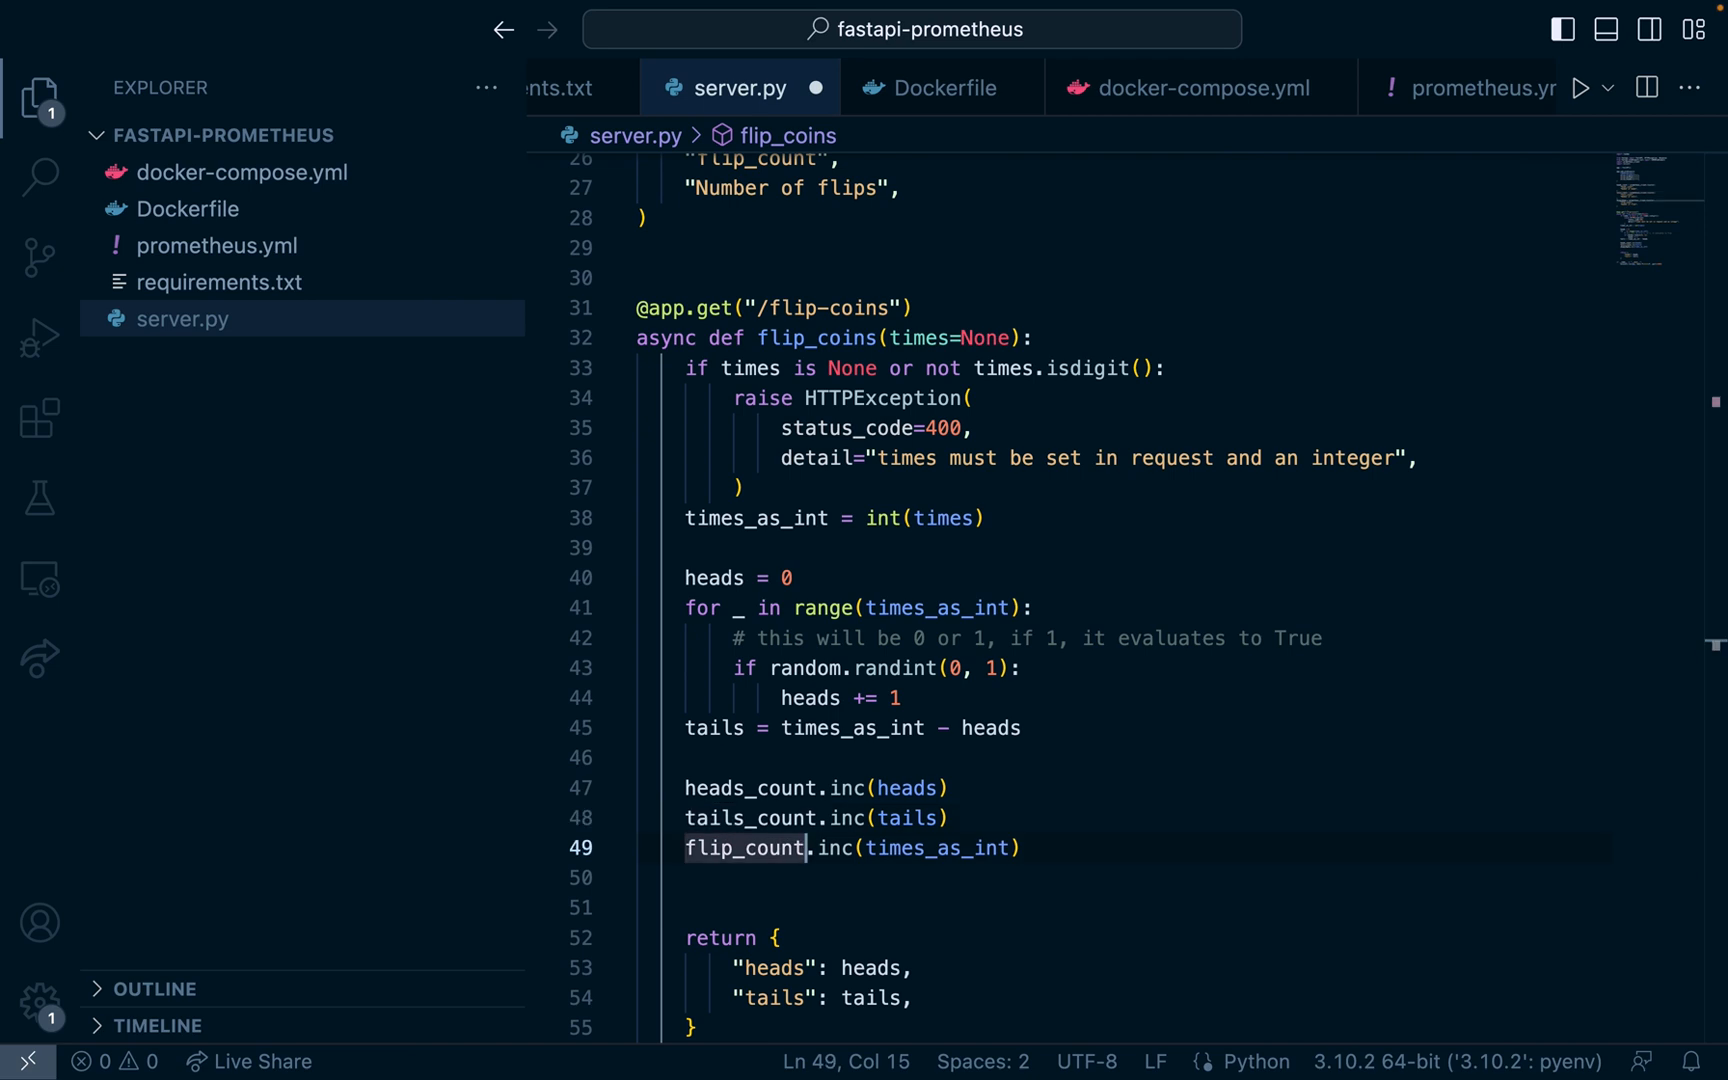
double_click(937, 847)
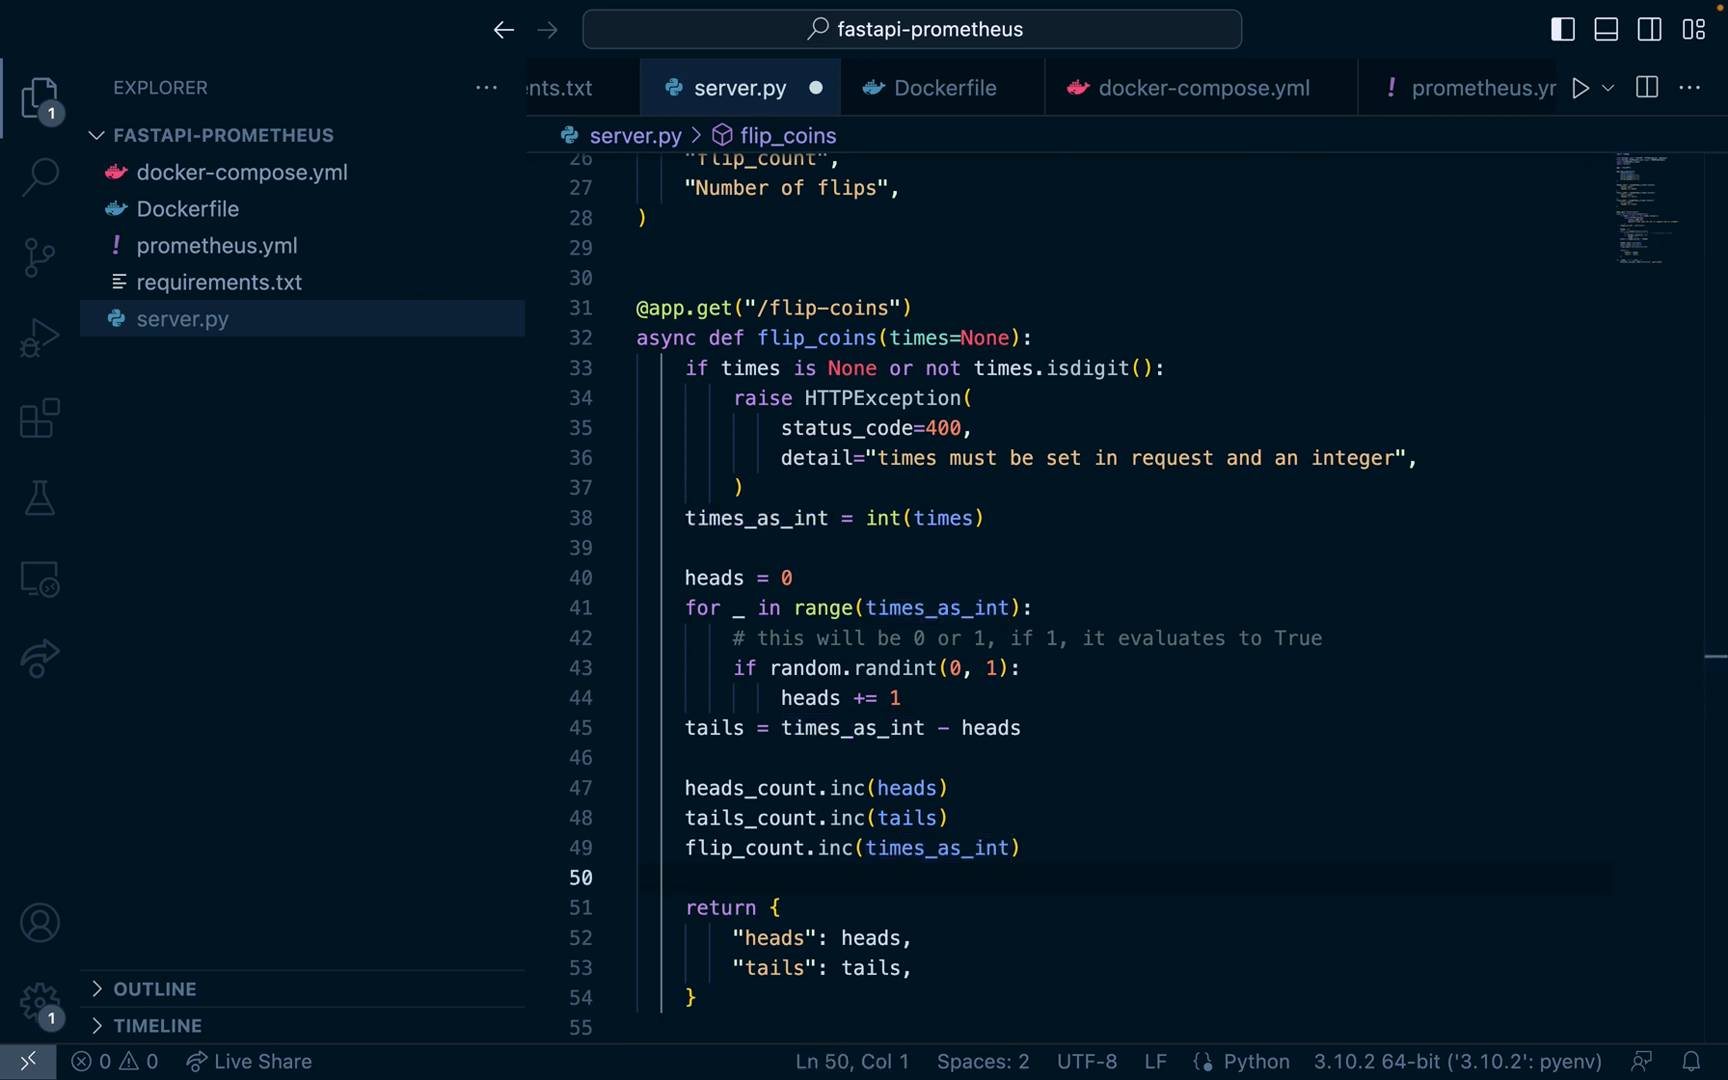
click(788, 847)
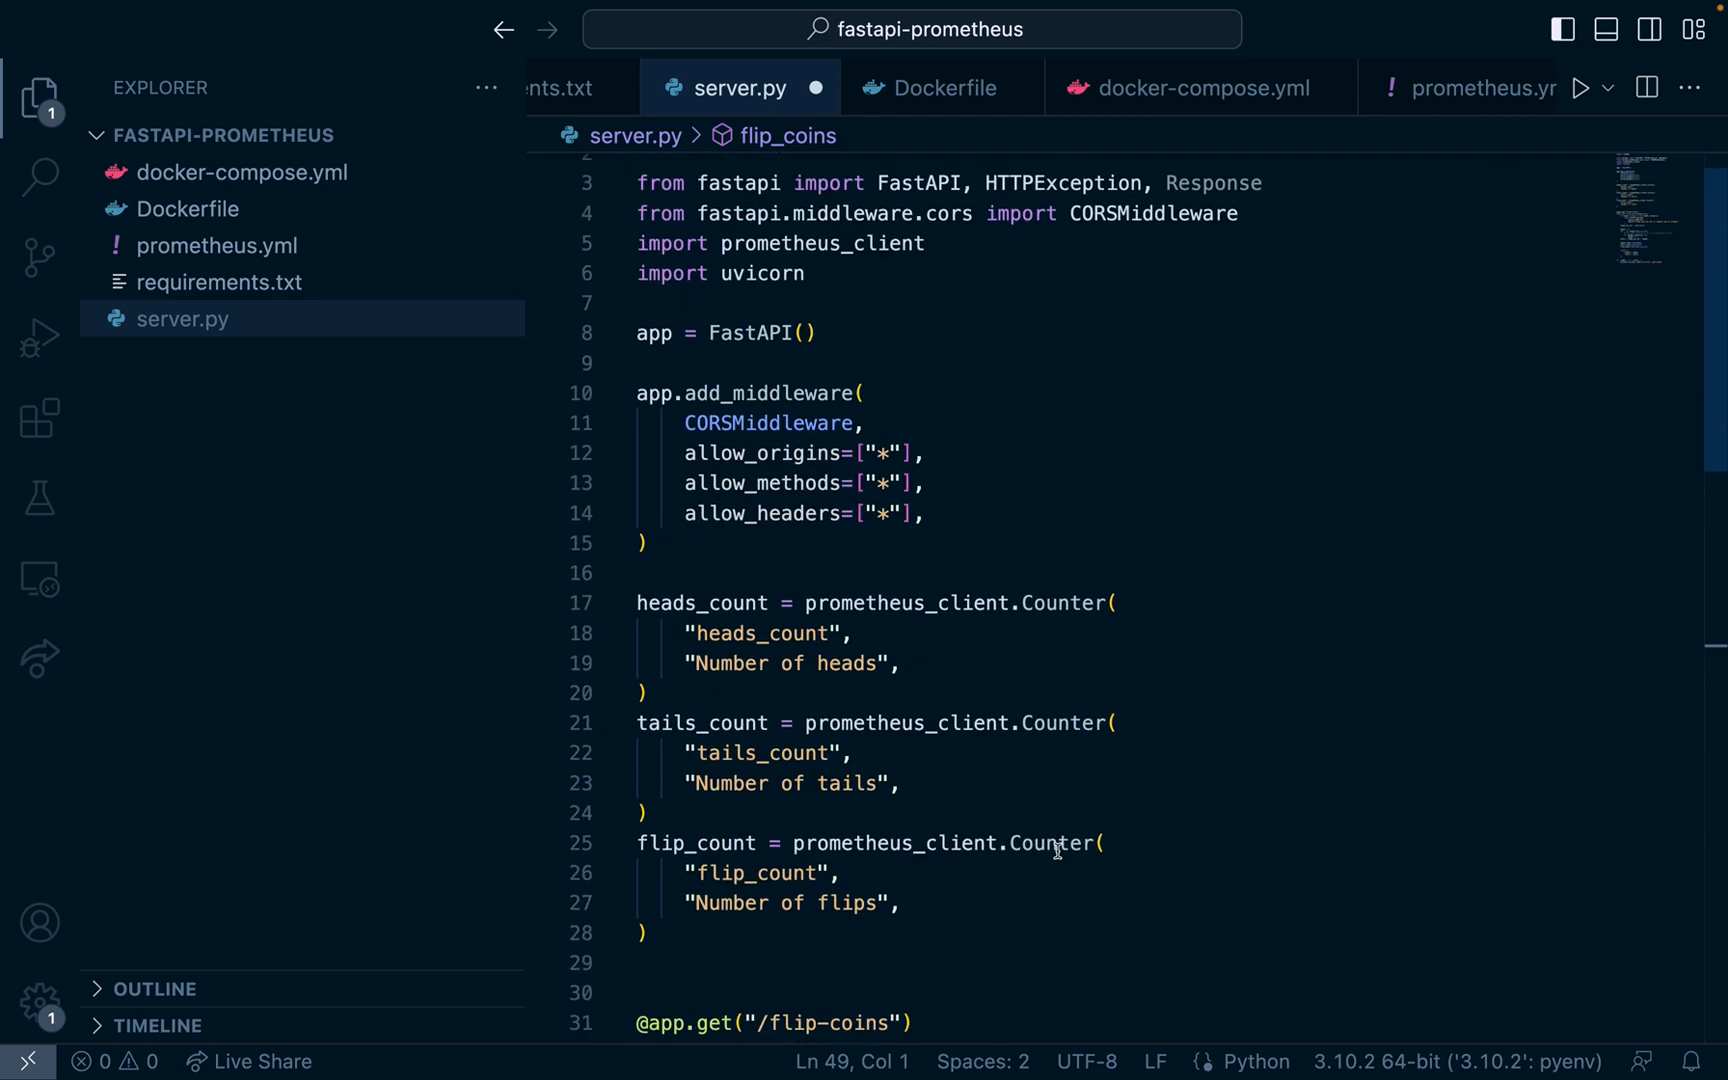
scroll(down, 3)
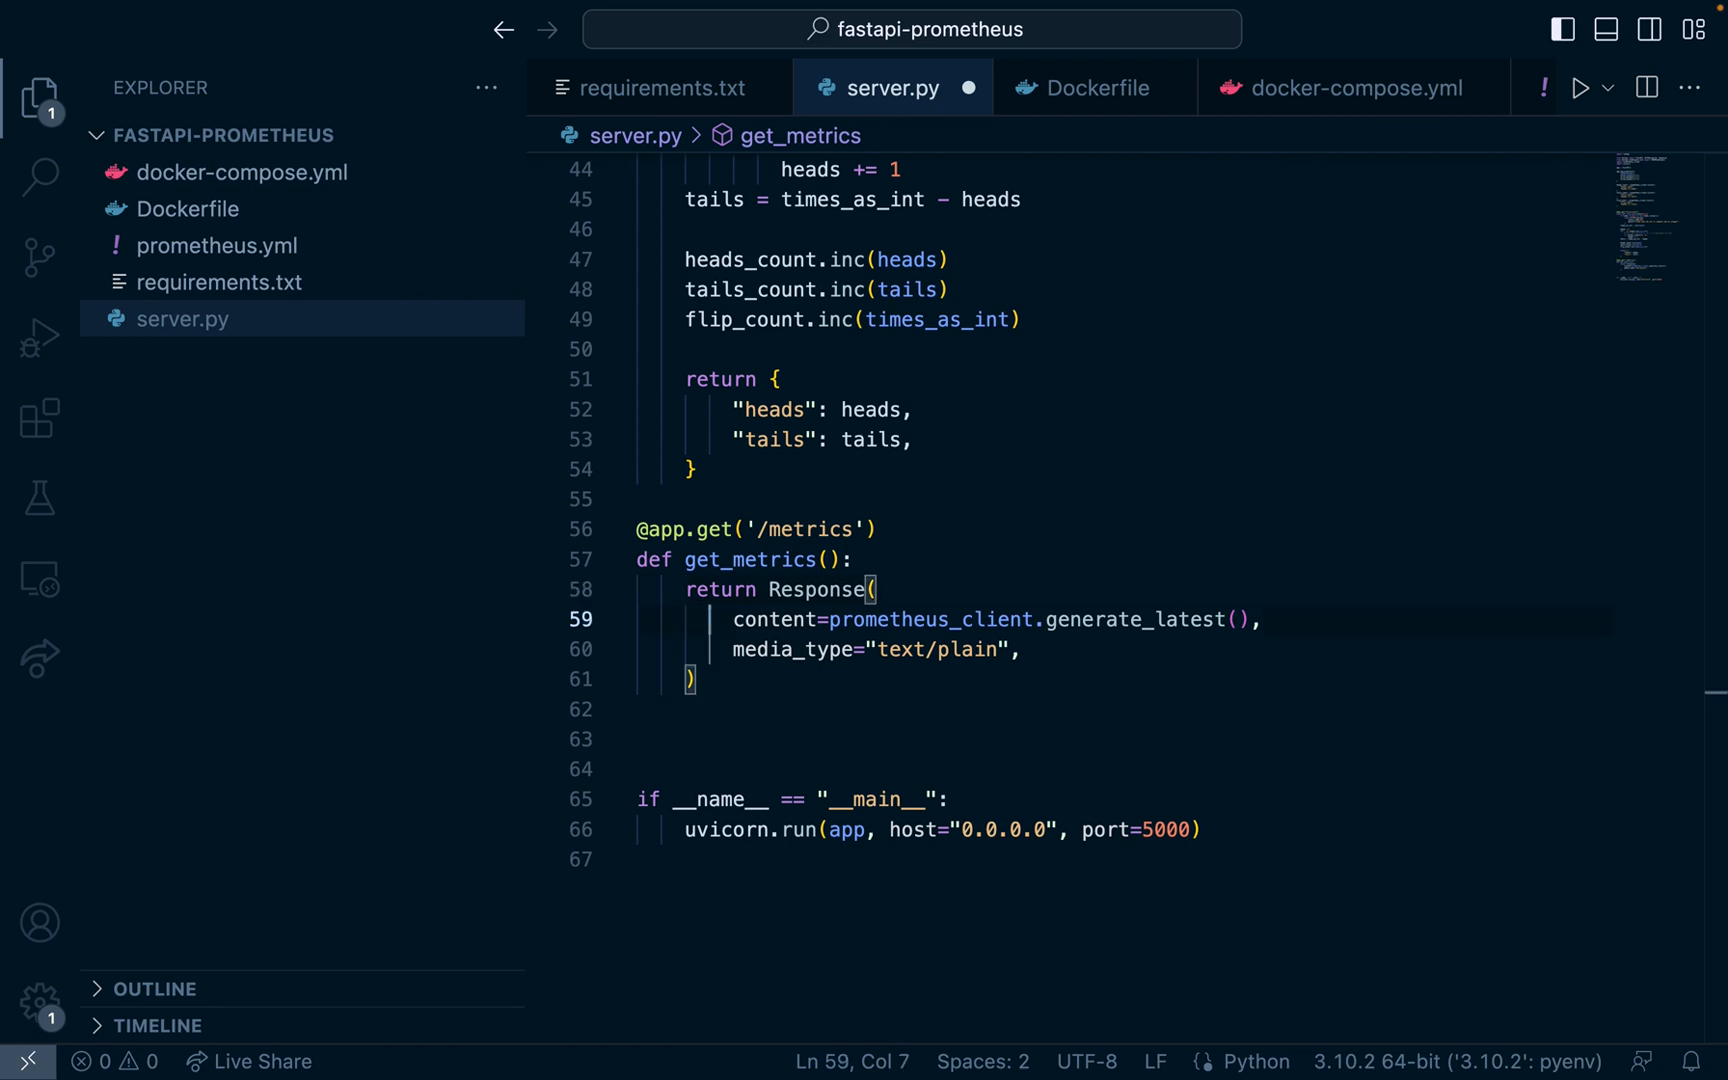
Step: Highlight the generate_latest call and prometheus_client module in the /metrics endpoint
double_click(931, 618)
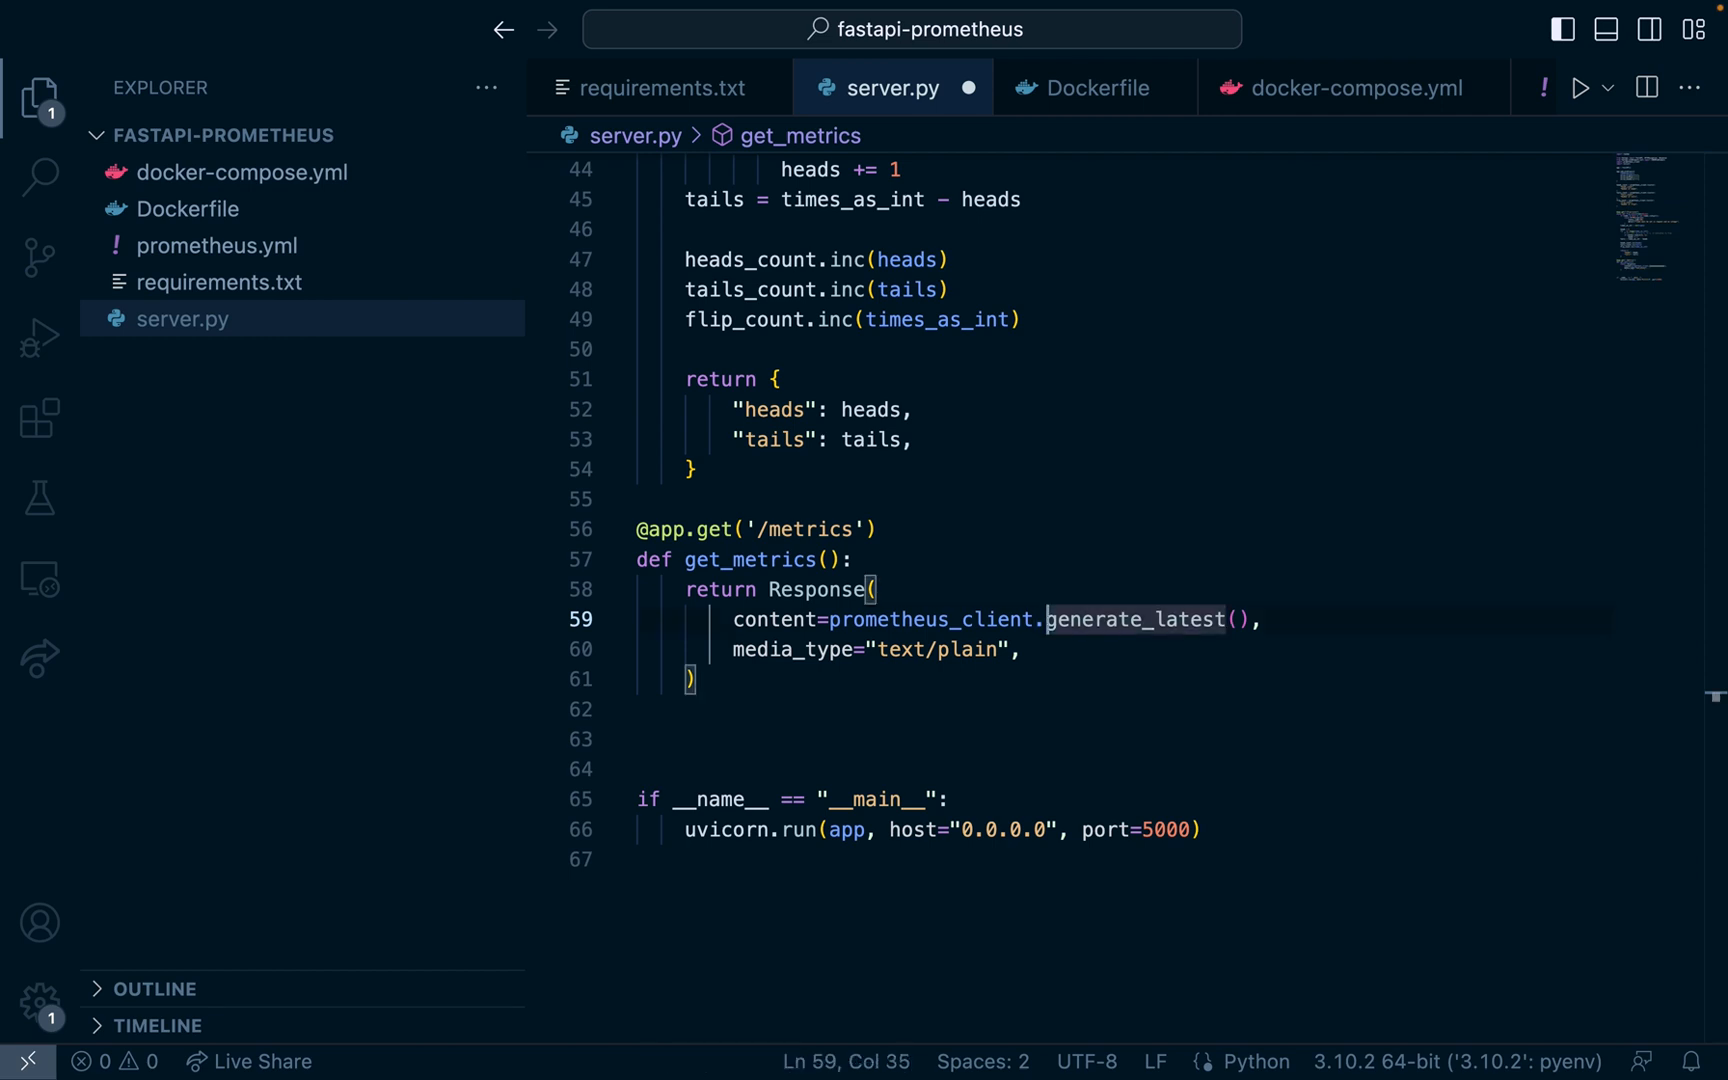
double_click(938, 649)
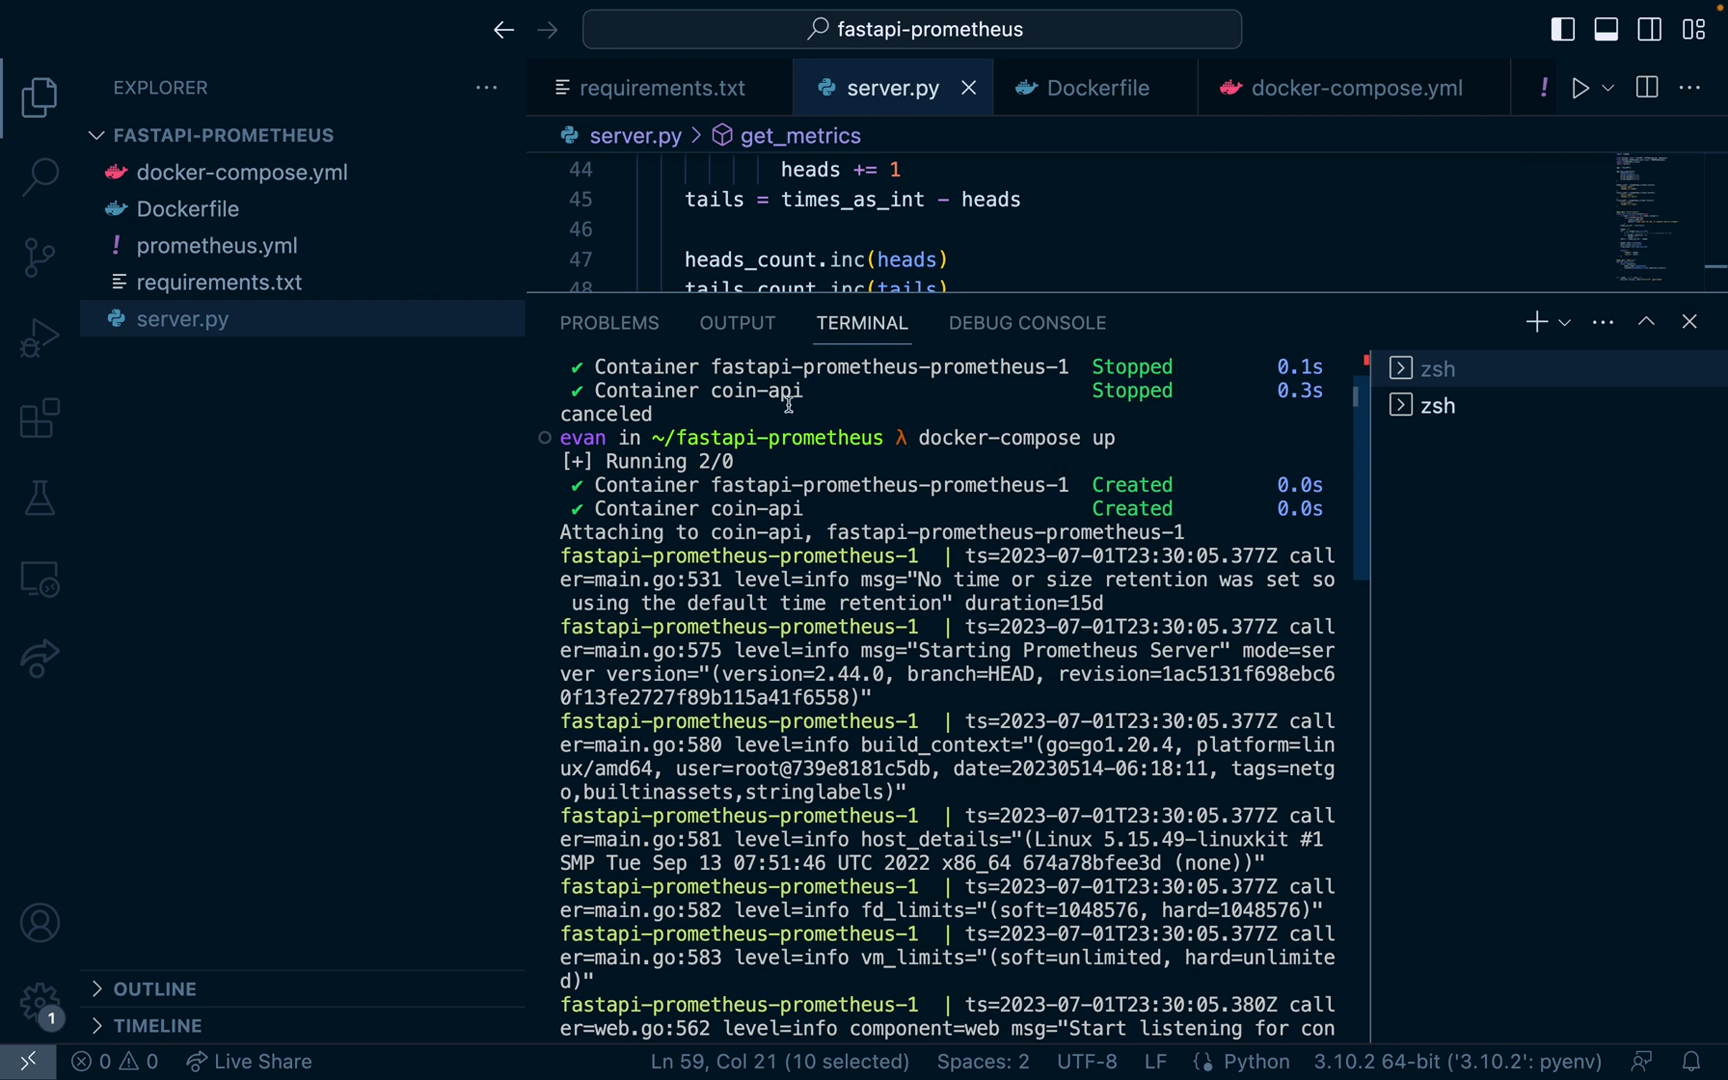
mouse_move(1084, 456)
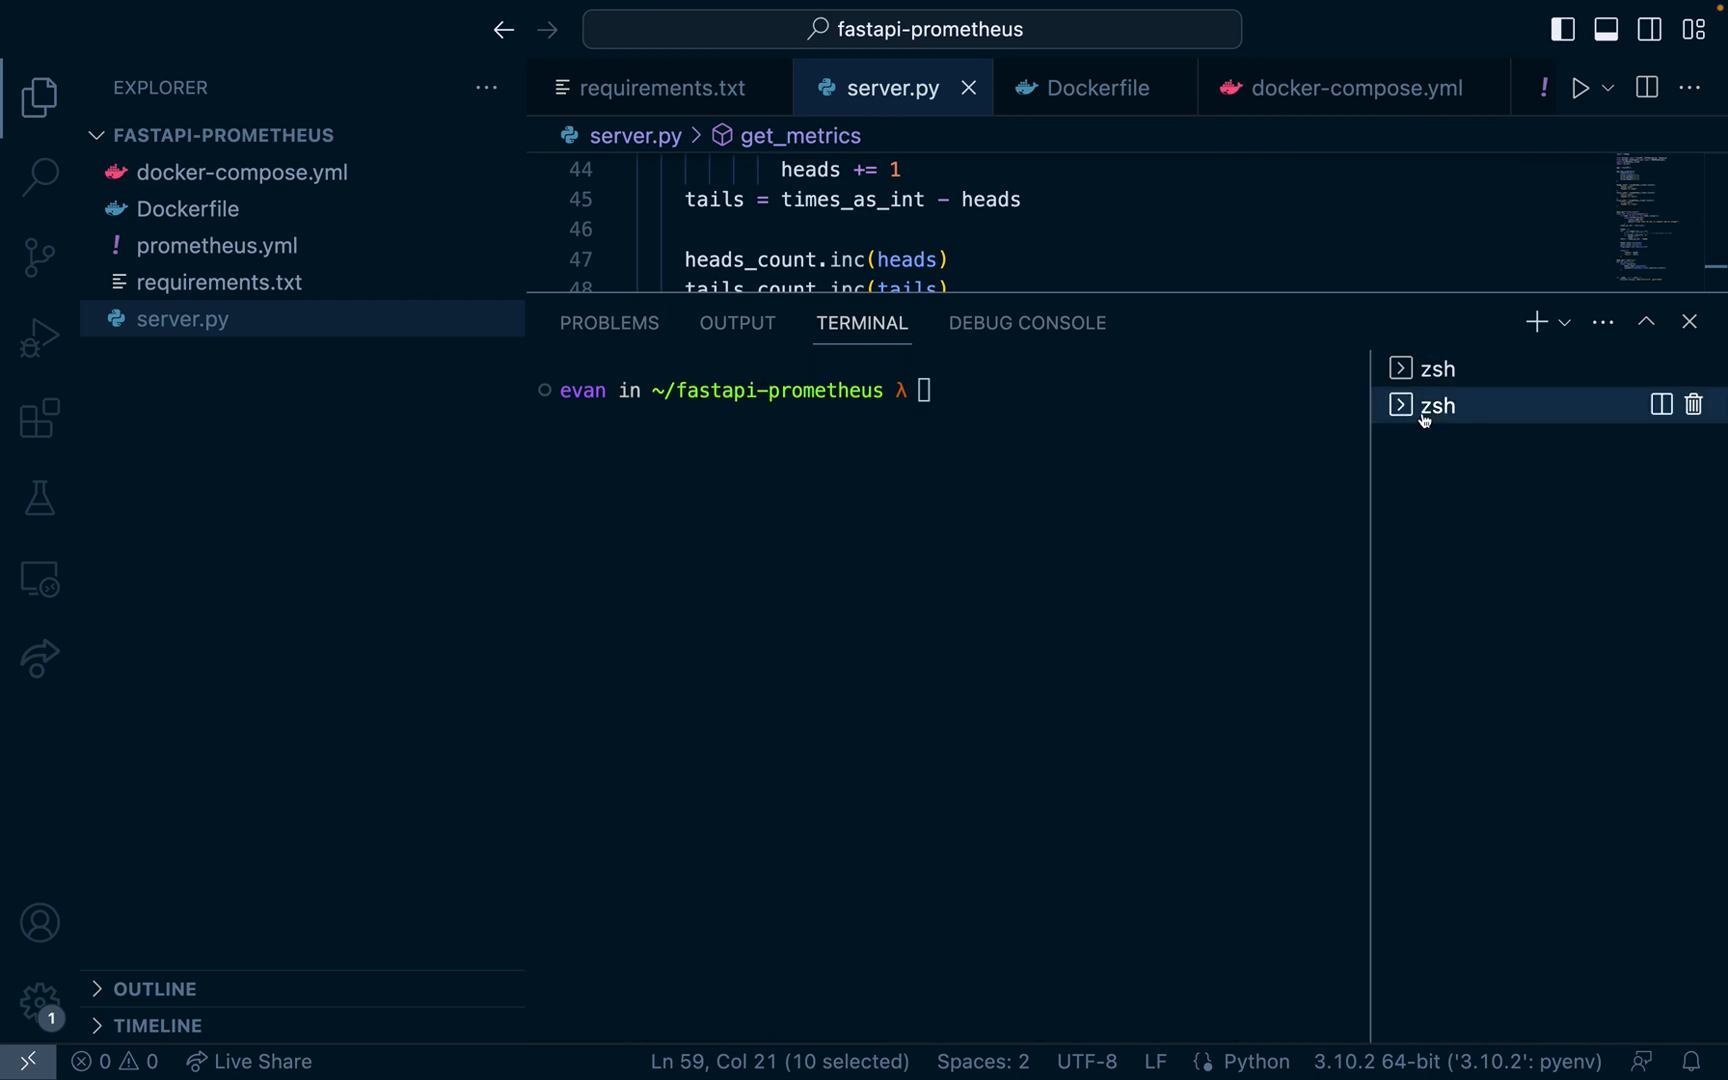
Step: Run docker-compose up --build coin-api in a new terminal
text(docker-compose u)
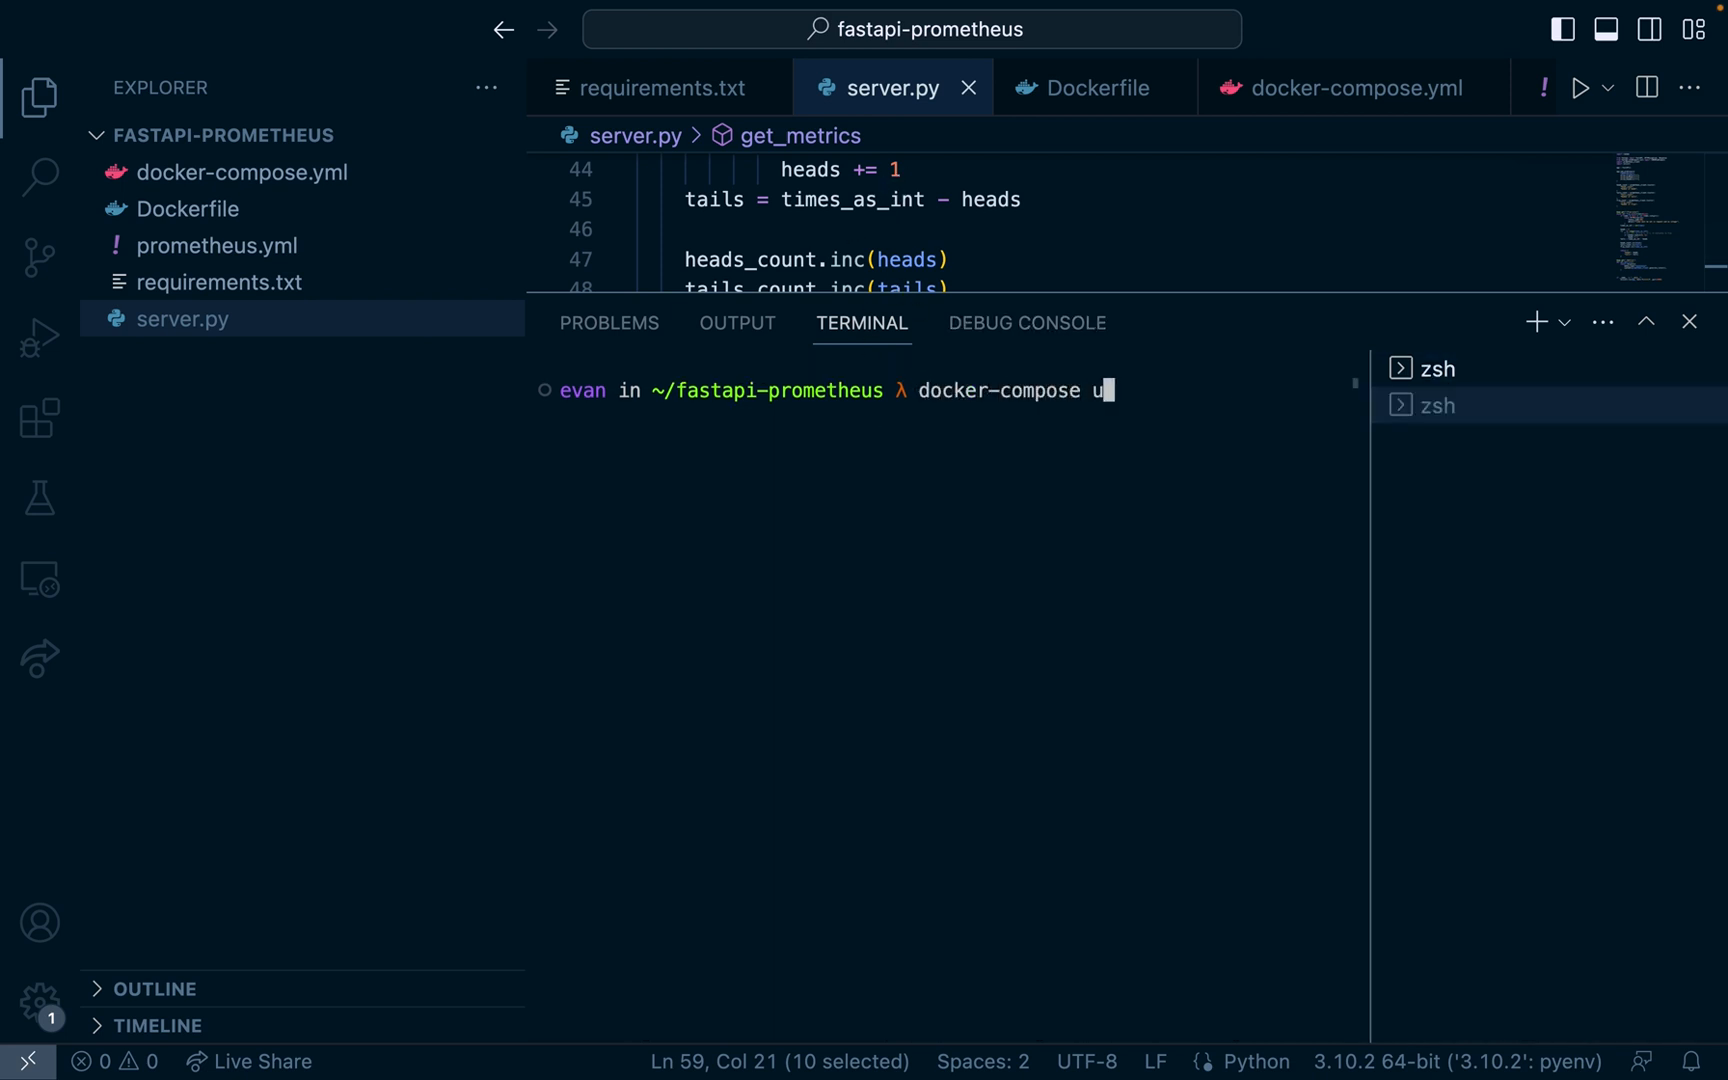
text(p --build)
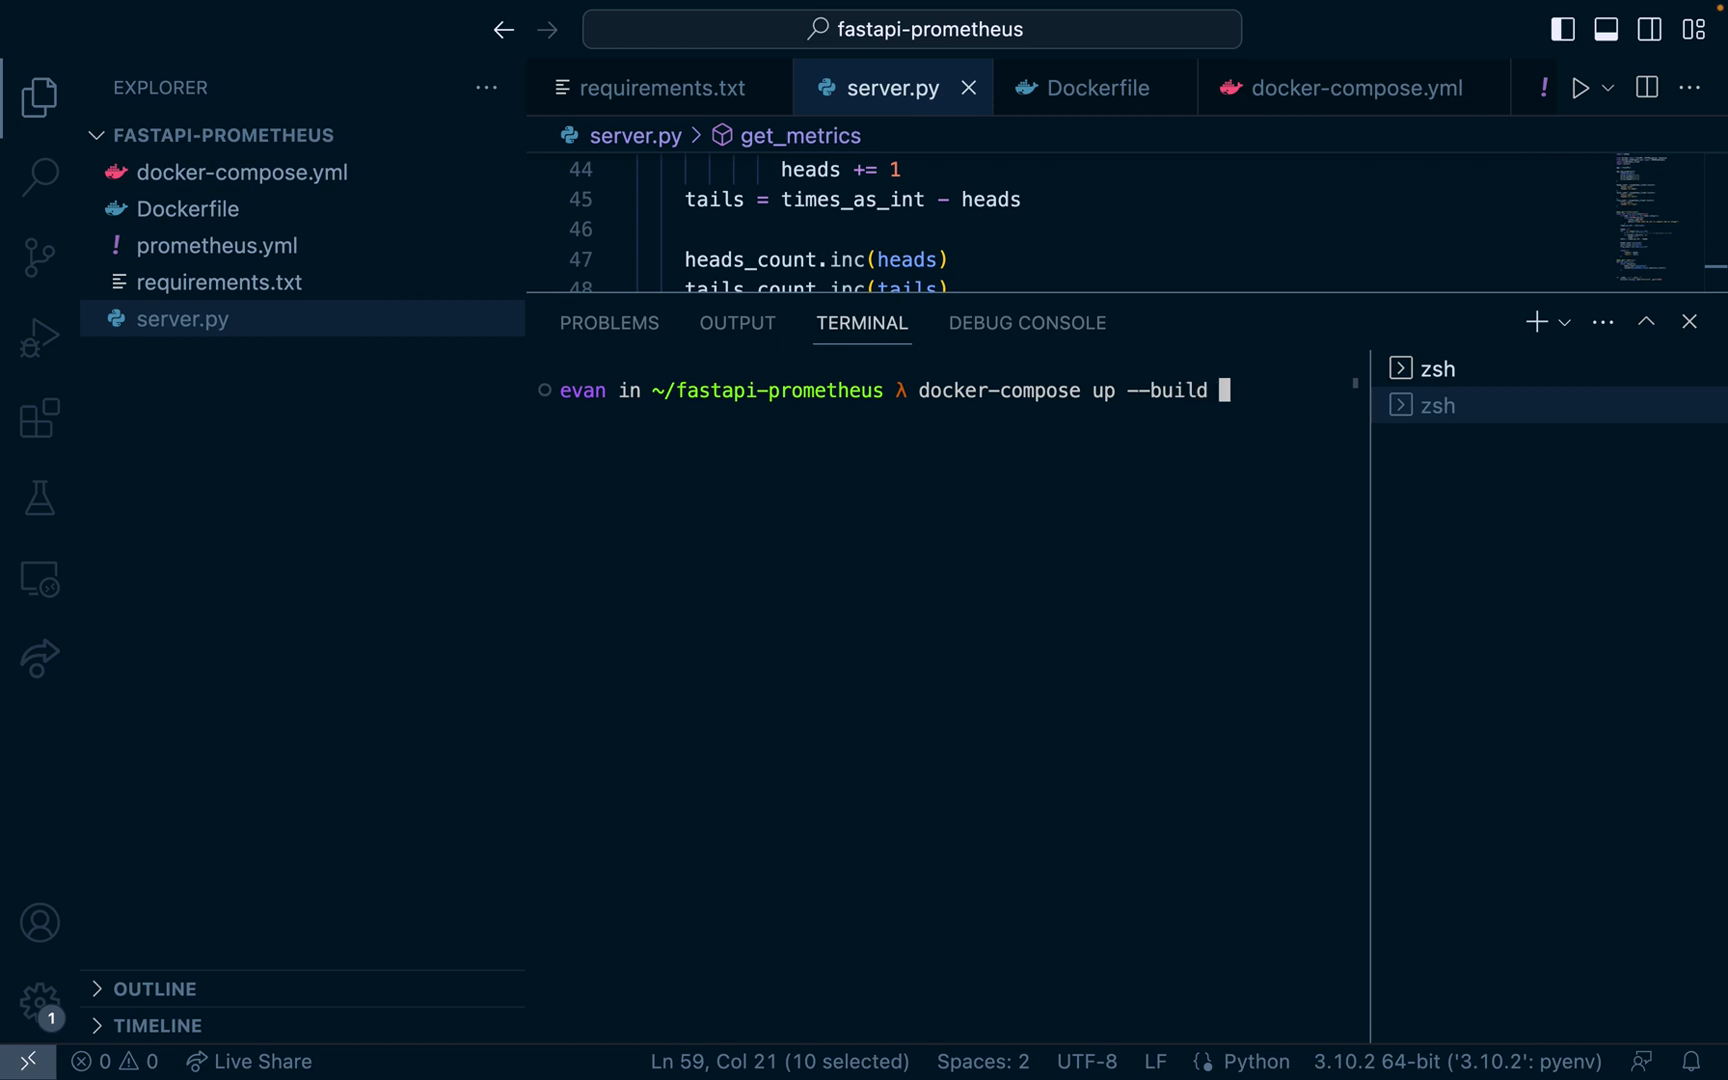
text(coin-)
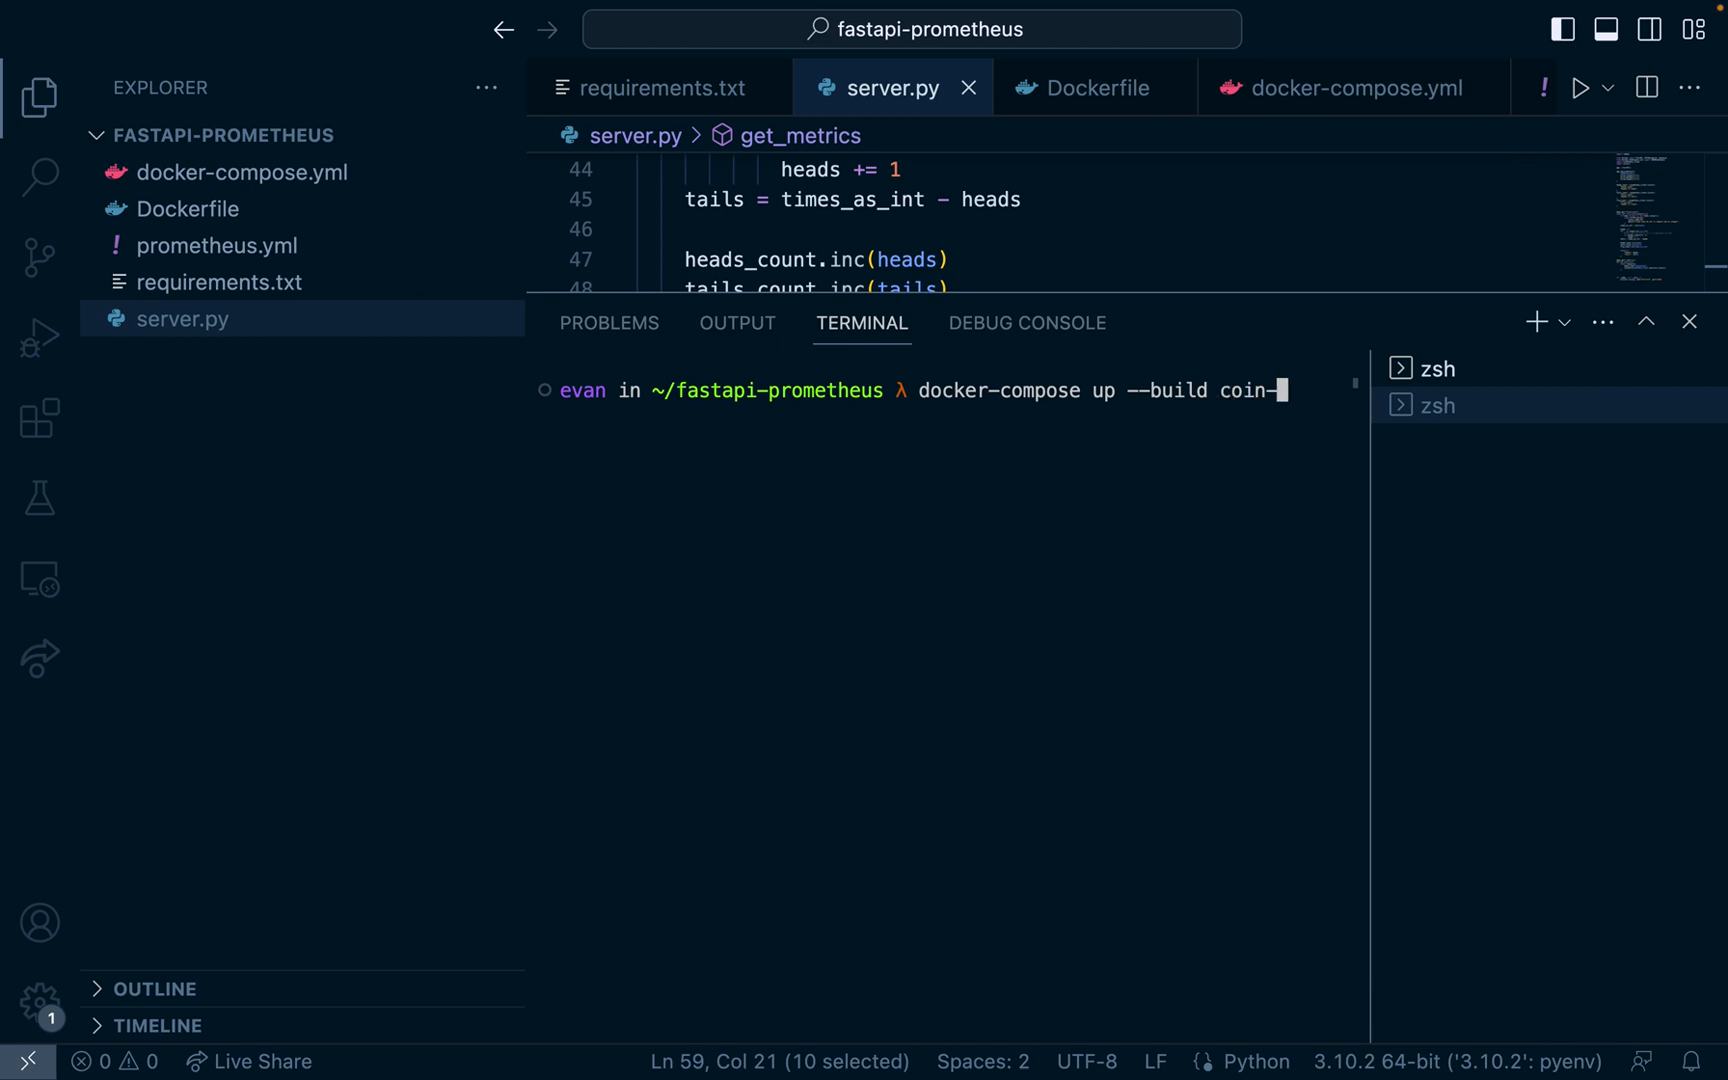
text(api)
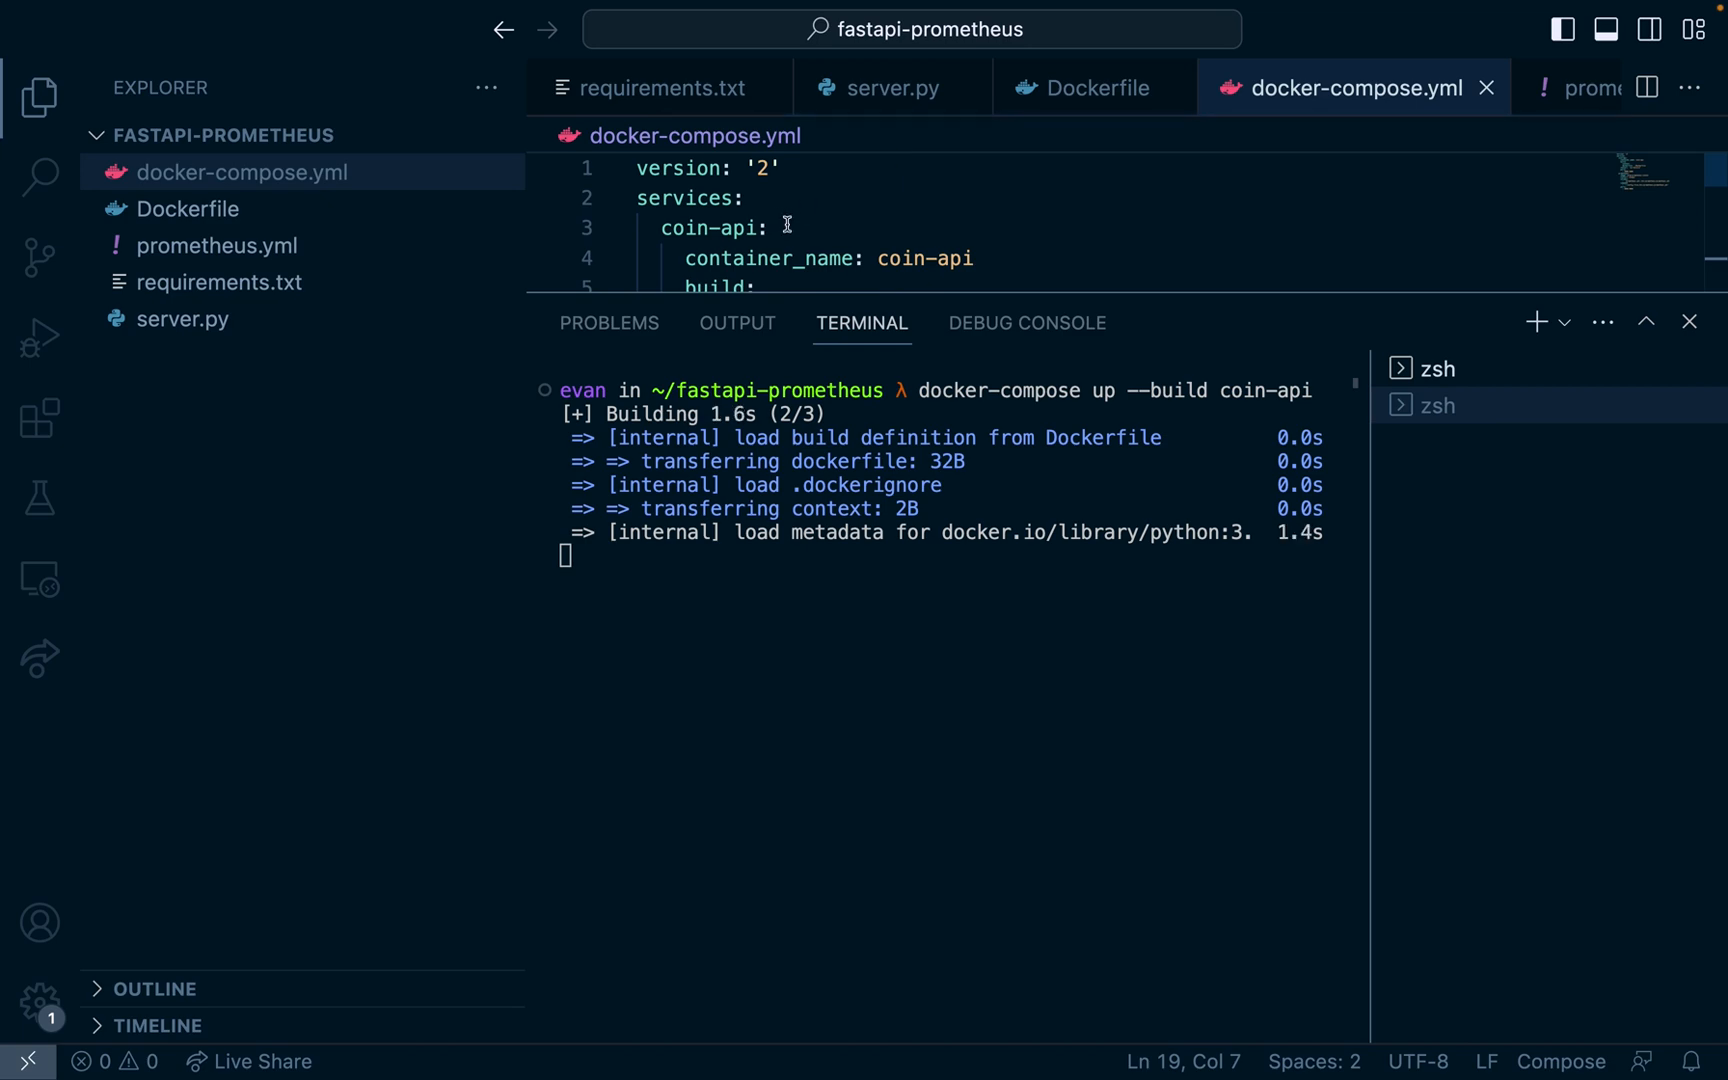
Step: Review the coin-api service in docker-compose.yml and prometheus.yml's scrape_interval
double_click(713, 228)
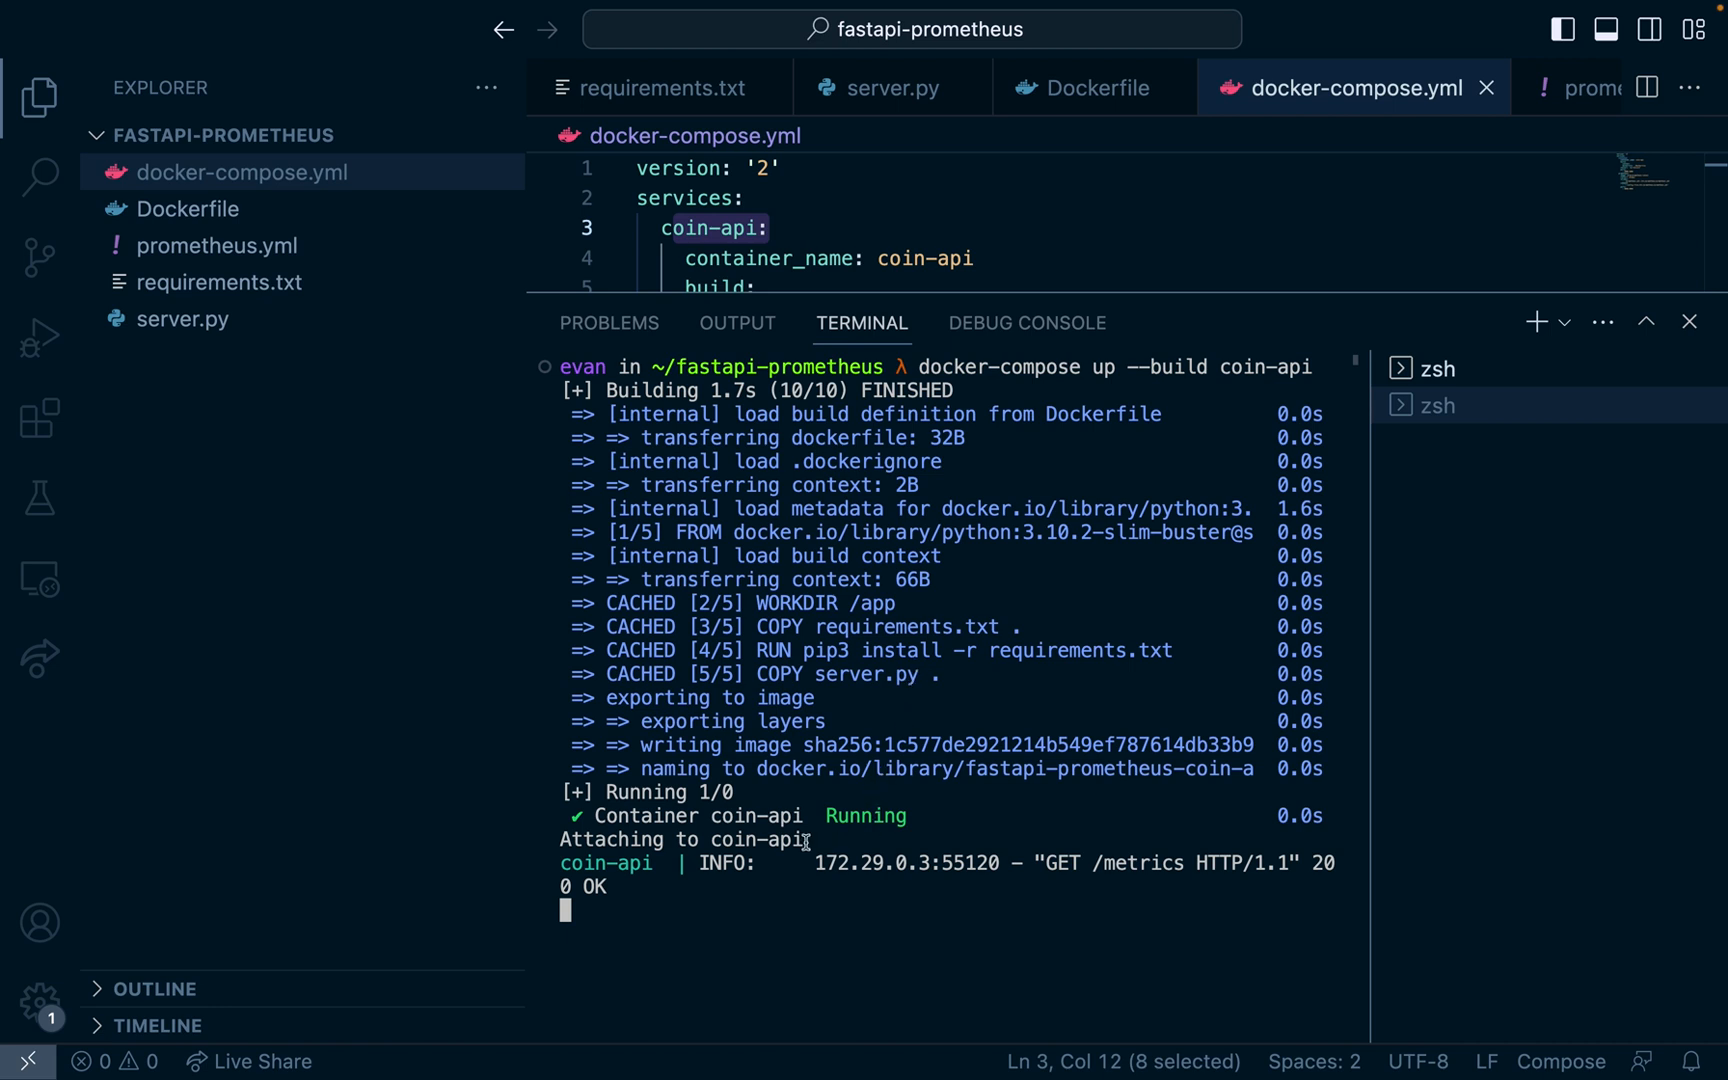
mouse_move(689, 862)
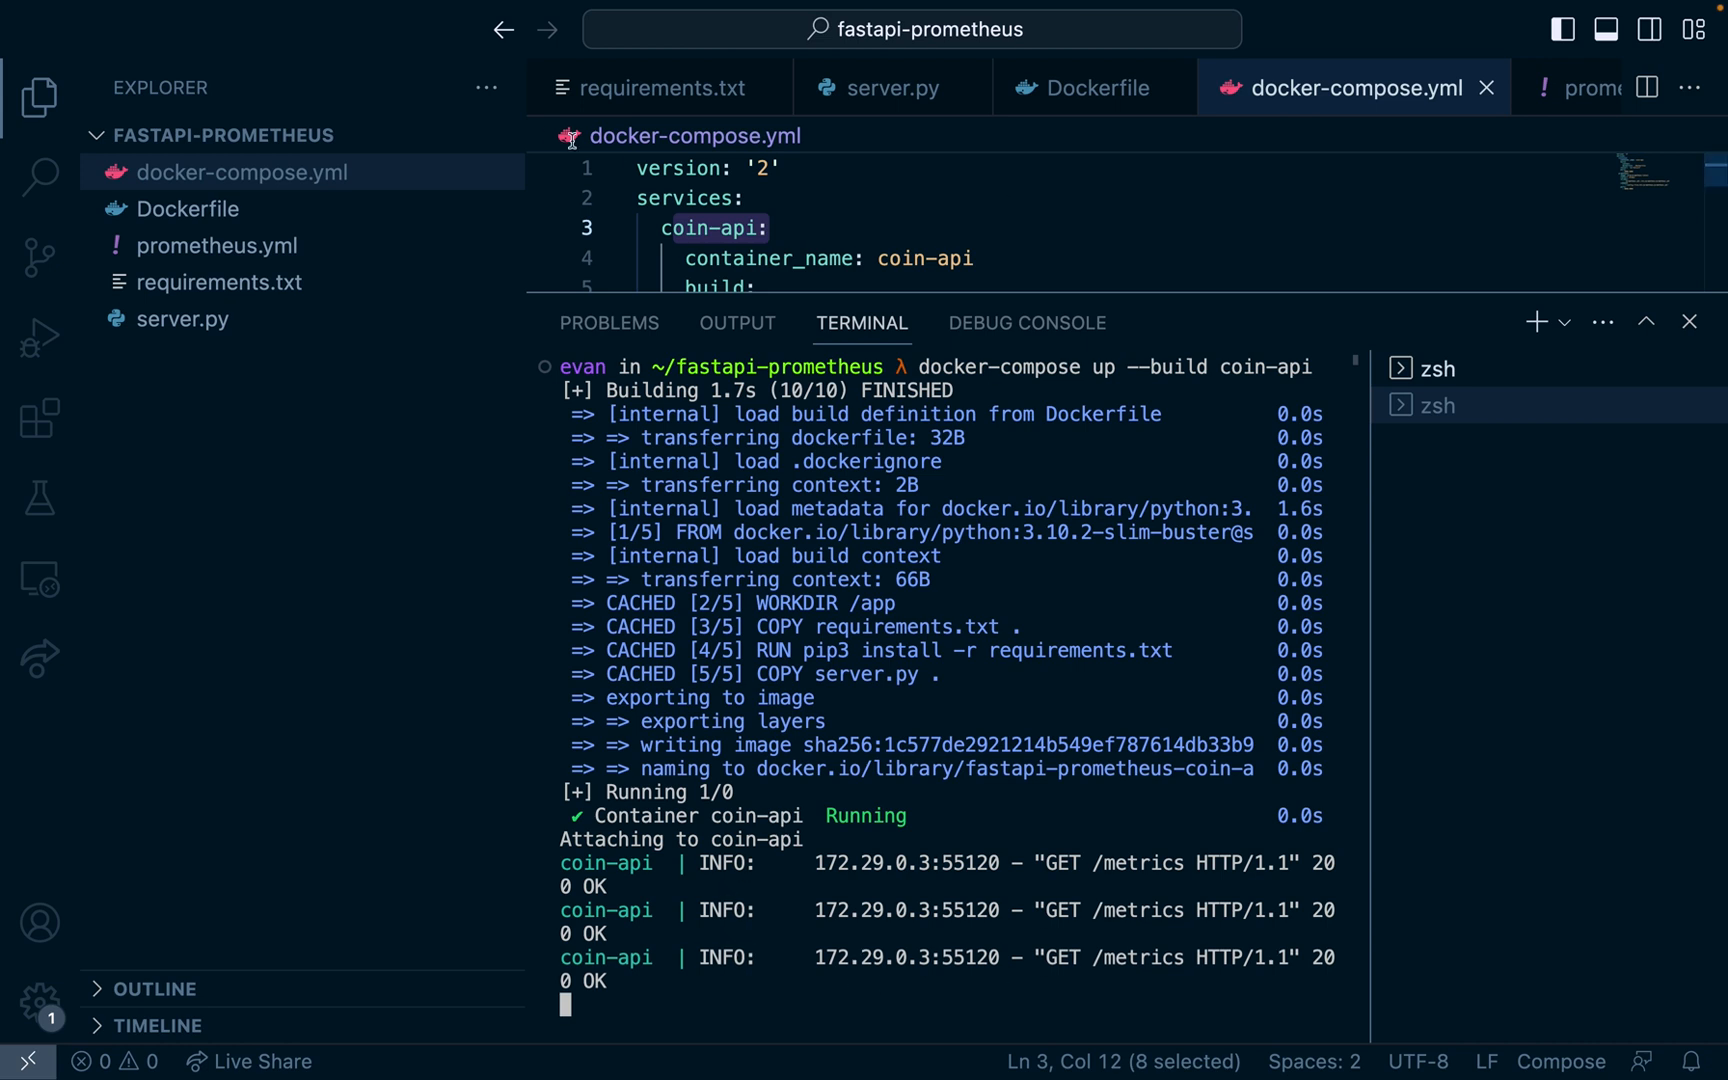
click(218, 245)
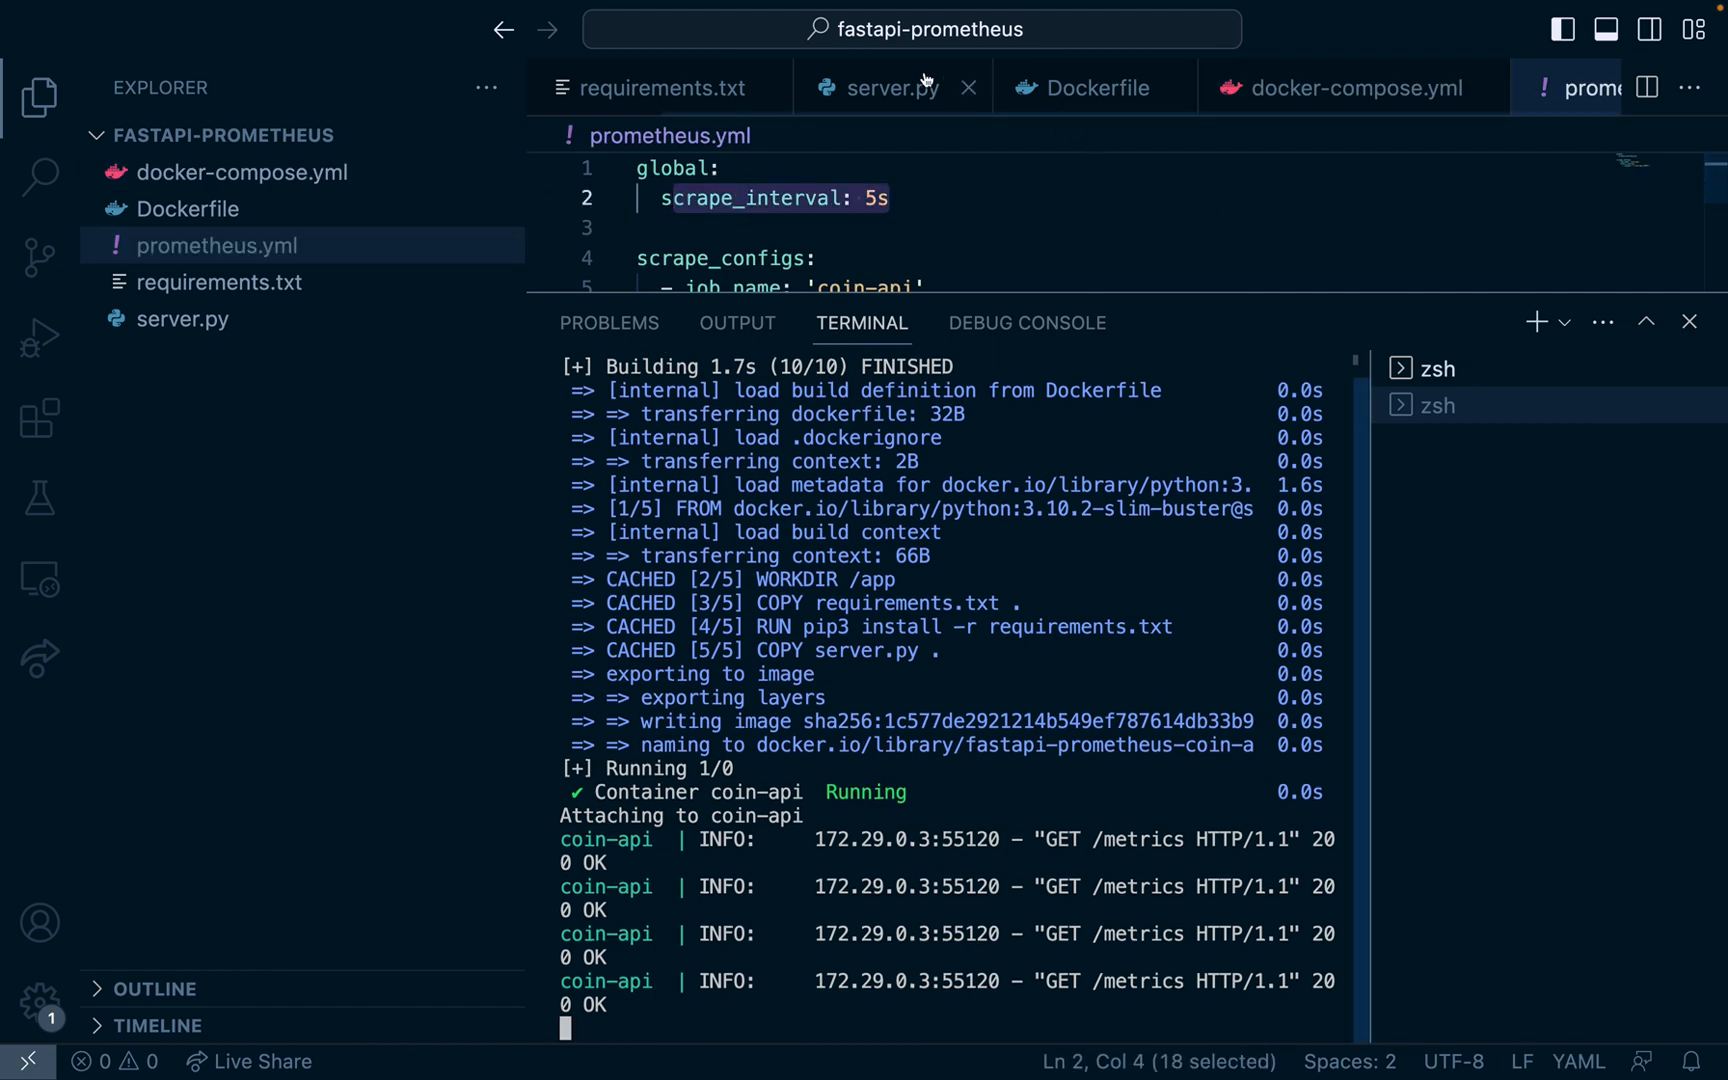
click(890, 87)
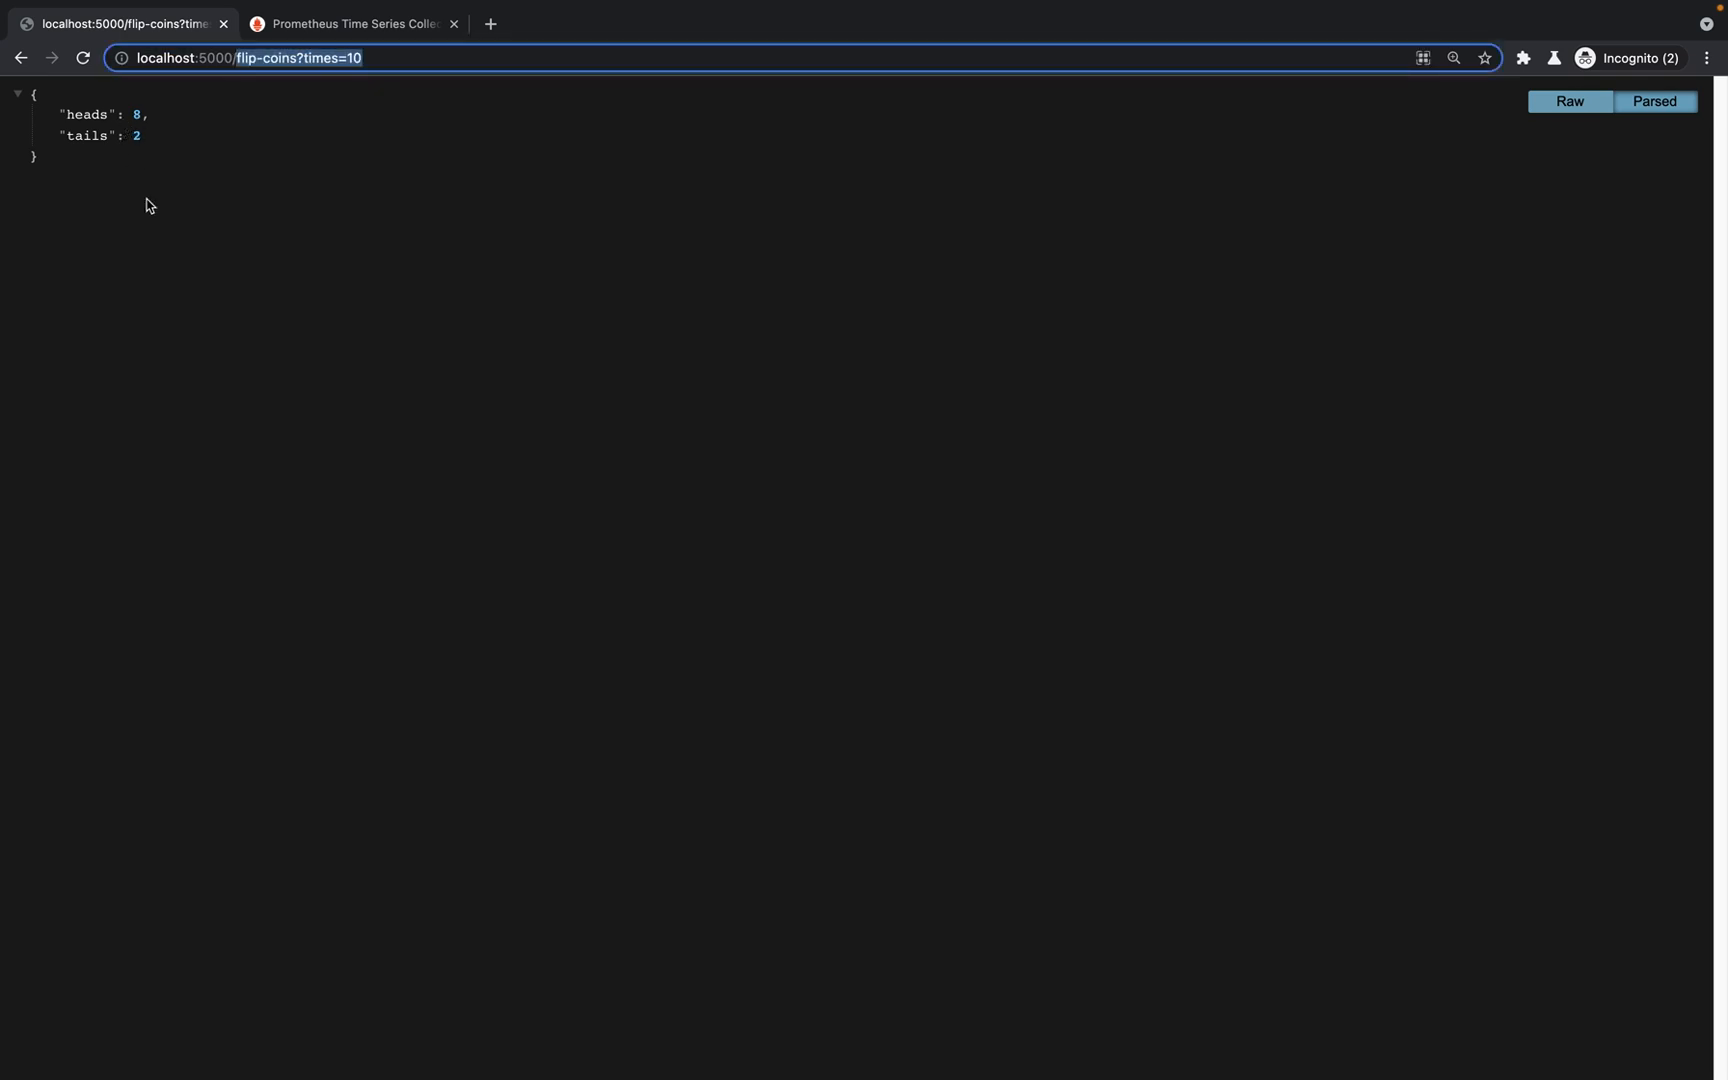
Step: Check localhost:5000/metrics after 10 and 1000 flips, with flip_count_total reaching 1010
text(localhost:5000/metrics)
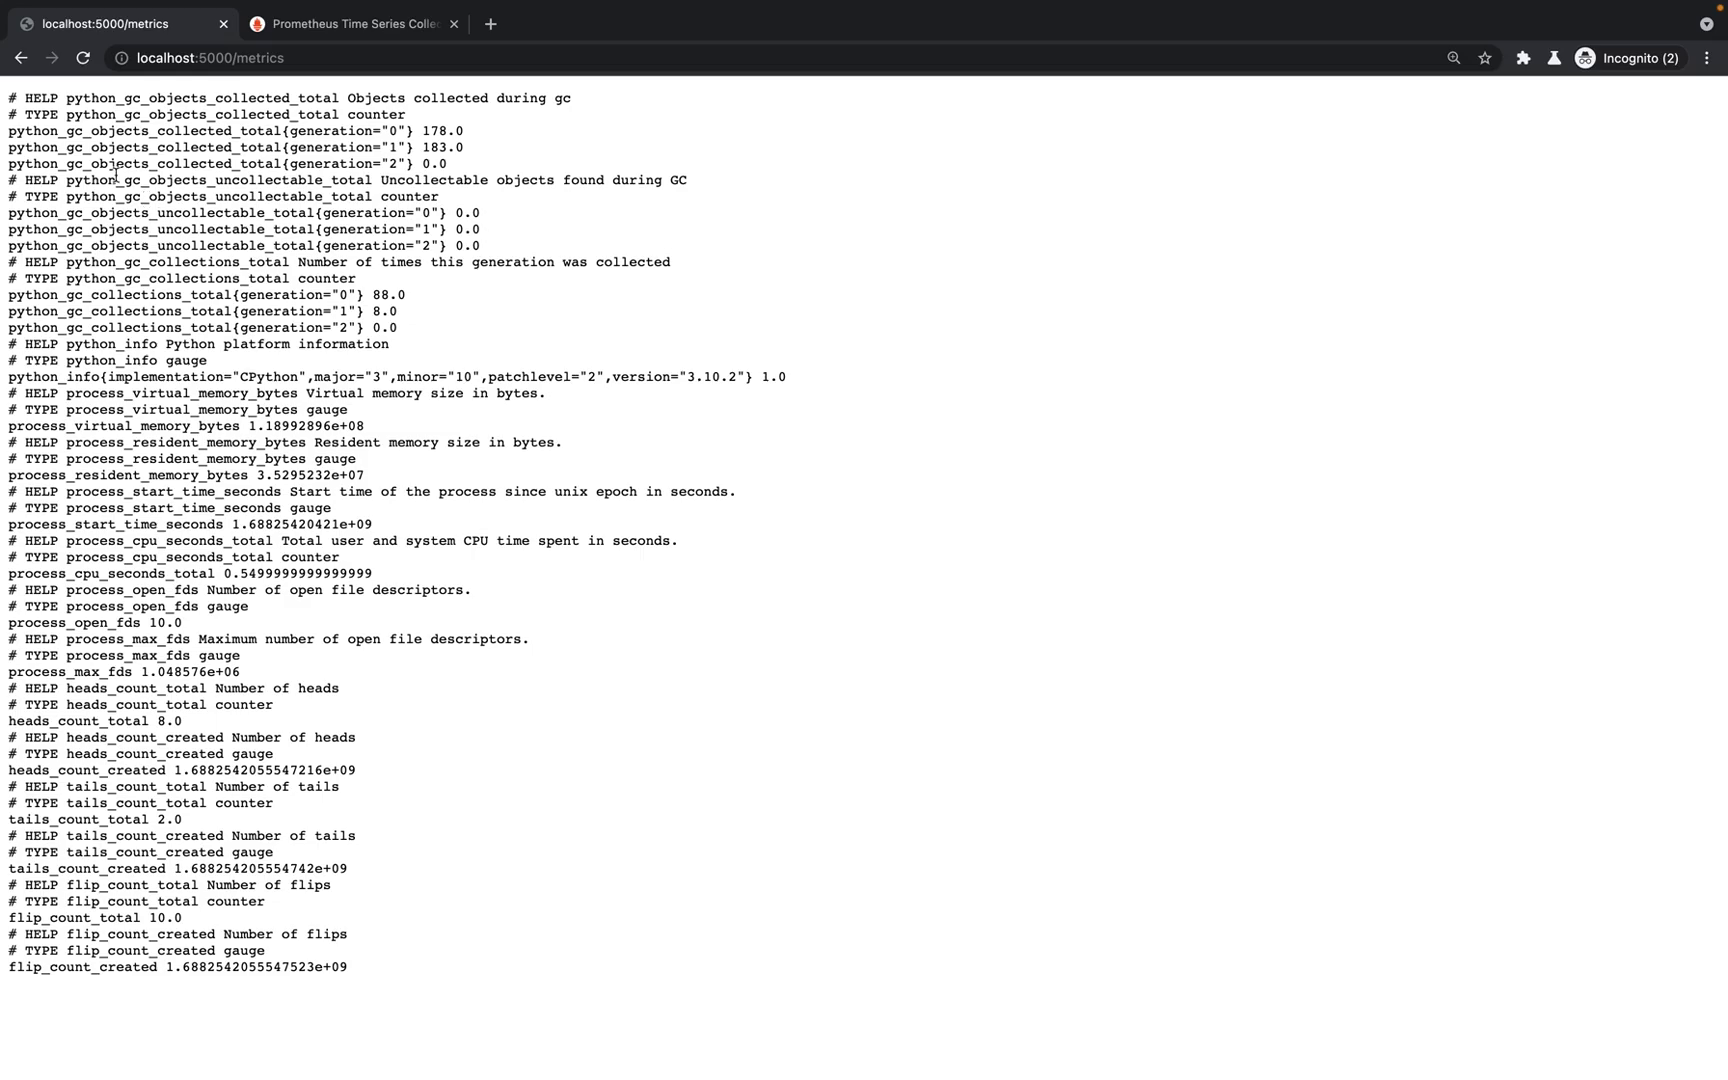
mouse_move(203, 355)
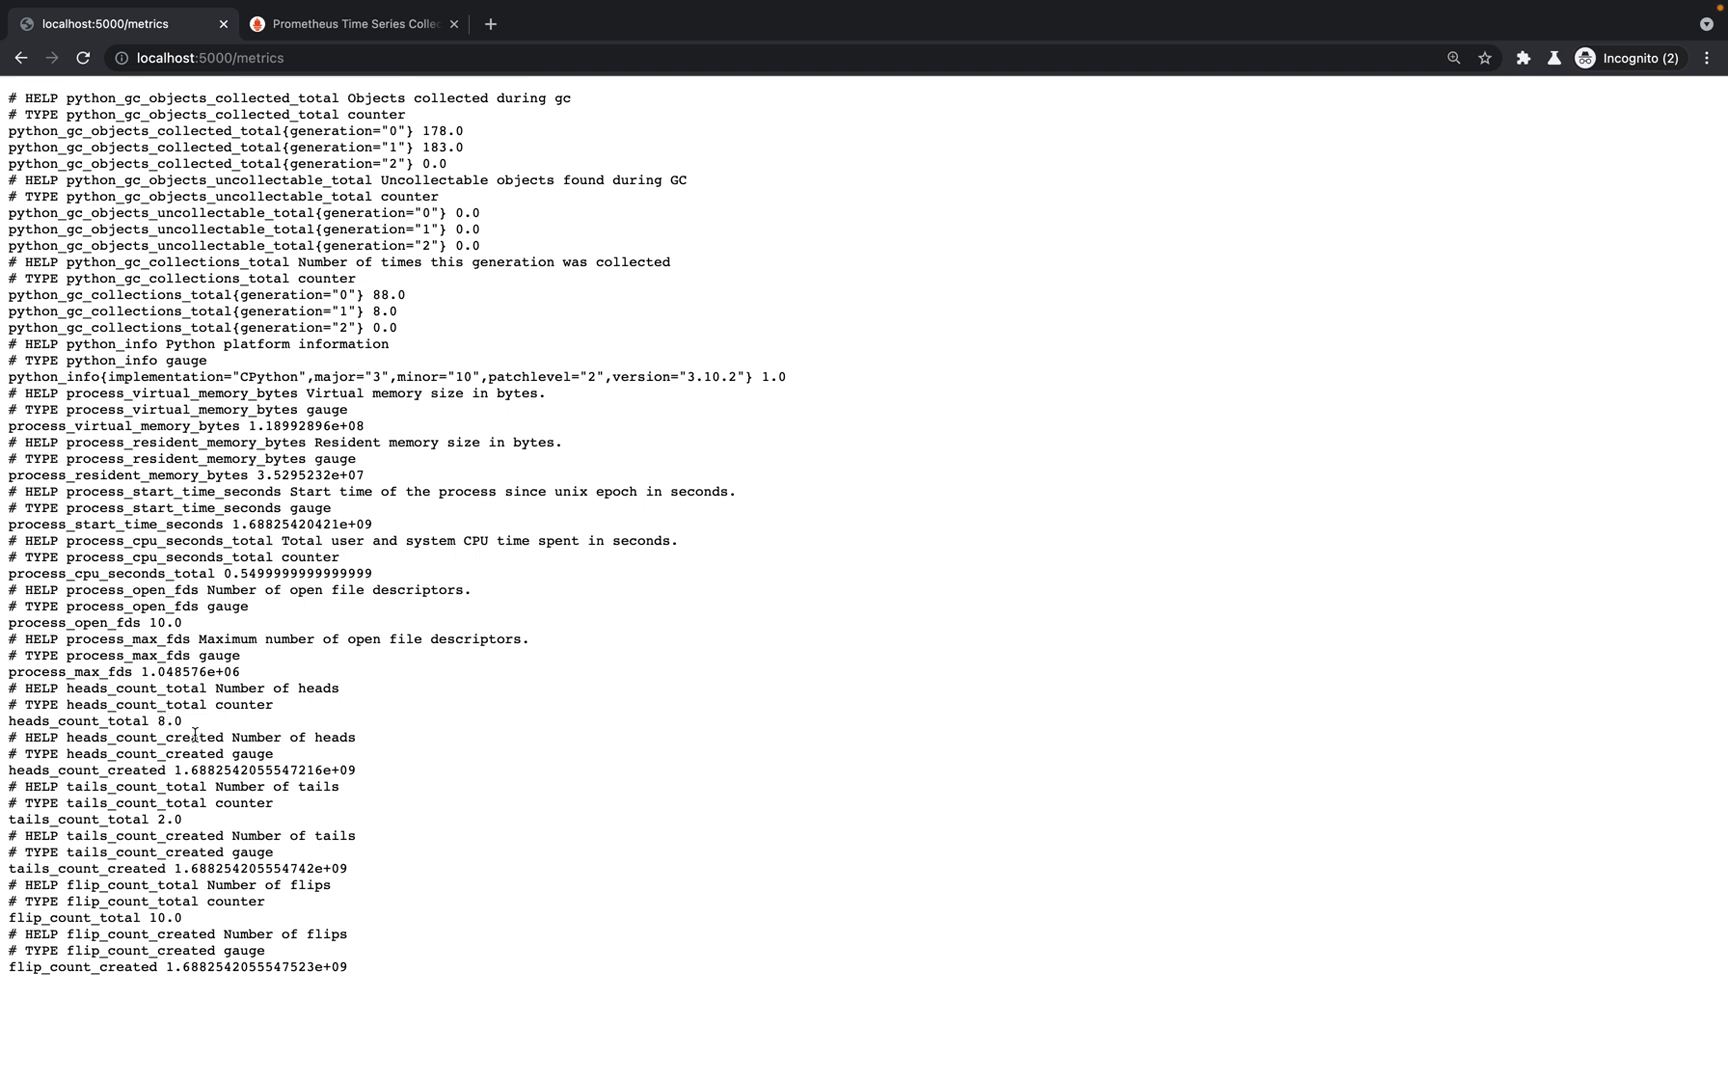
mouse_move(171, 739)
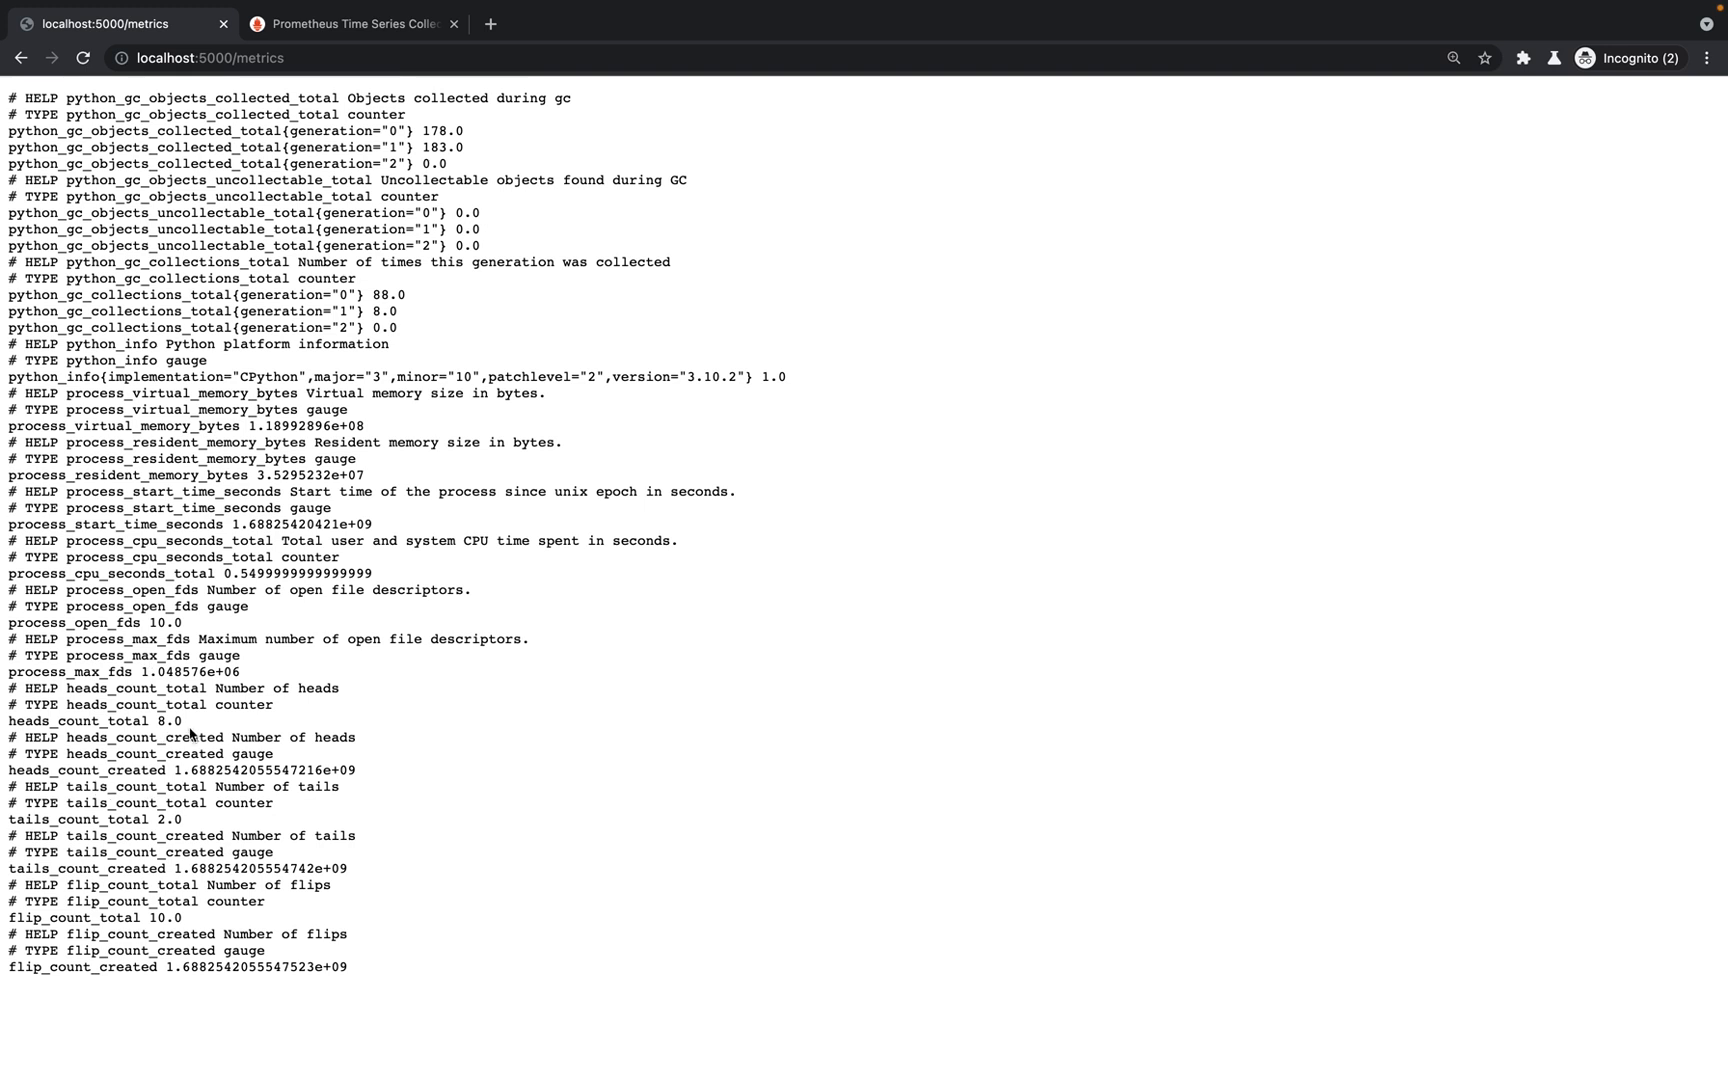
triple_click(88, 721)
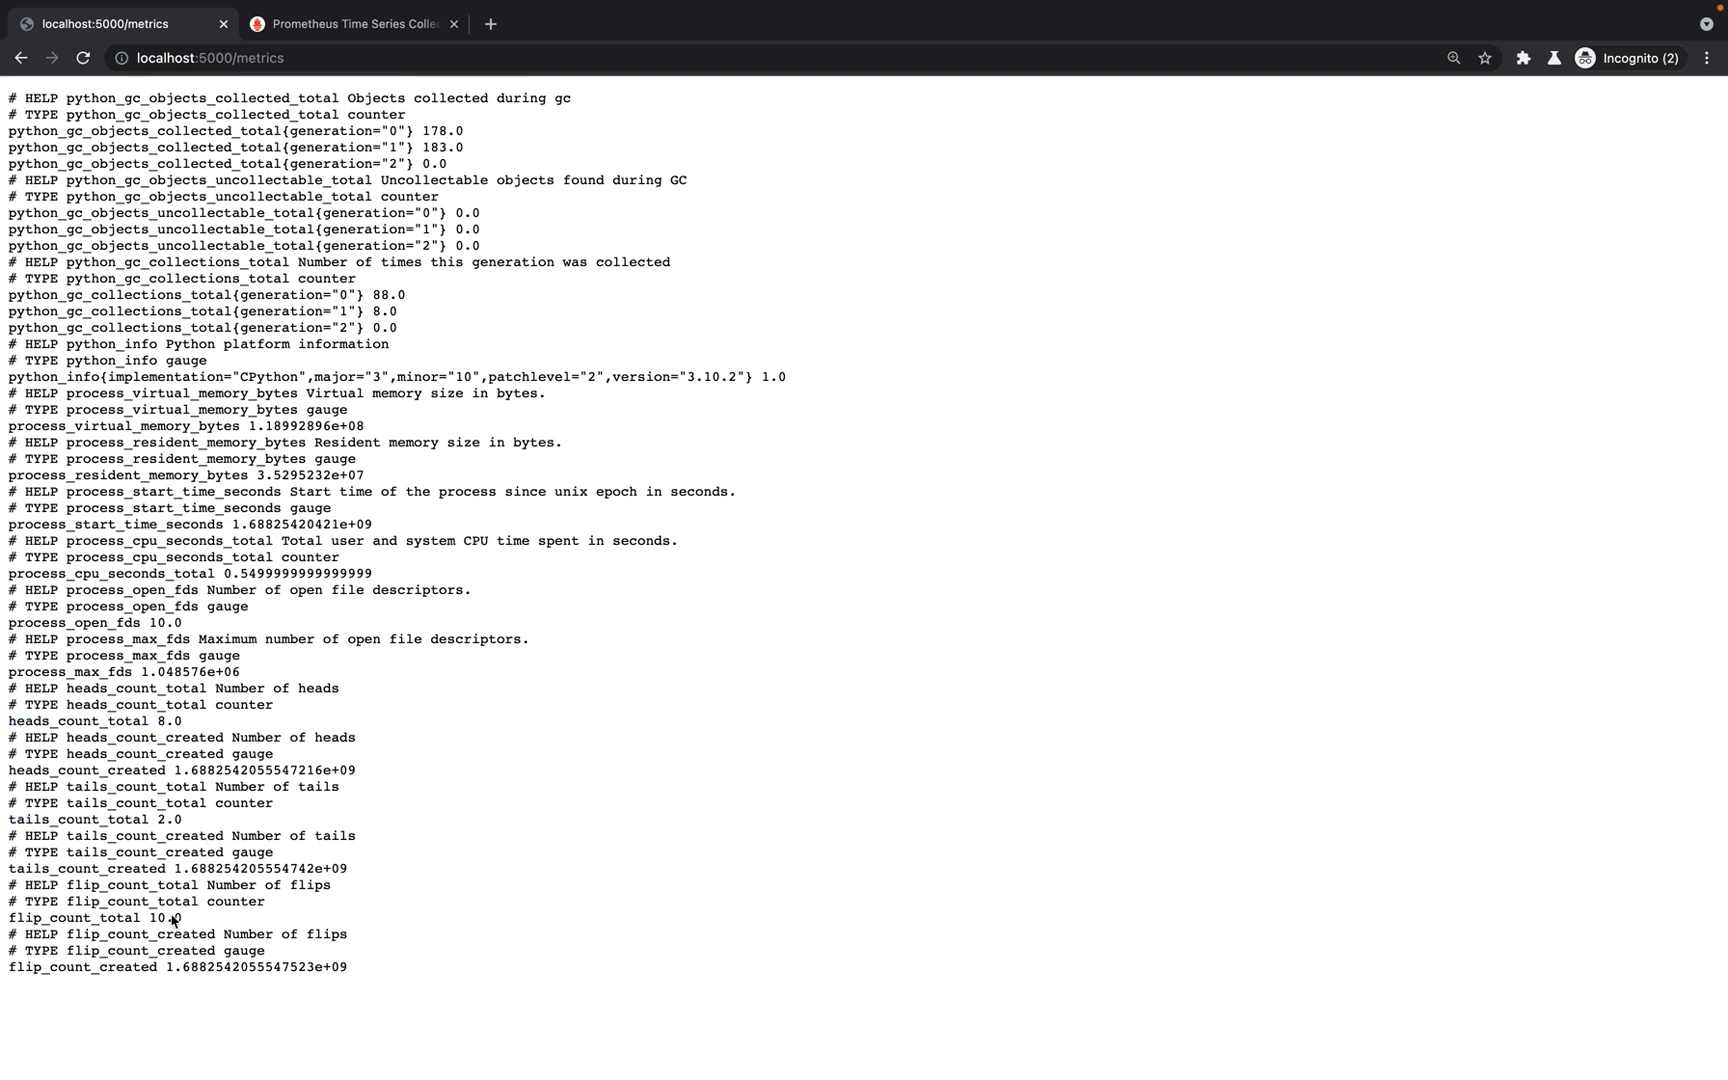
mouse_move(190, 916)
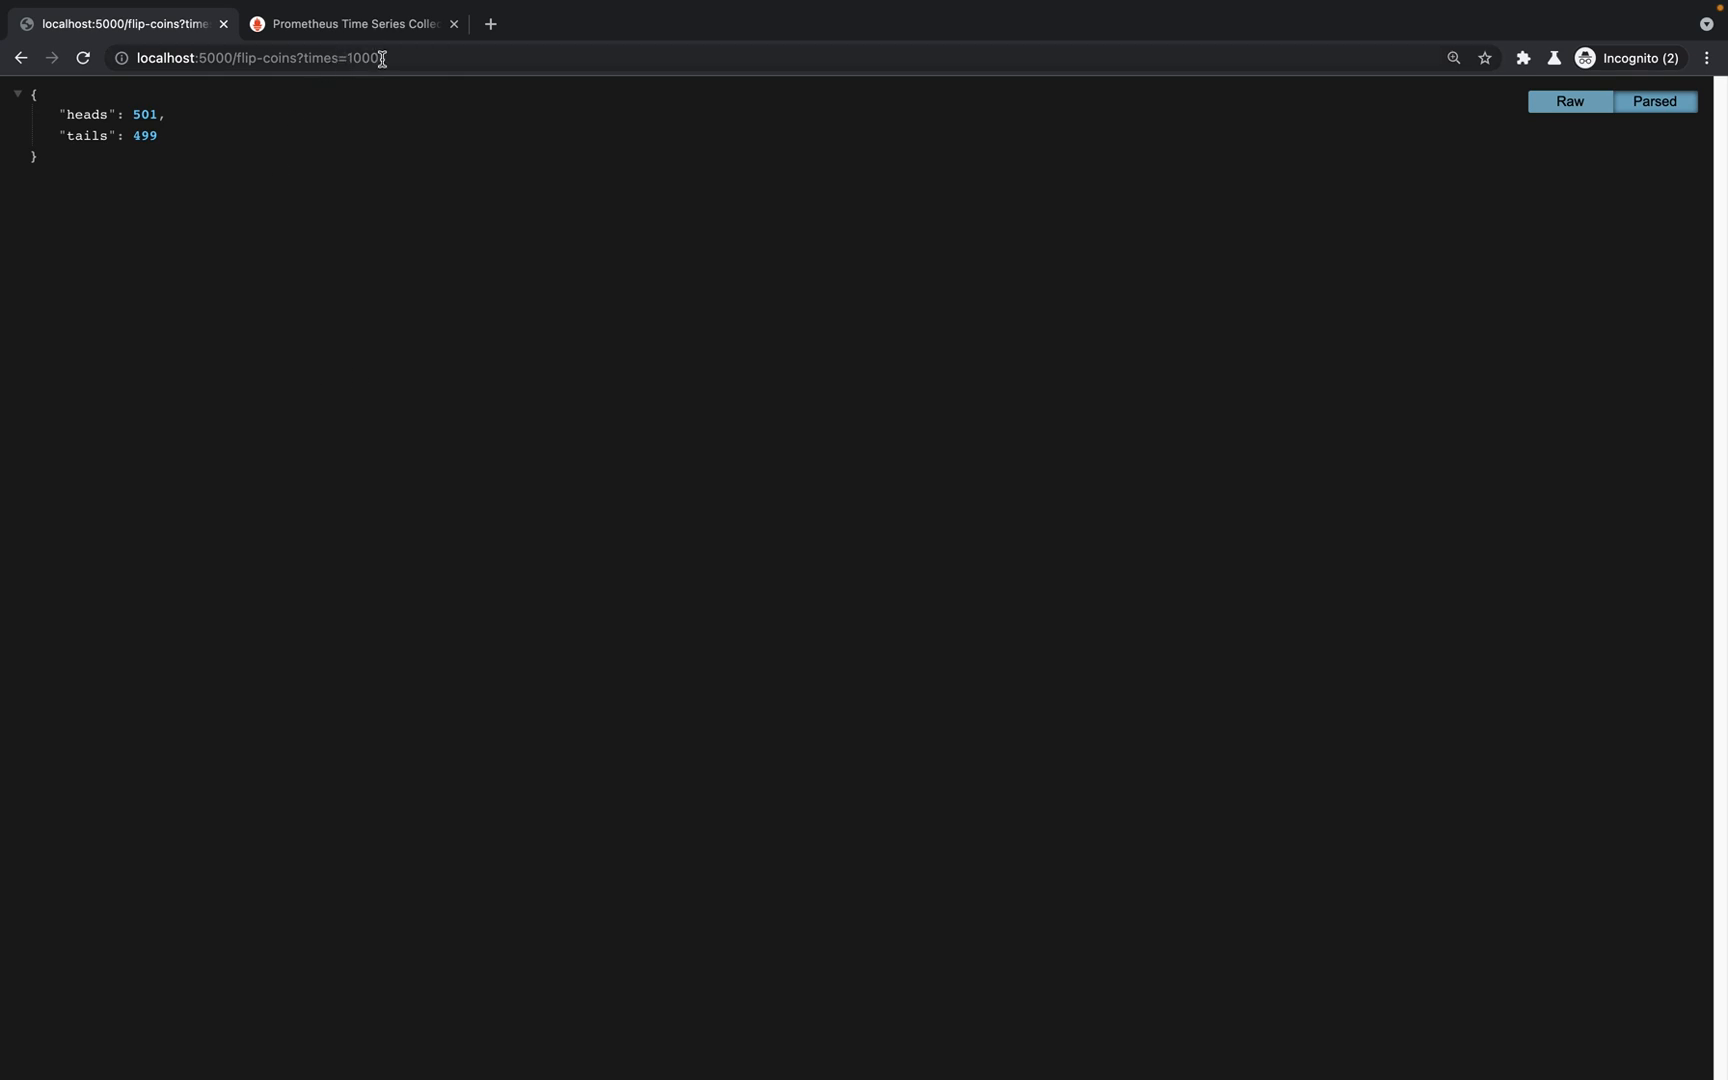
text(http://localhost:5000/metrics)
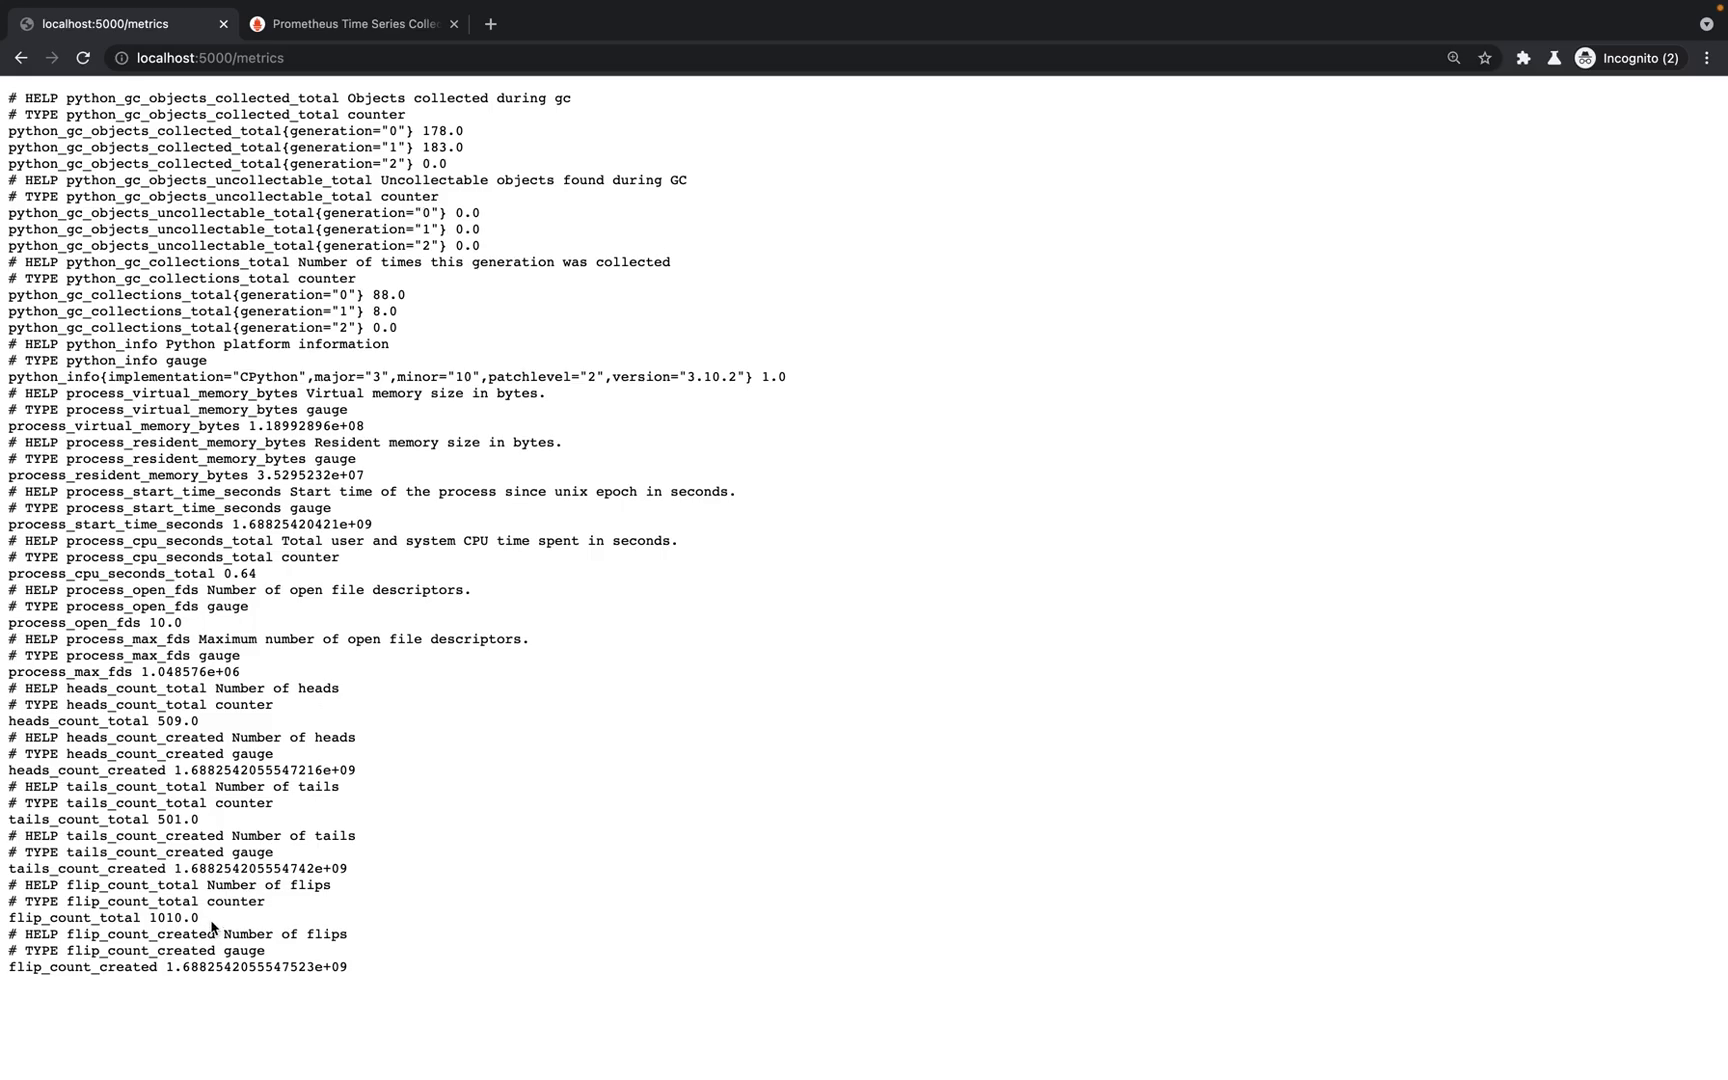
double_click(99, 918)
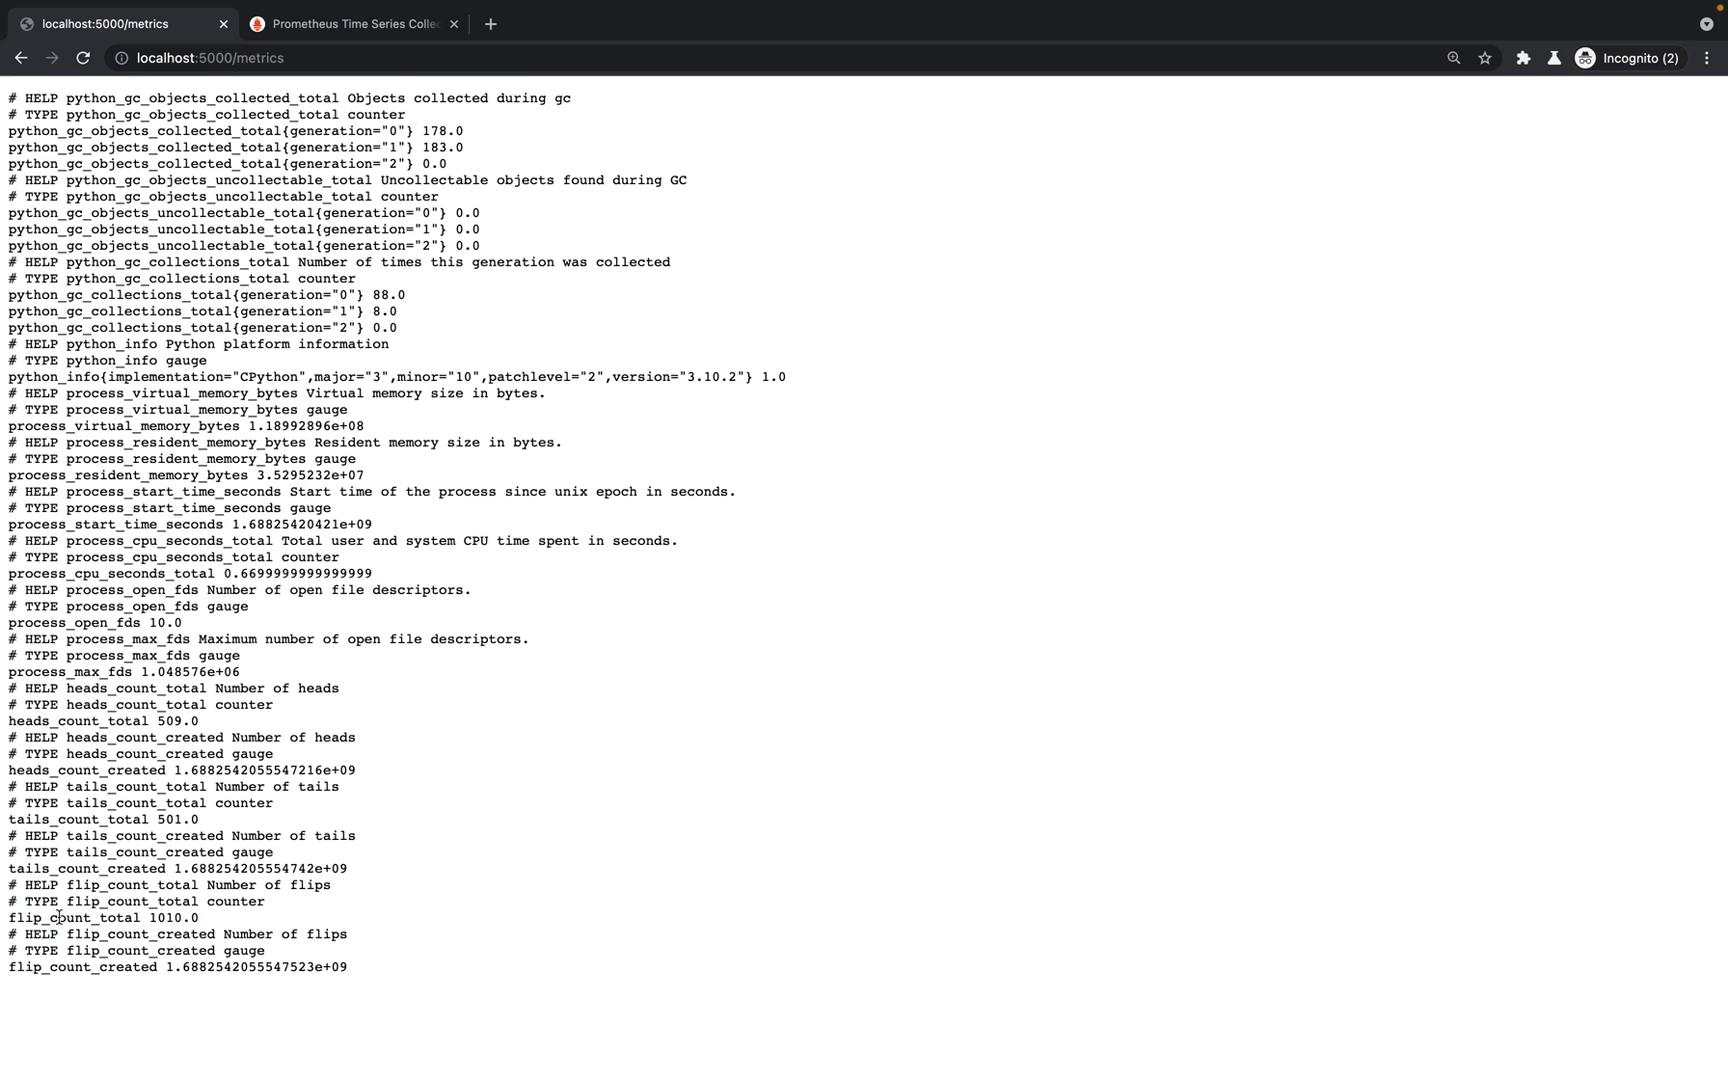
mouse_move(196, 917)
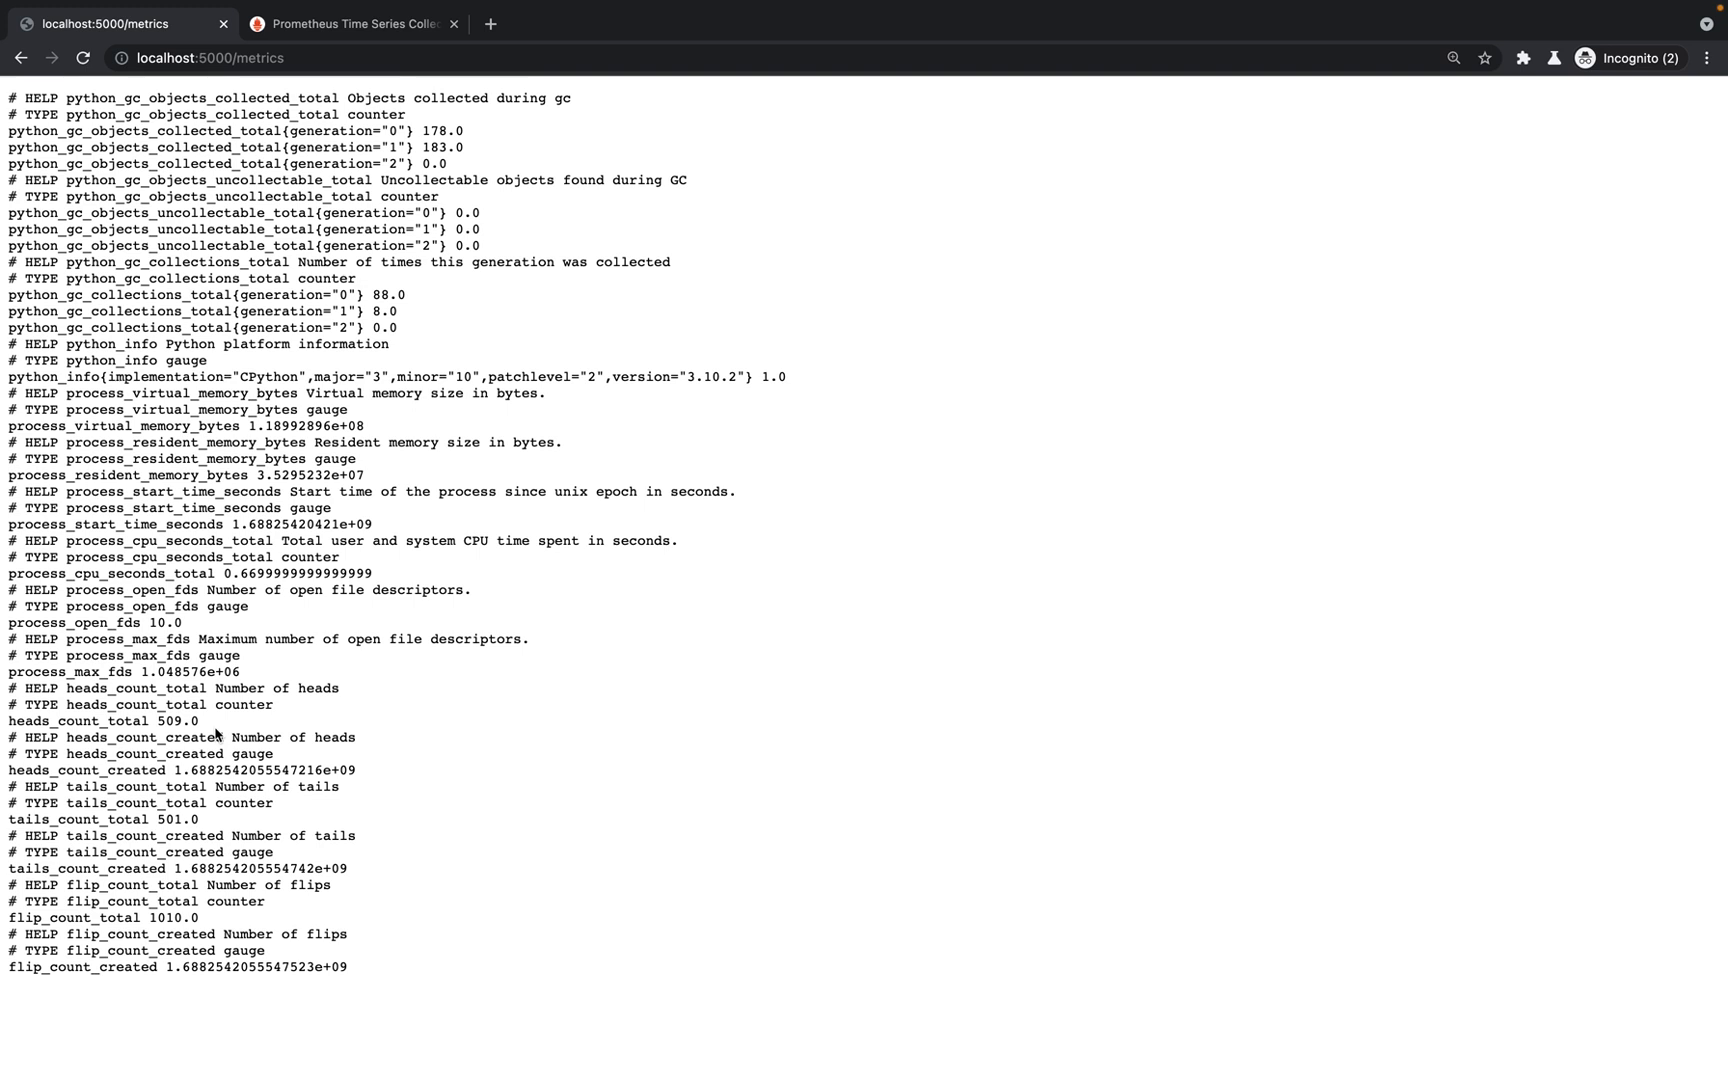
Step: Execute a flip_count_total query in Prometheus, returning 1010 for coin-api
click(352, 23)
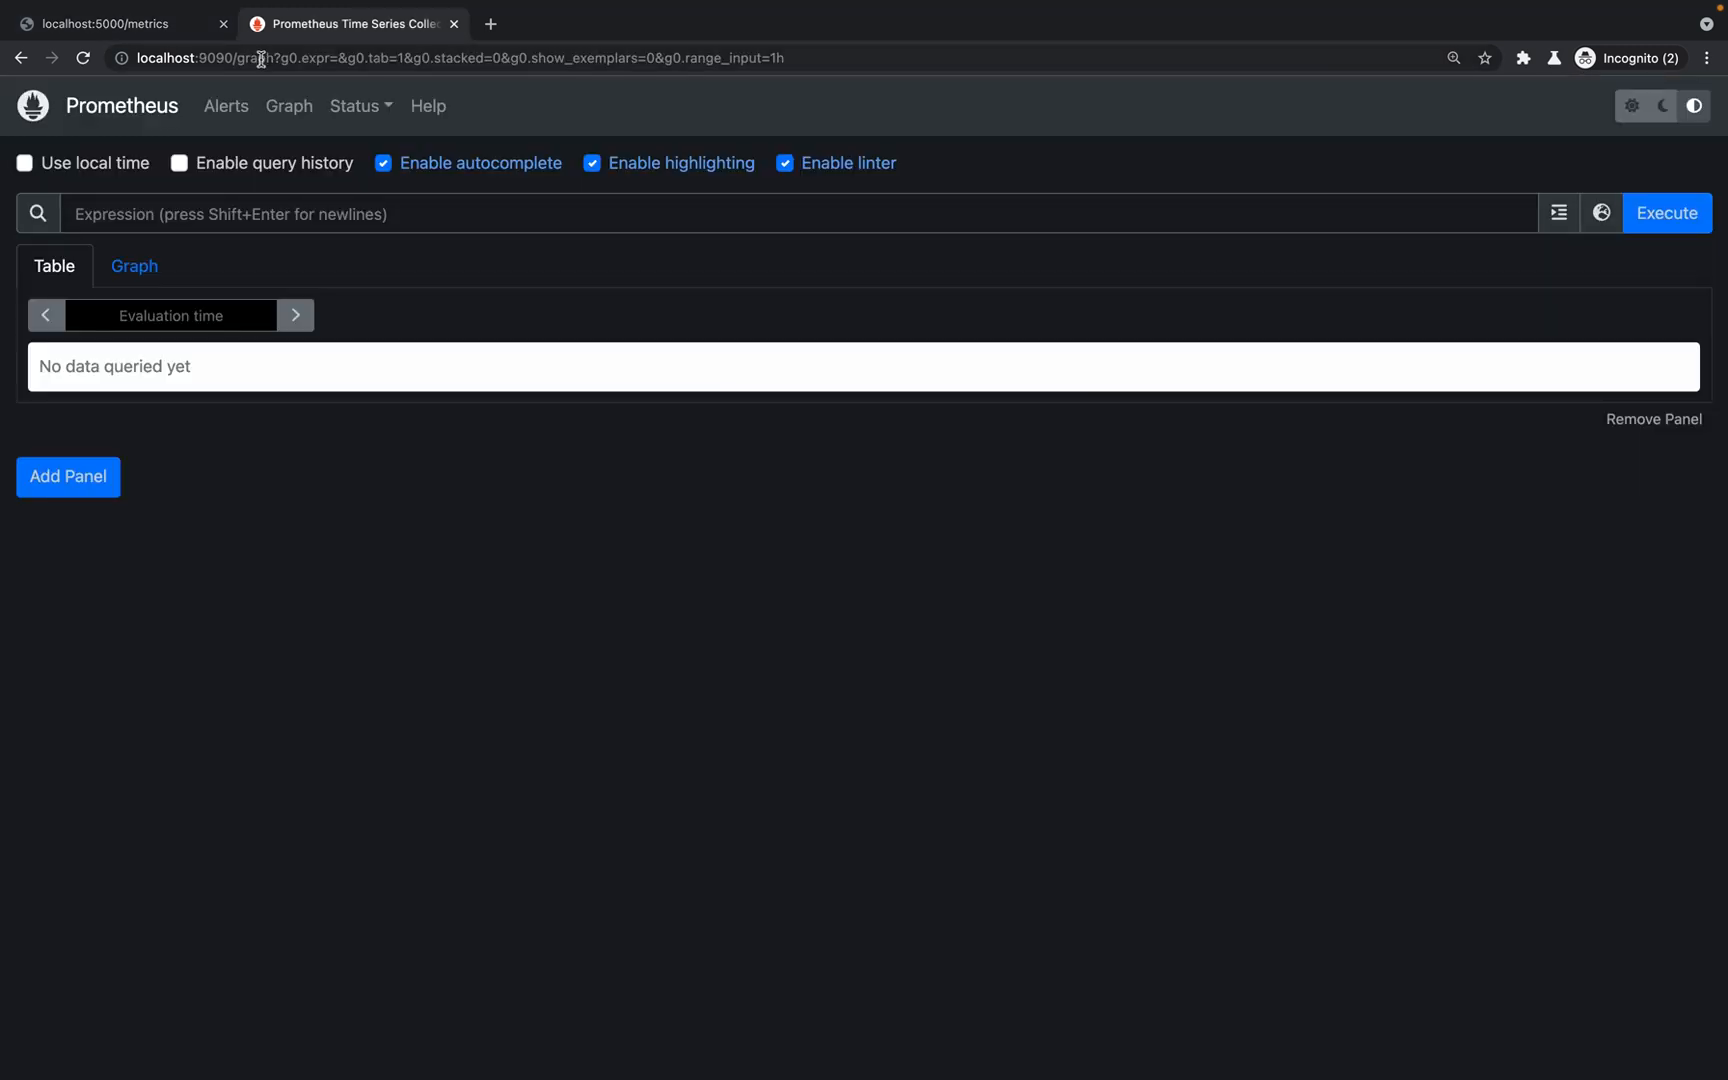
click(441, 57)
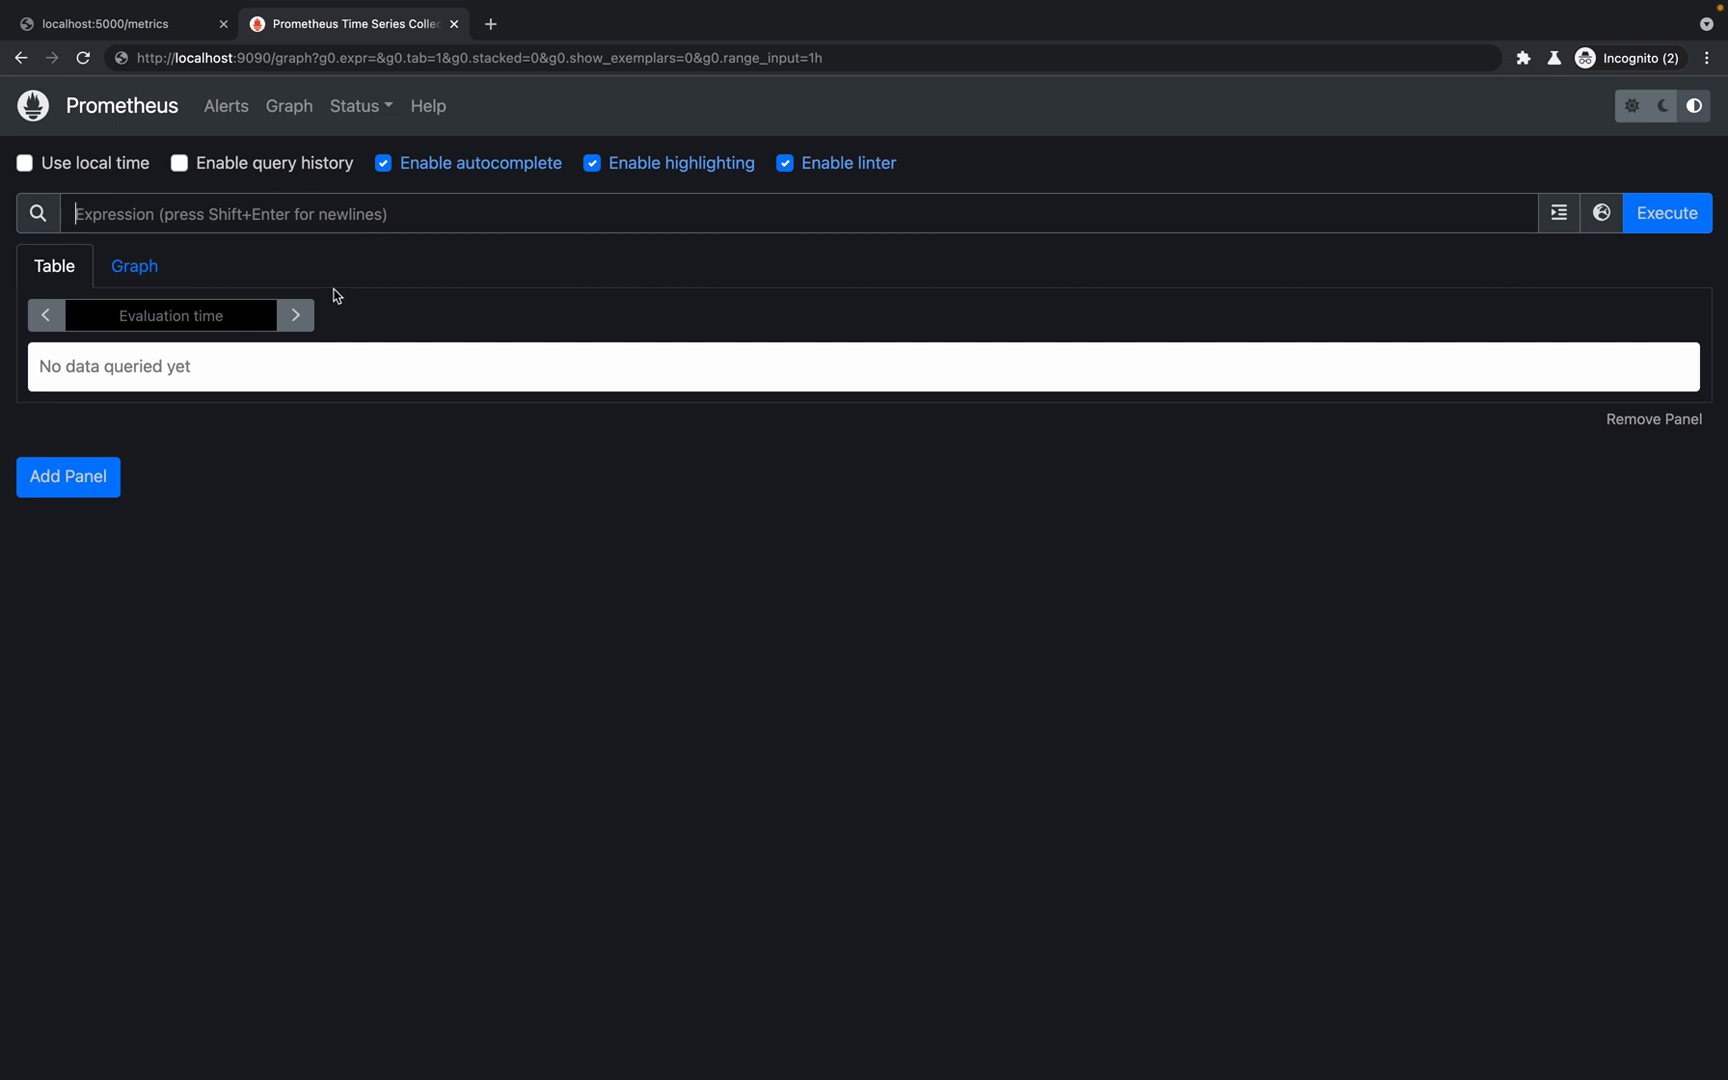
text(h)
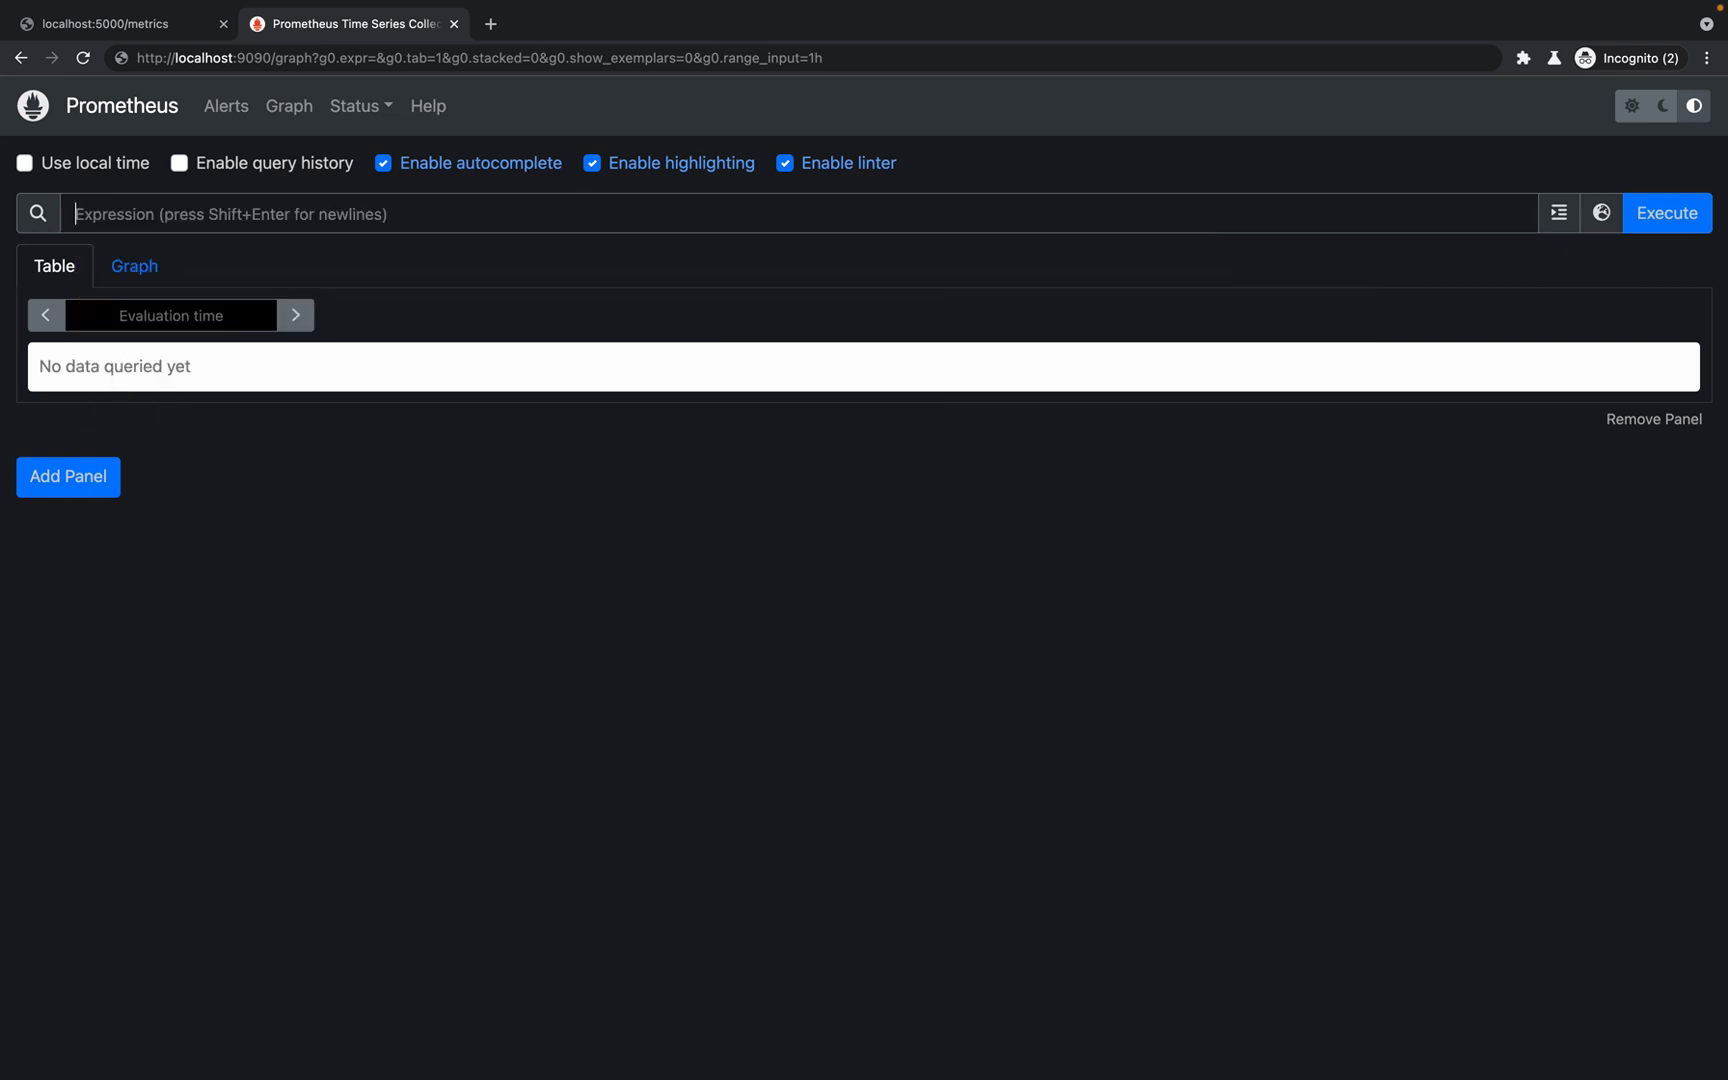
text(fl)
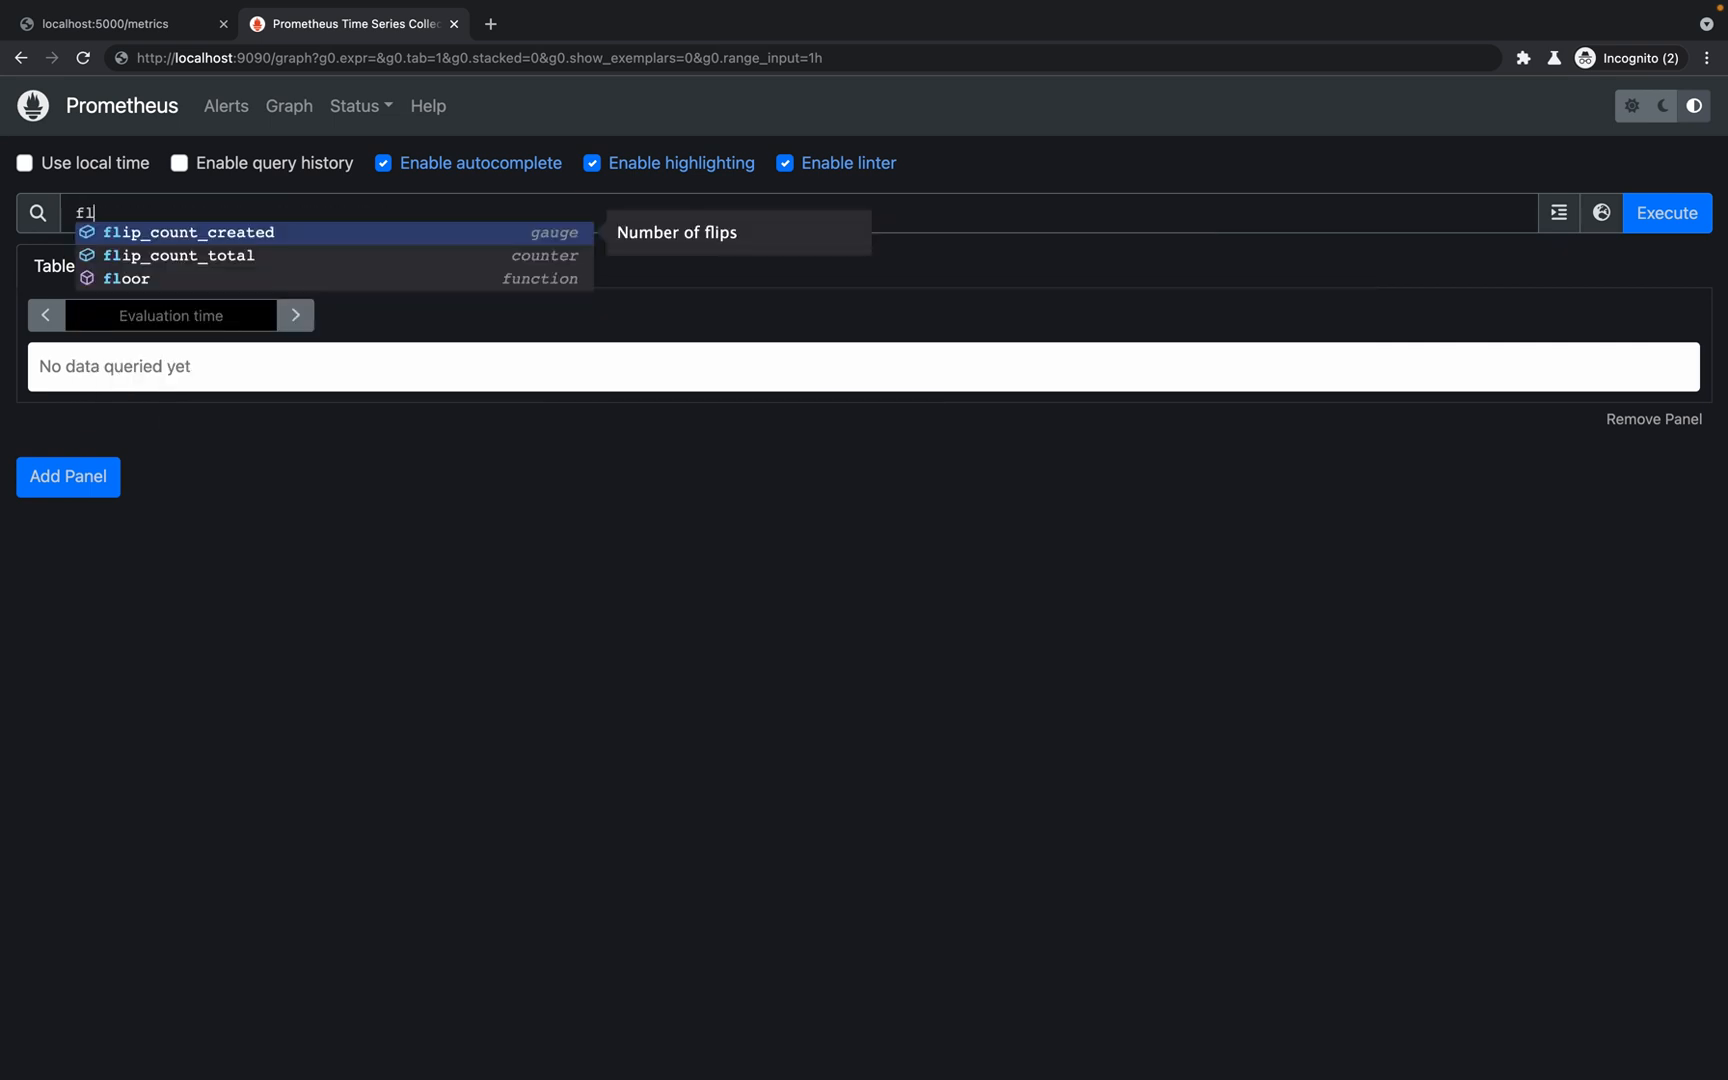
click(179, 255)
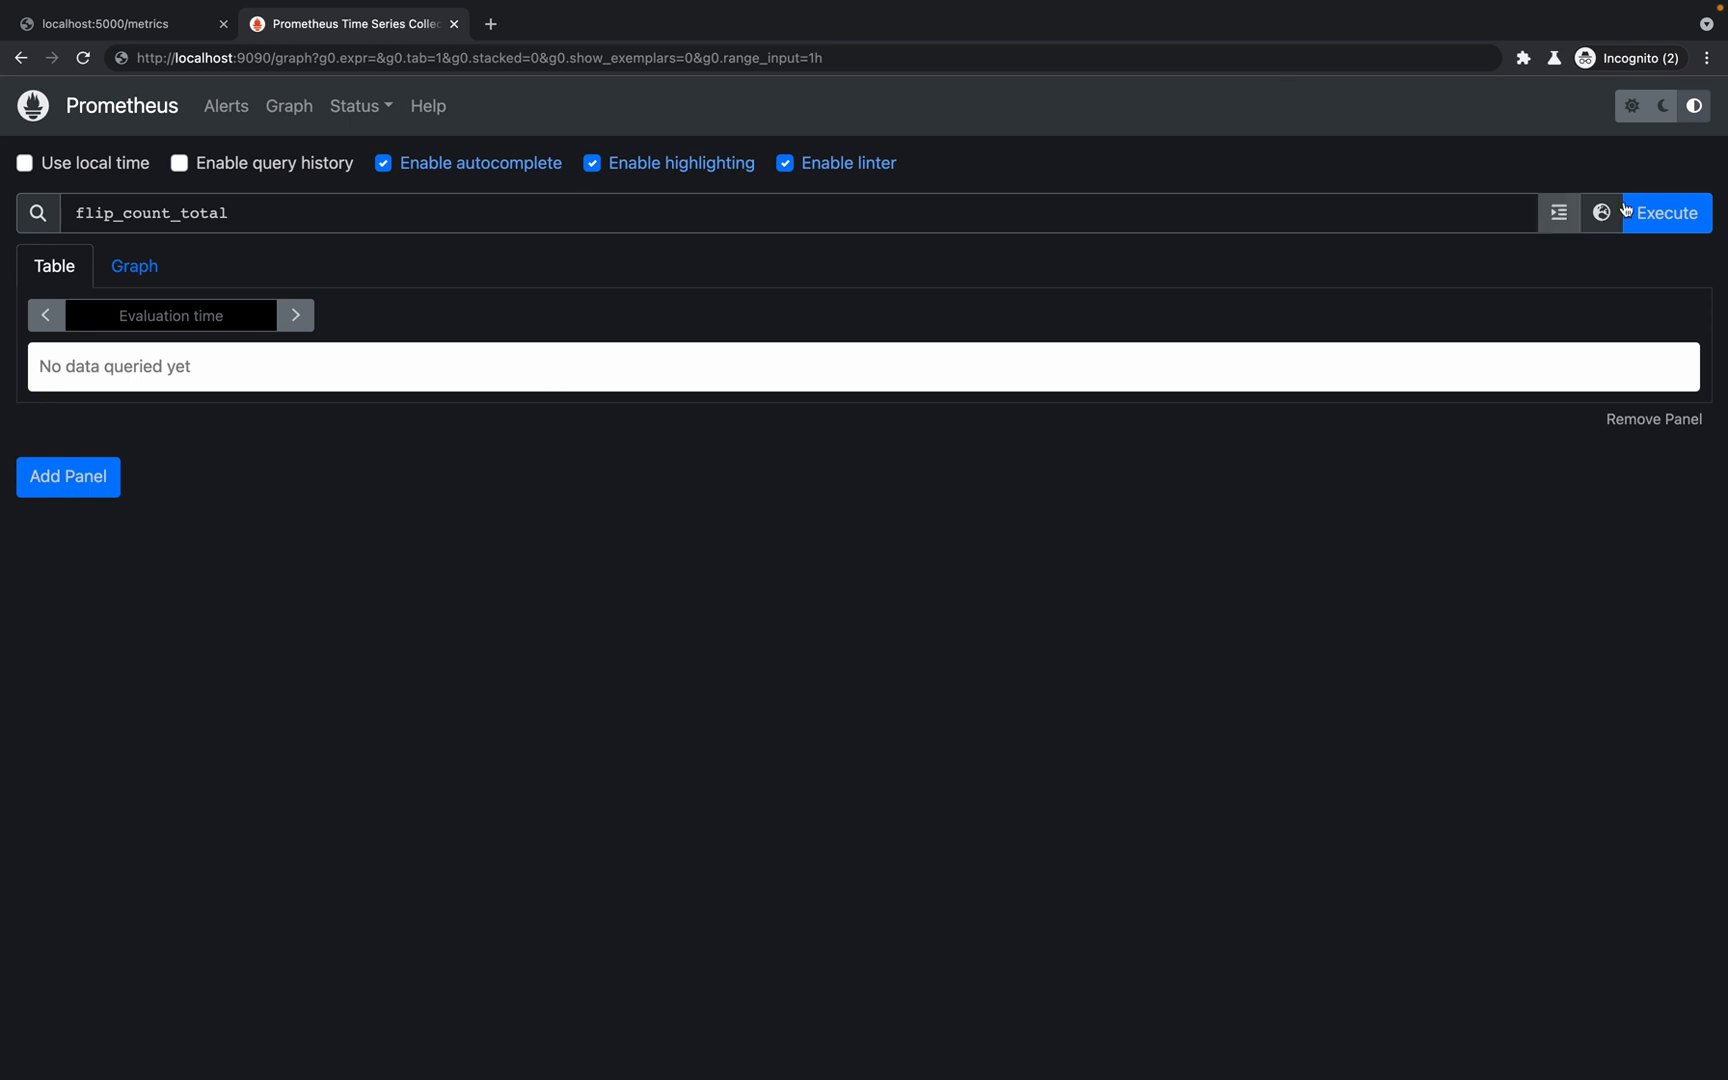
click(1665, 213)
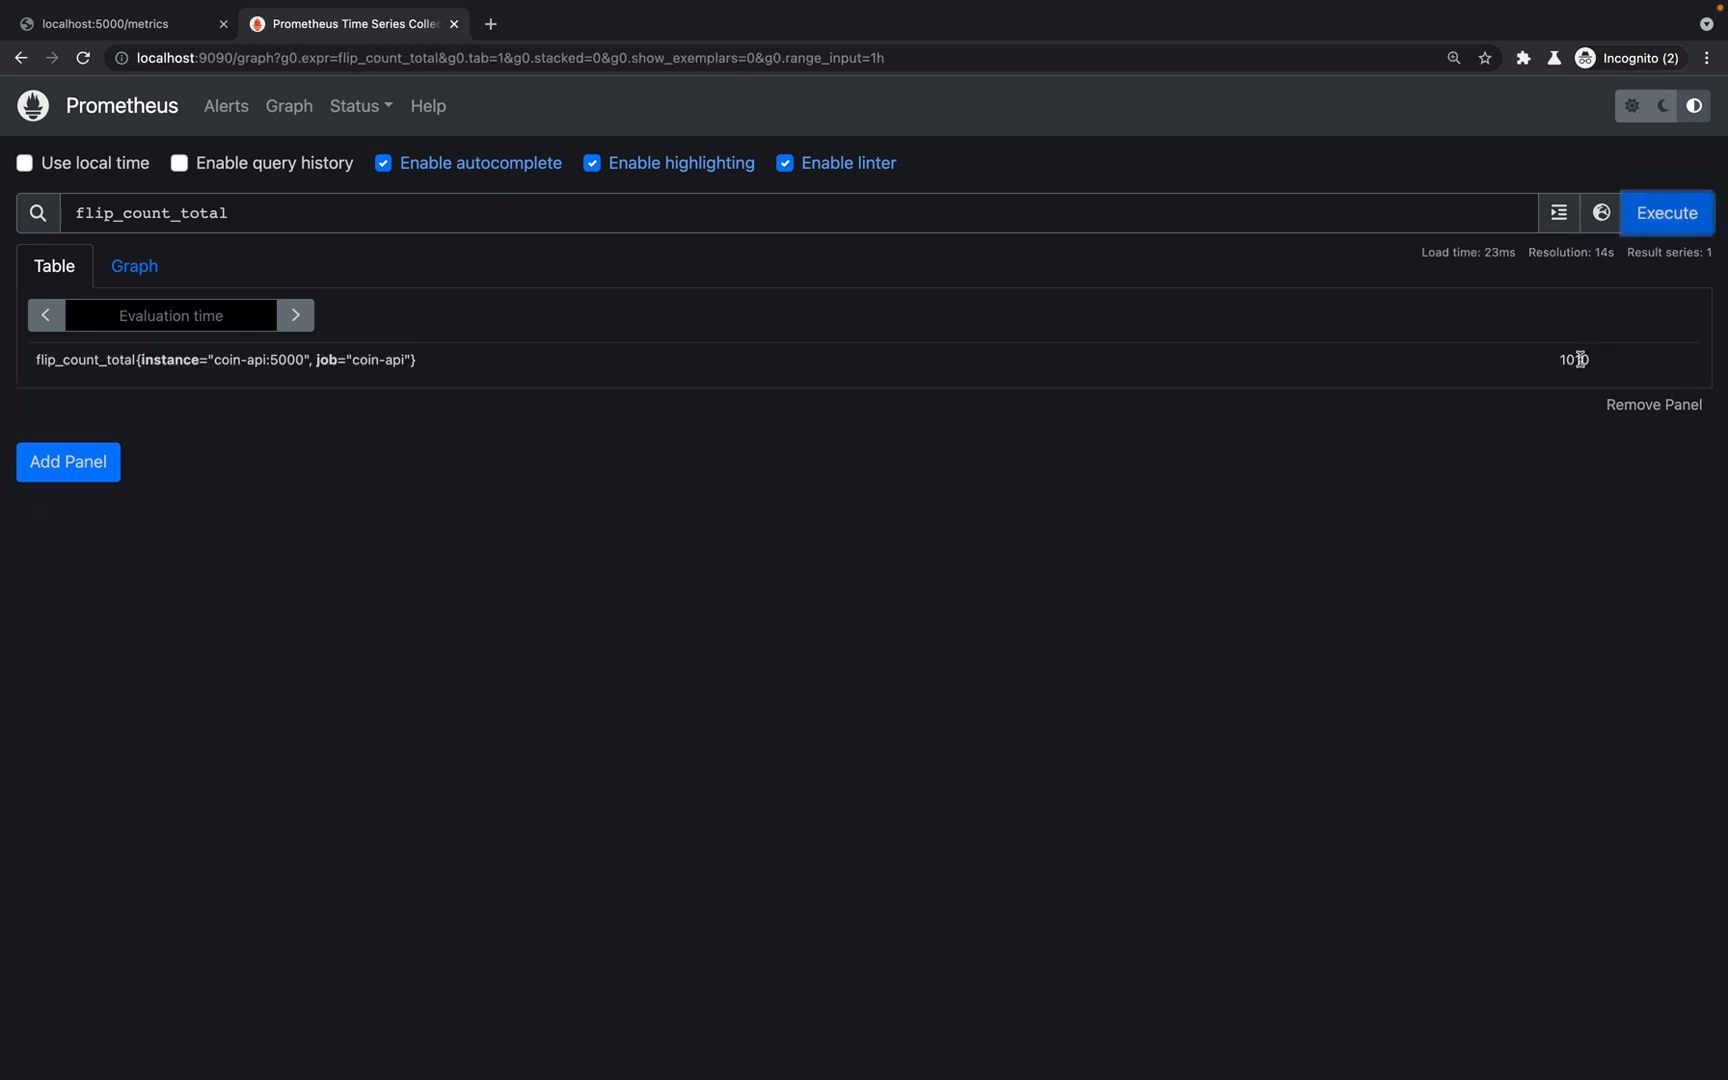
click(110, 23)
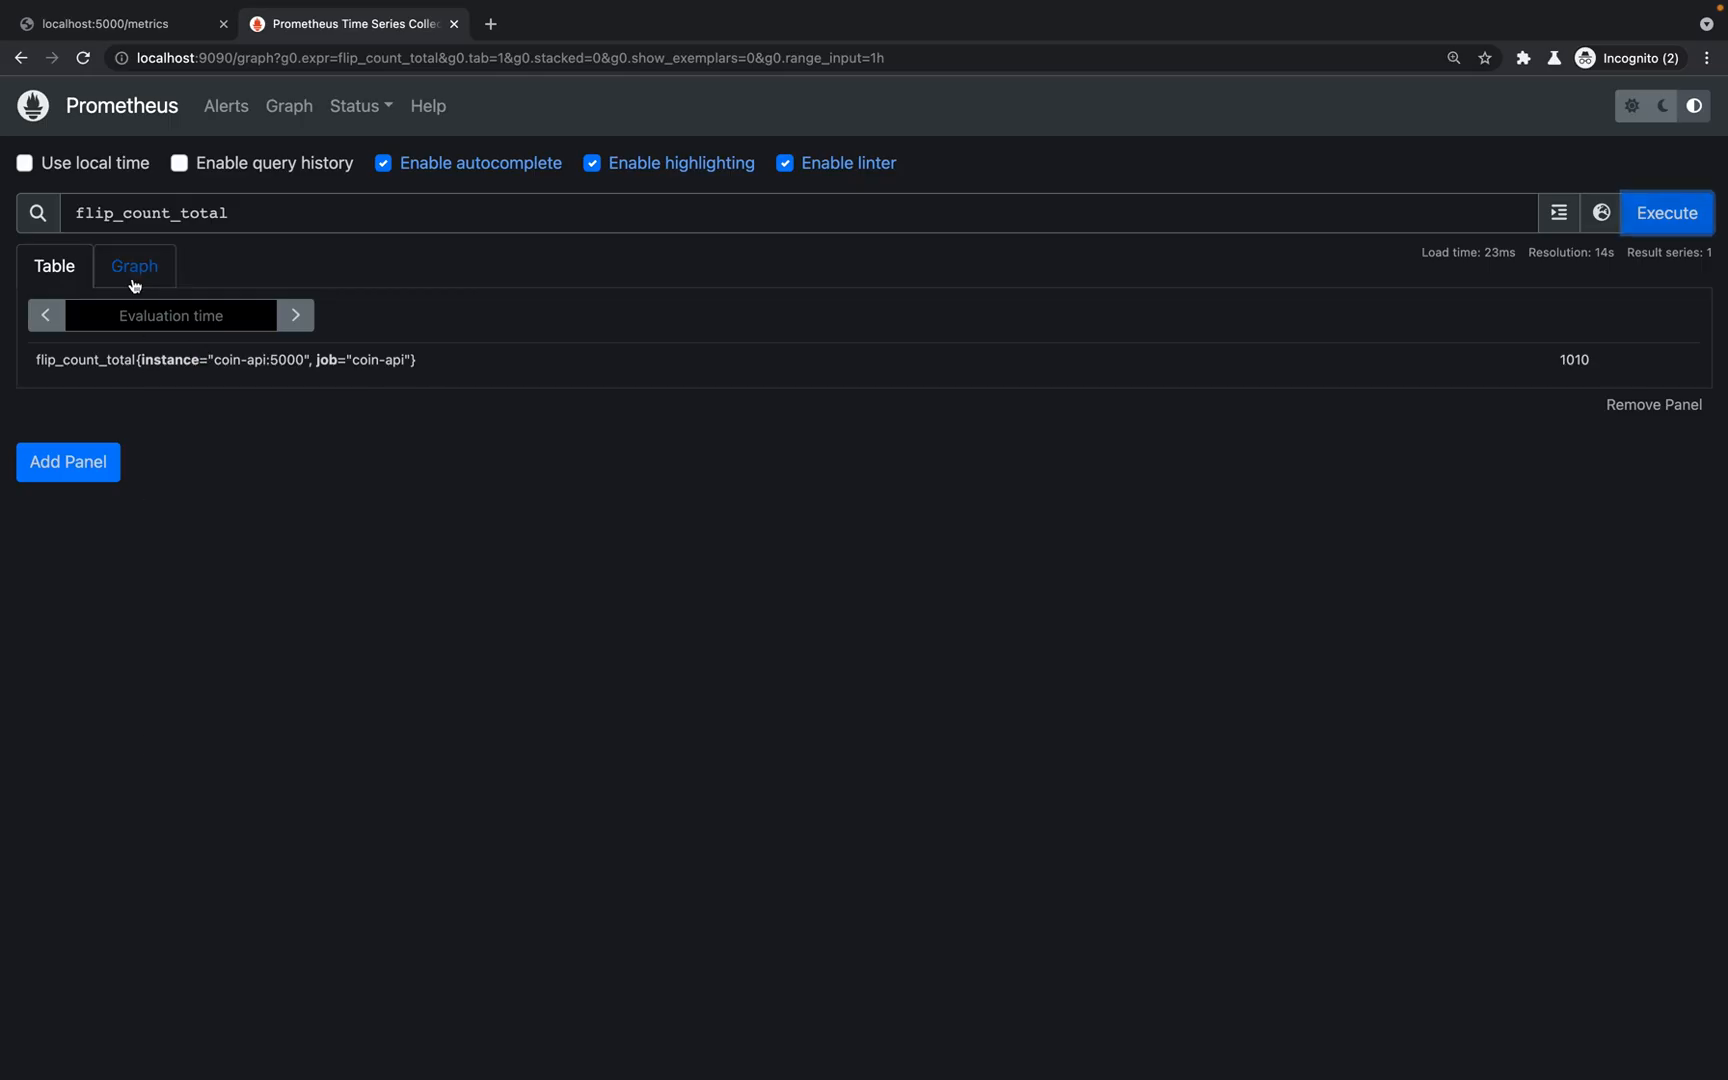
Step: Graph flip_count_total, narrow the range to 5m, and return to the metrics tab
click(133, 266)
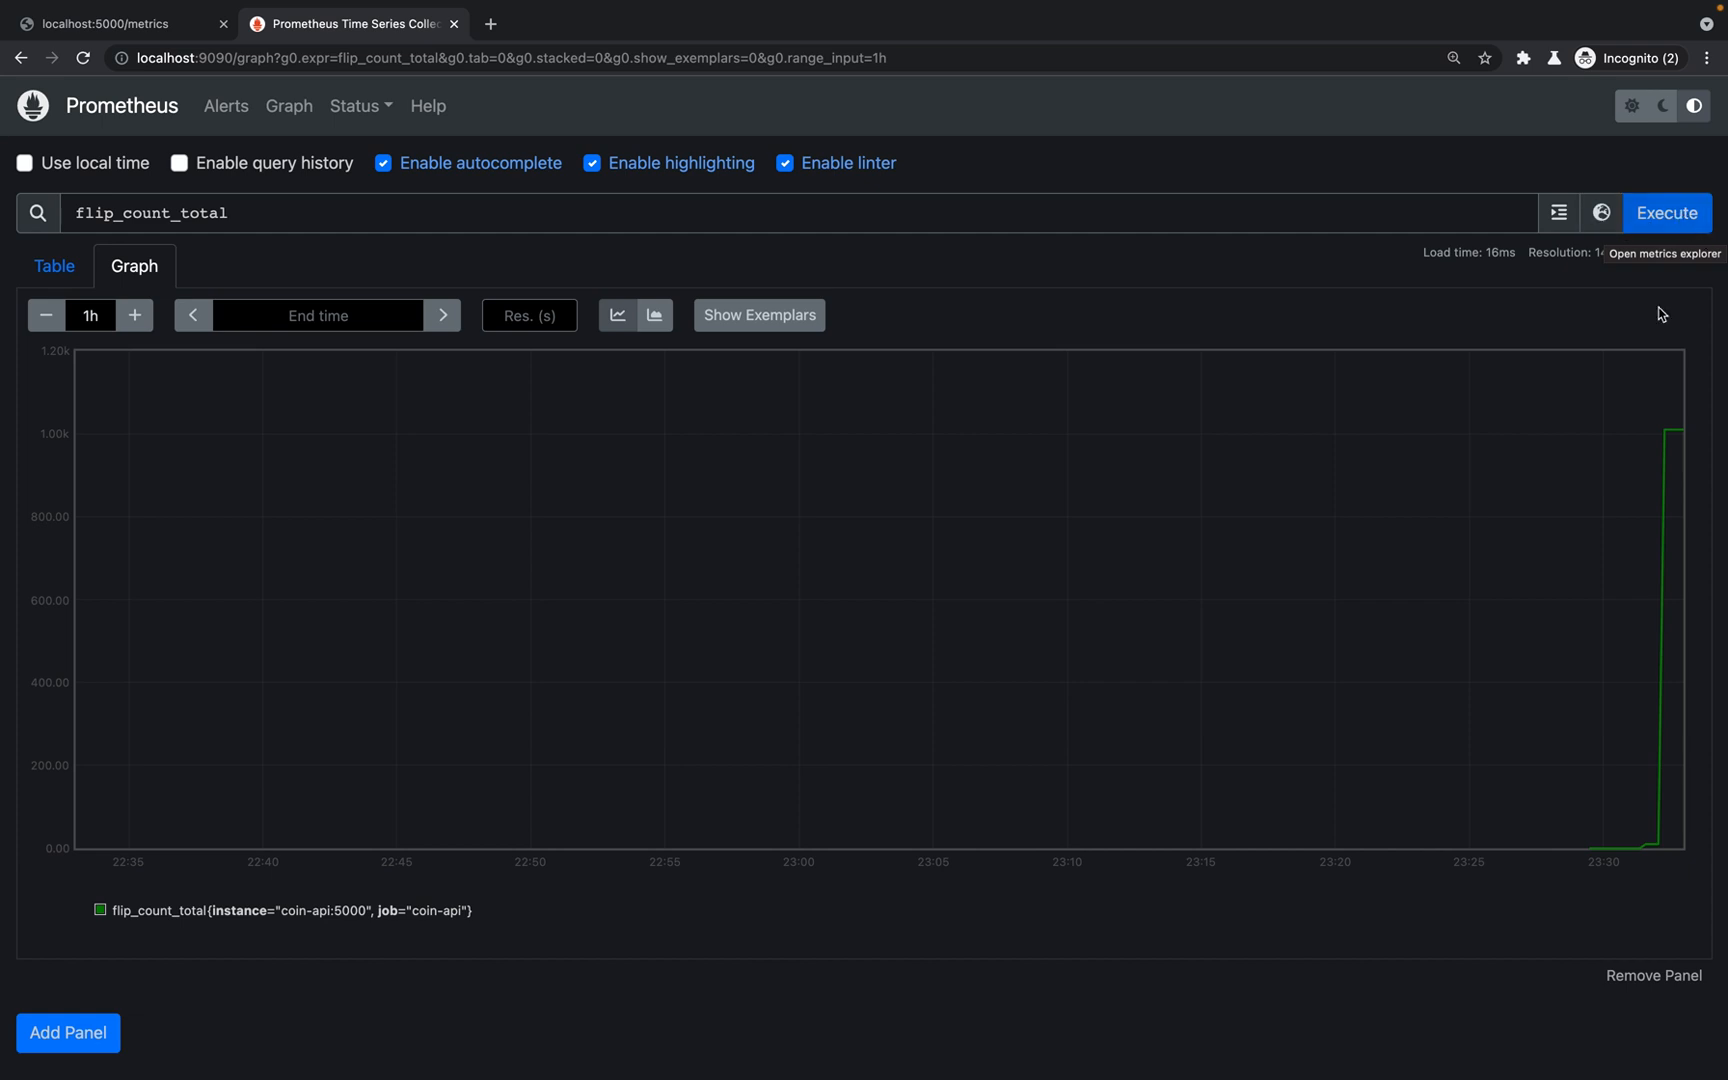
mouse_move(1656, 849)
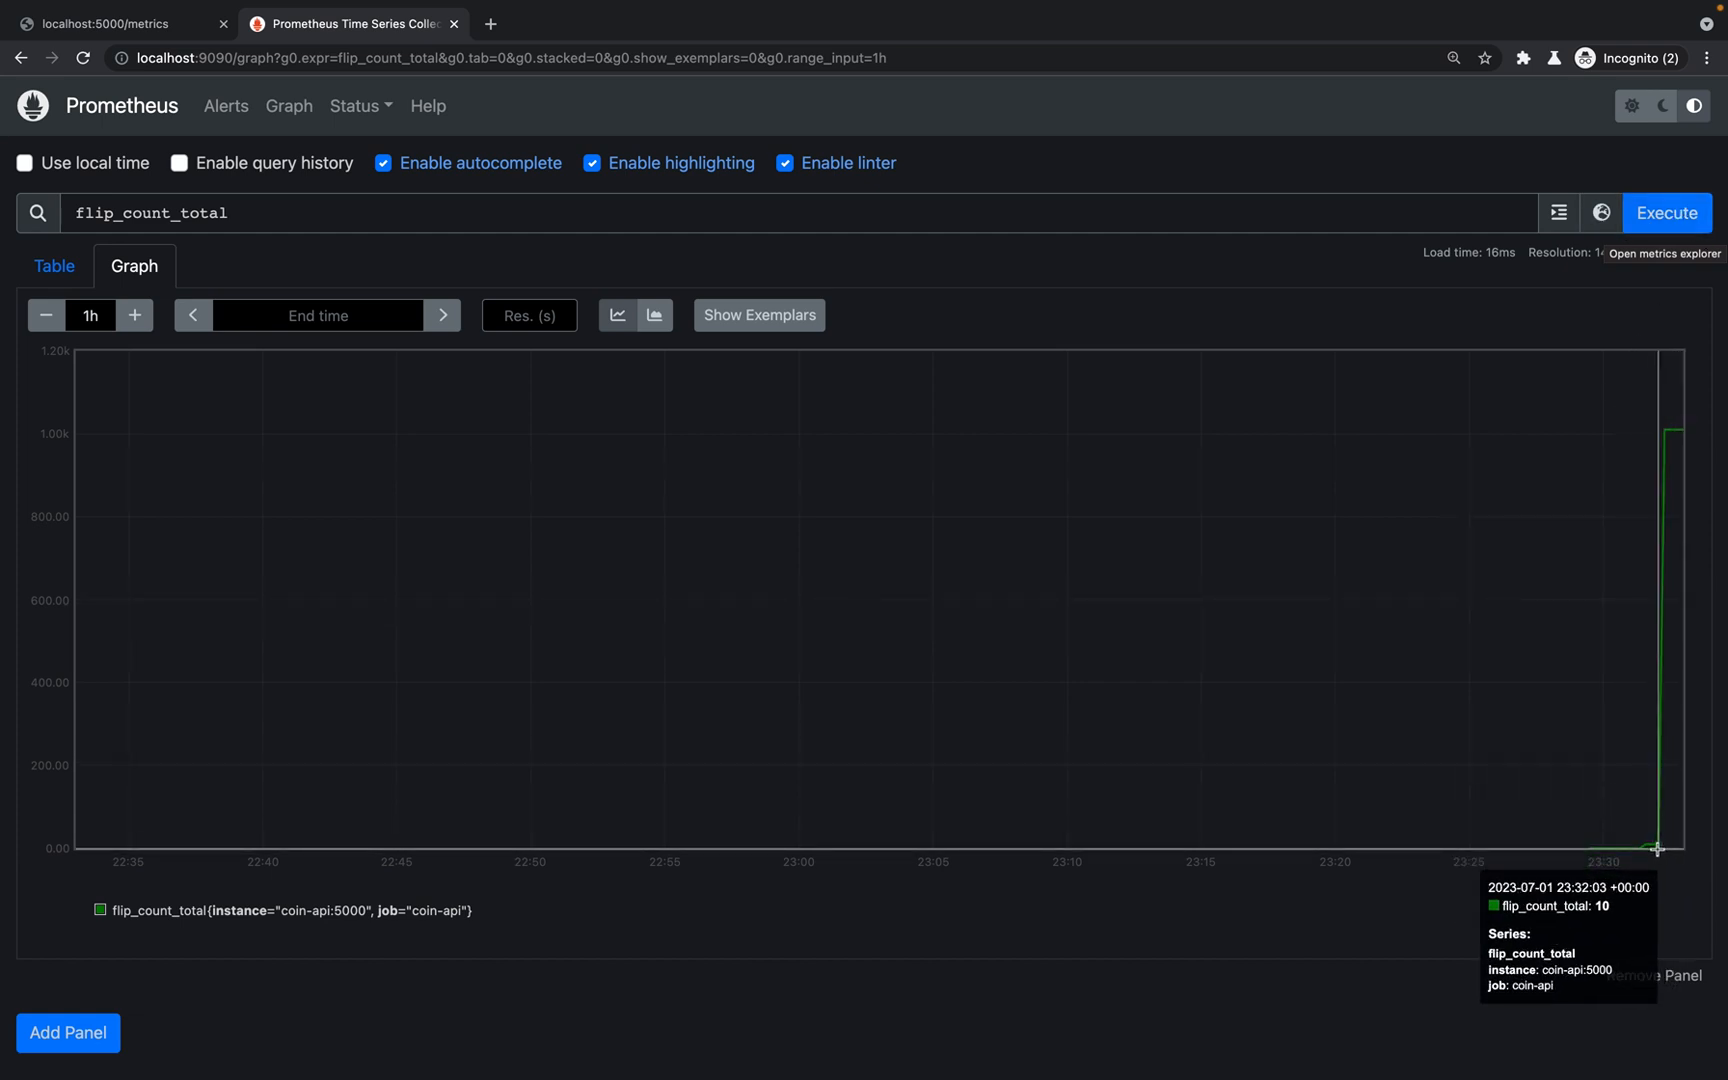
mouse_move(1670, 433)
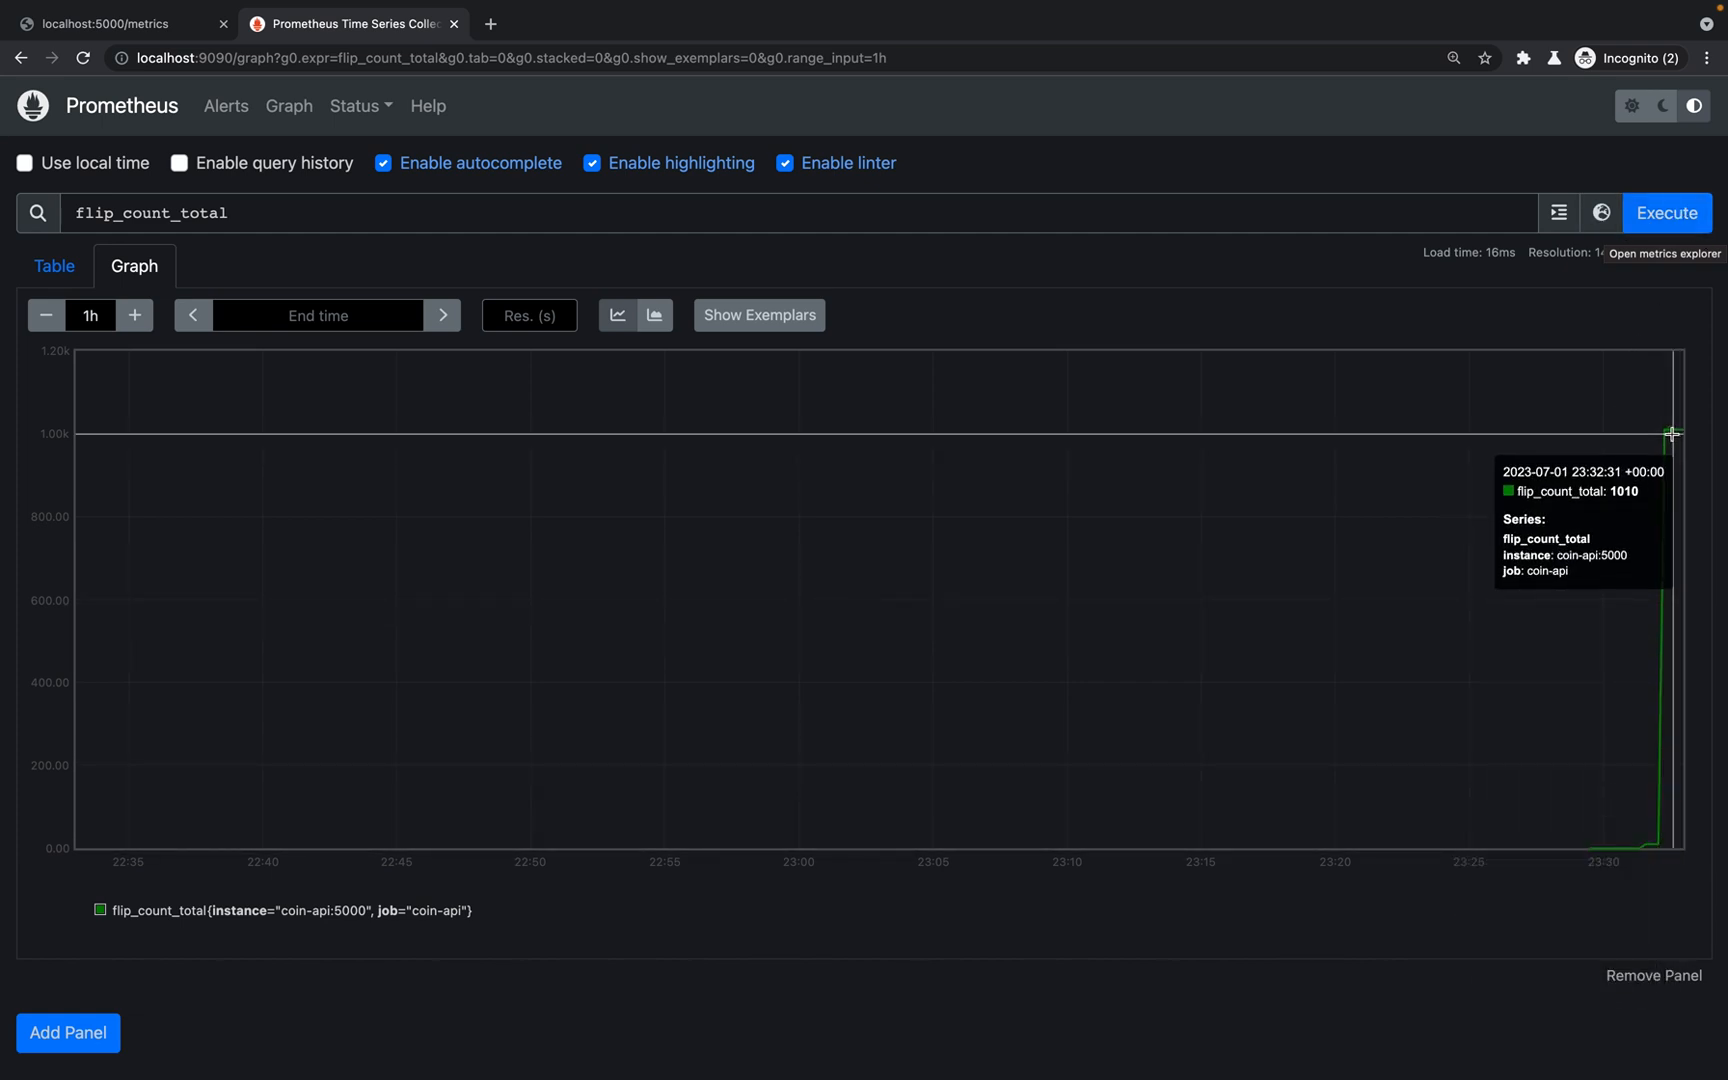
mouse_move(6, 356)
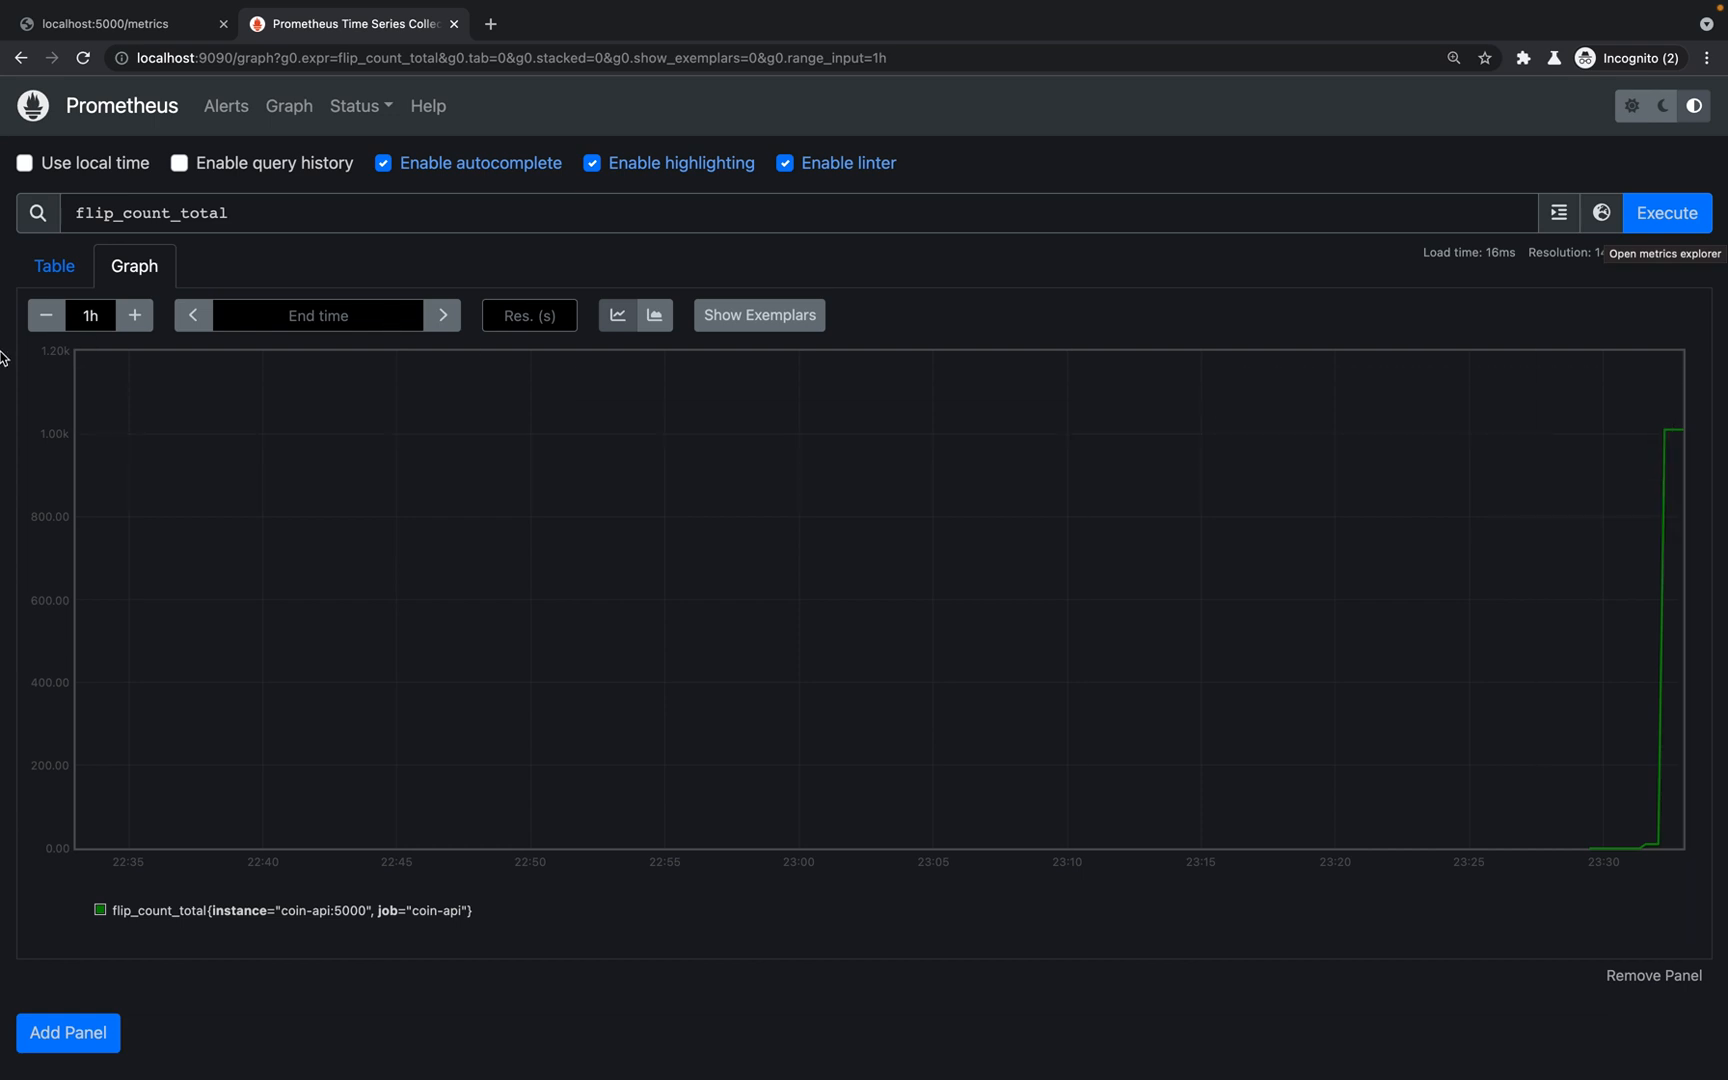
click(46, 315)
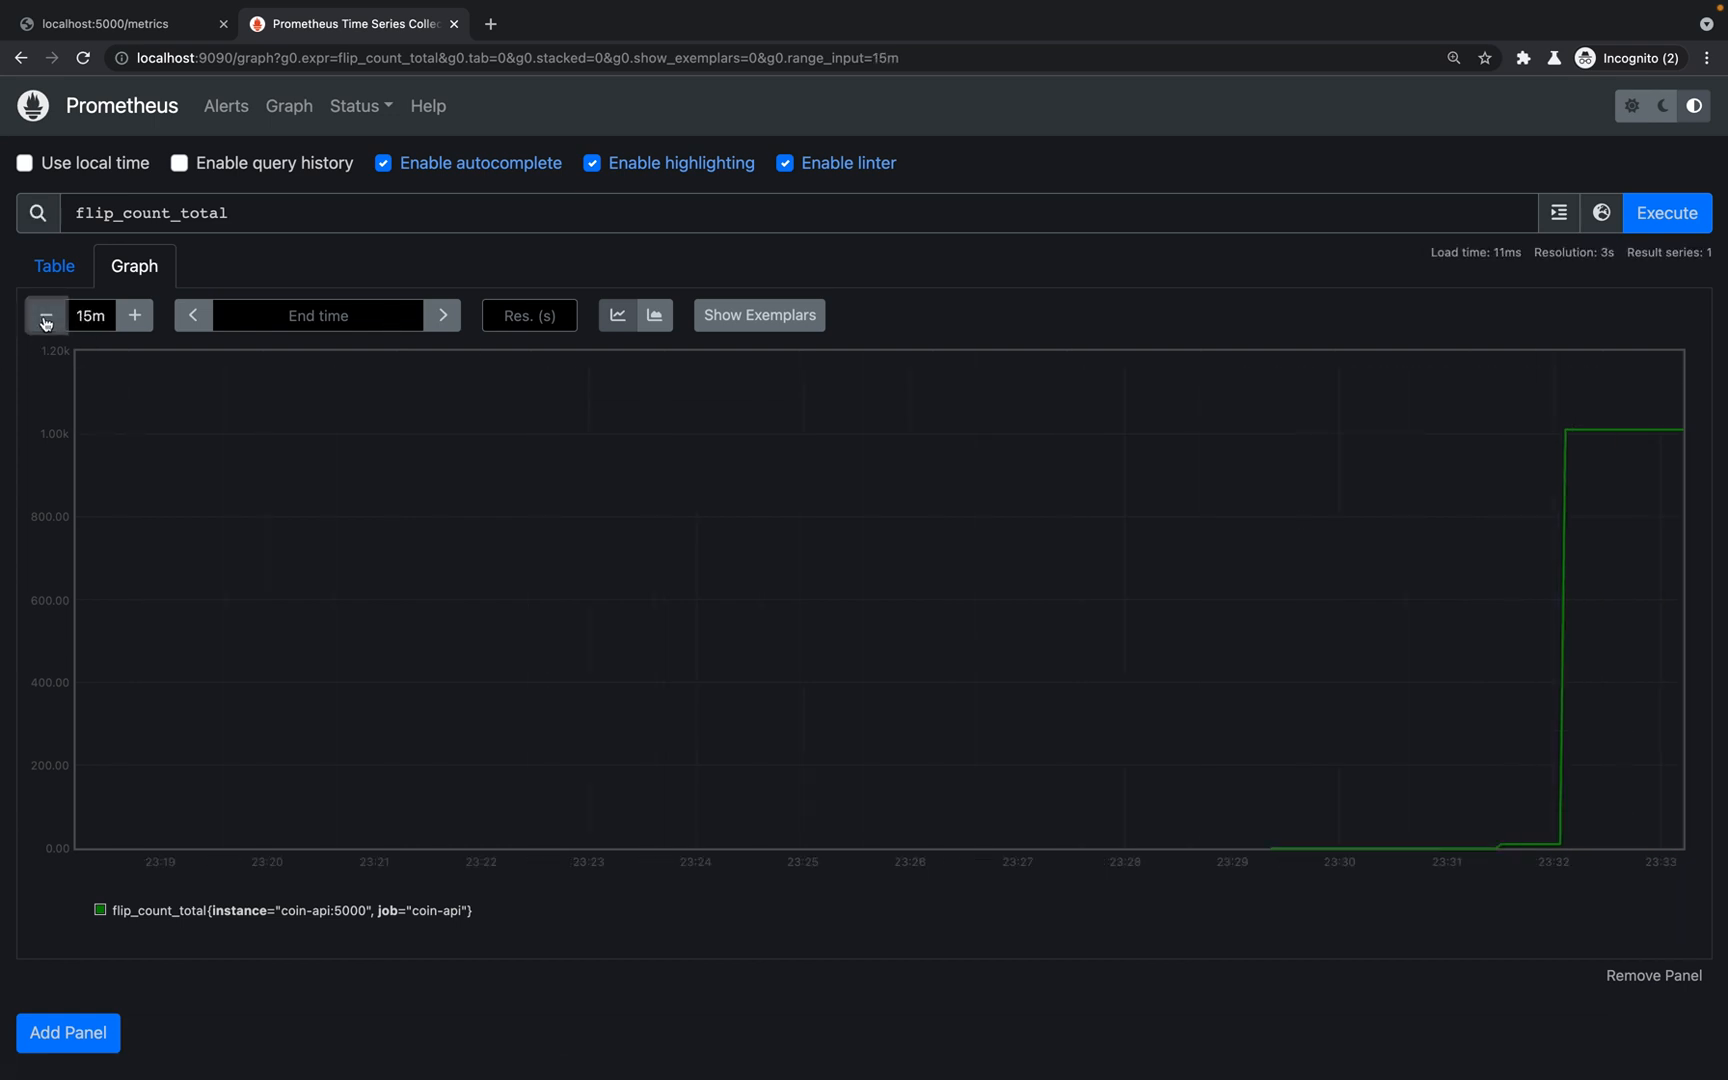
click(45, 315)
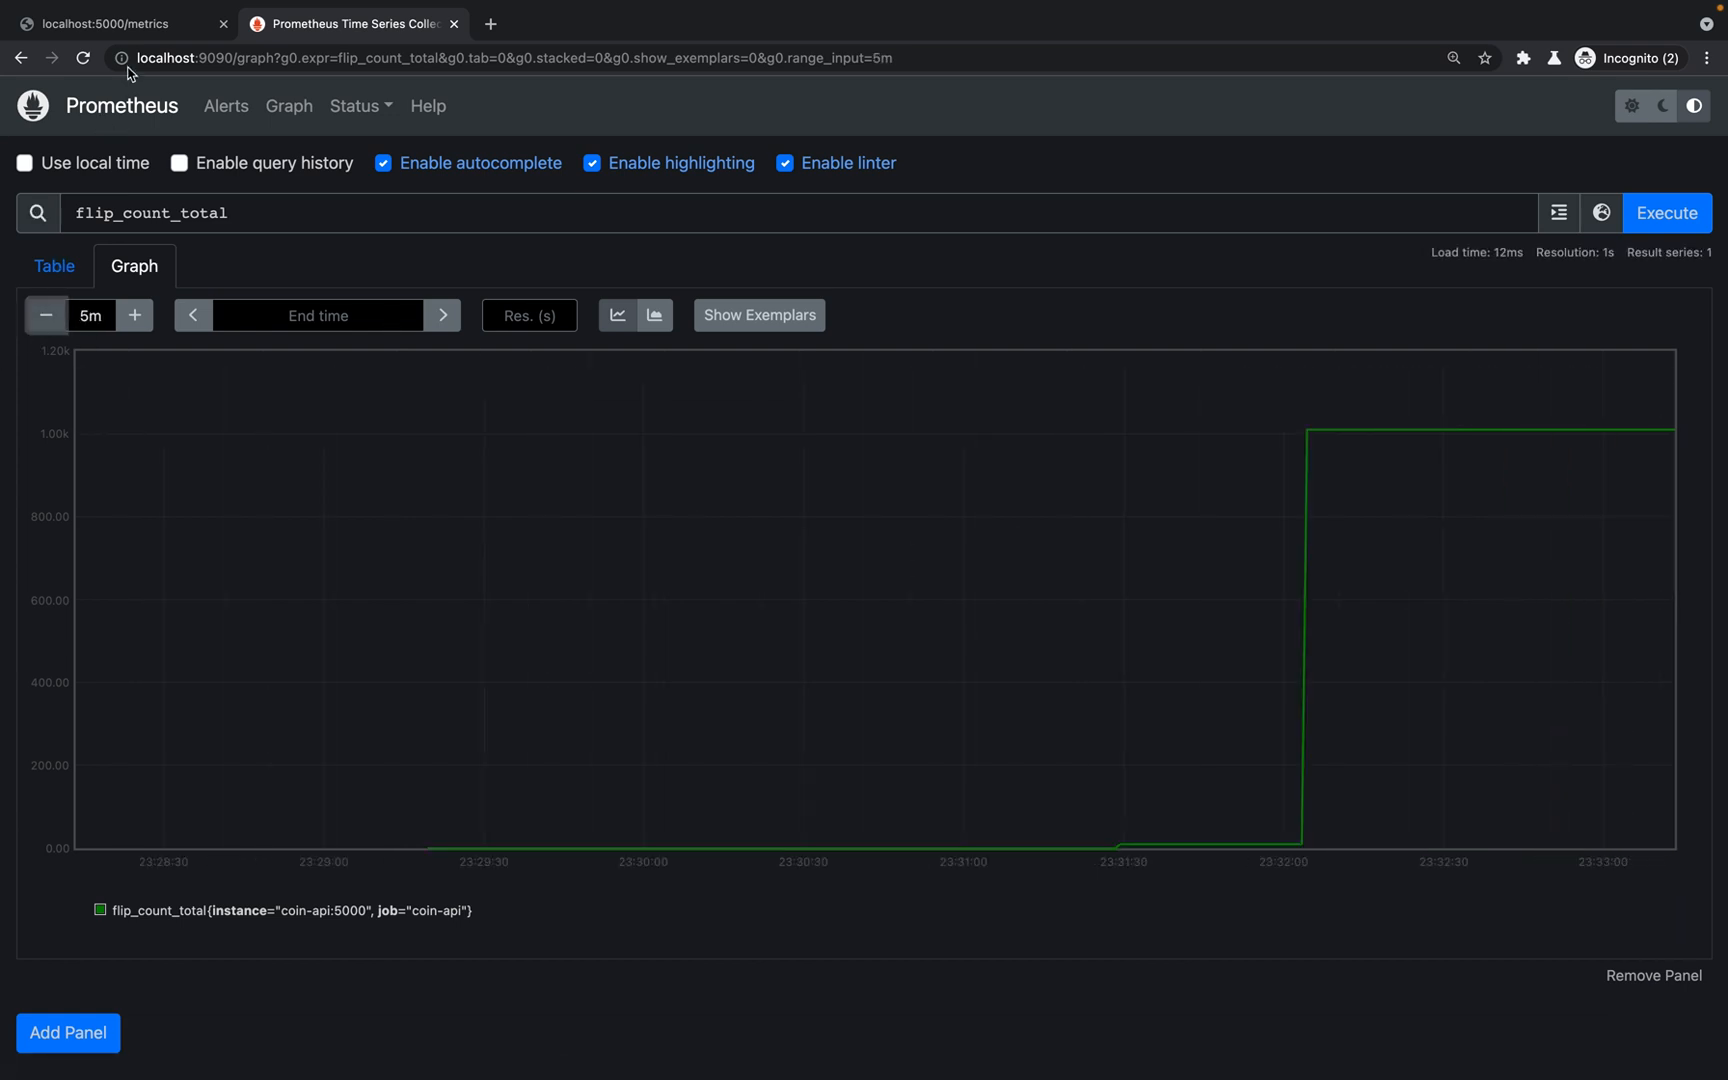
click(105, 23)
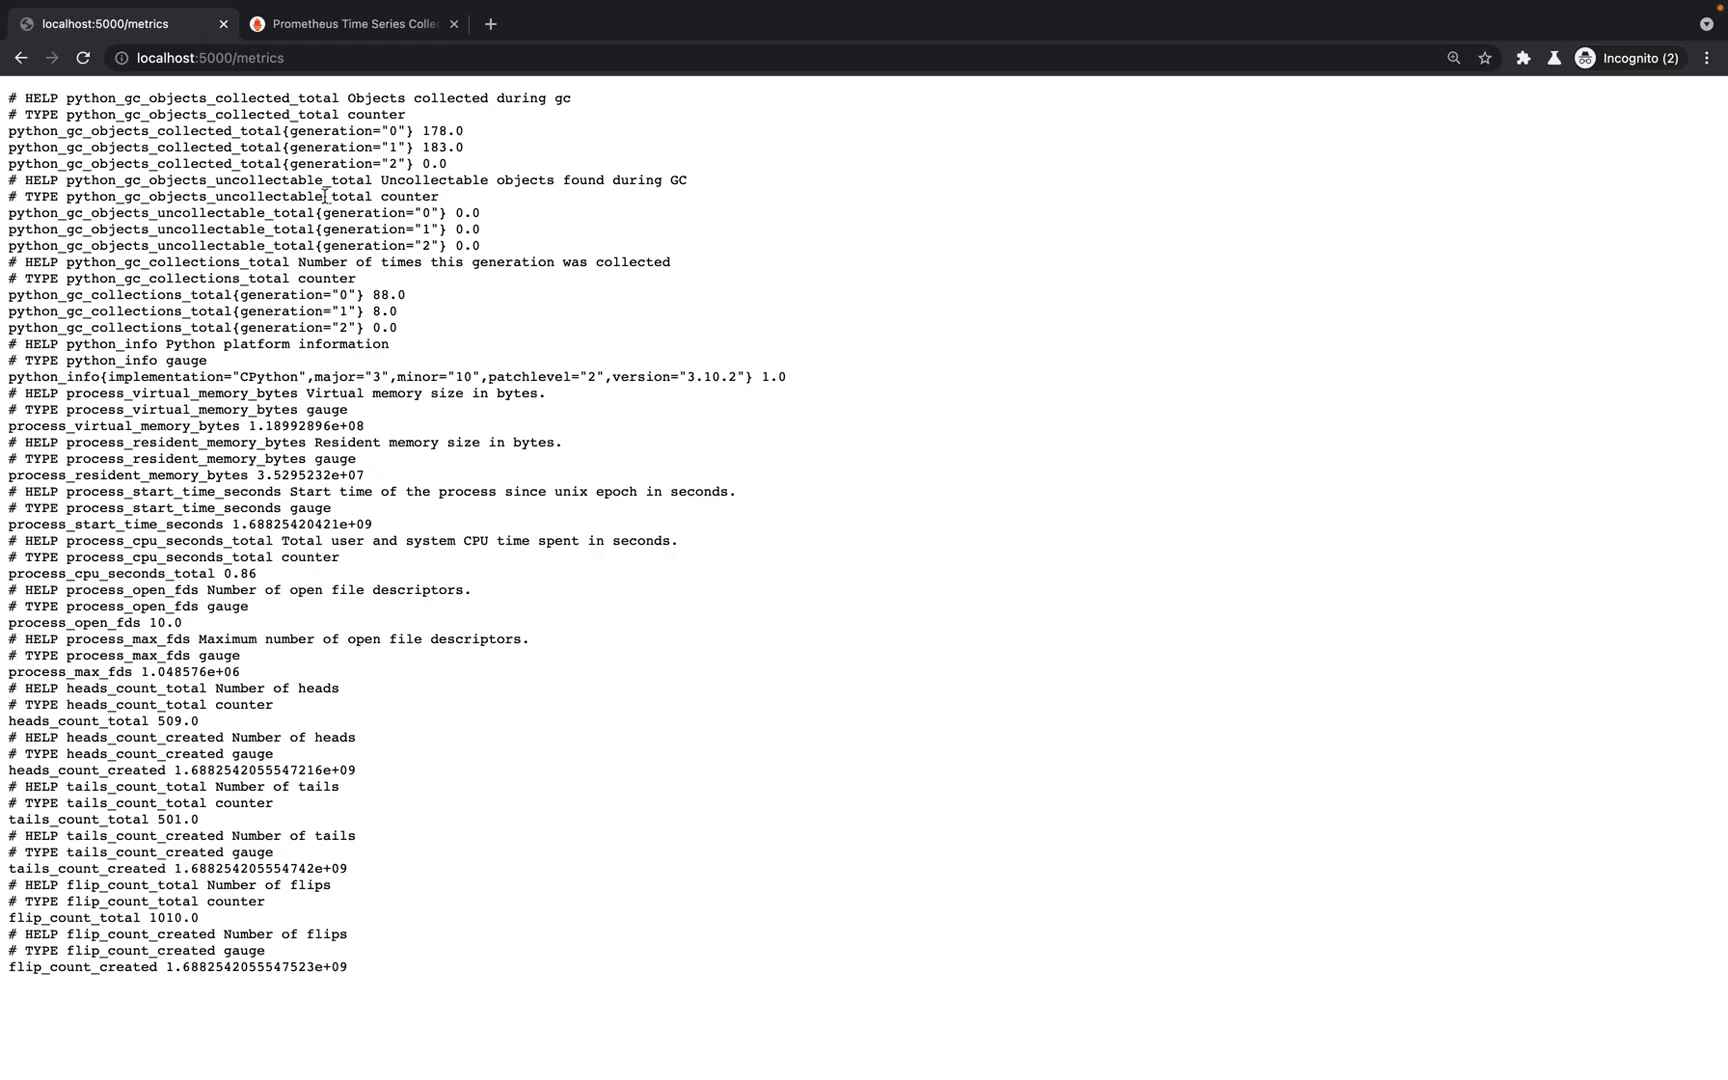
Step: Request localhost:5000/flip-coins?times=100 for another batch of flips
text(localhost:5000/flip-coins?times=100)
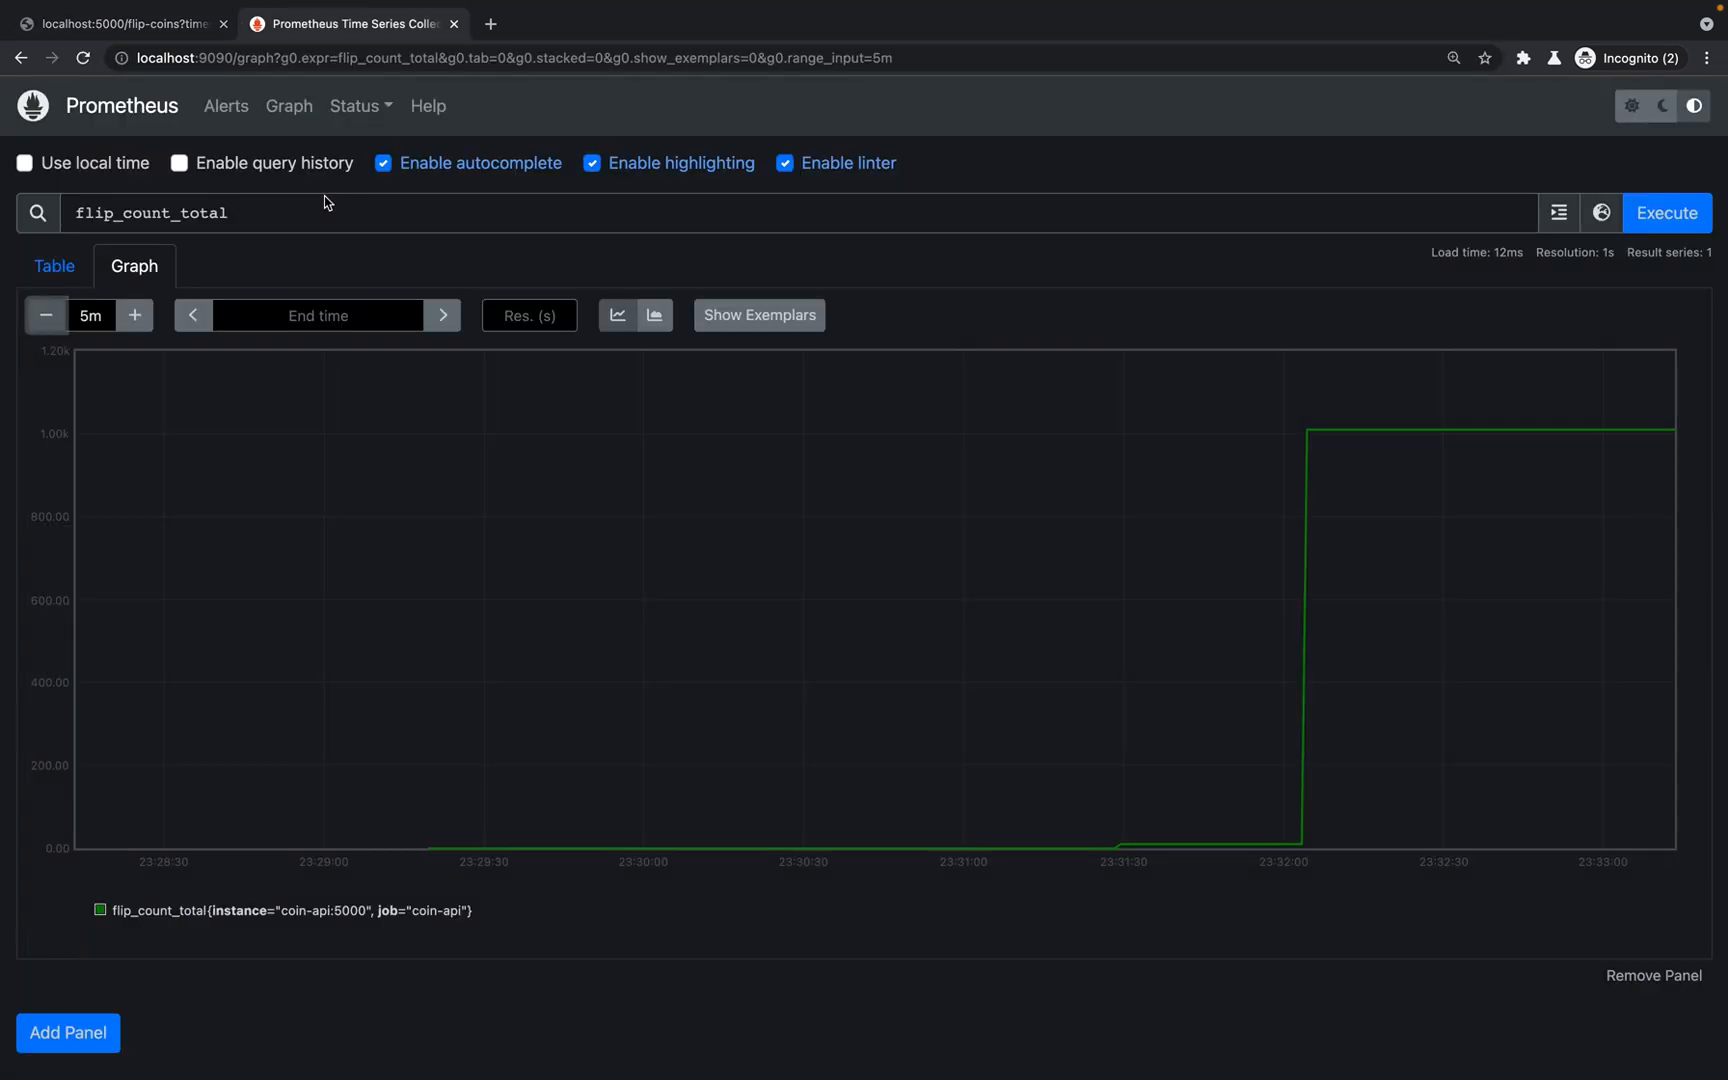
mouse_move(1445, 355)
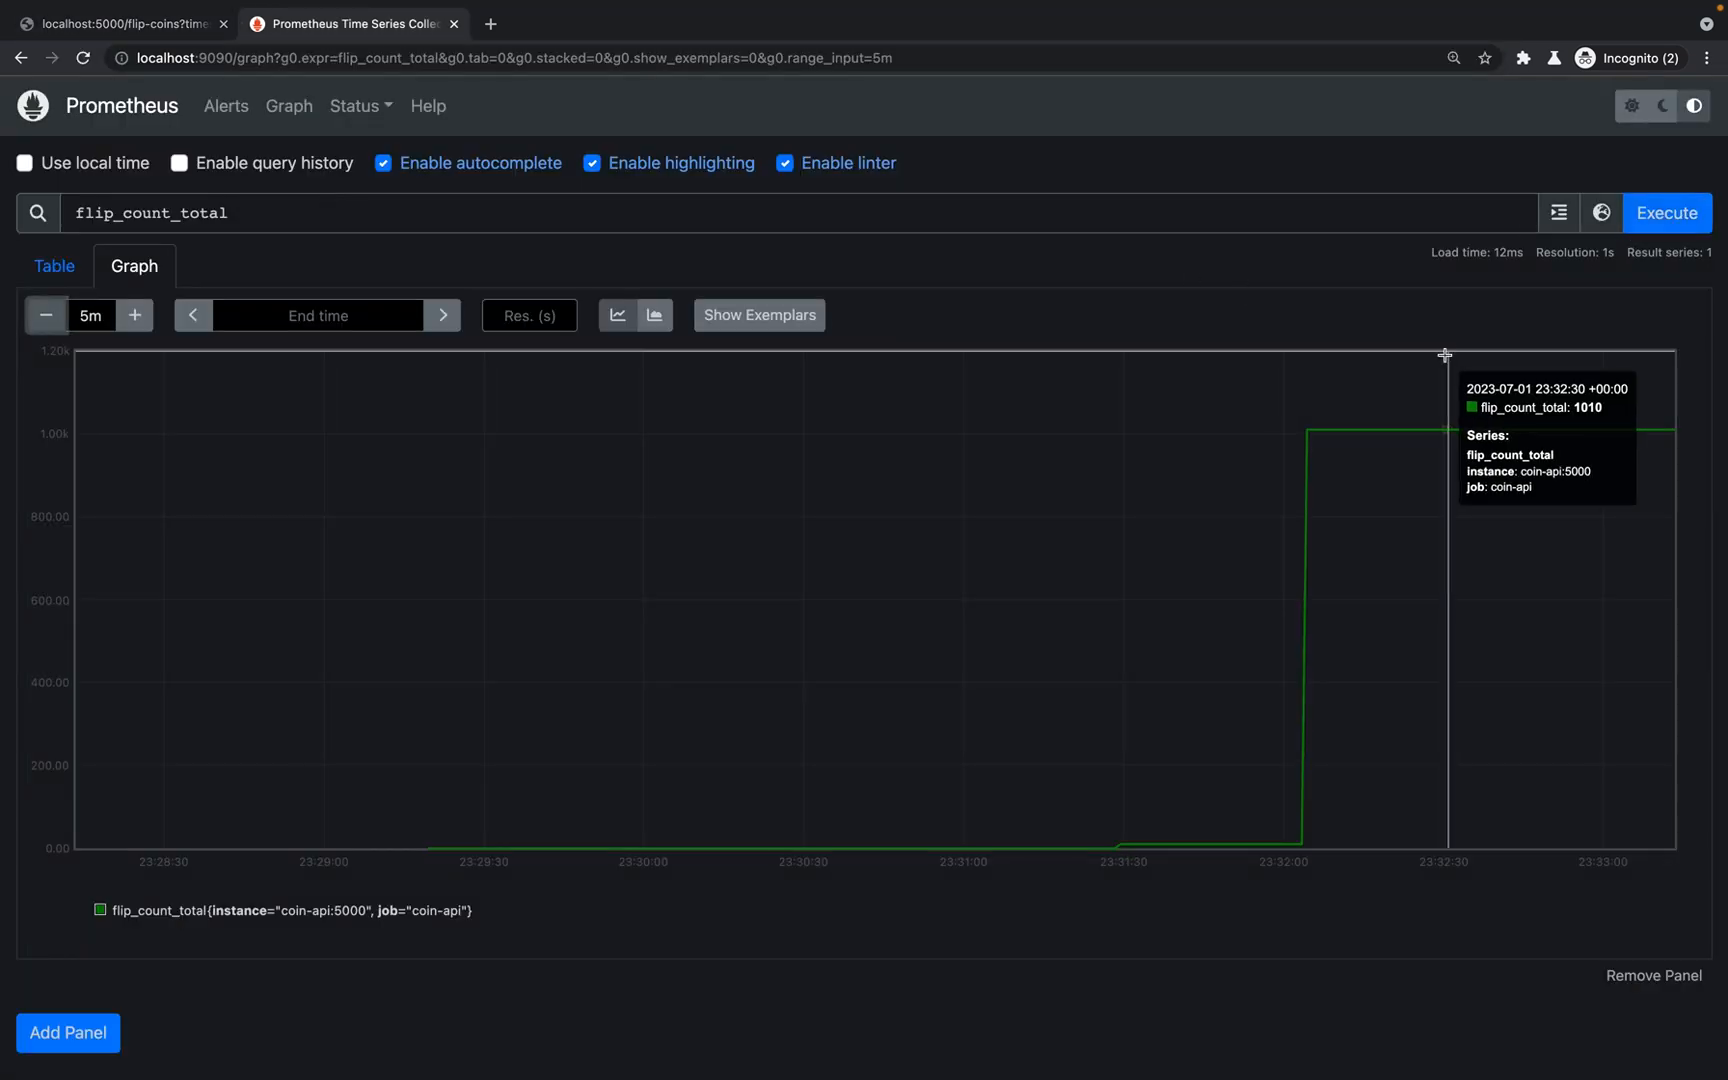
mouse_move(1441, 438)
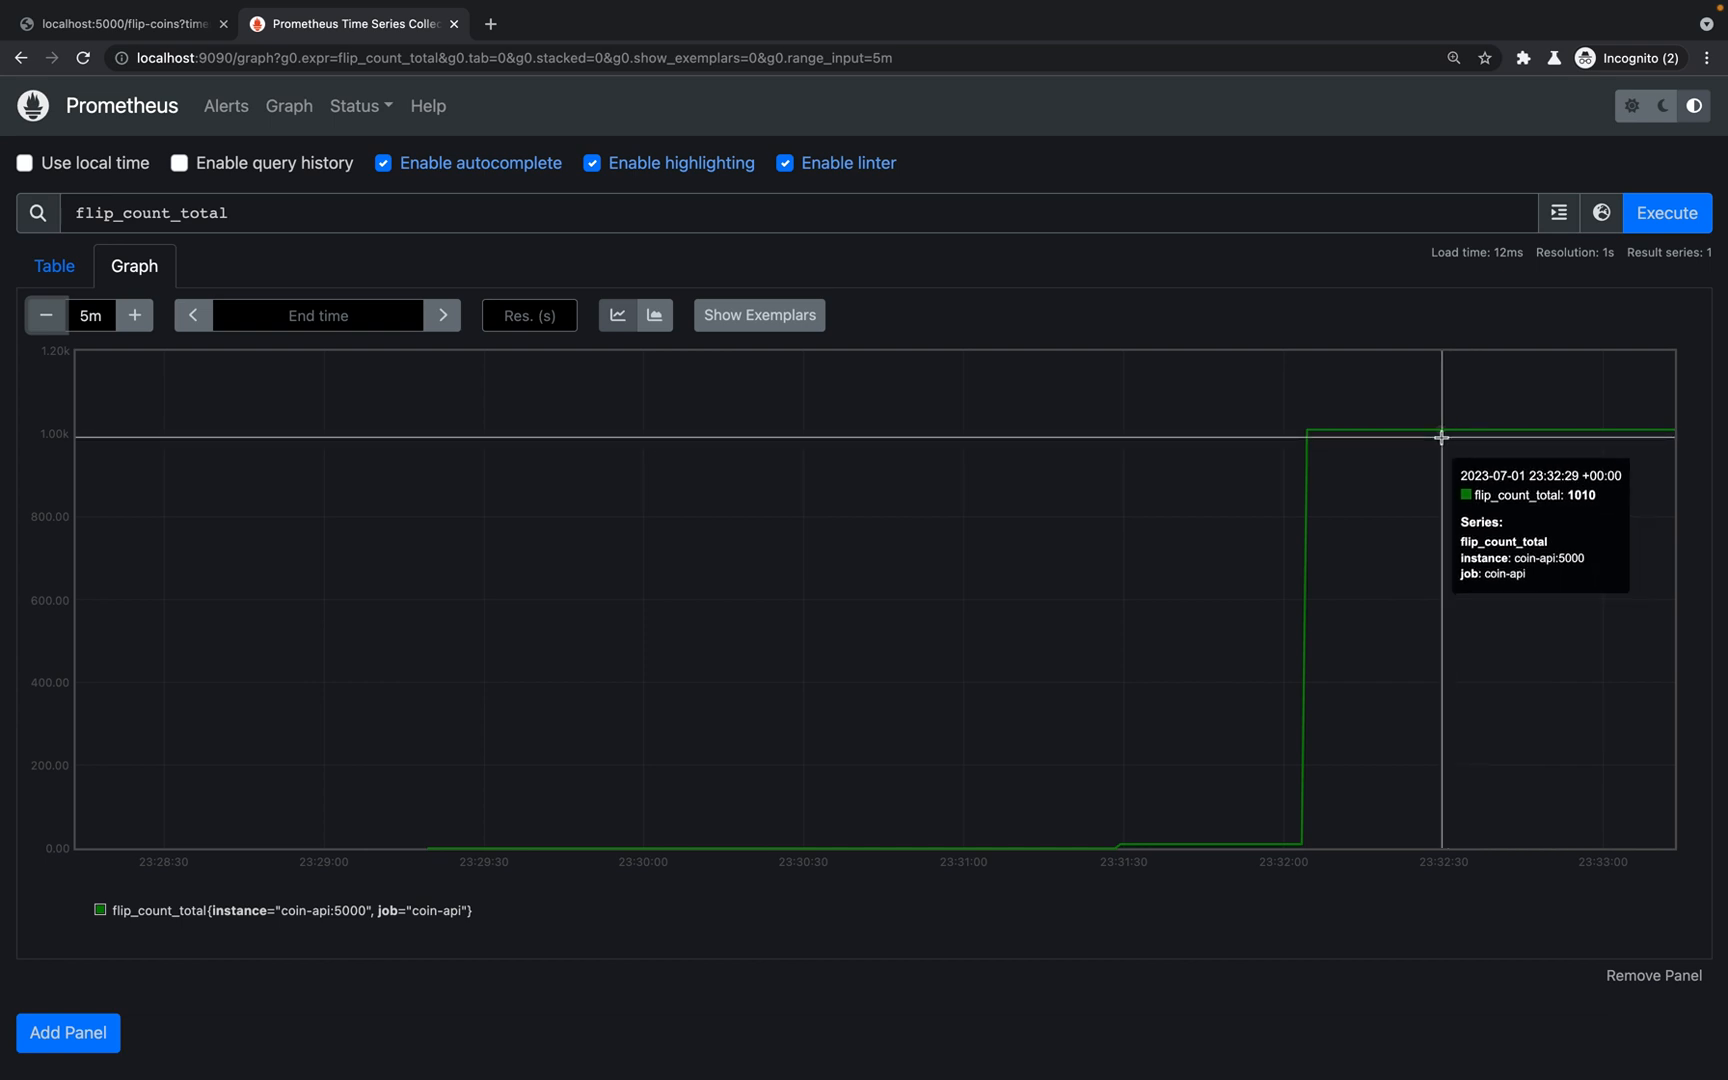
mouse_move(1454, 436)
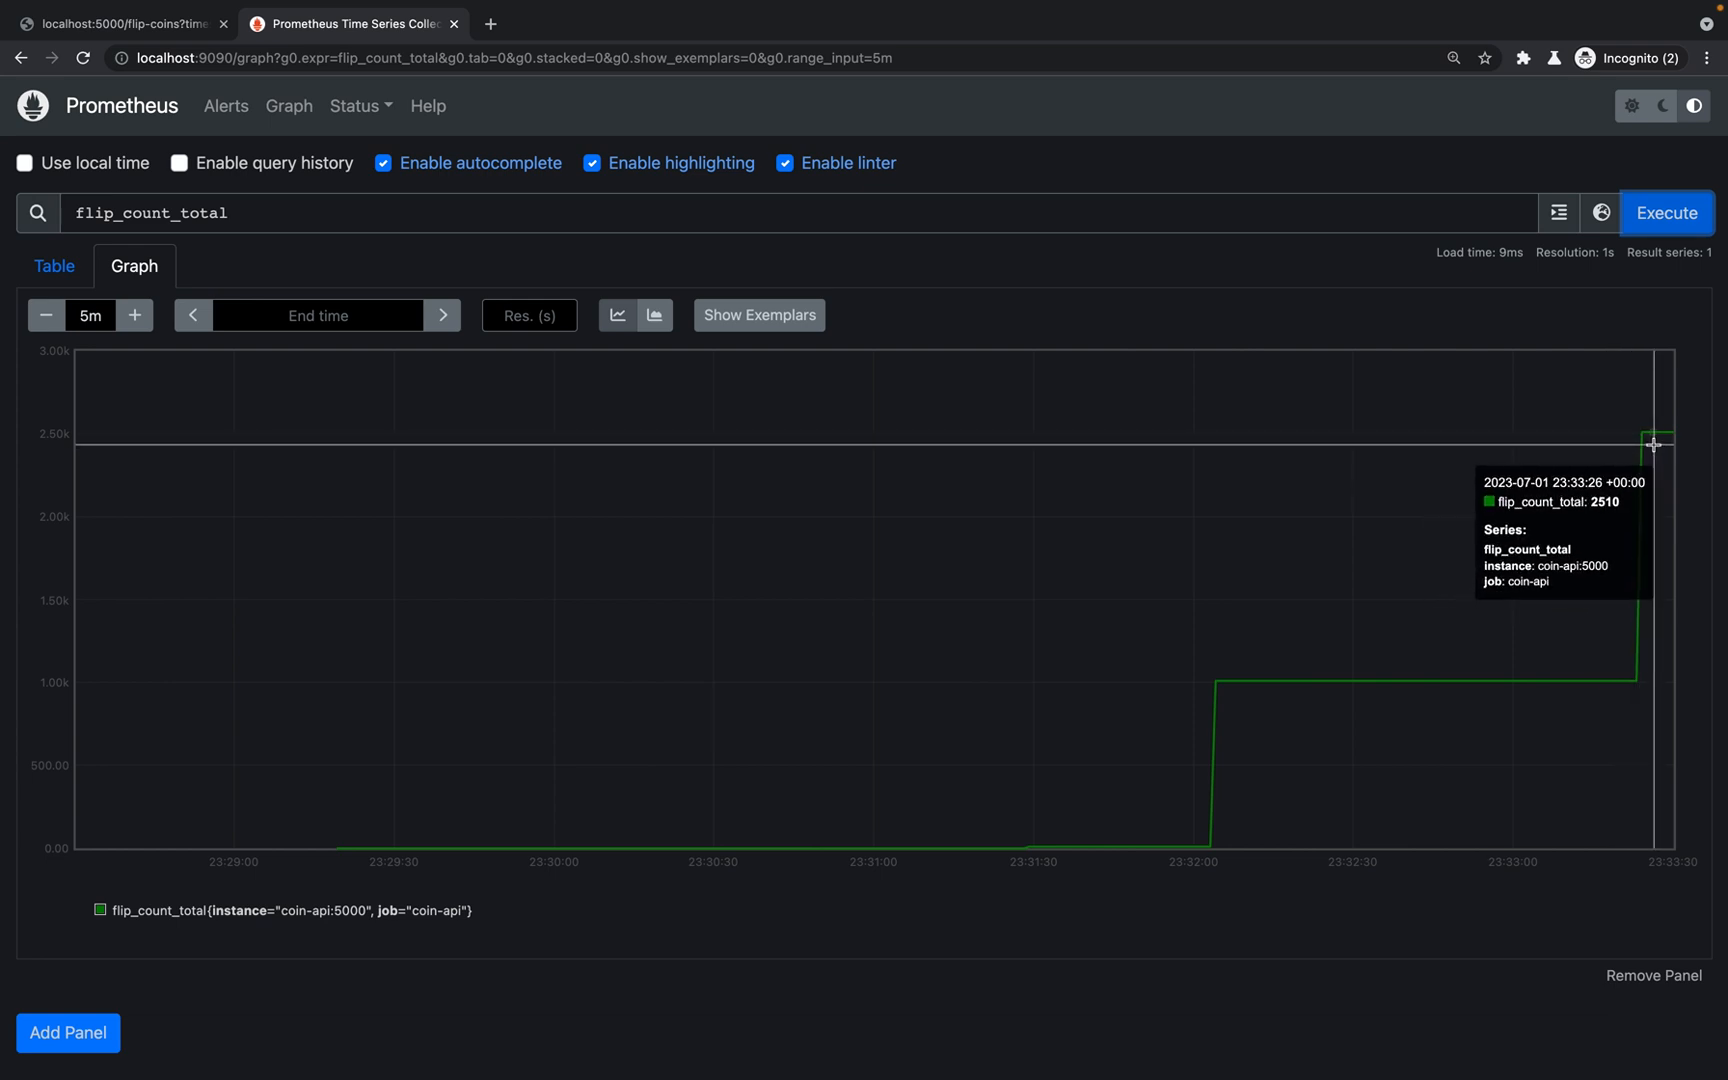
mouse_move(1308, 668)
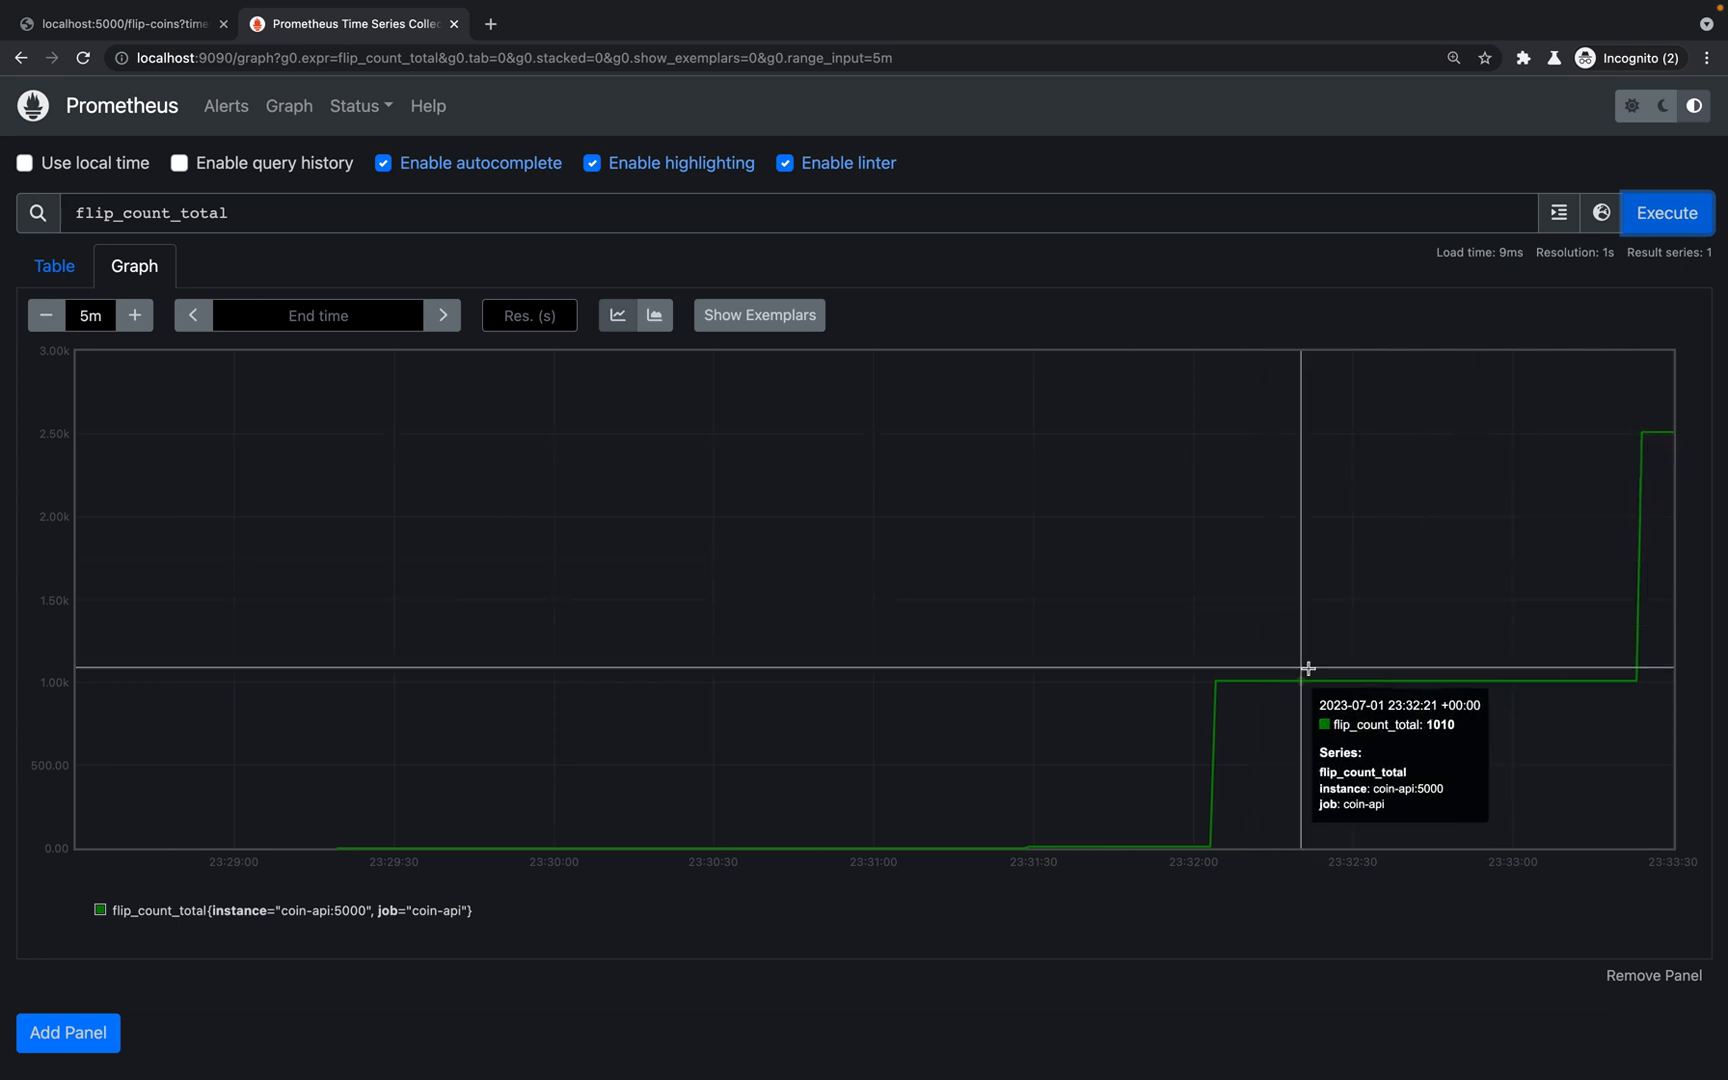
mouse_move(1200, 778)
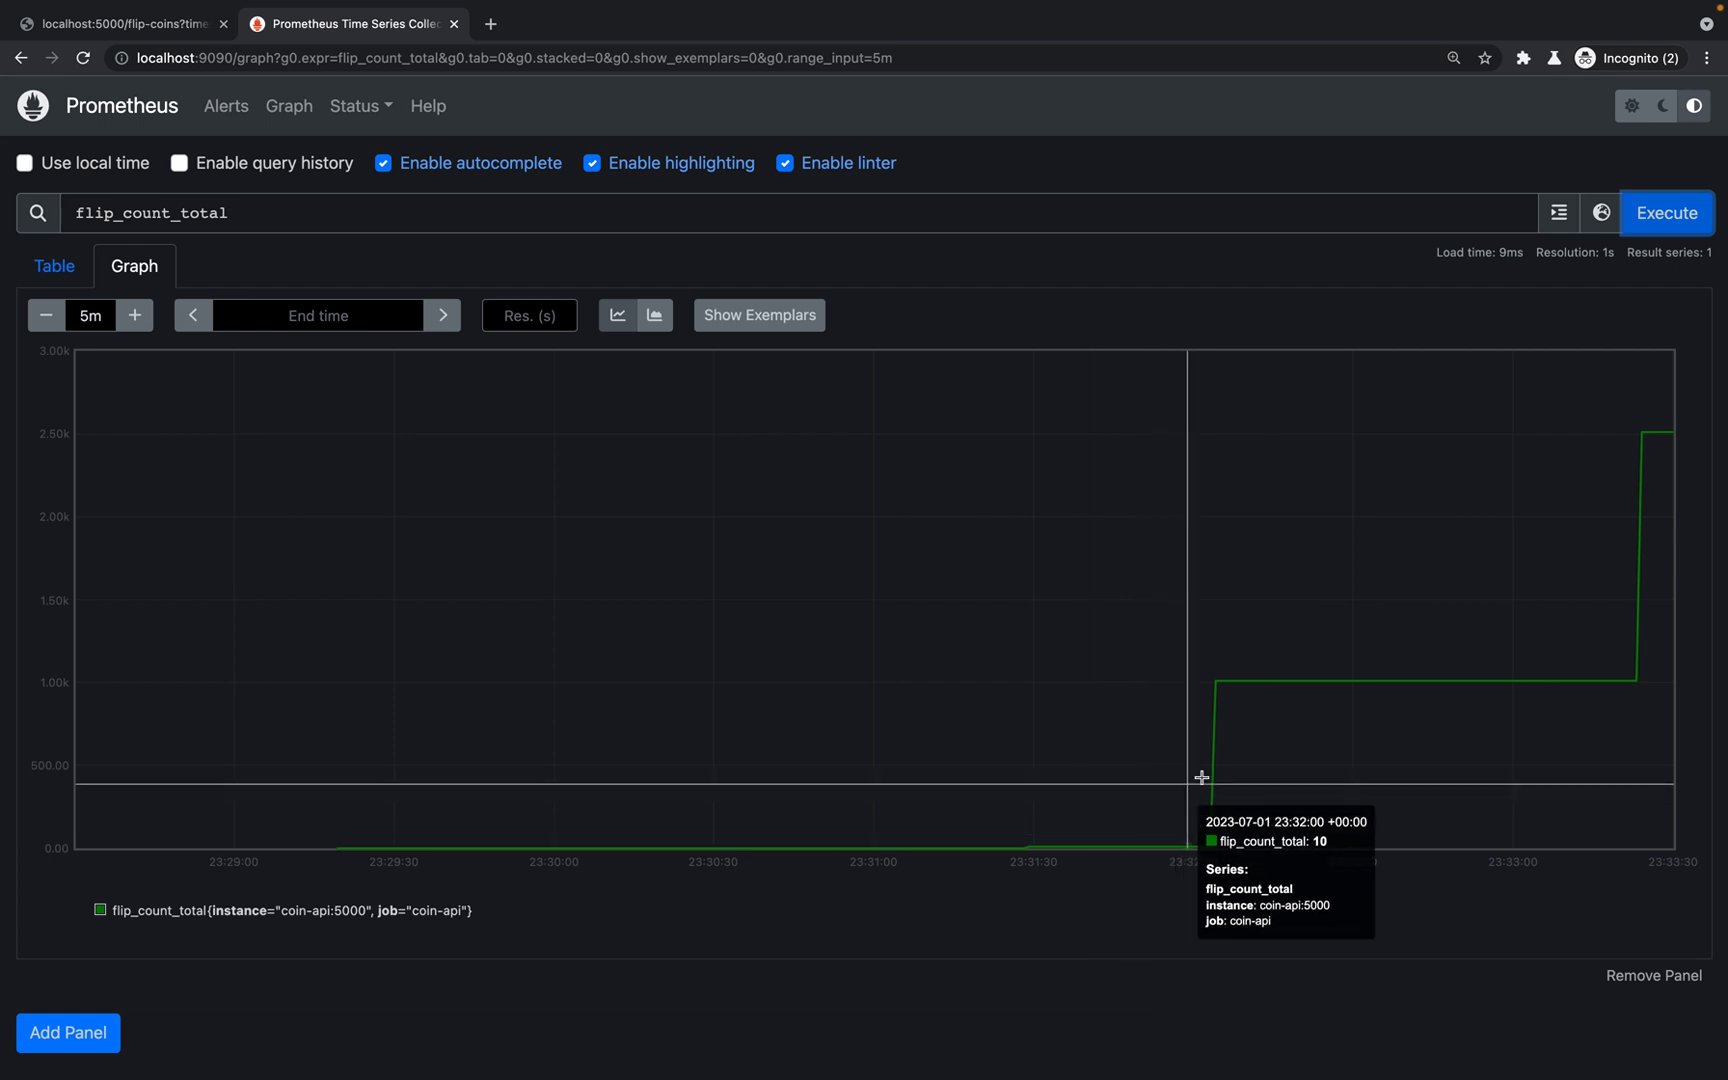
mouse_move(1612, 518)
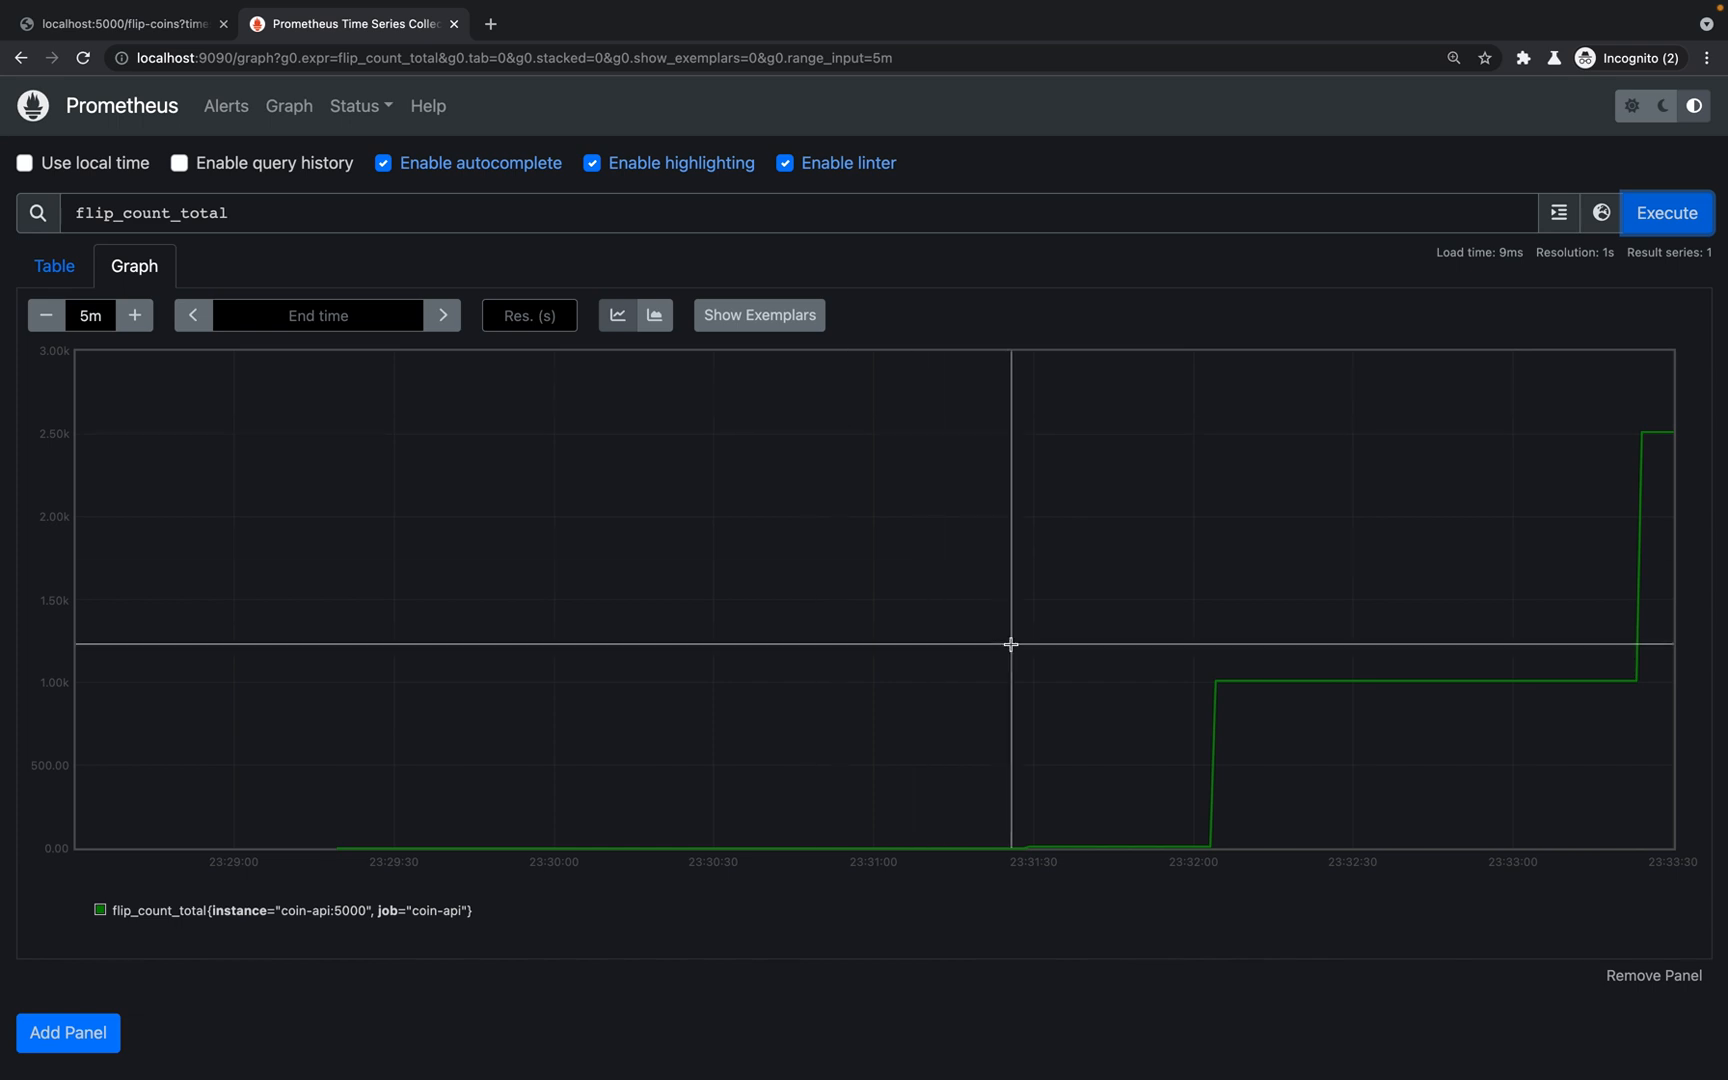
mouse_move(1088, 741)
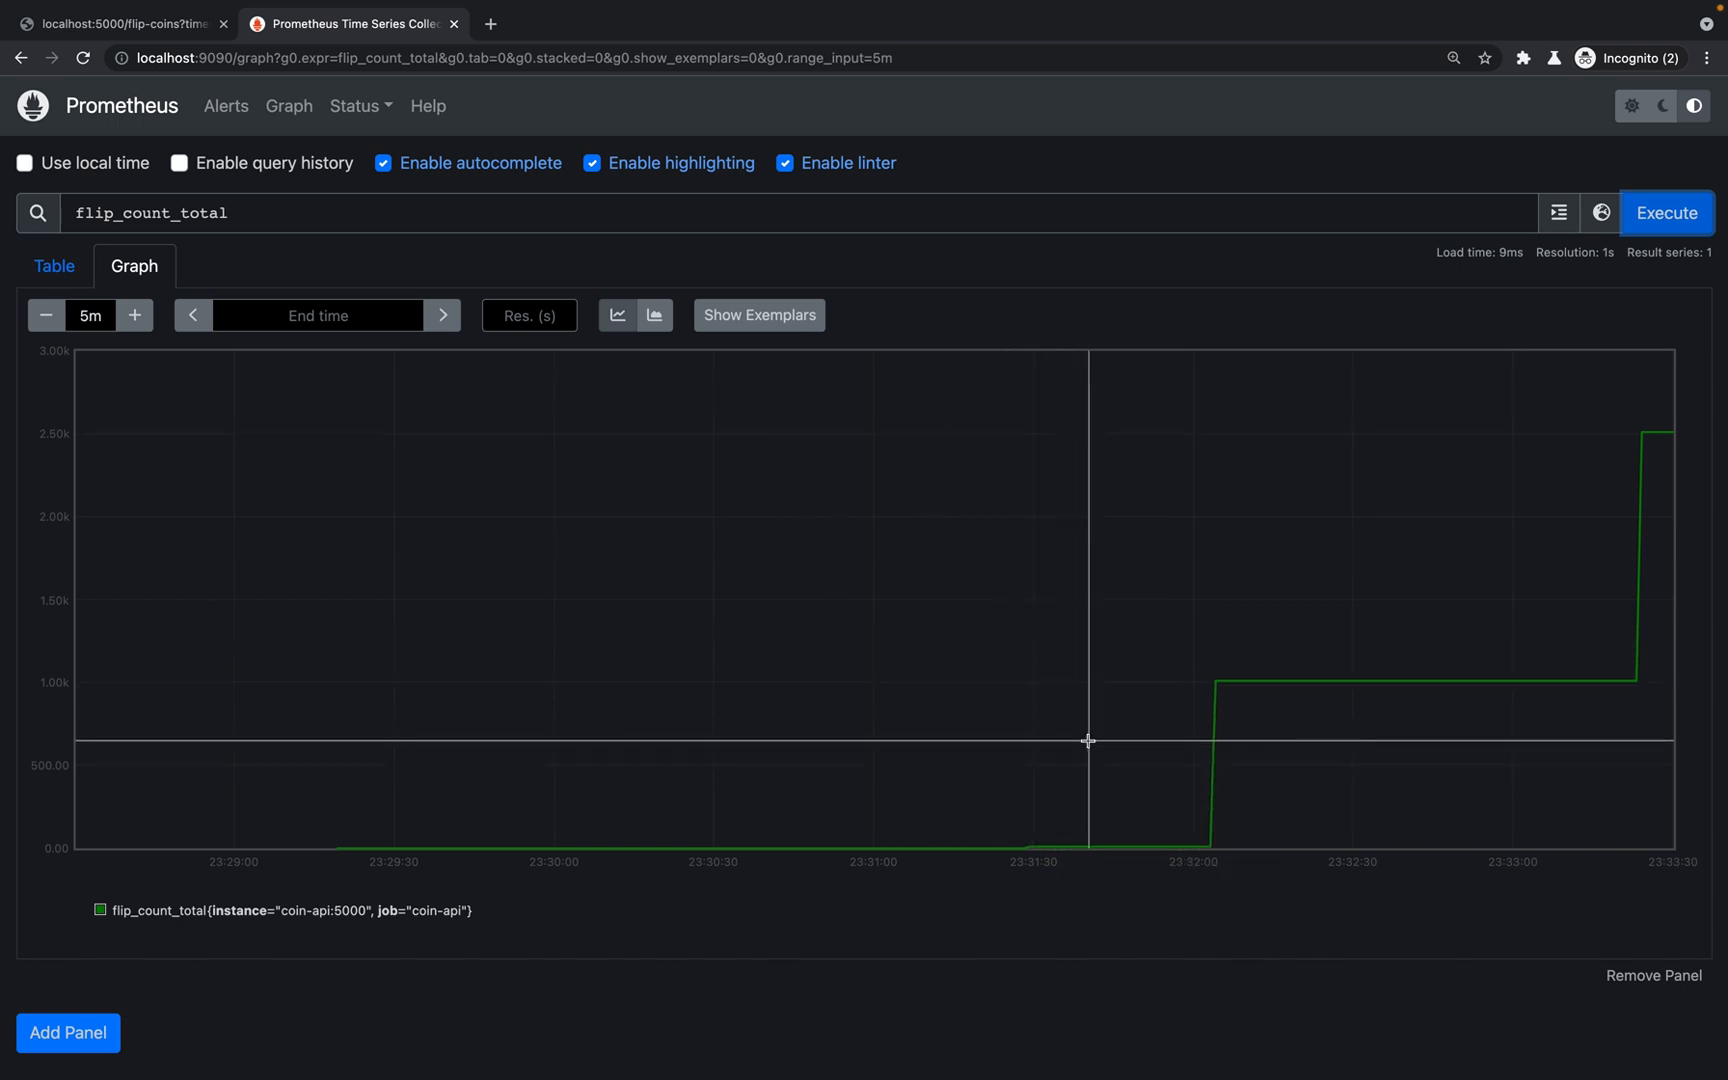
mouse_move(691, 472)
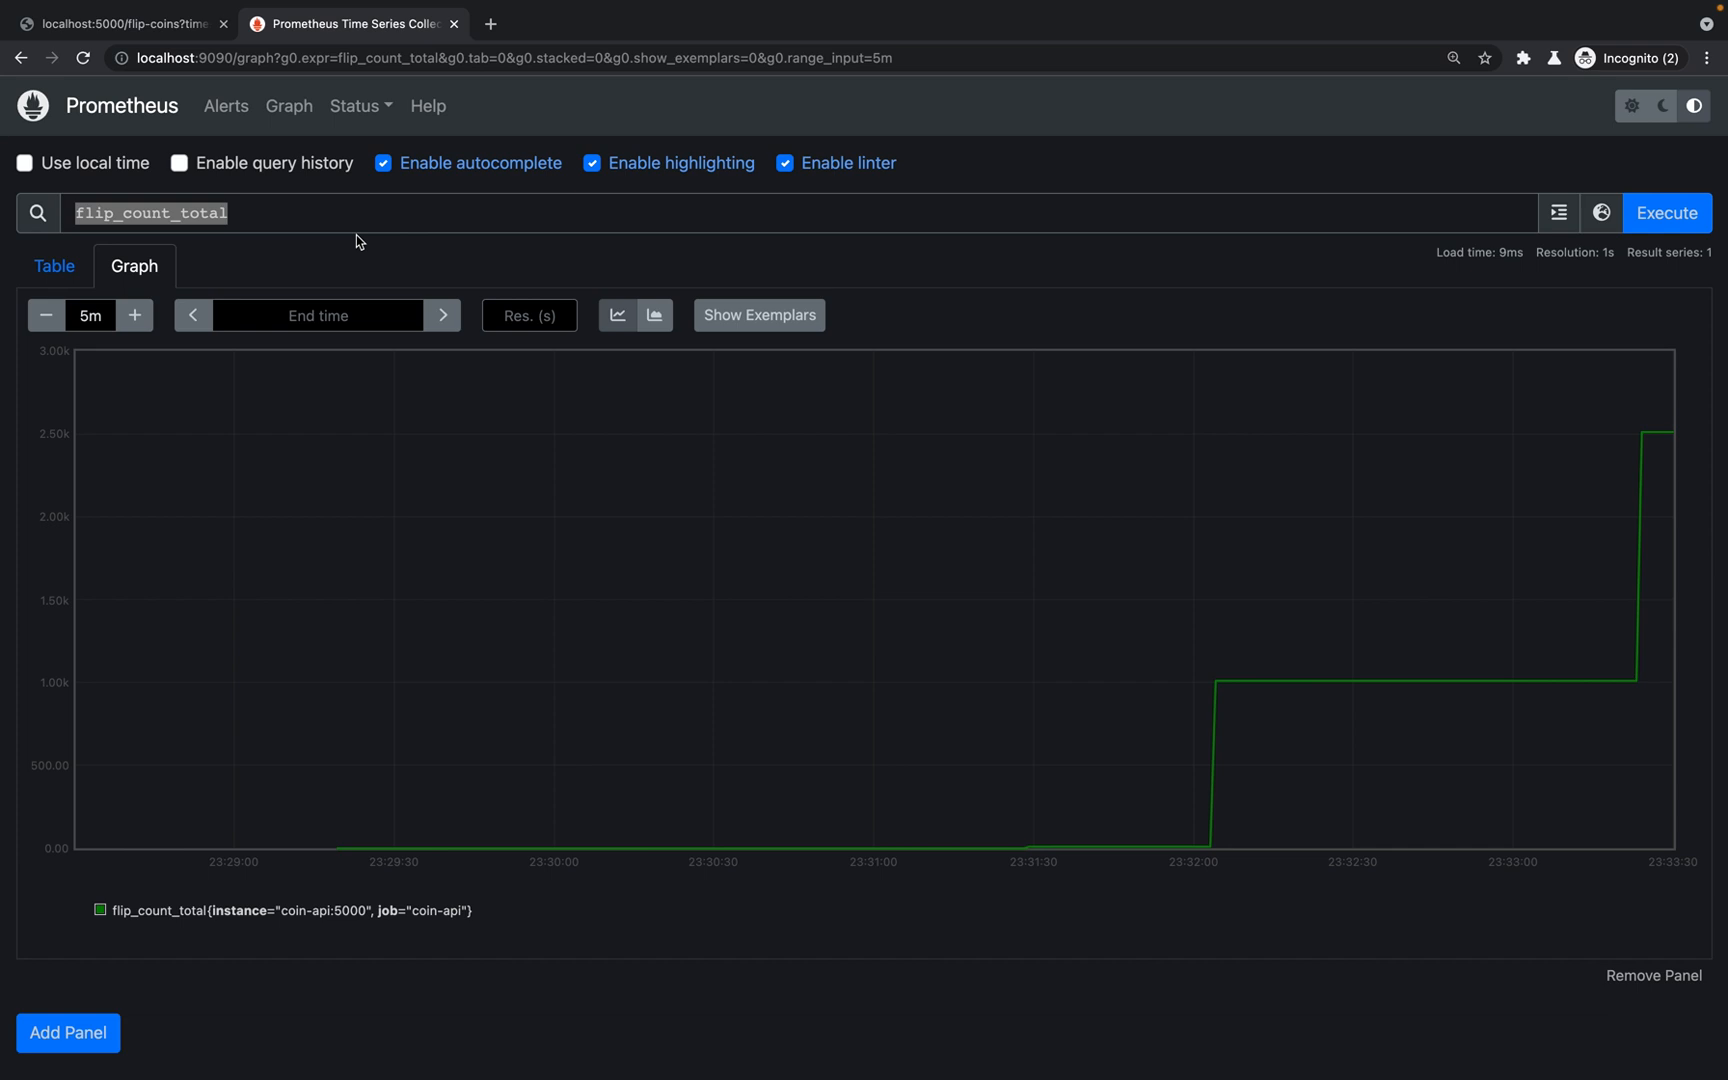
mouse_move(800, 242)
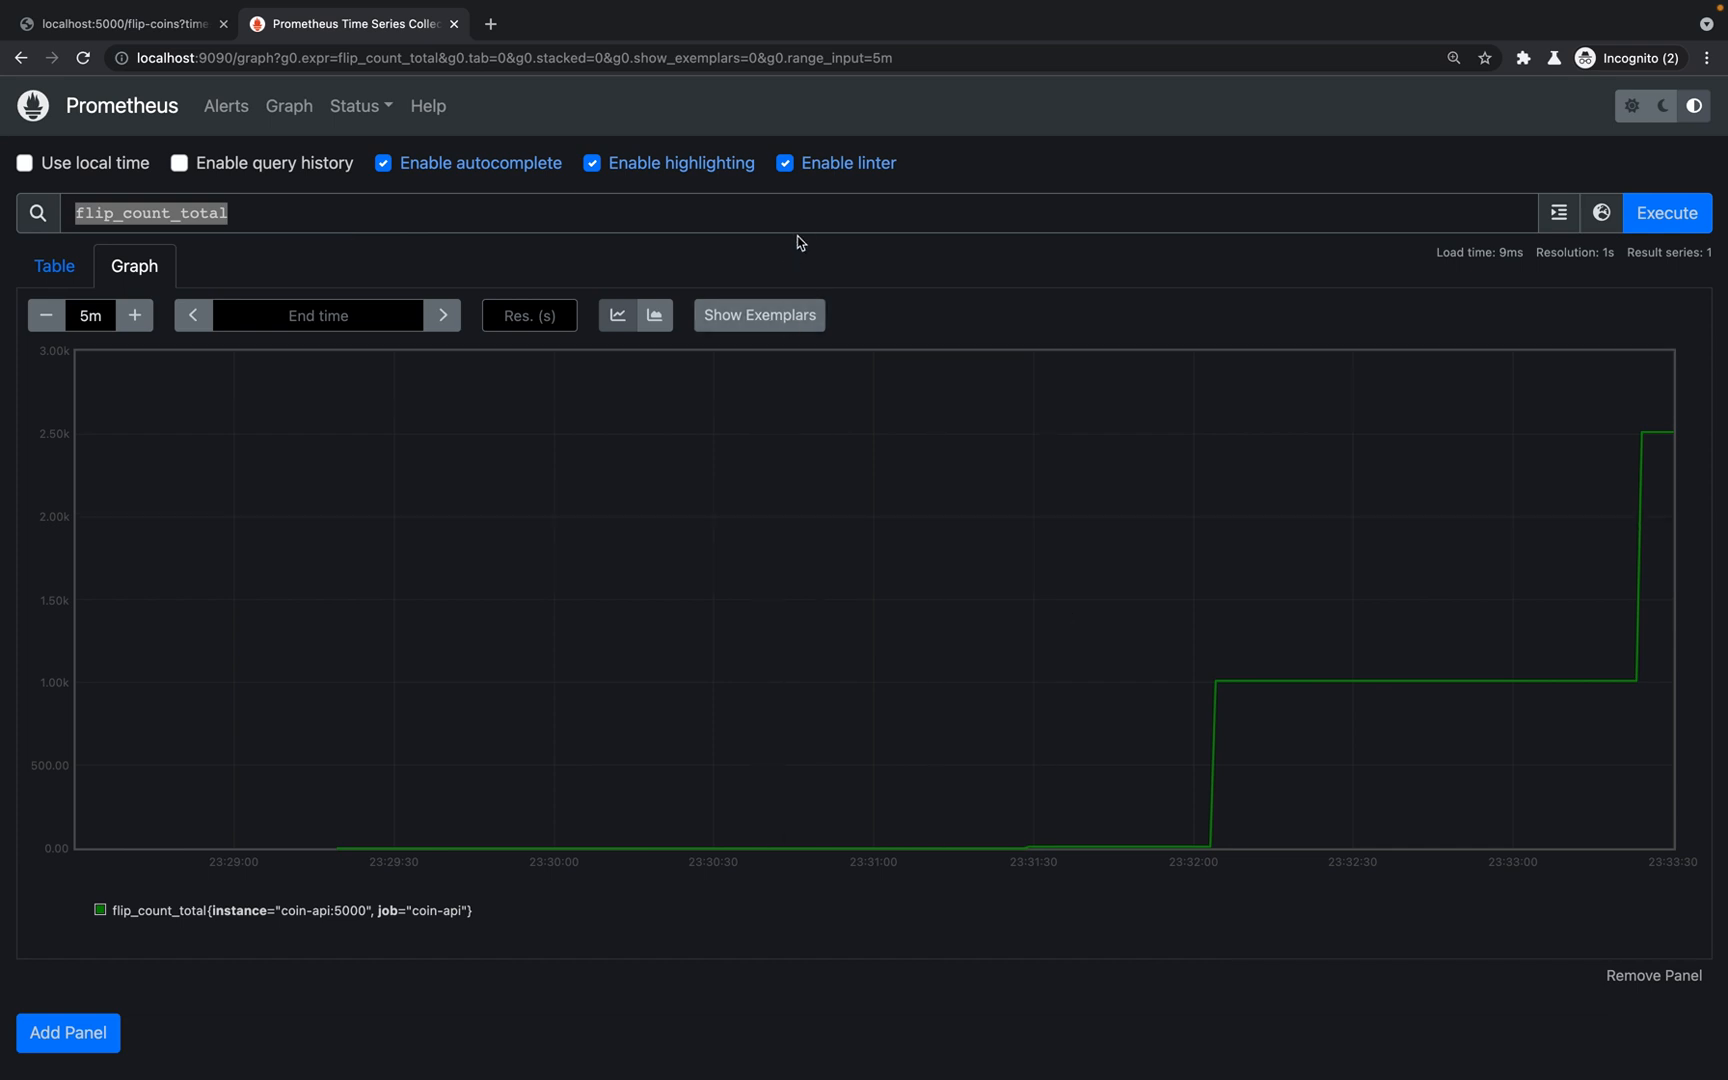
Step: Graph the time() expression over the last 5 minutes
text(time()
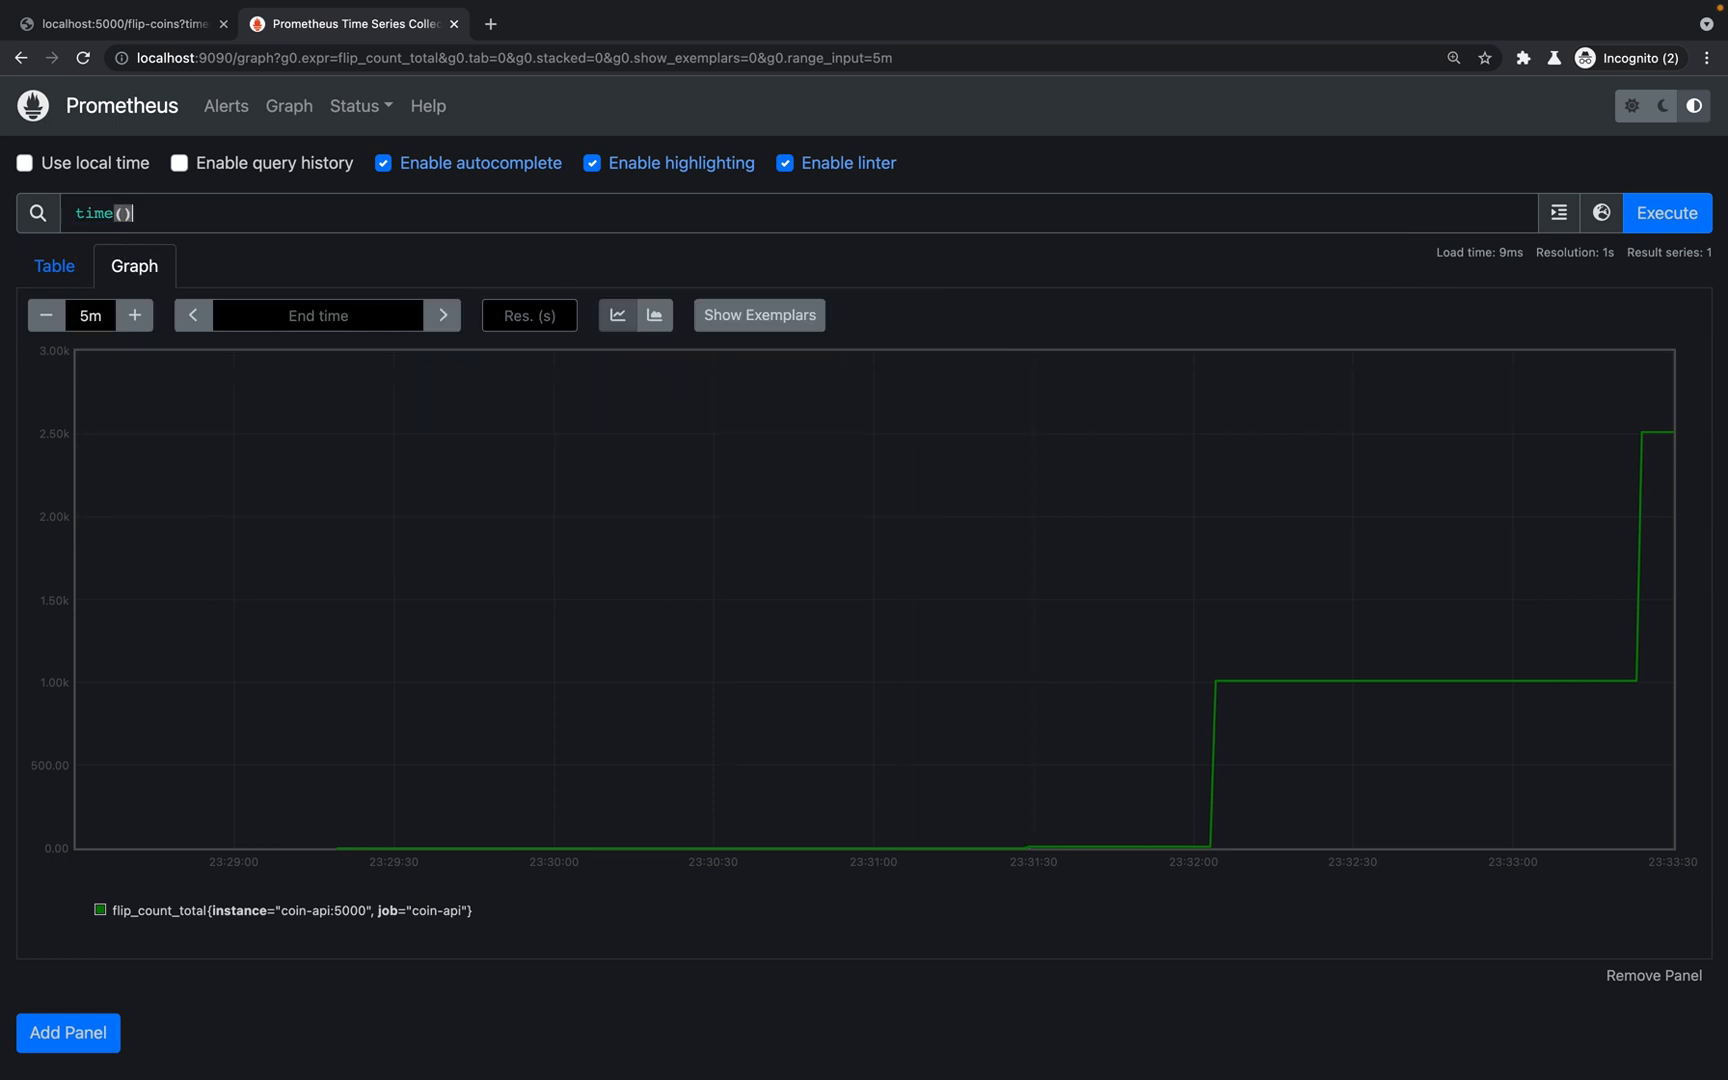
click(1665, 213)
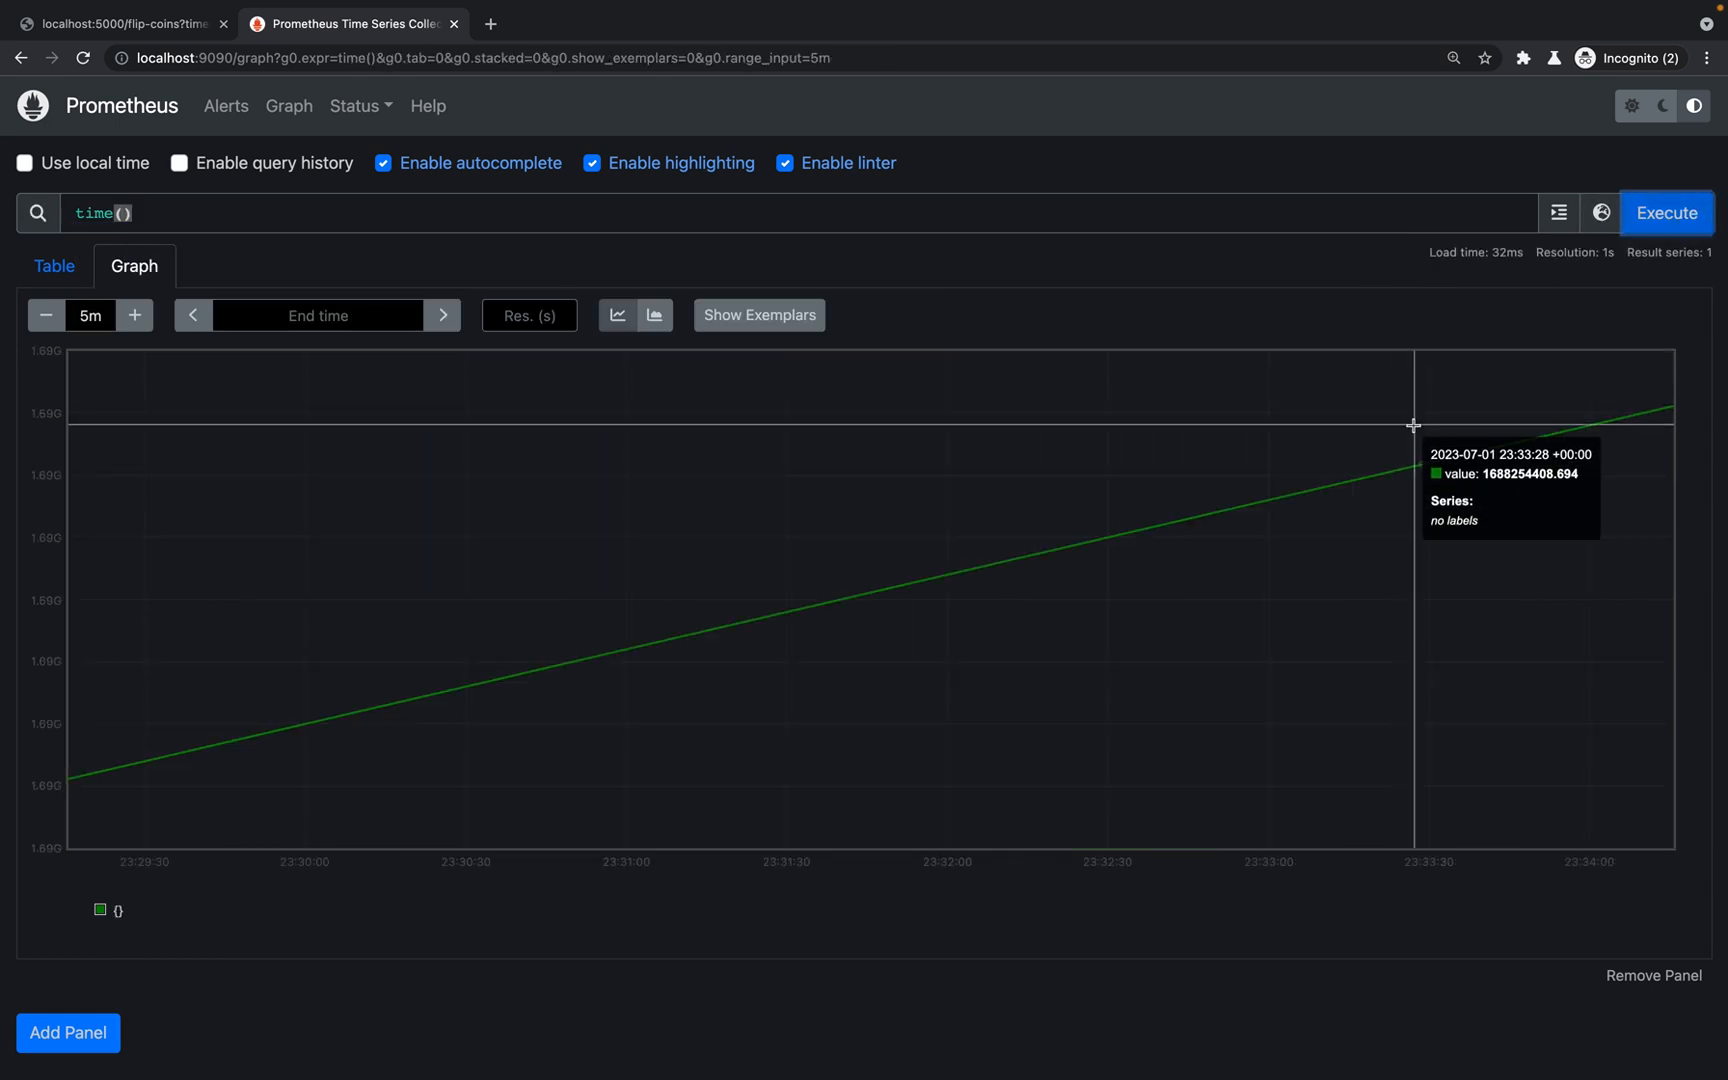
mouse_move(1563, 433)
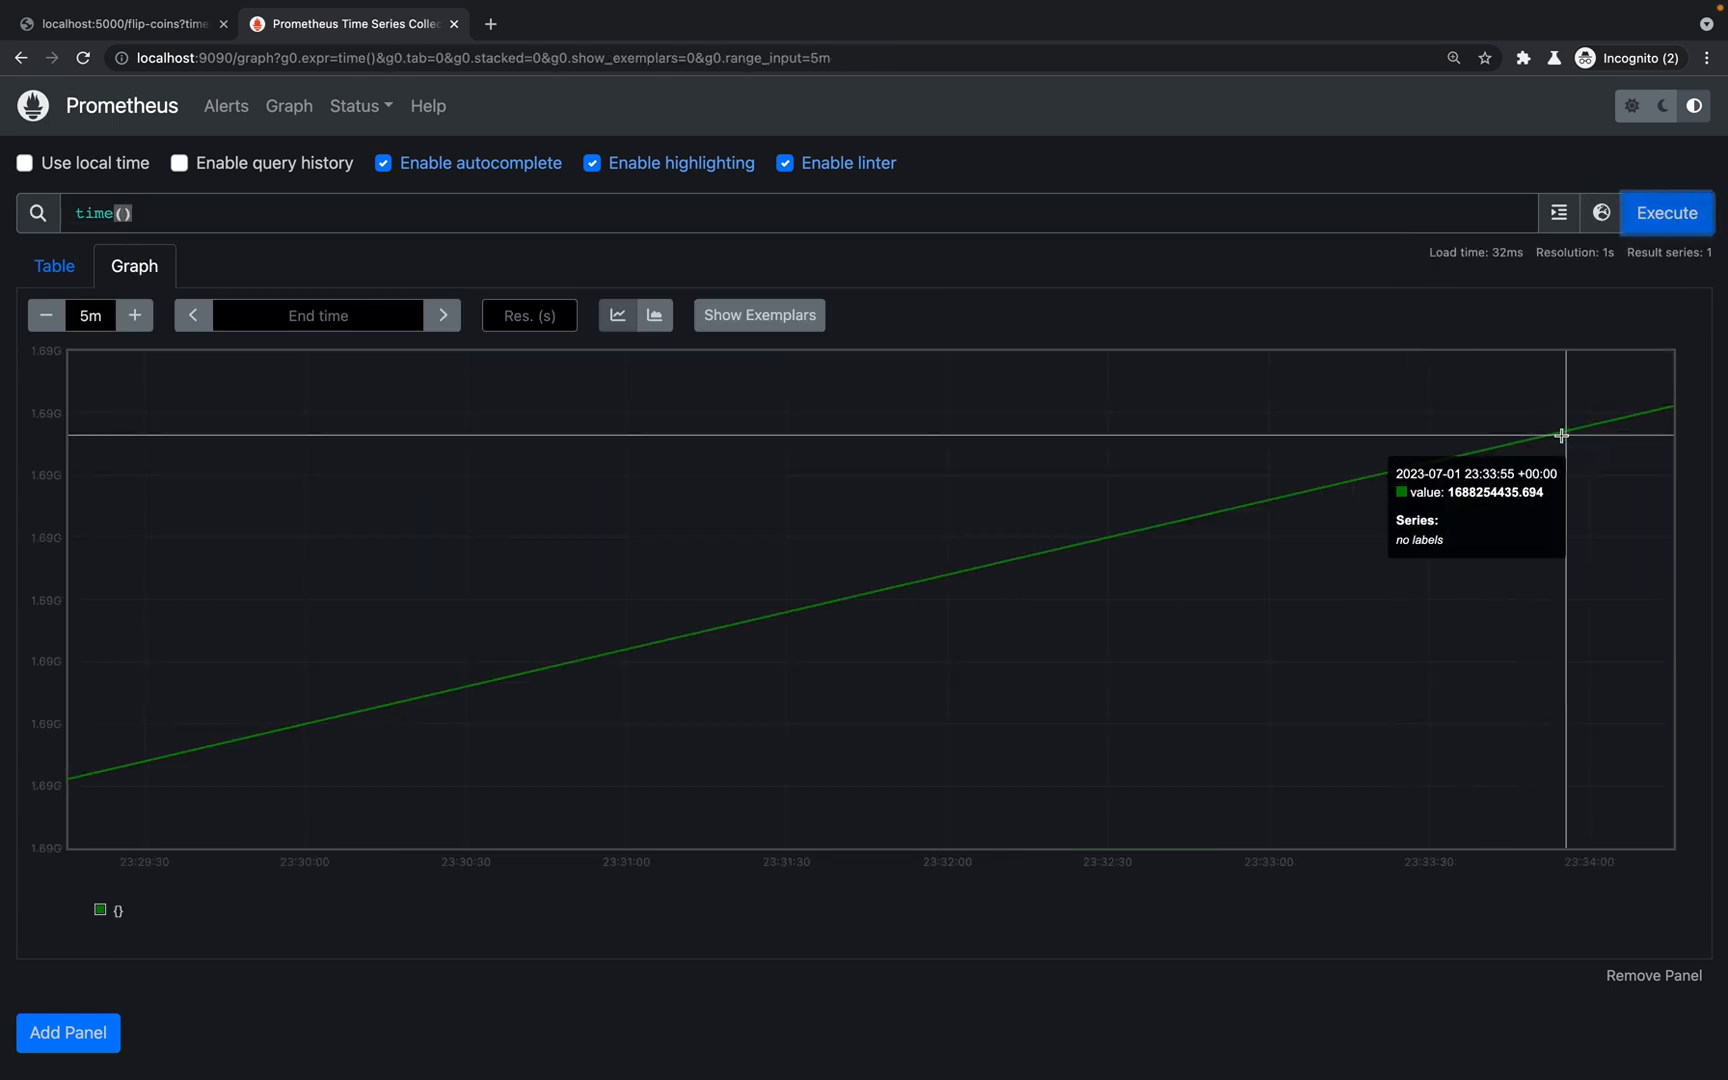
mouse_move(1541, 434)
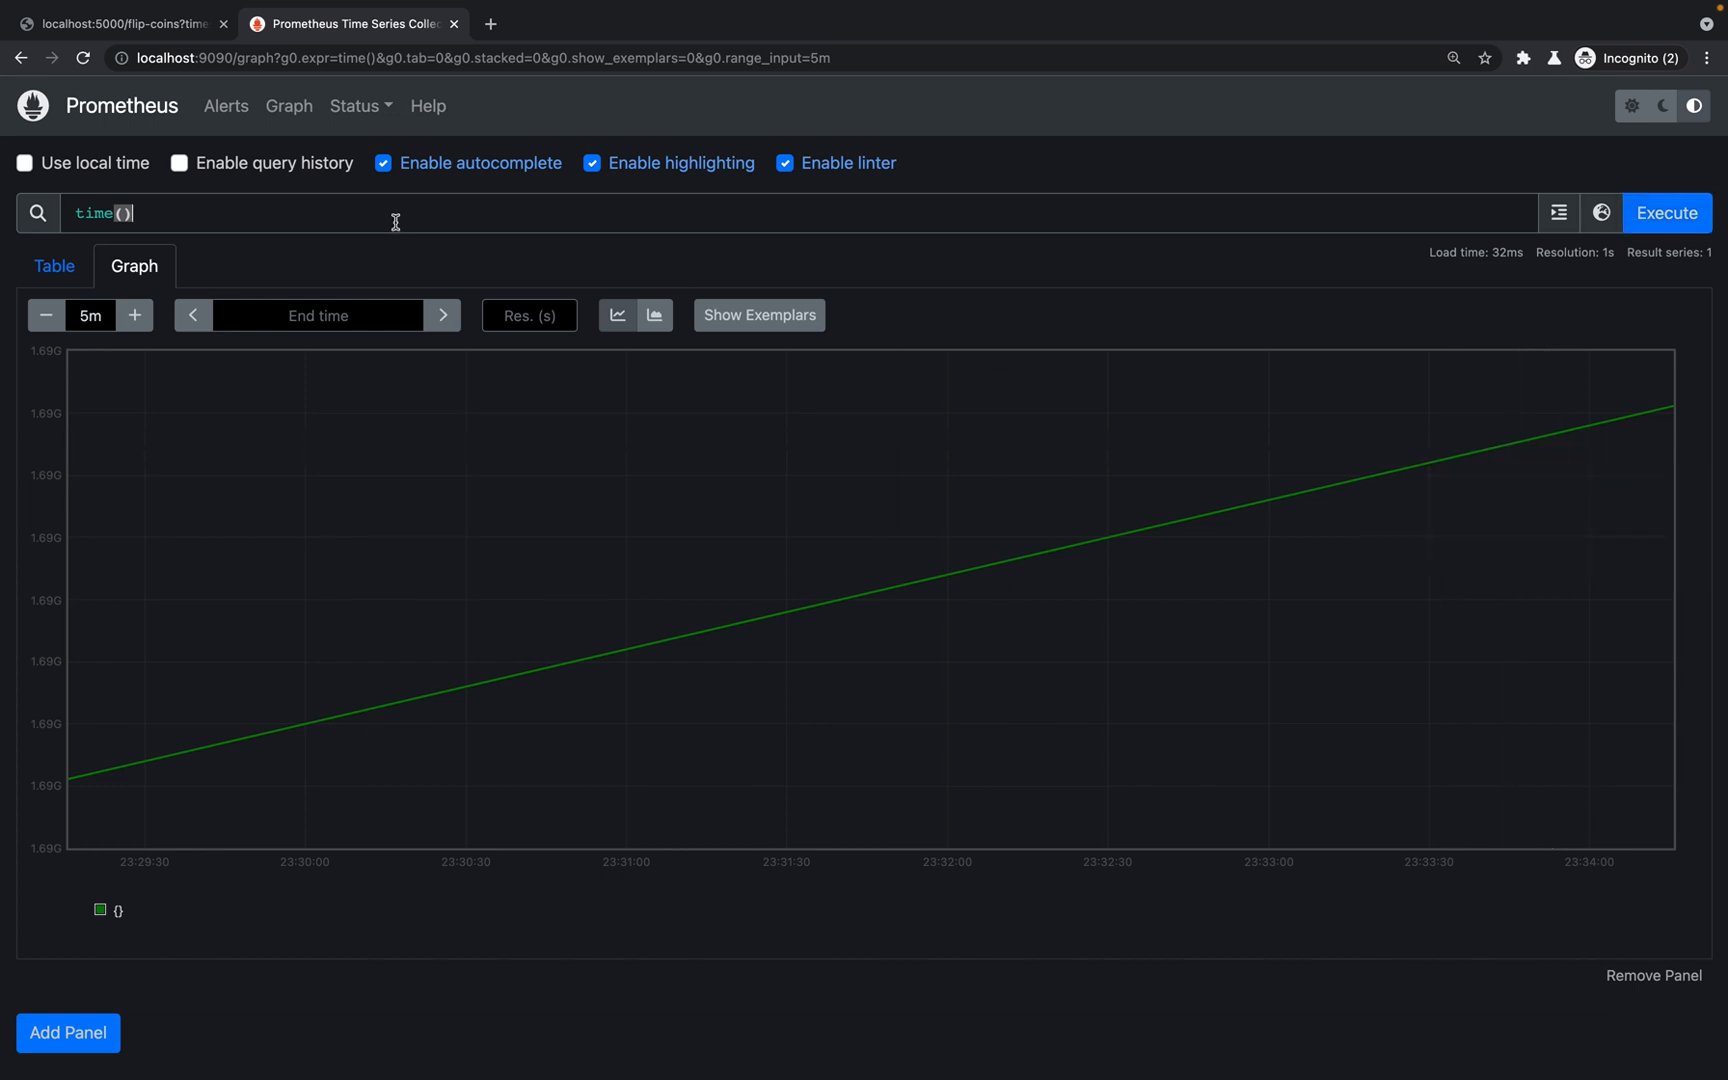
Step: Graph time() - process_start_time_seconds and rerun it to refresh the uptime line
text(- pro)
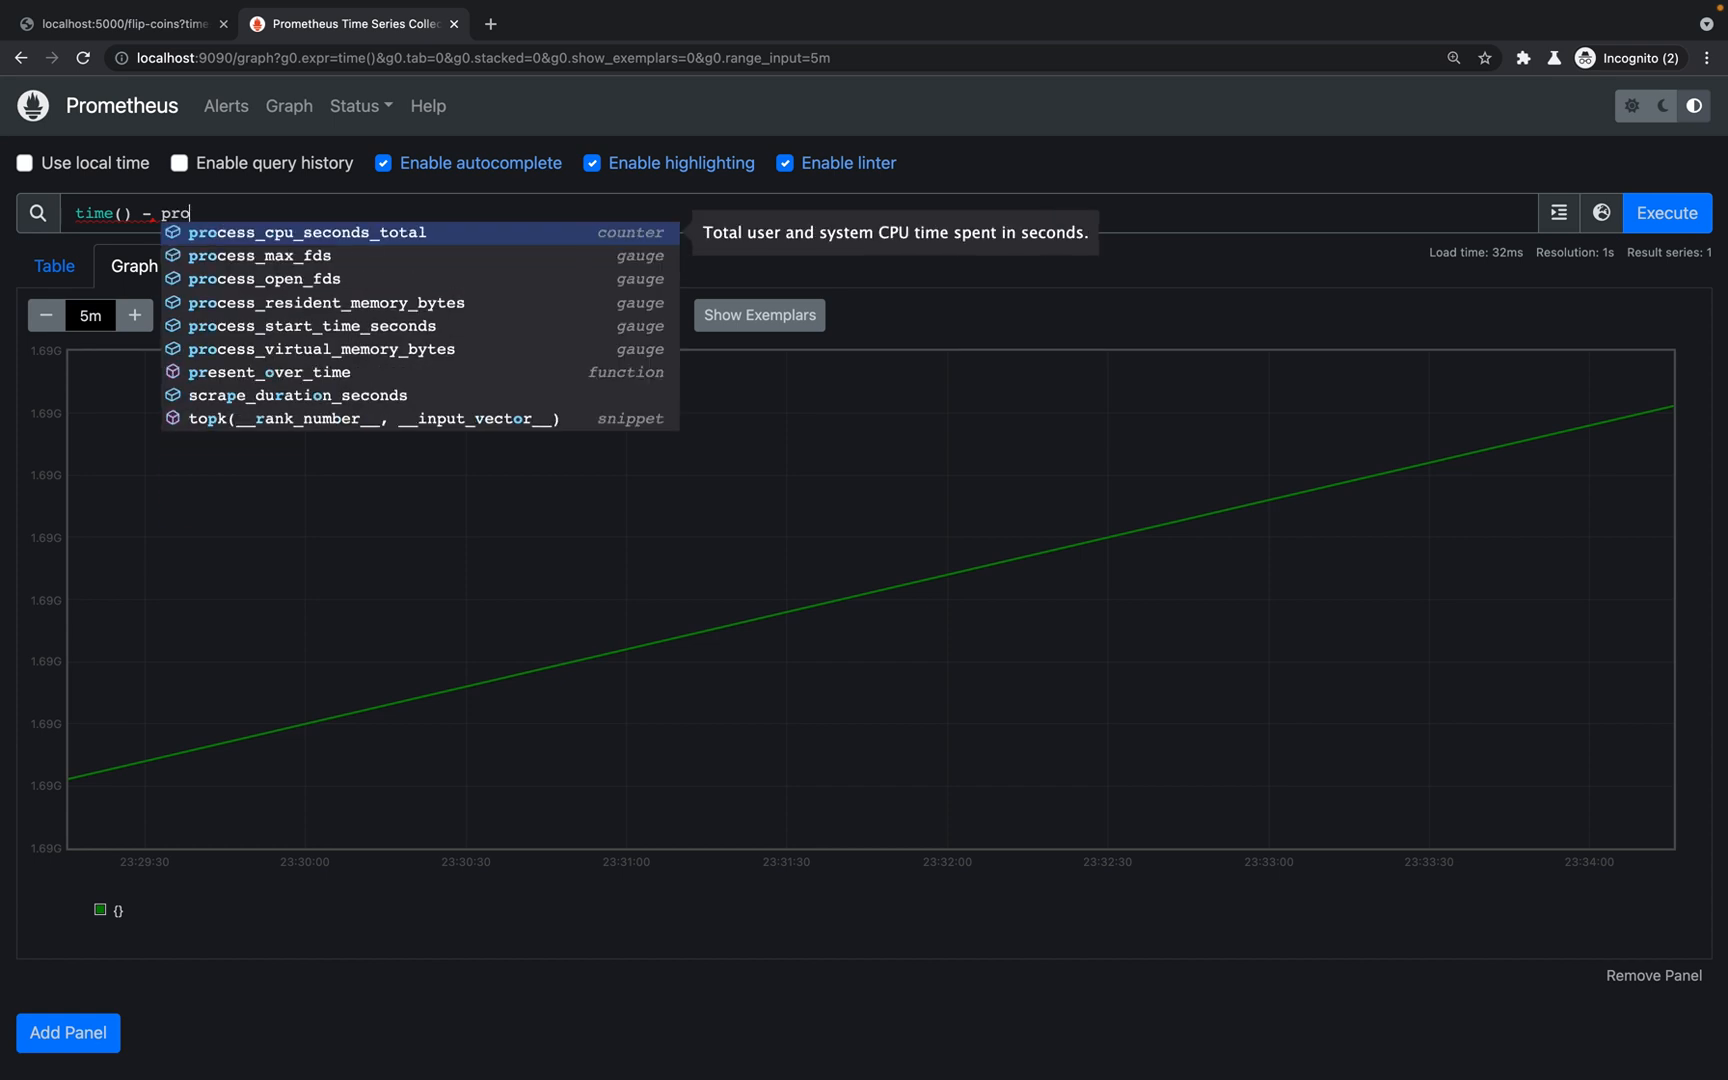
mouse_move(312, 325)
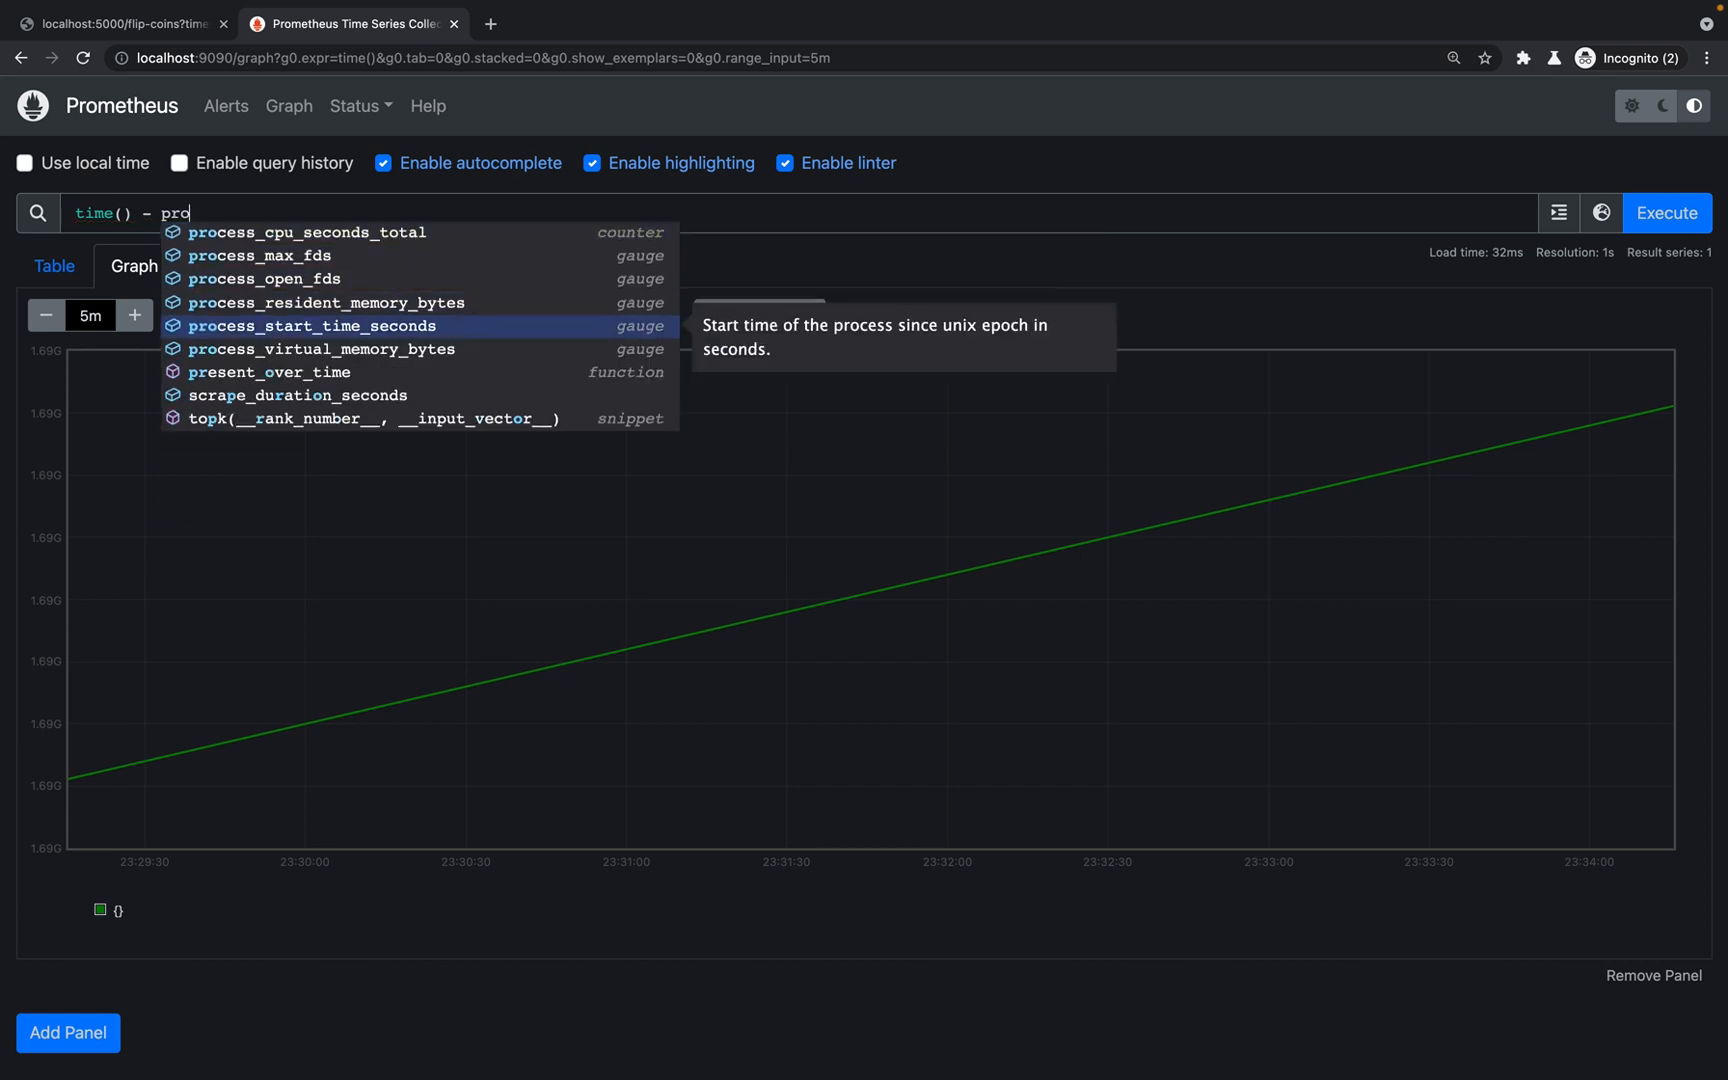
click(1666, 213)
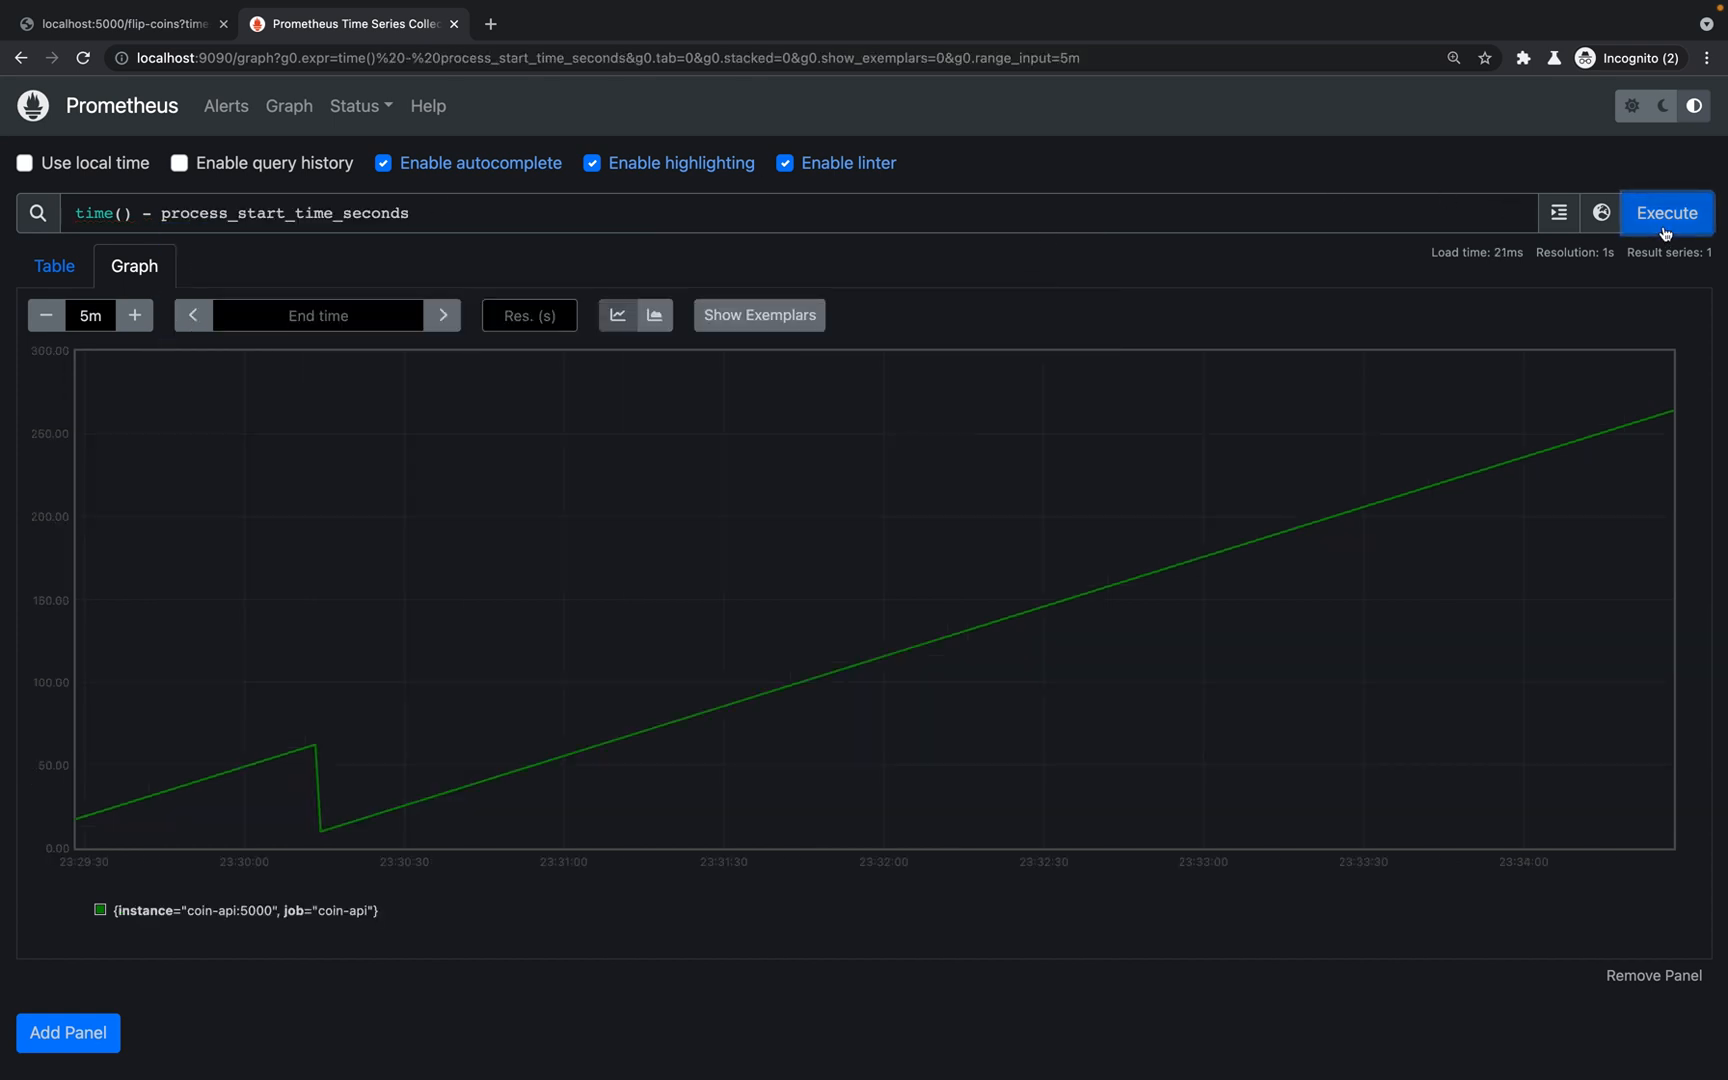
mouse_move(367, 666)
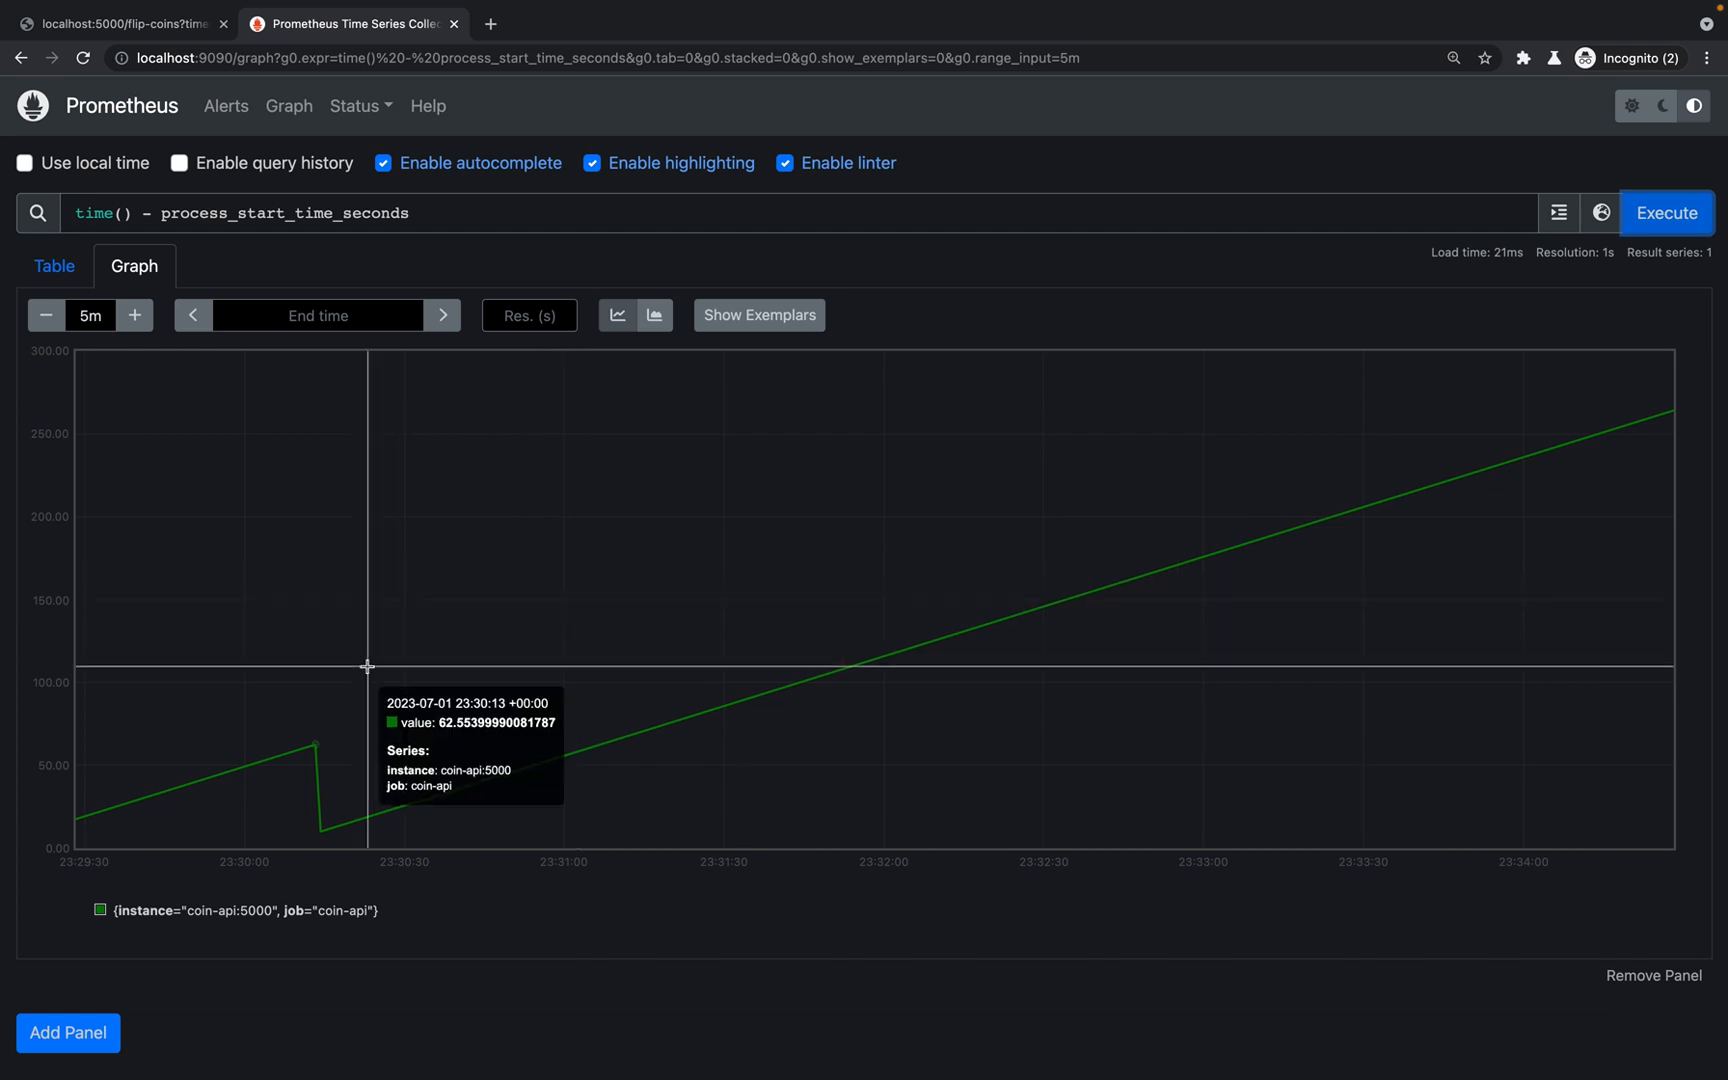
mouse_move(310, 781)
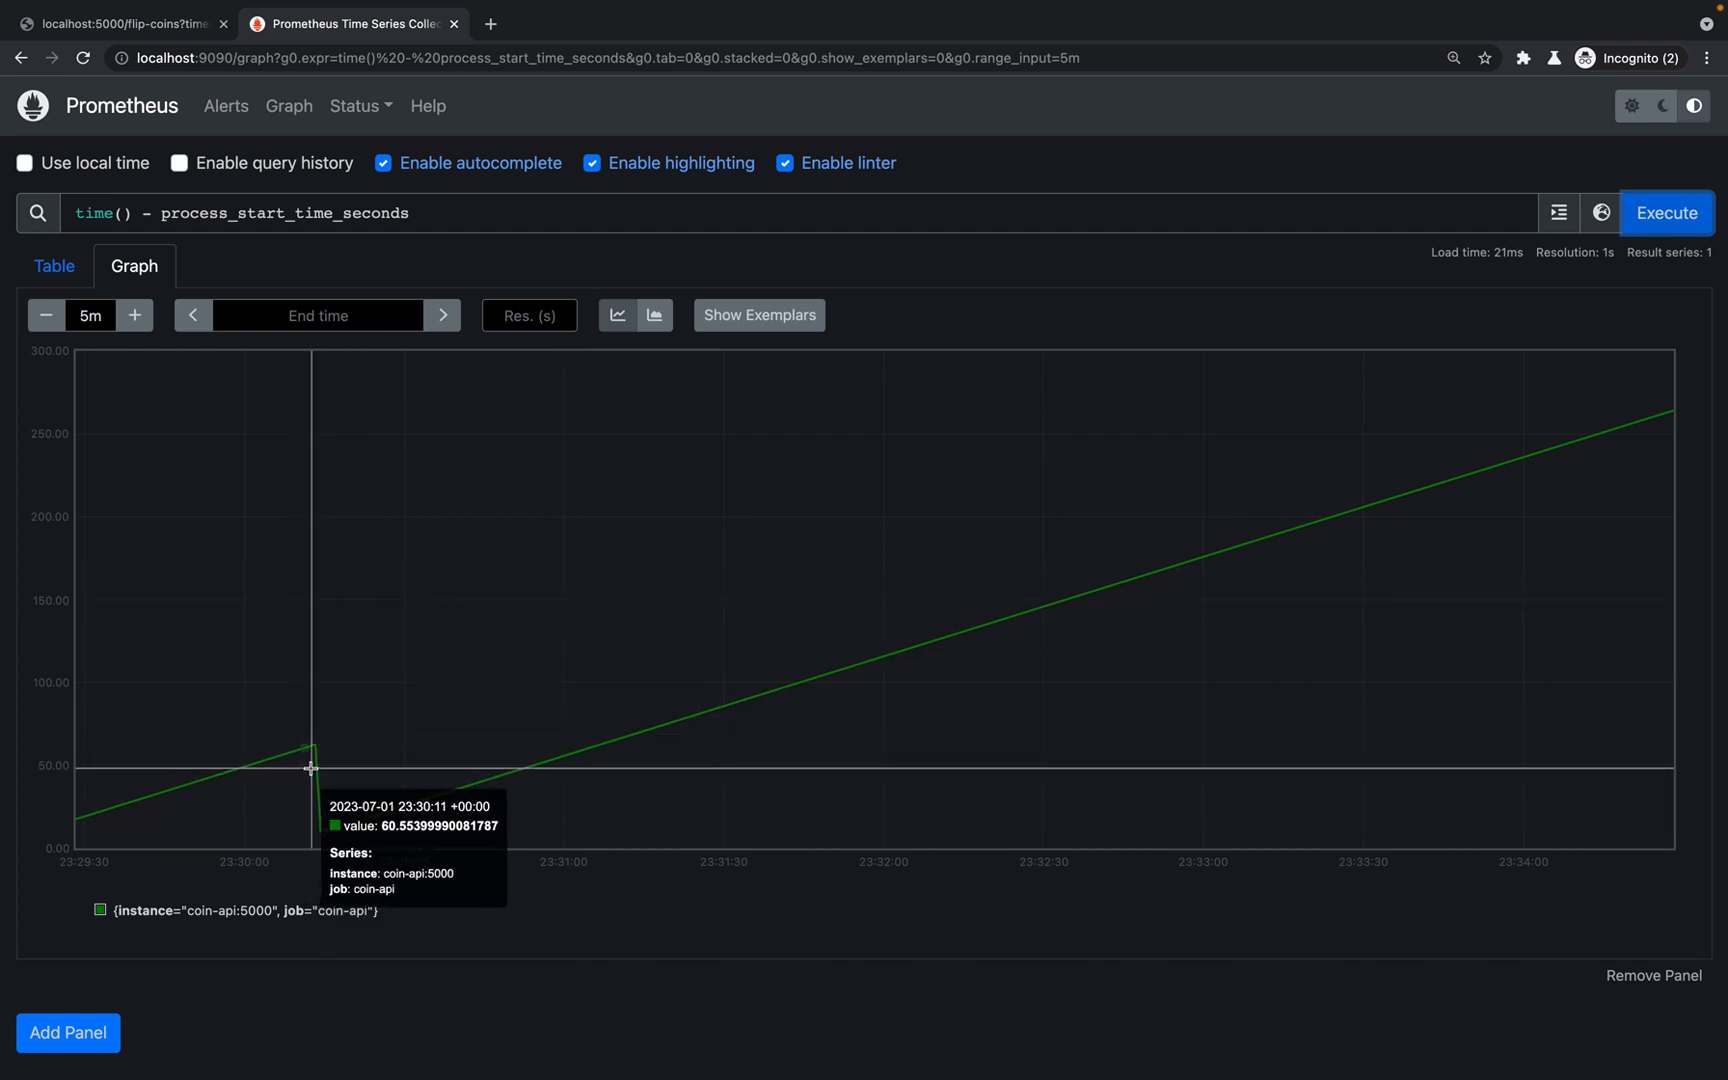
mouse_move(325, 784)
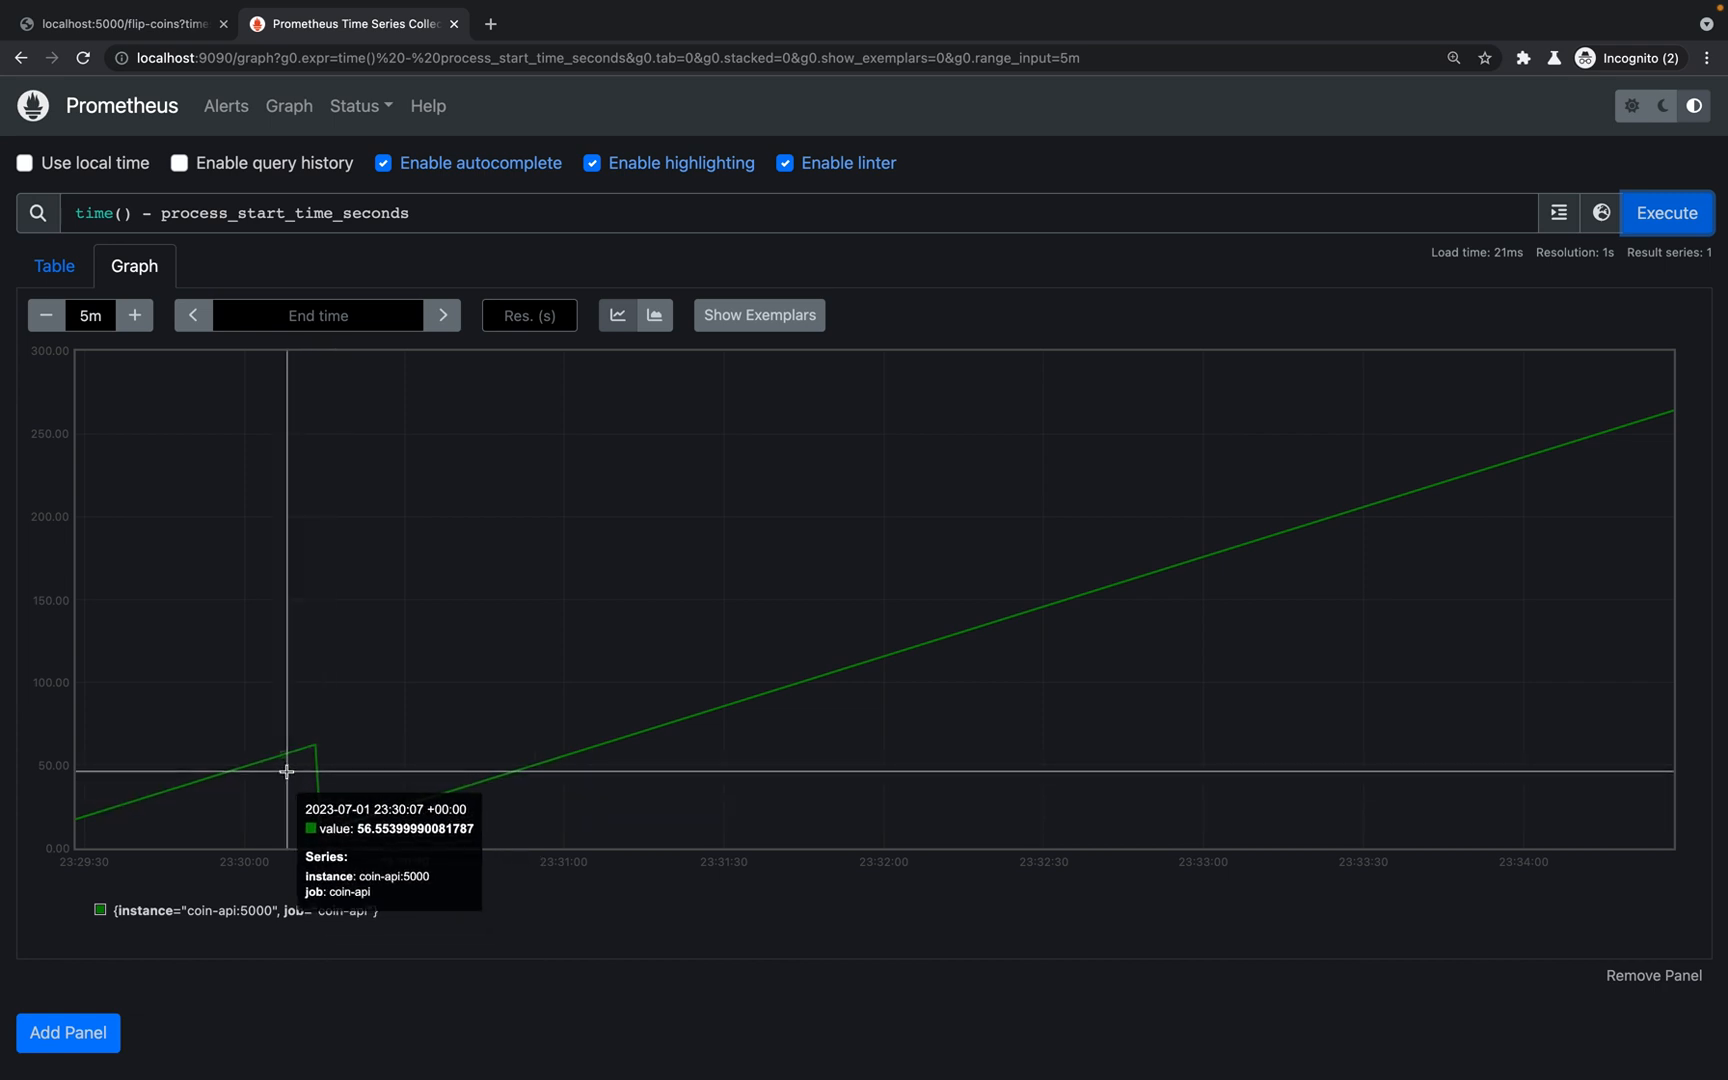
mouse_move(307, 756)
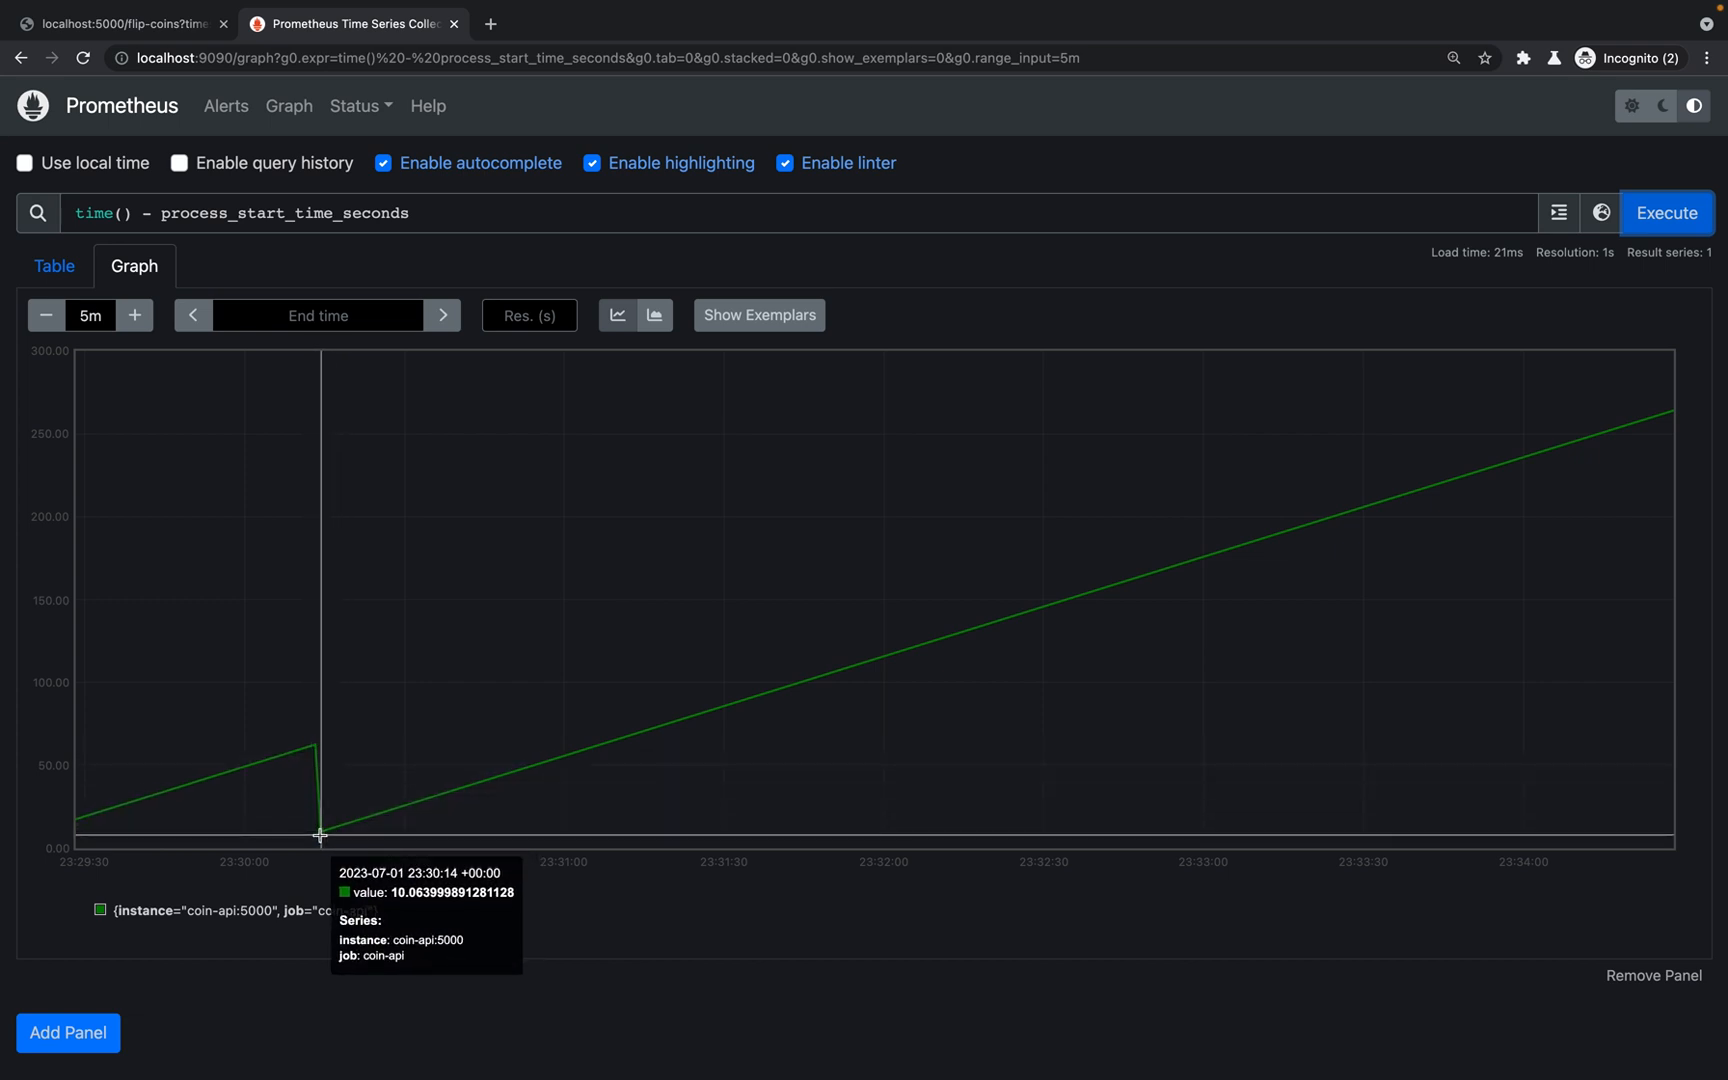
mouse_move(1670, 413)
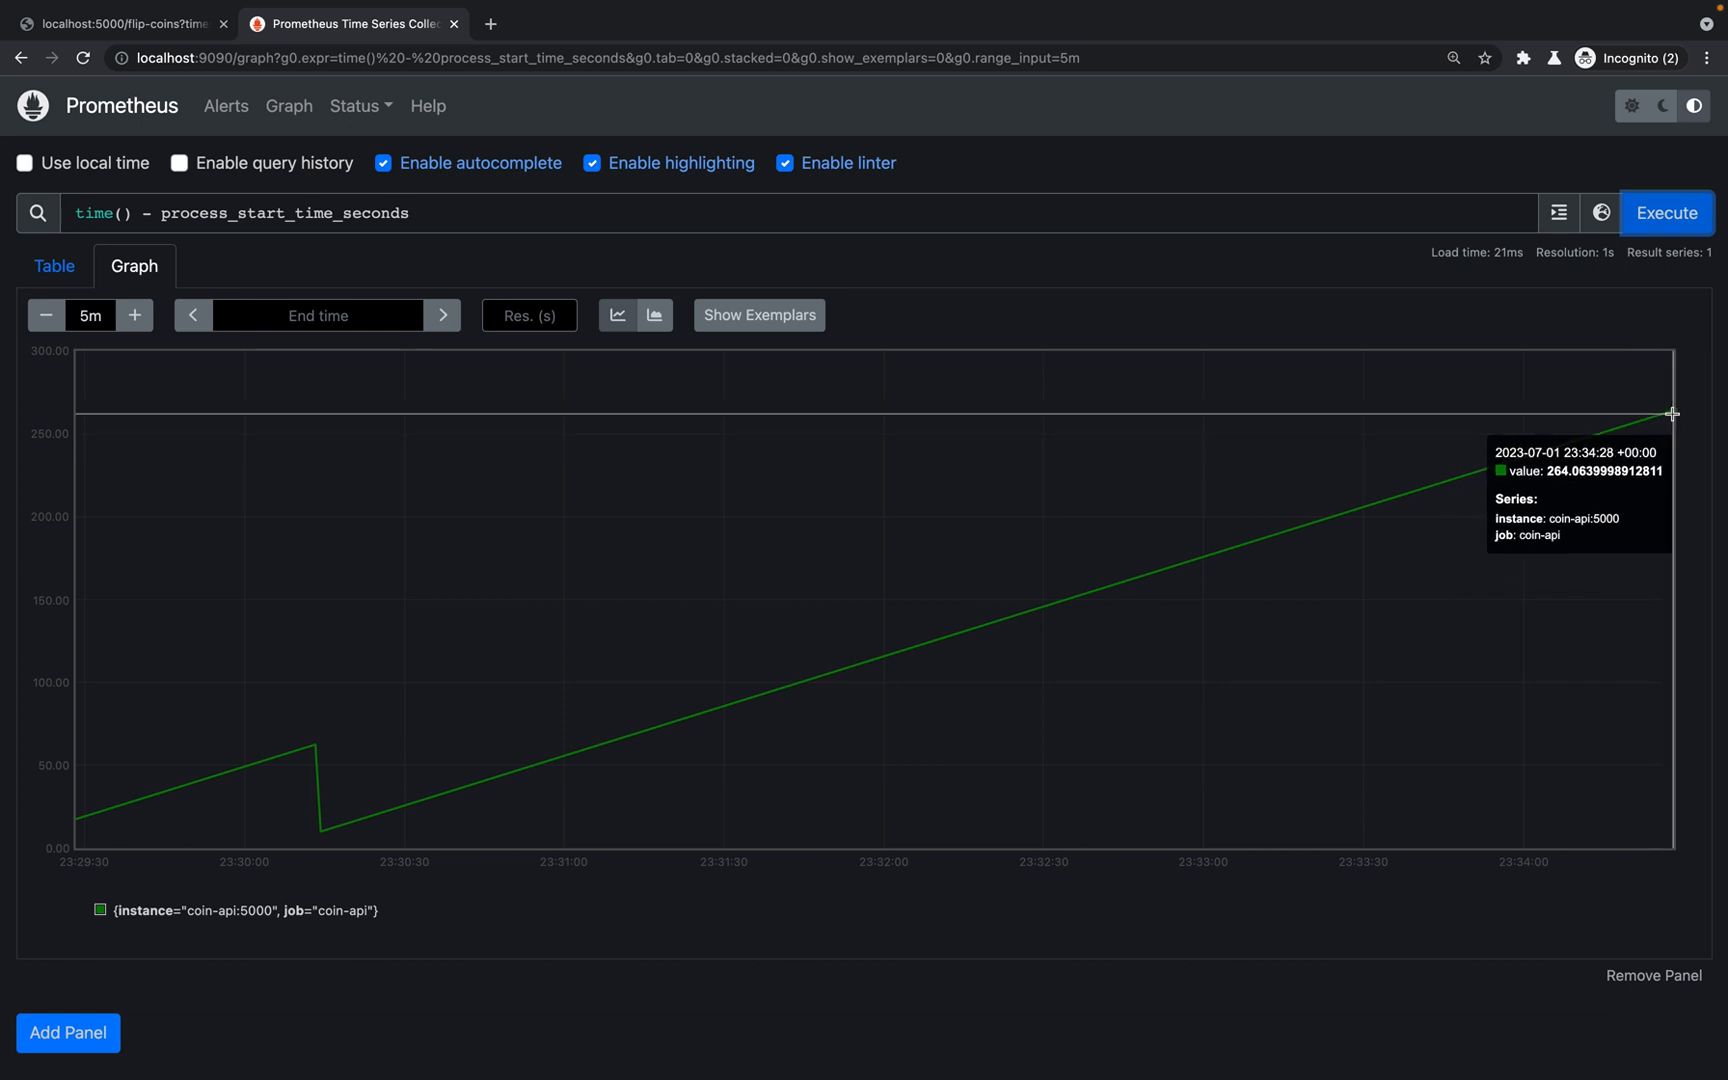
mouse_move(1687, 233)
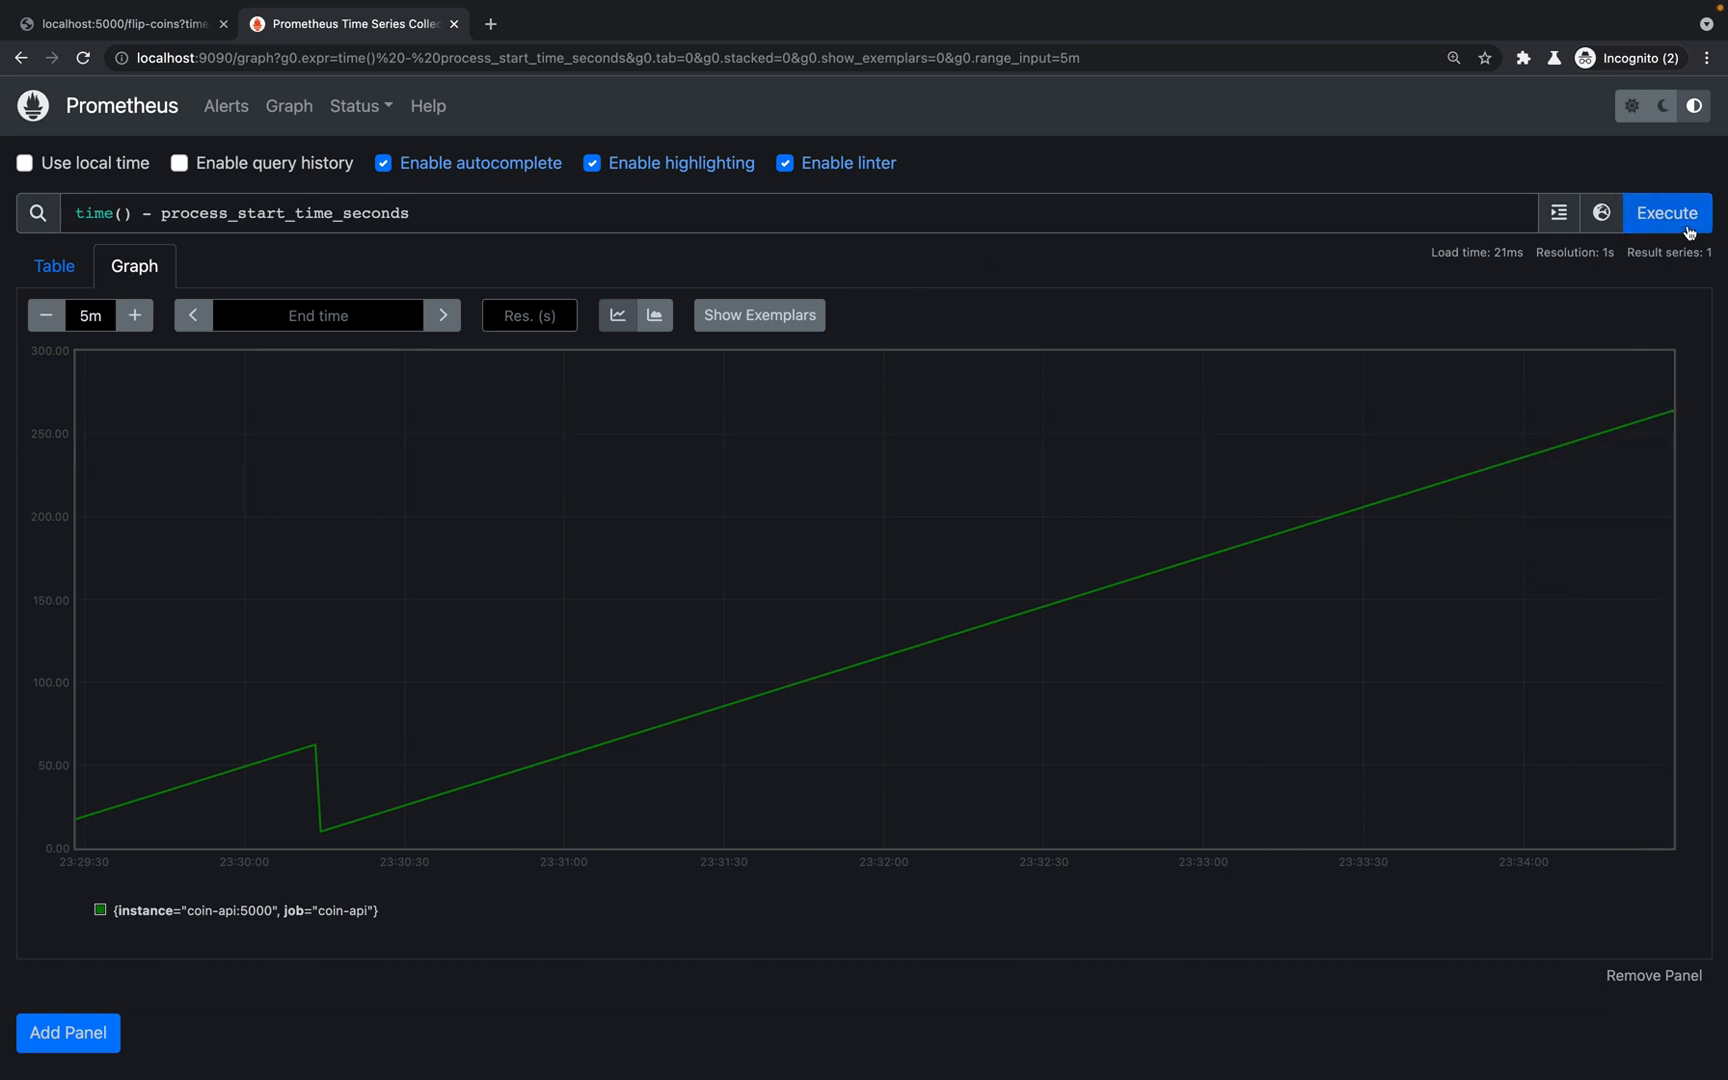
mouse_move(1667, 361)
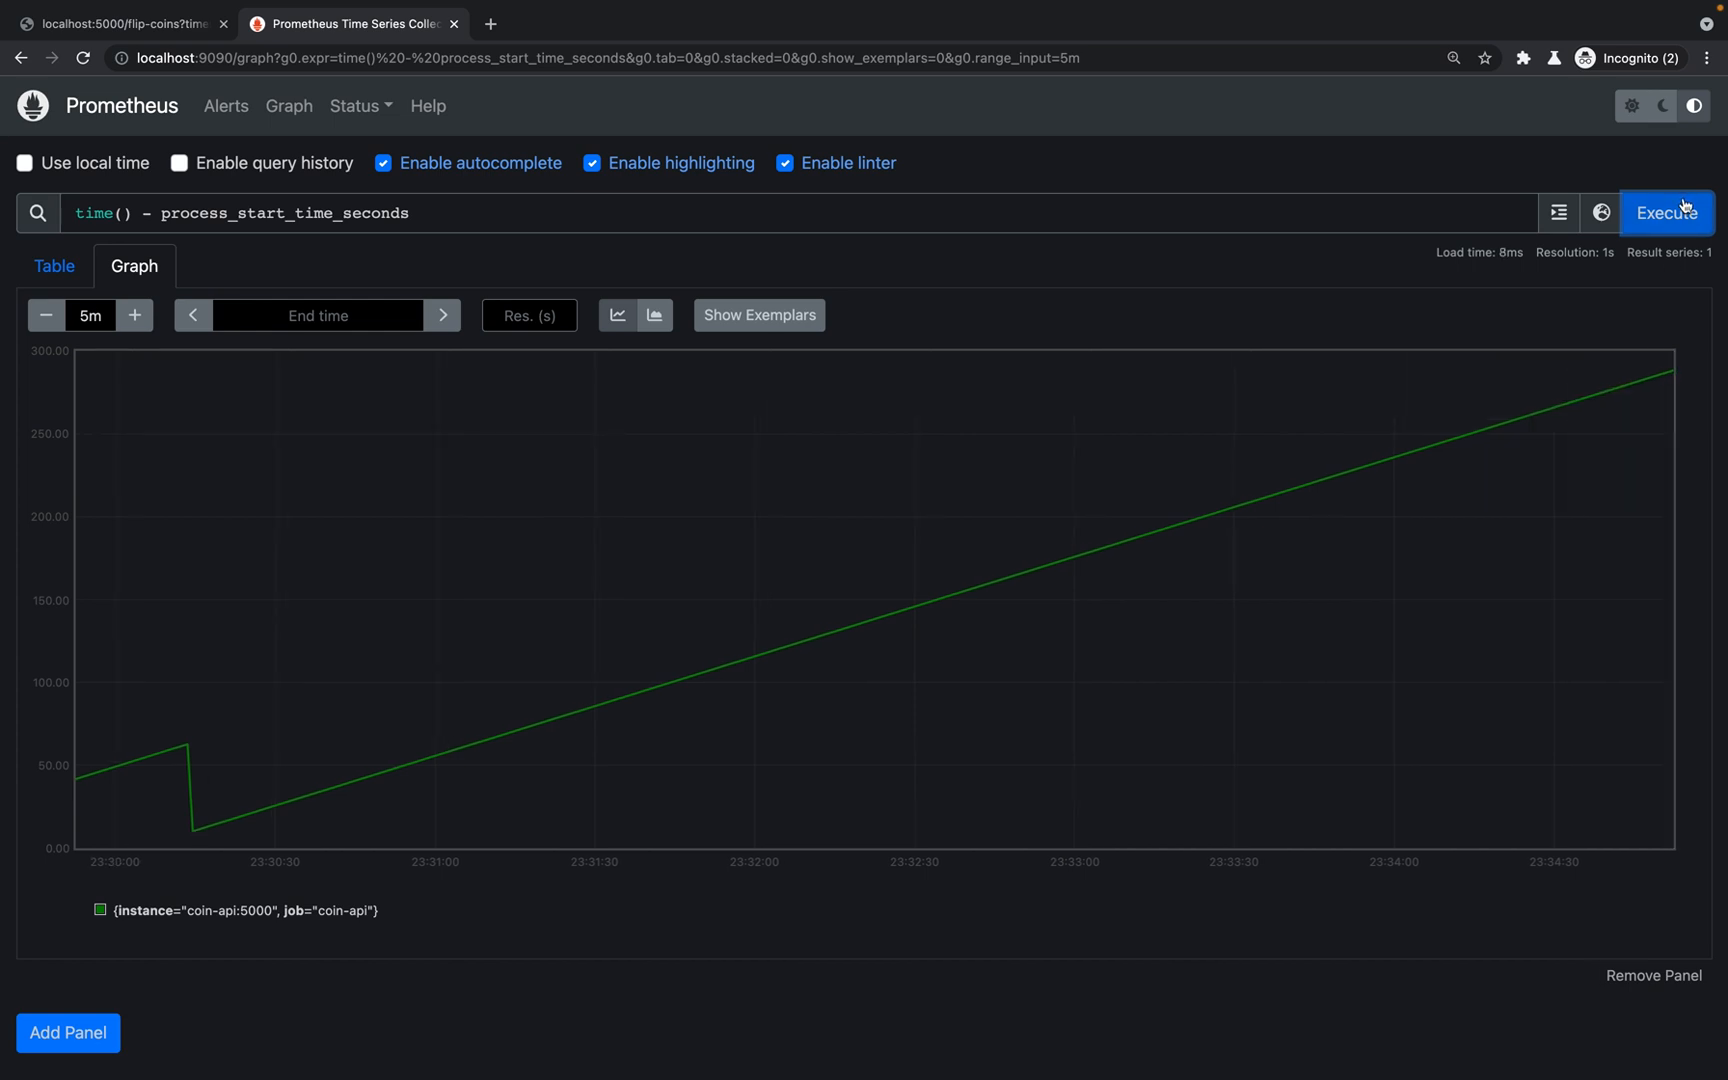
mouse_move(1670, 374)
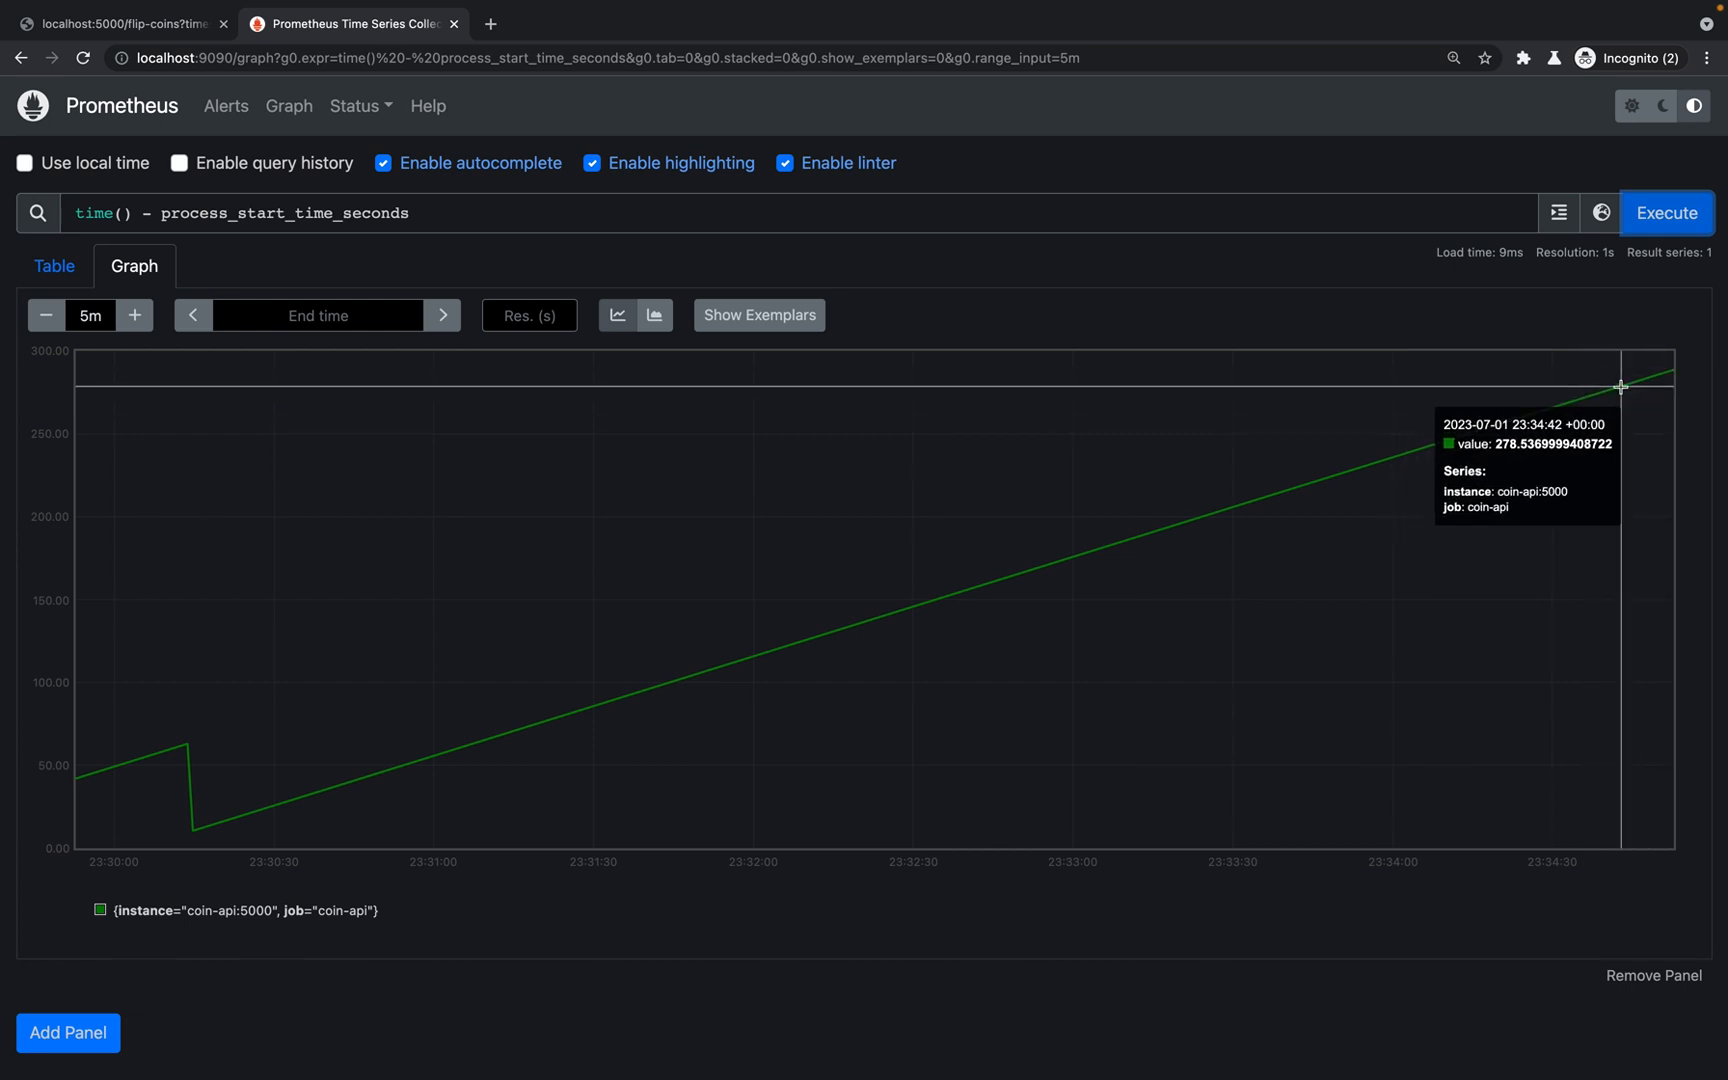
click(1665, 213)
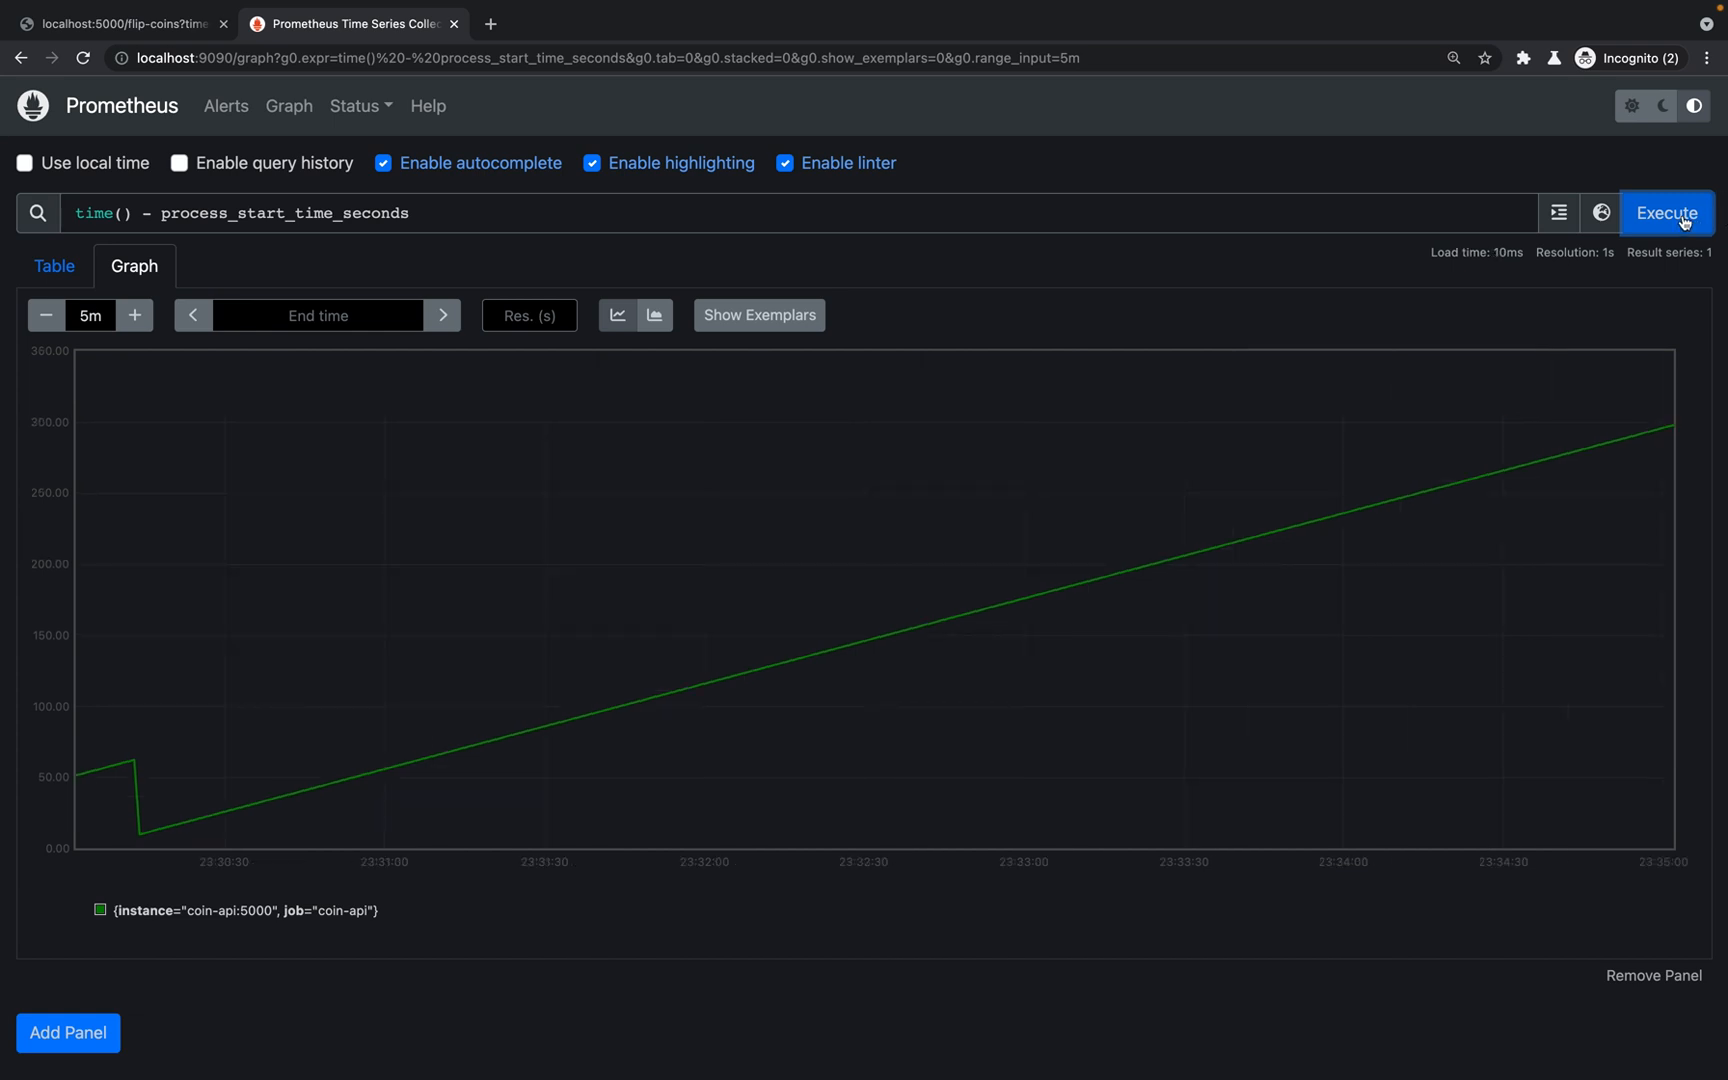